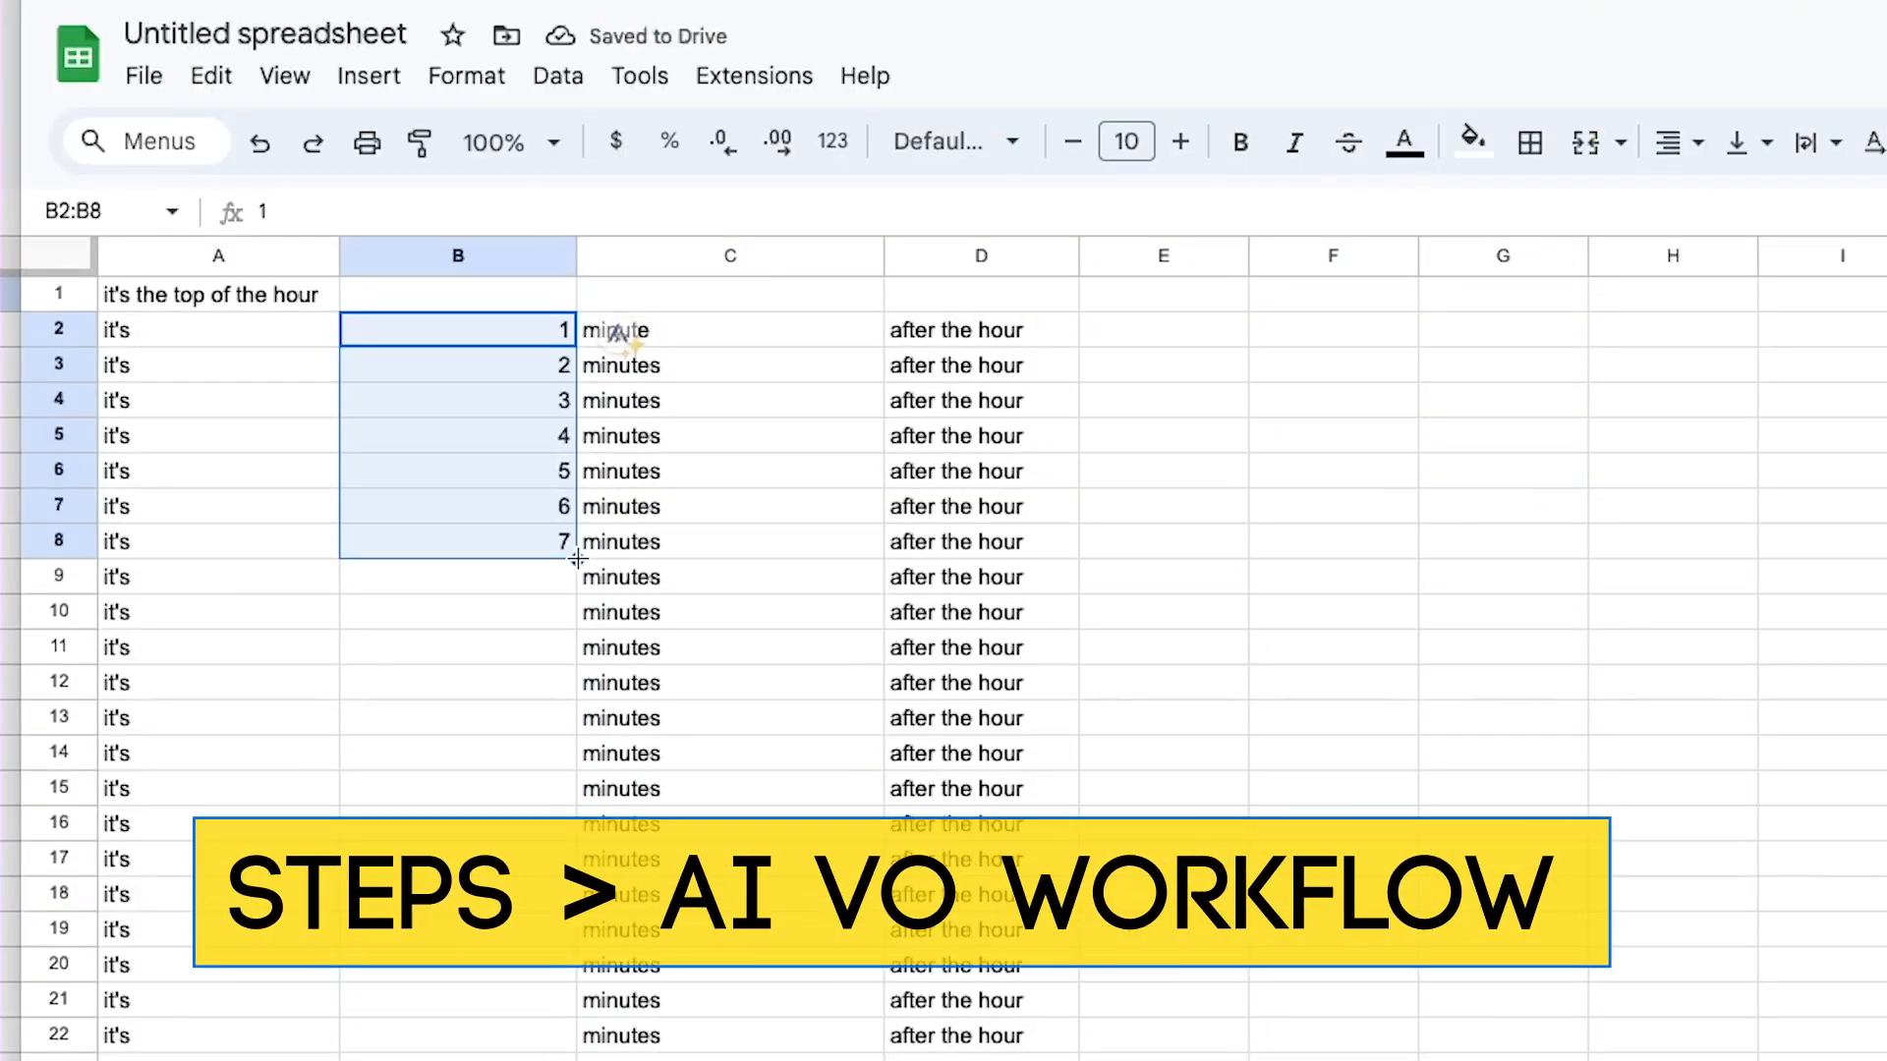
# Extend the column B minute series beyond 1–7 further down the sheet
pyautogui.moveTo(578, 542); pyautogui.dragTo(577, 379)
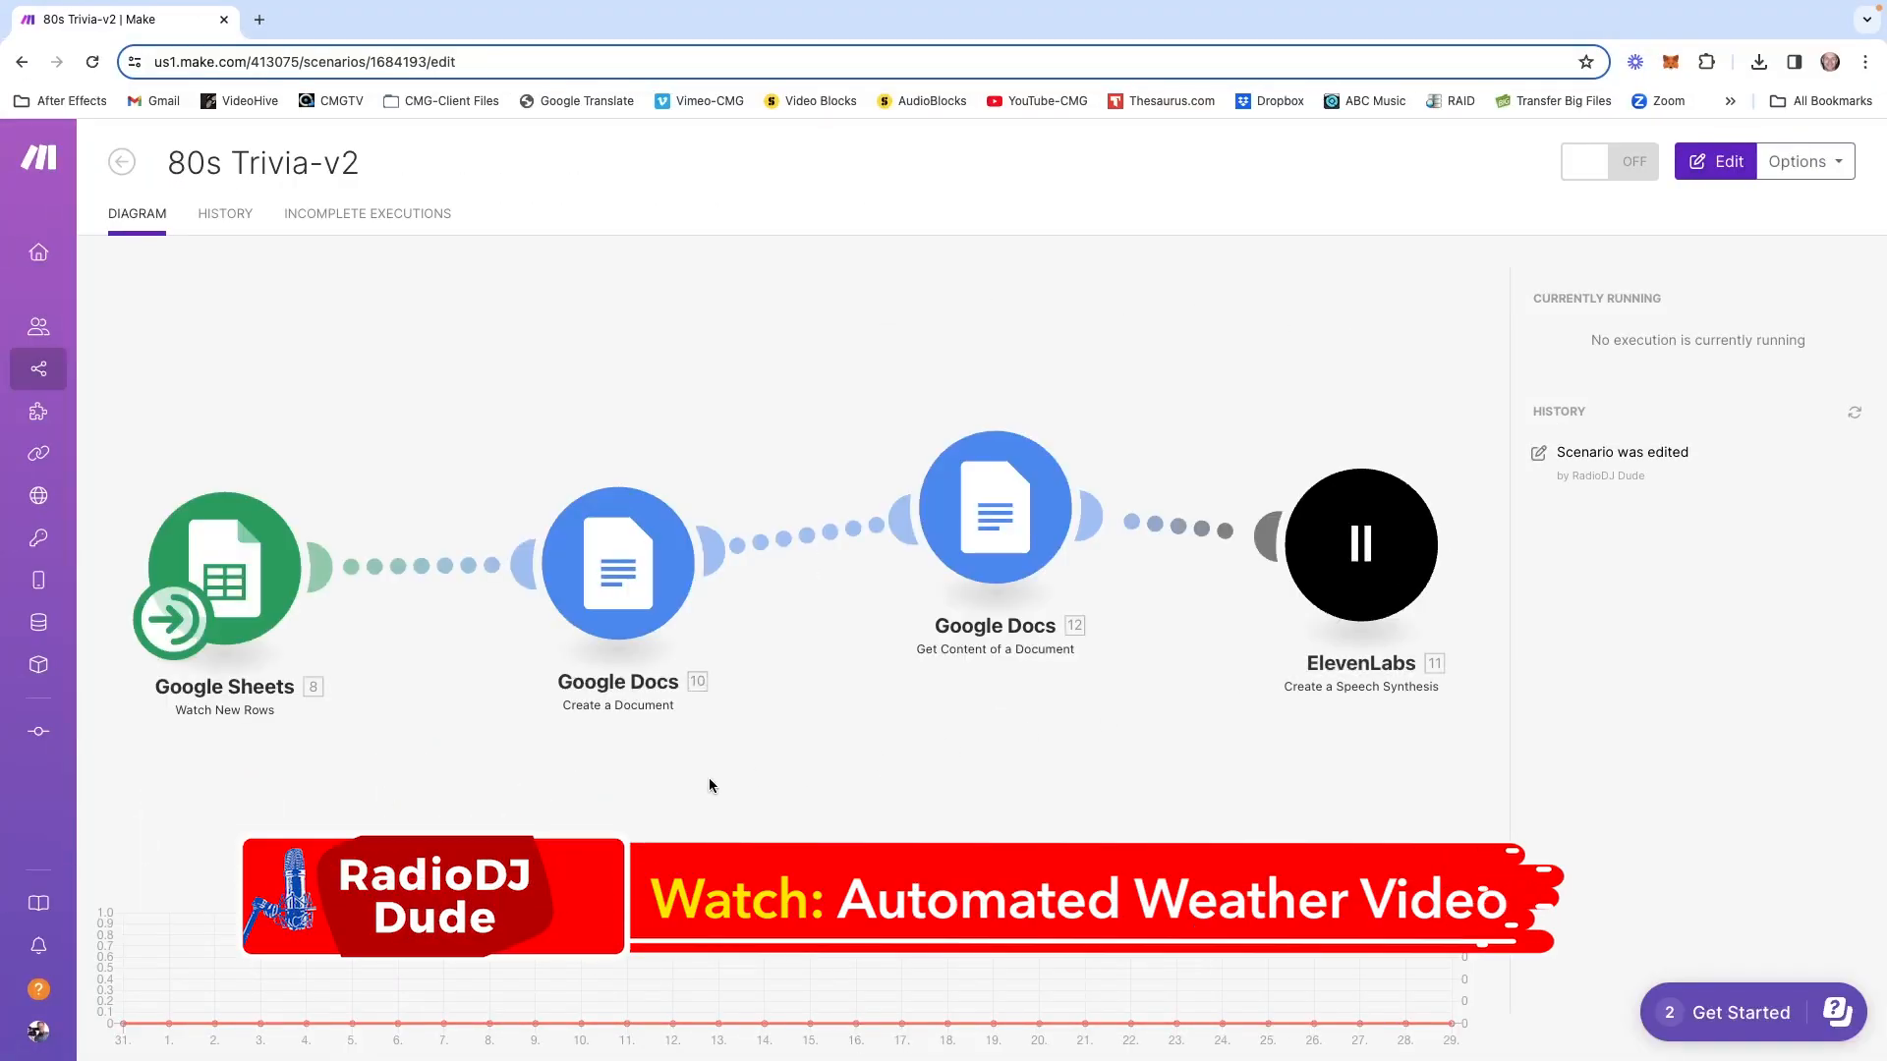
pyautogui.click(221, 566)
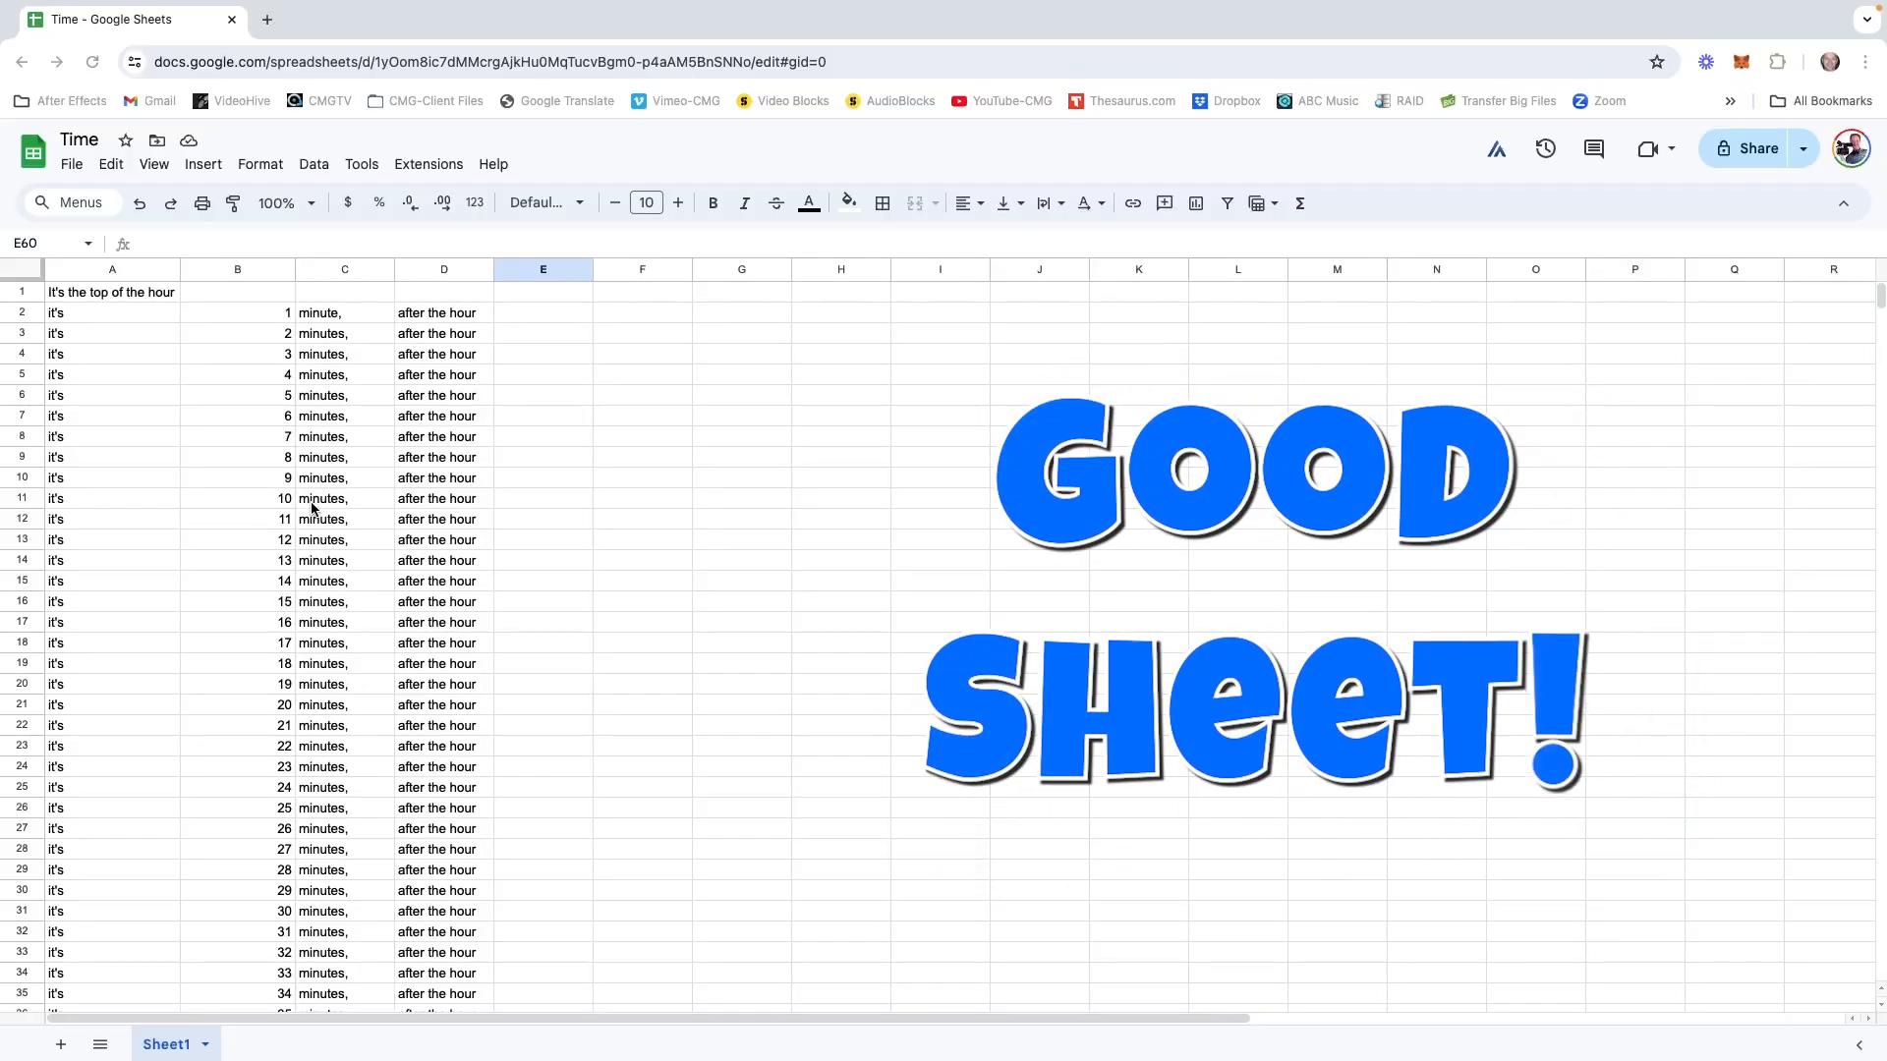
# Bring up the File > New options from the Time sheet
pyautogui.scroll(-3)
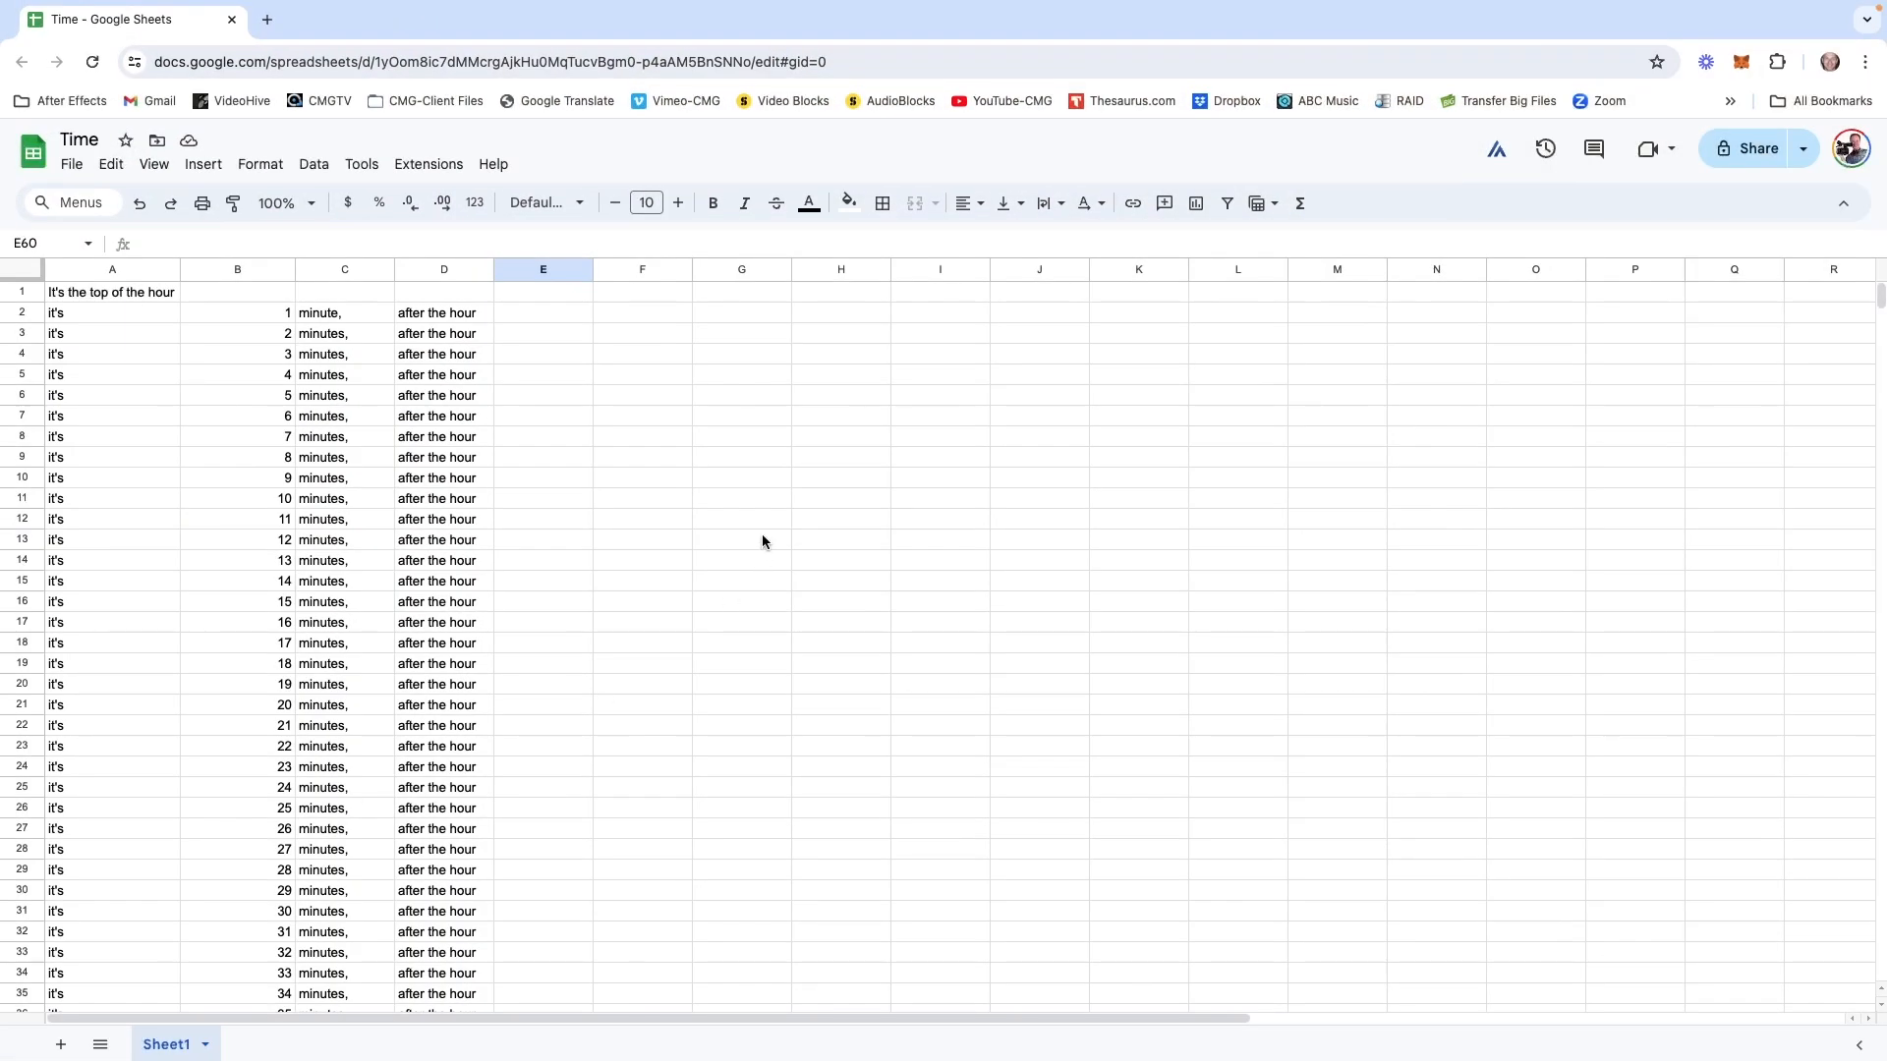
pyautogui.click(70, 164)
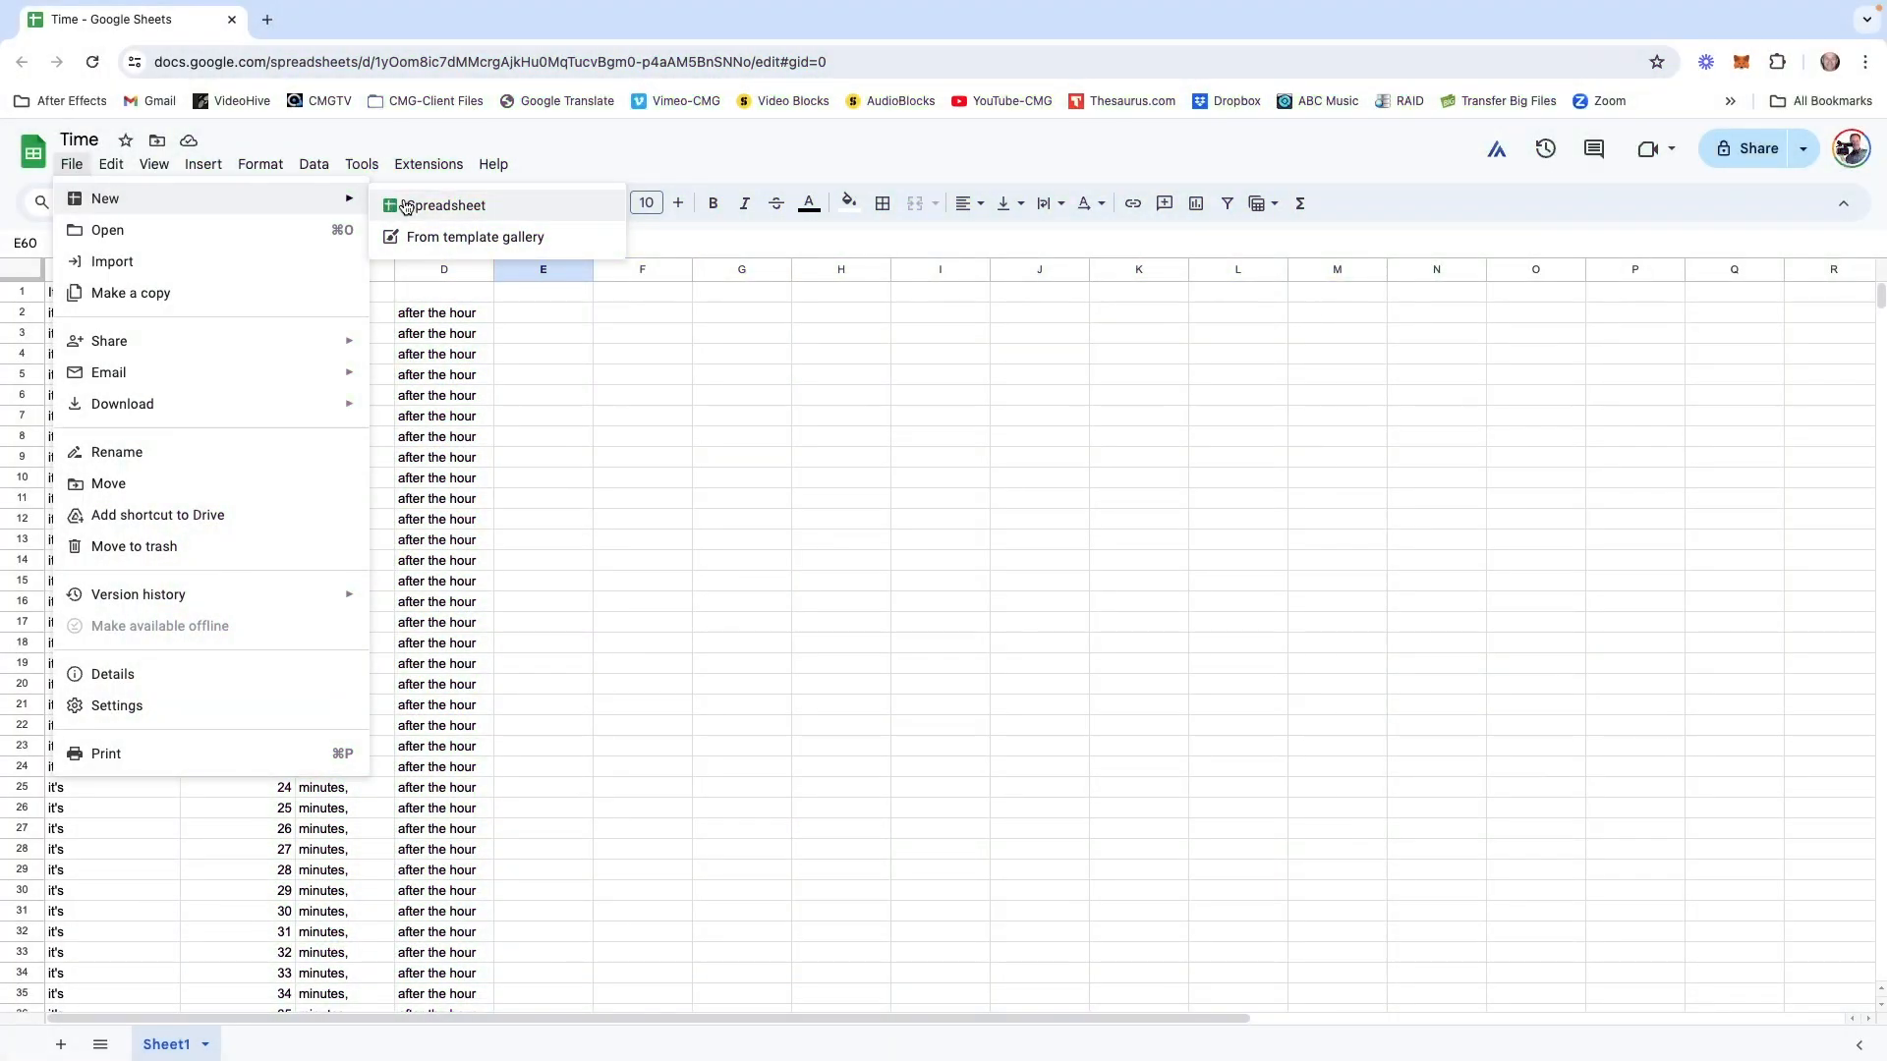
# Create a blank spreadsheet and enter the phrases 'it's' and 'the top of the'
pyautogui.click(448, 205)
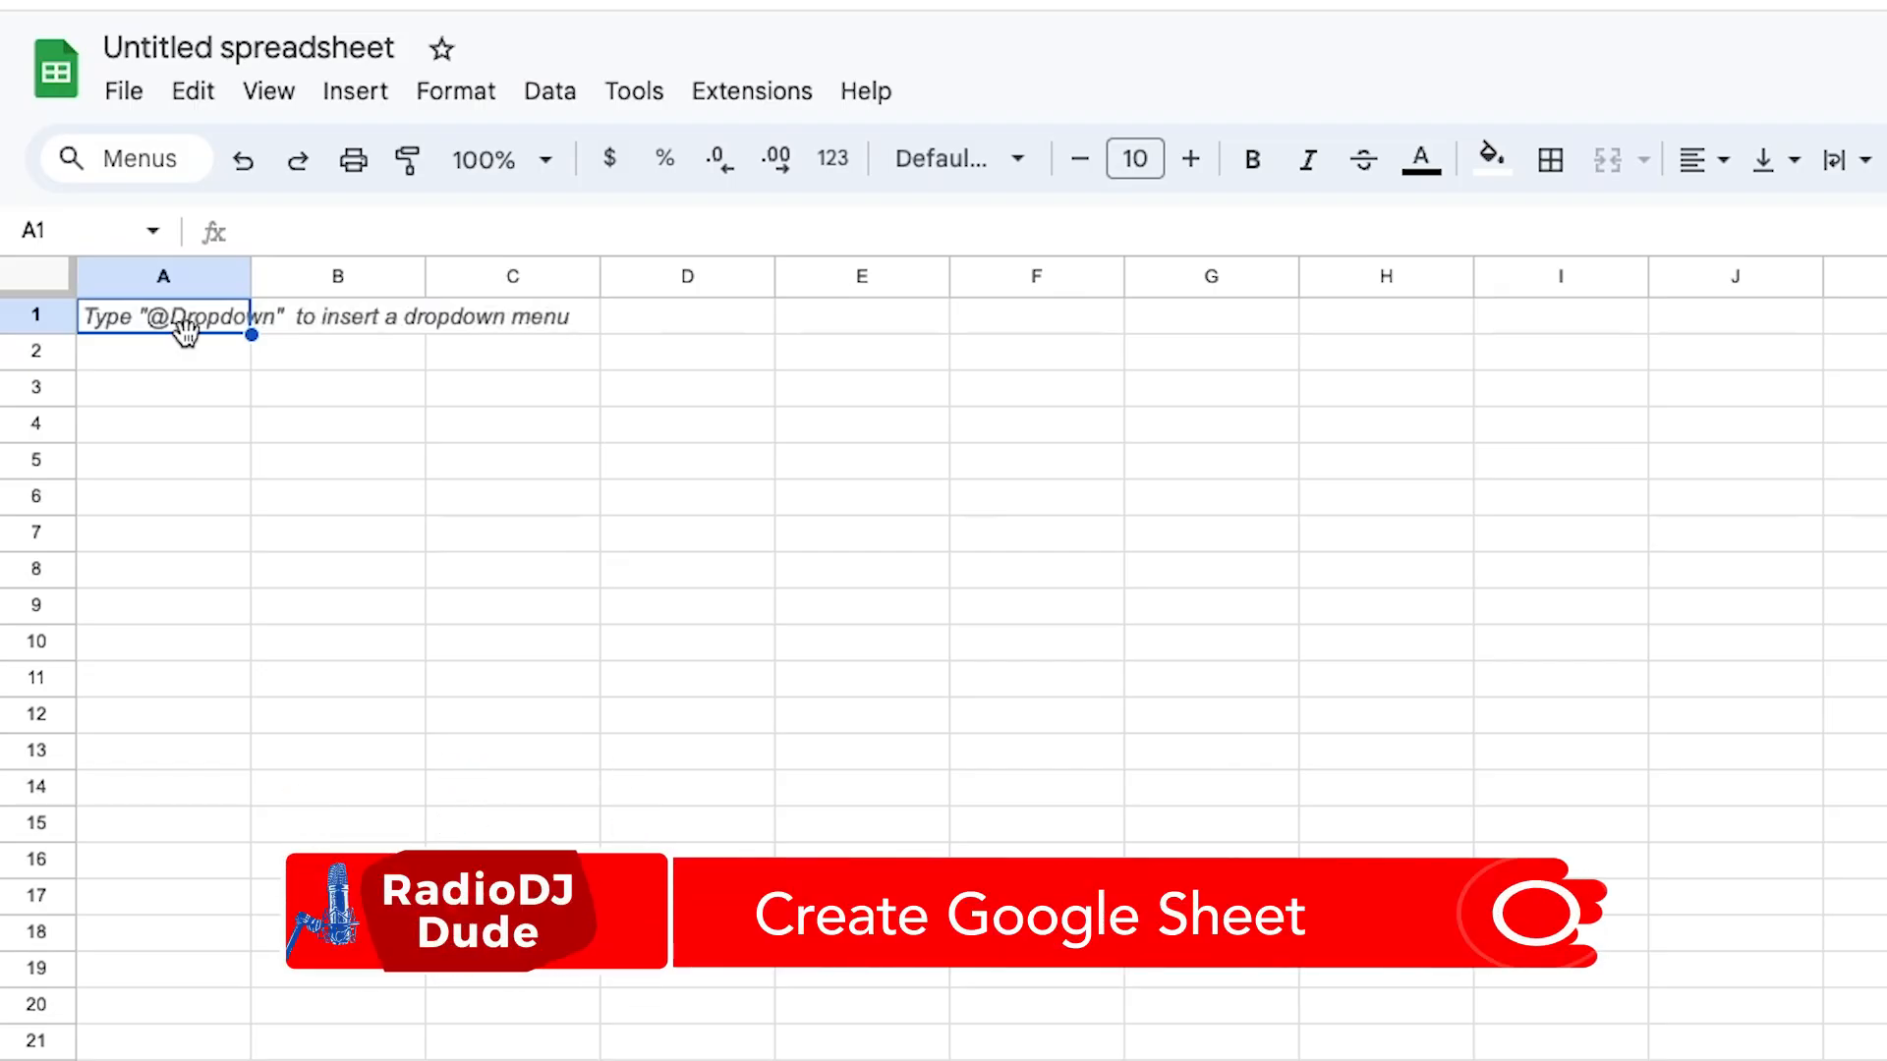
pyautogui.write("it's")
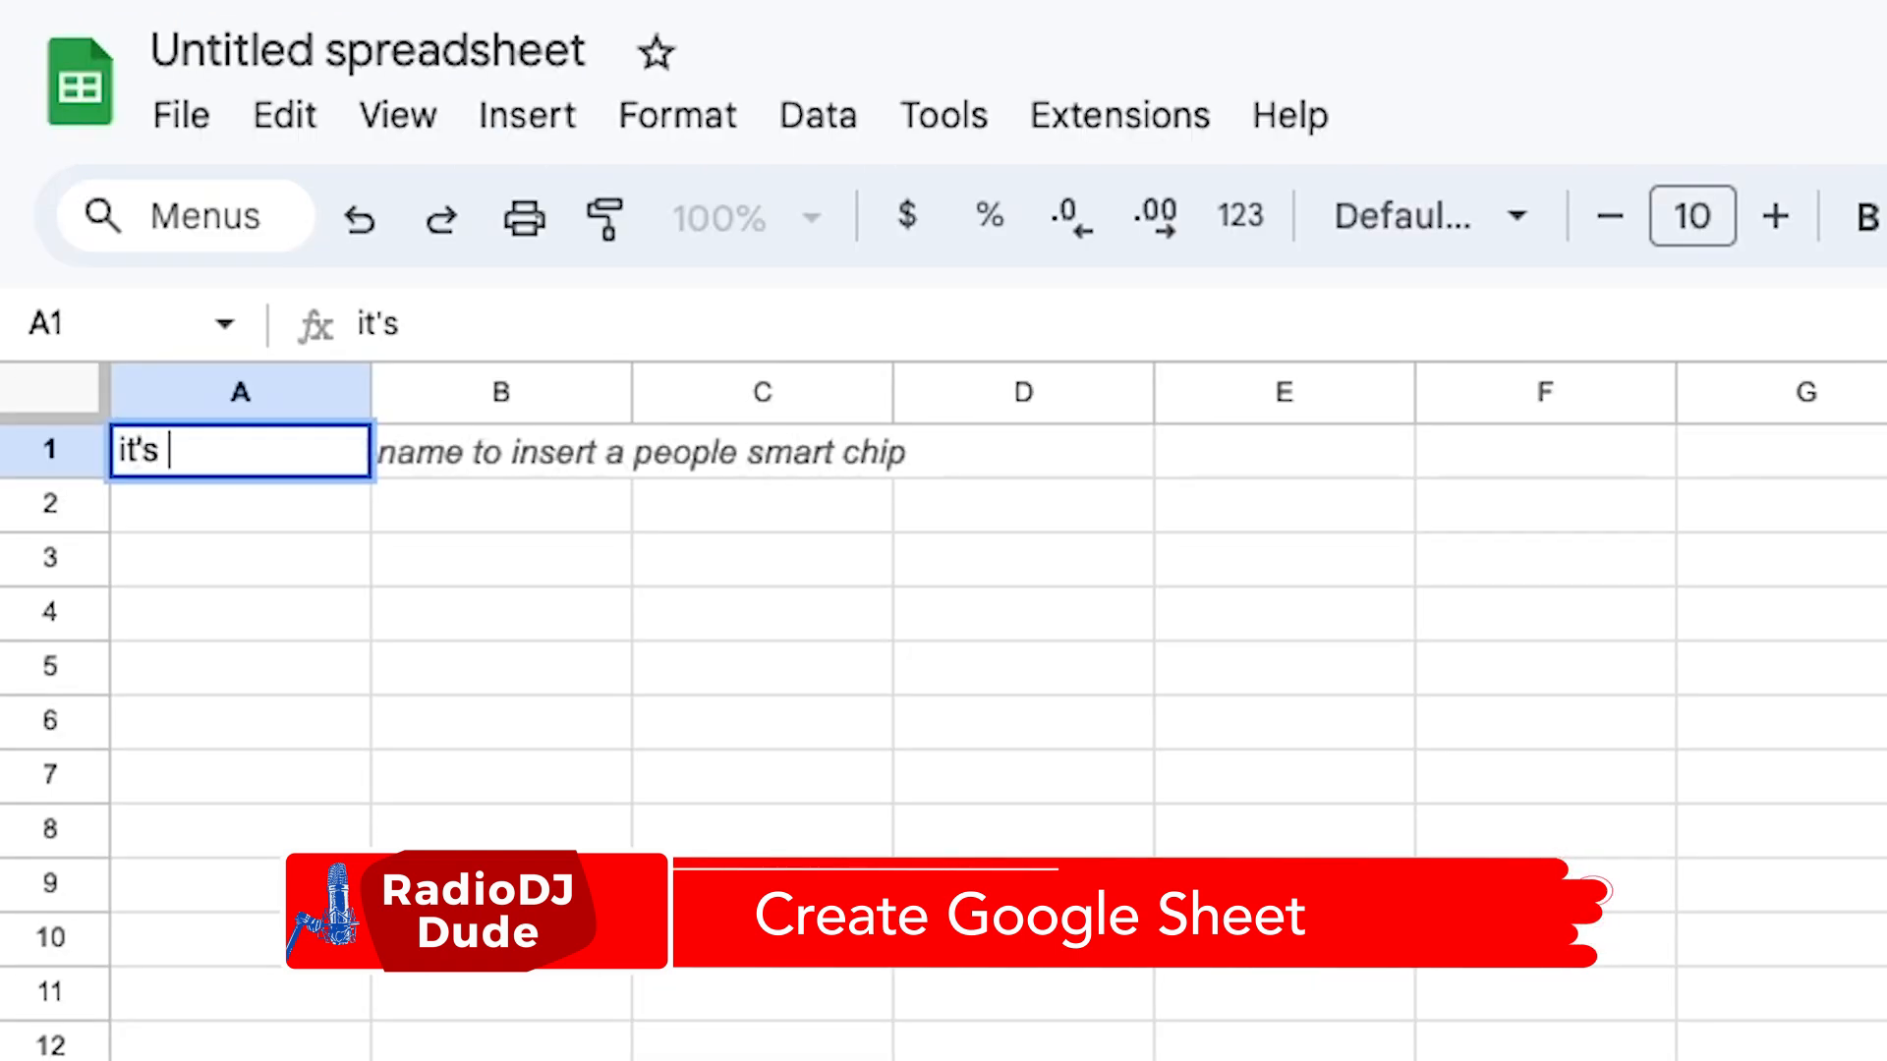
pyautogui.write('the top of the hour')
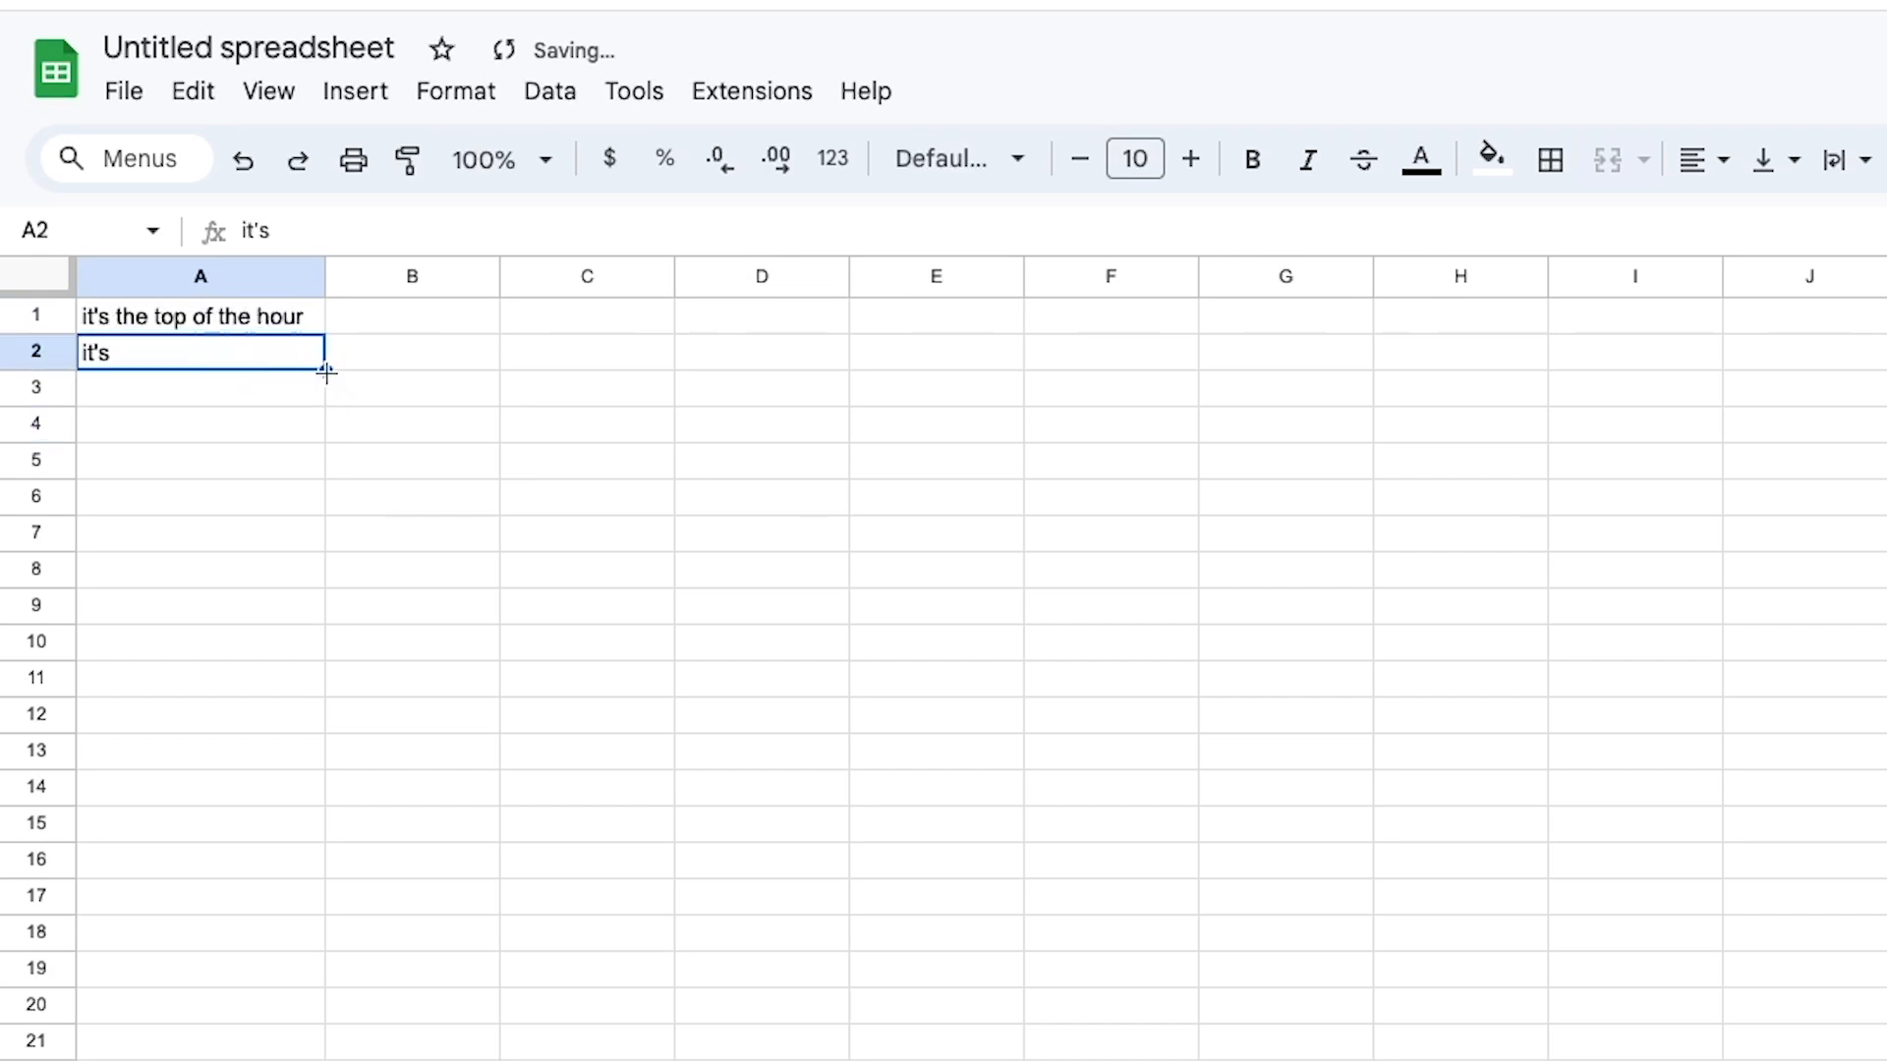
pyautogui.scroll(-3)
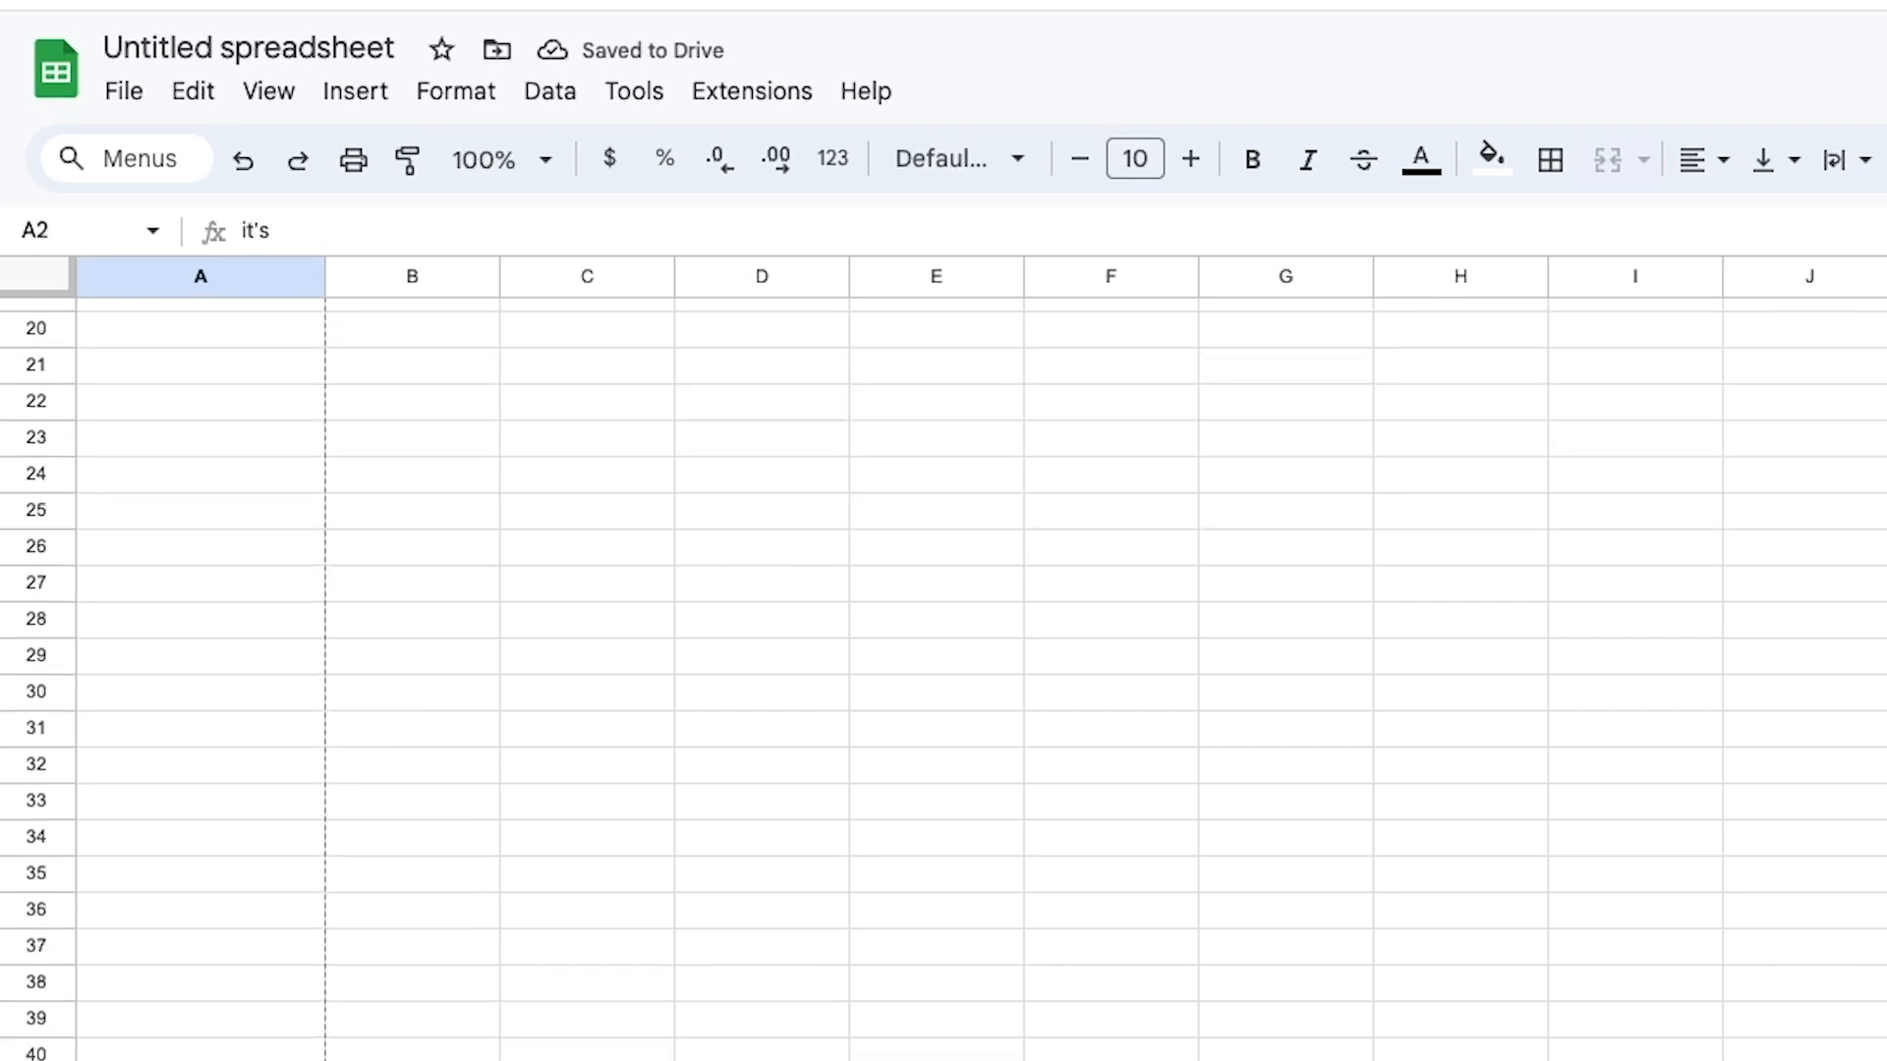
pyautogui.scroll(-3)
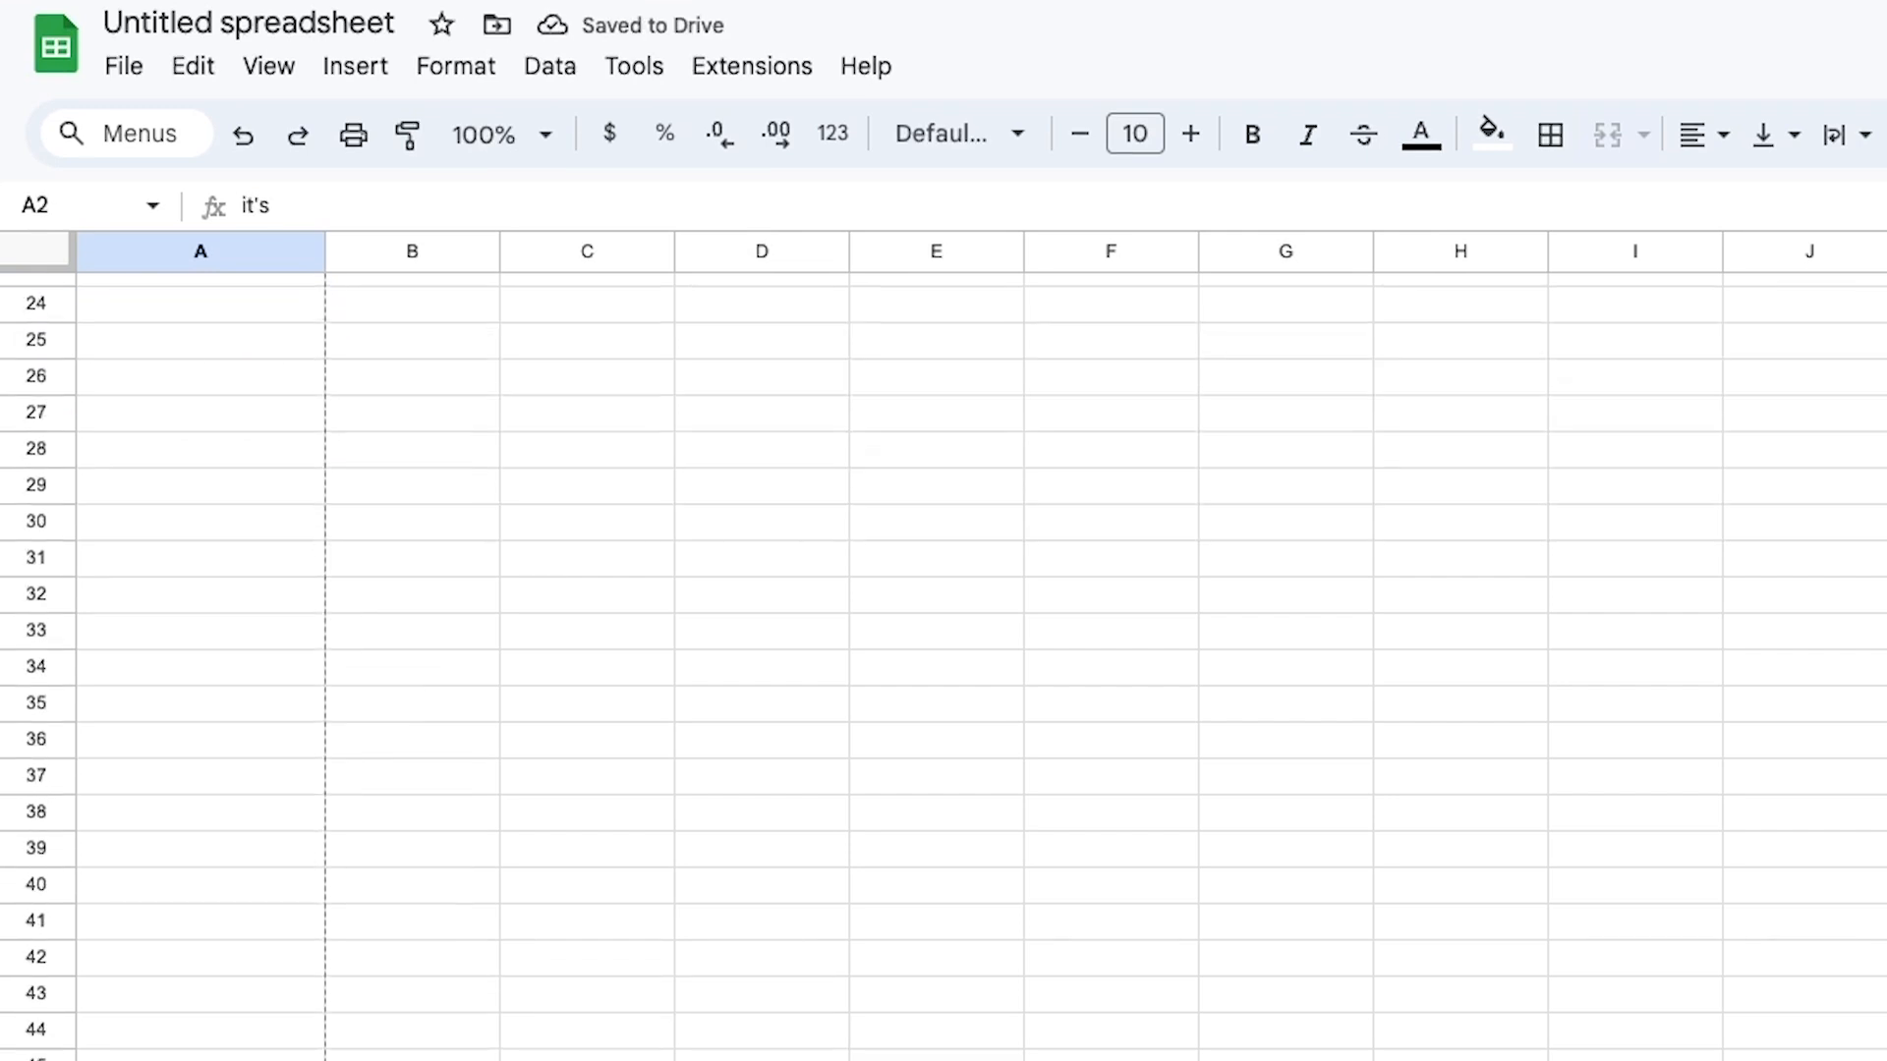
pyautogui.scroll(-3)
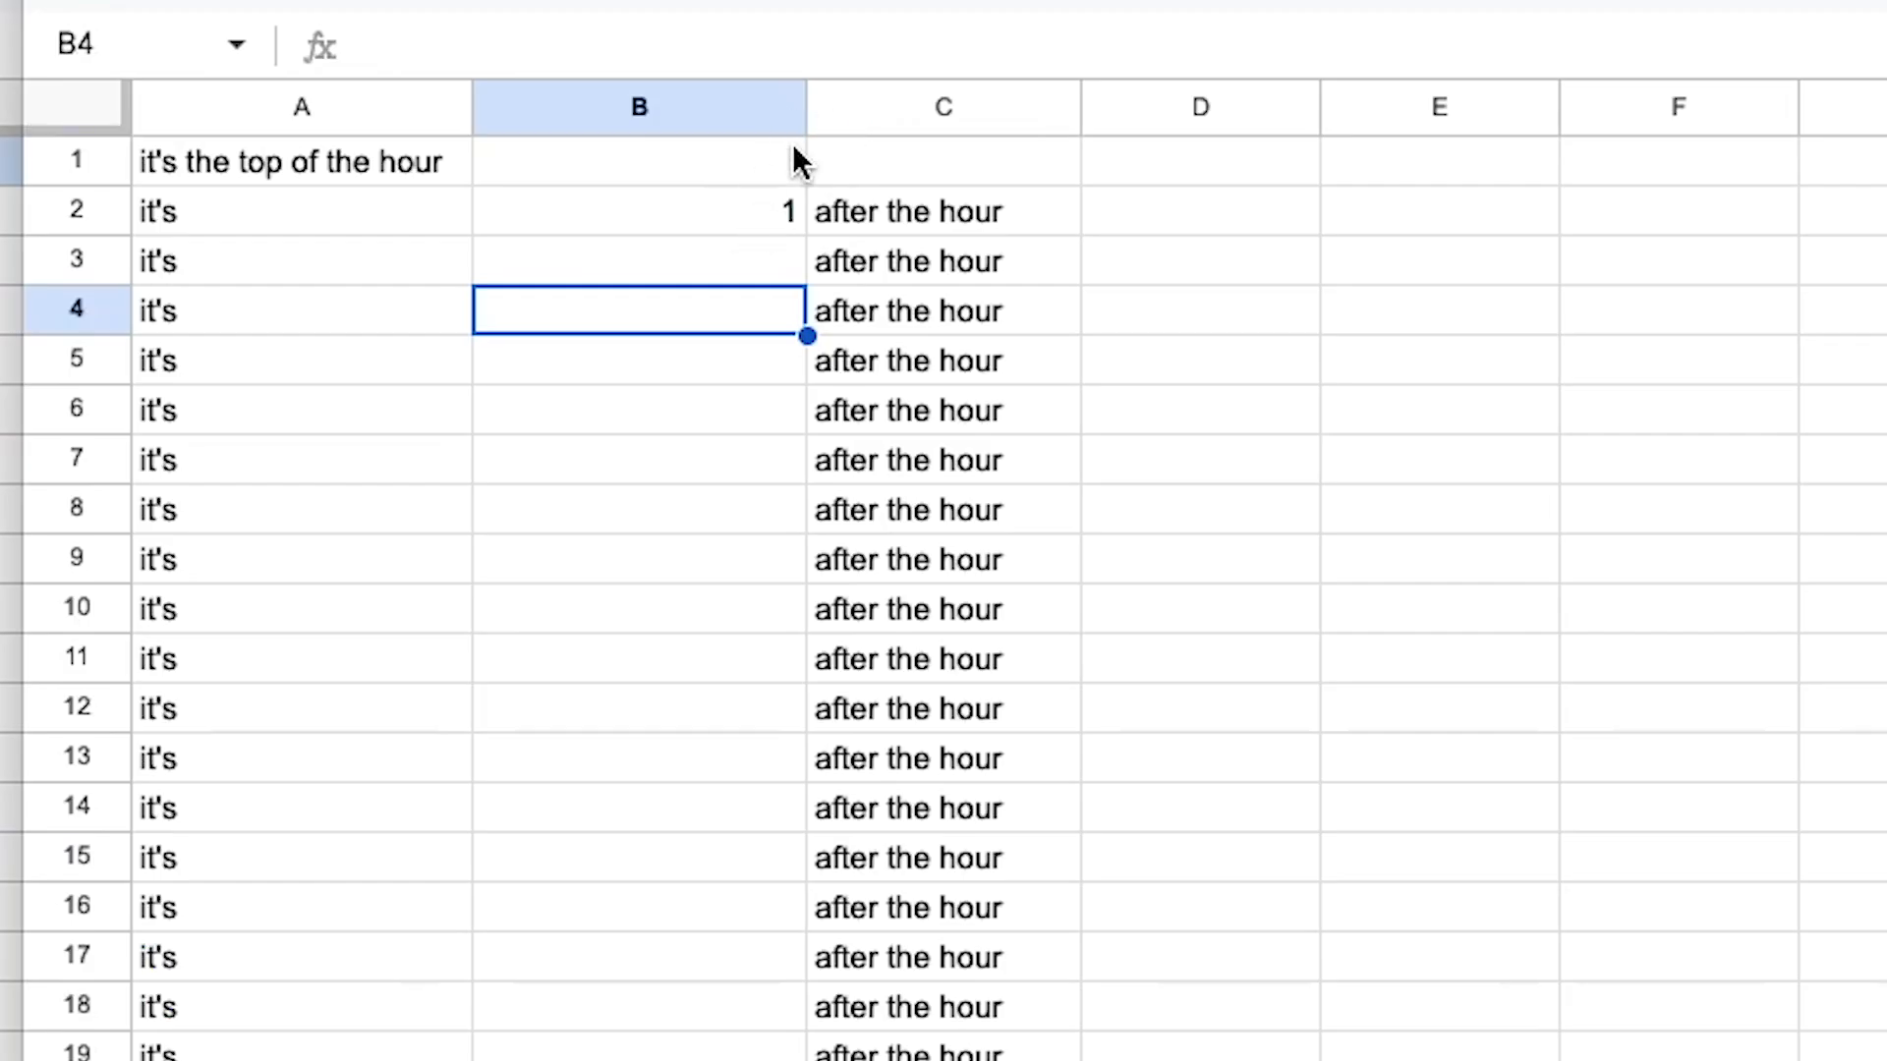
# Insert a column before 'after the hour', add 'minutes', and select B2:B3 to fill the series
pyautogui.rightClick(943, 107)
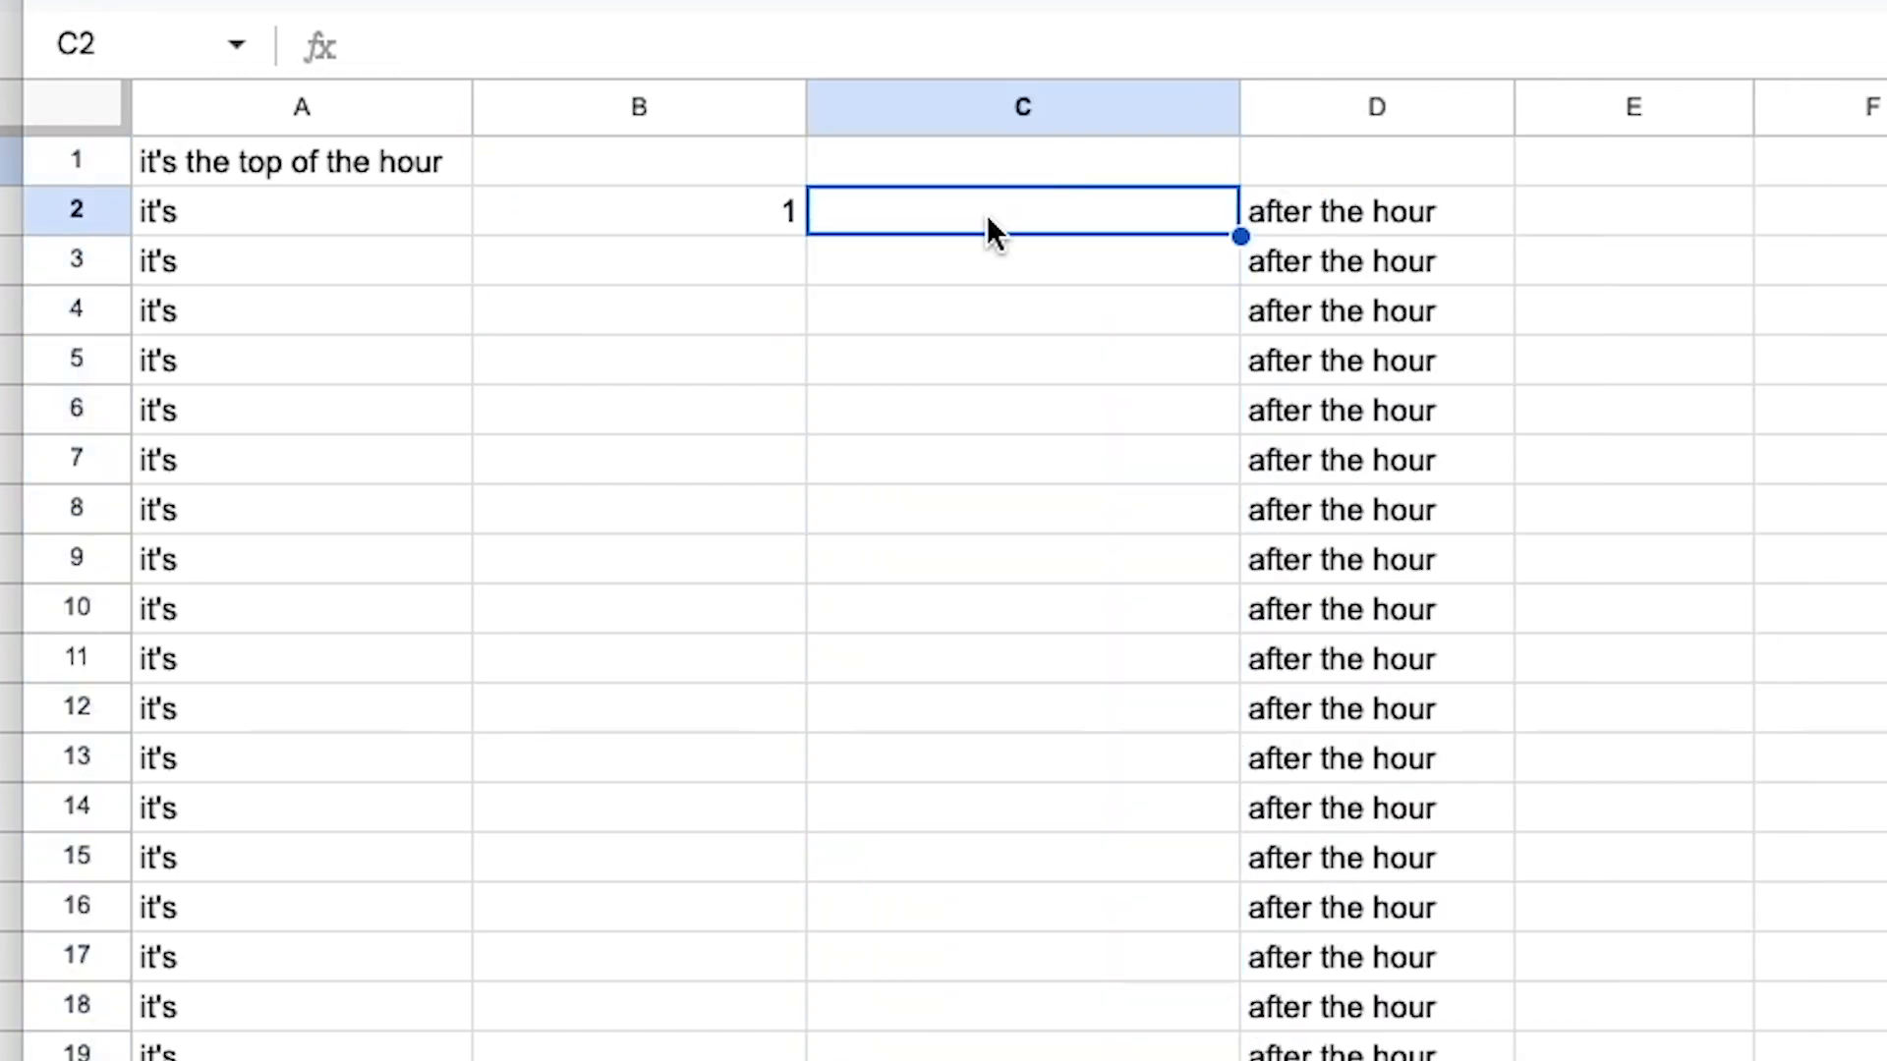
pyautogui.write('minutes')
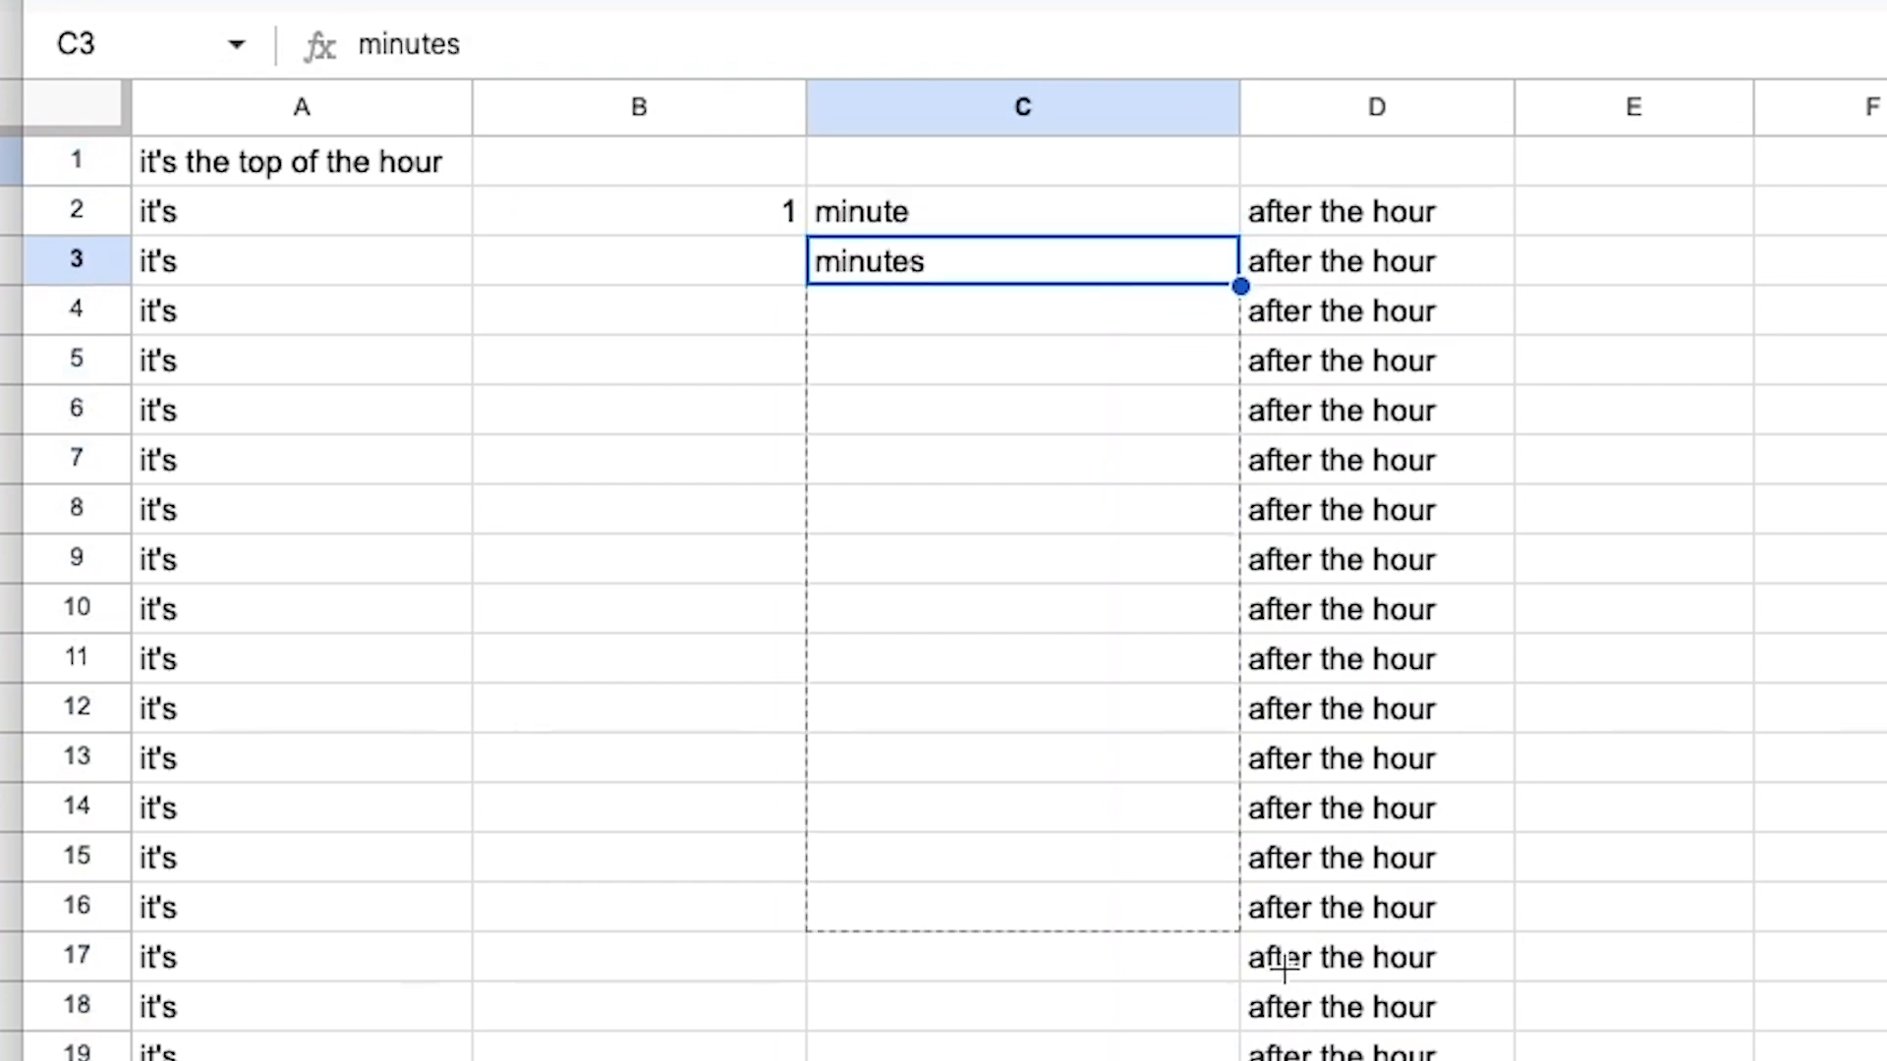
pyautogui.scroll(-3)
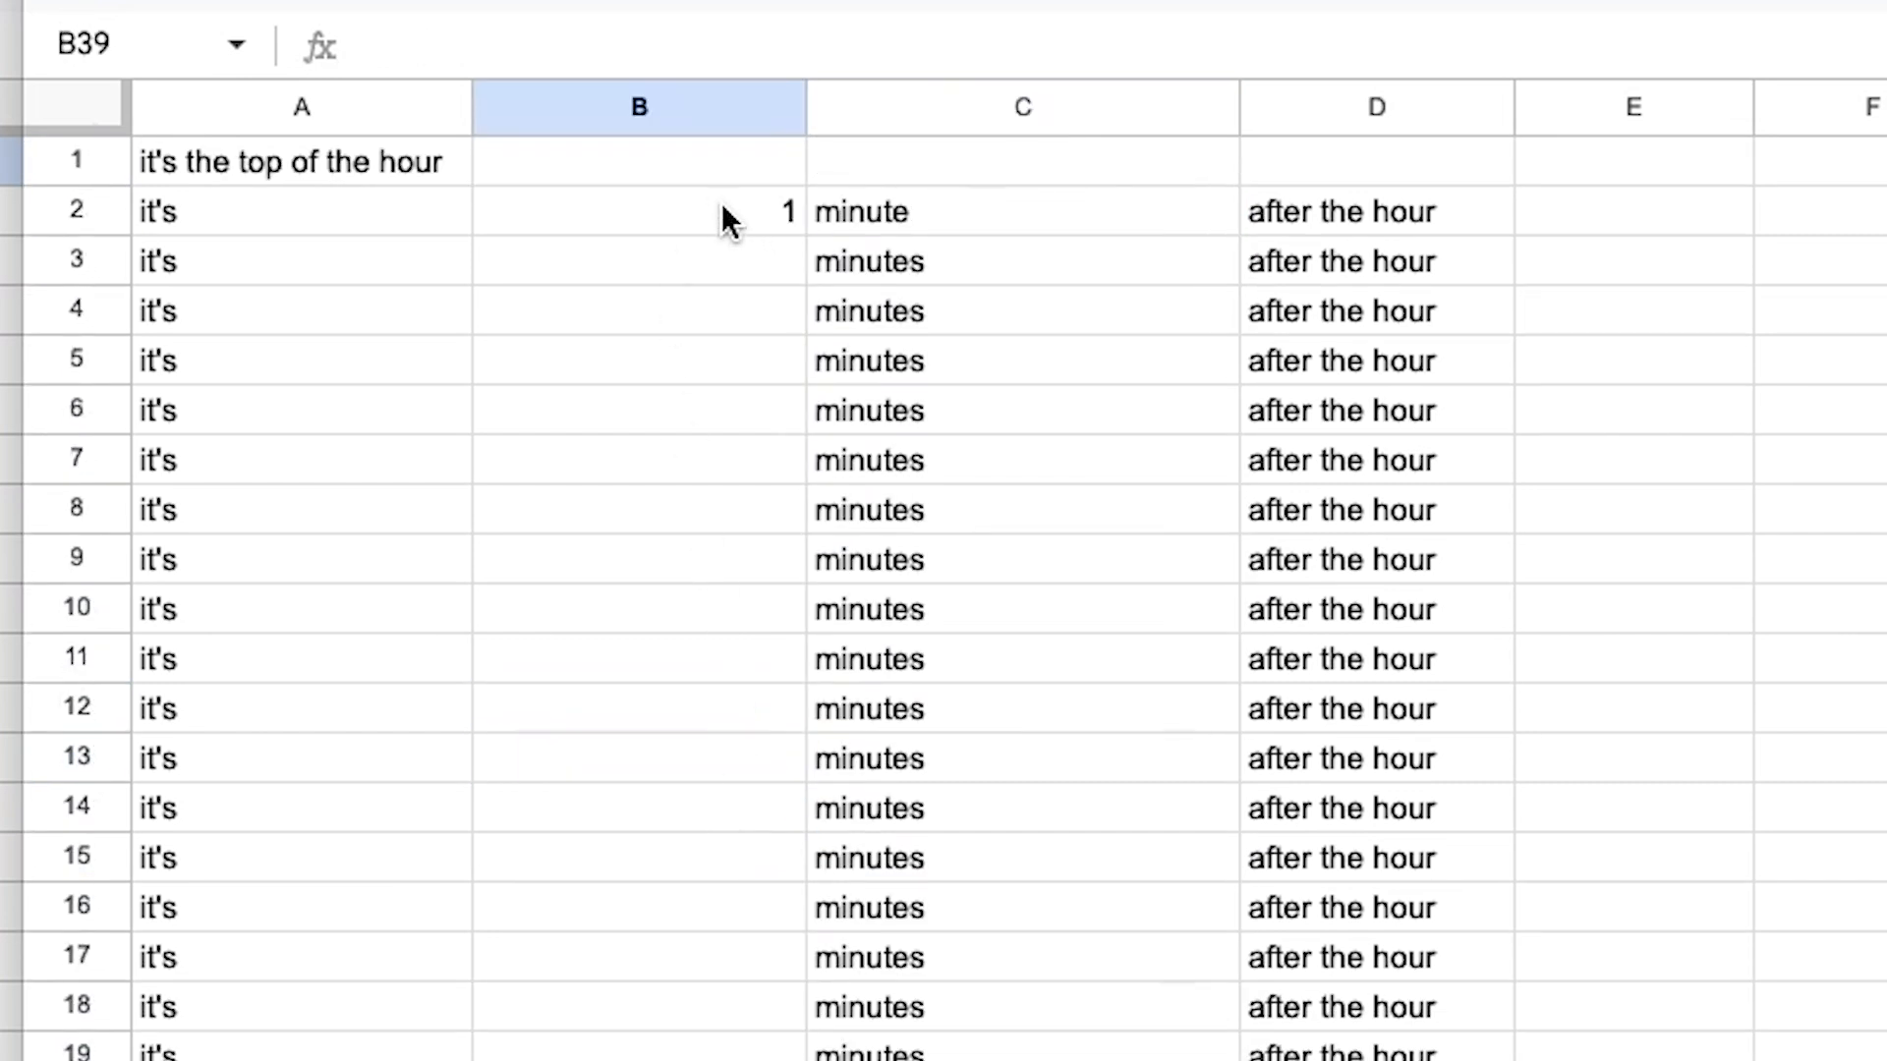
pyautogui.moveTo(788, 211); pyautogui.dragTo(788, 857)
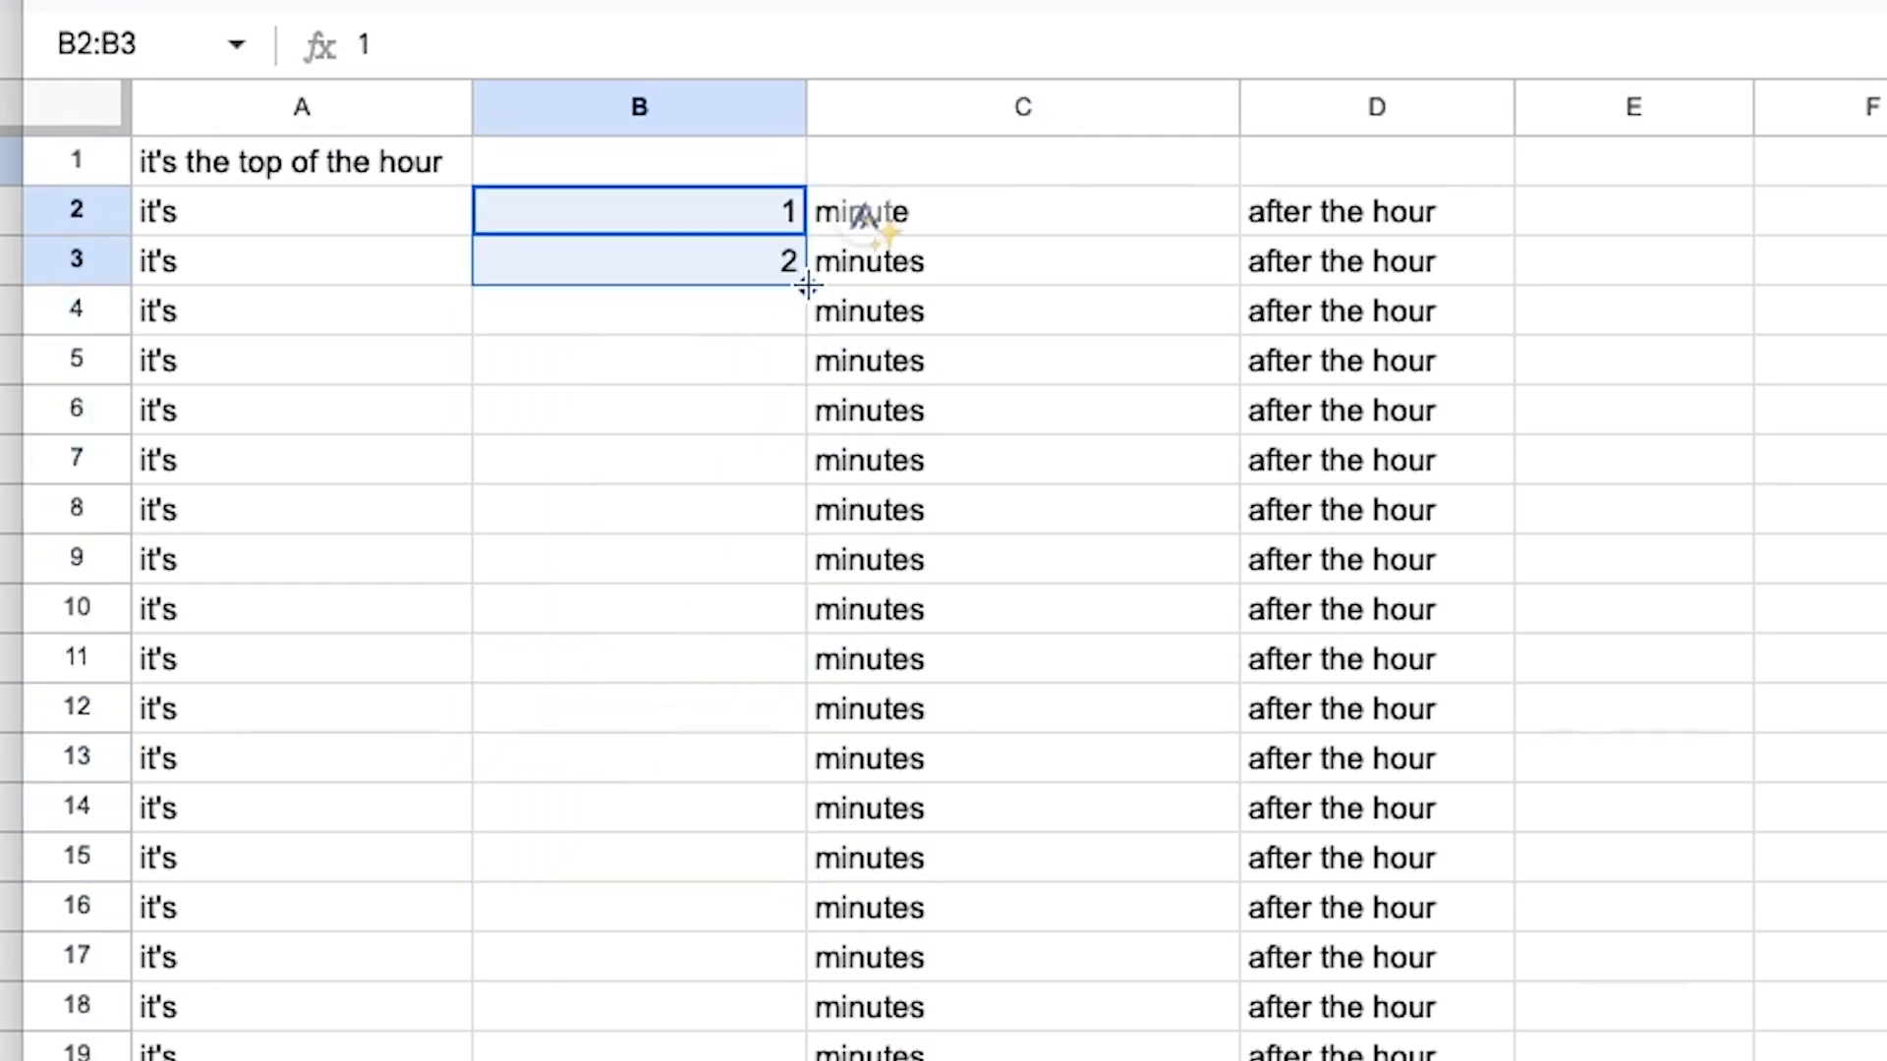
pyautogui.scroll(-3)
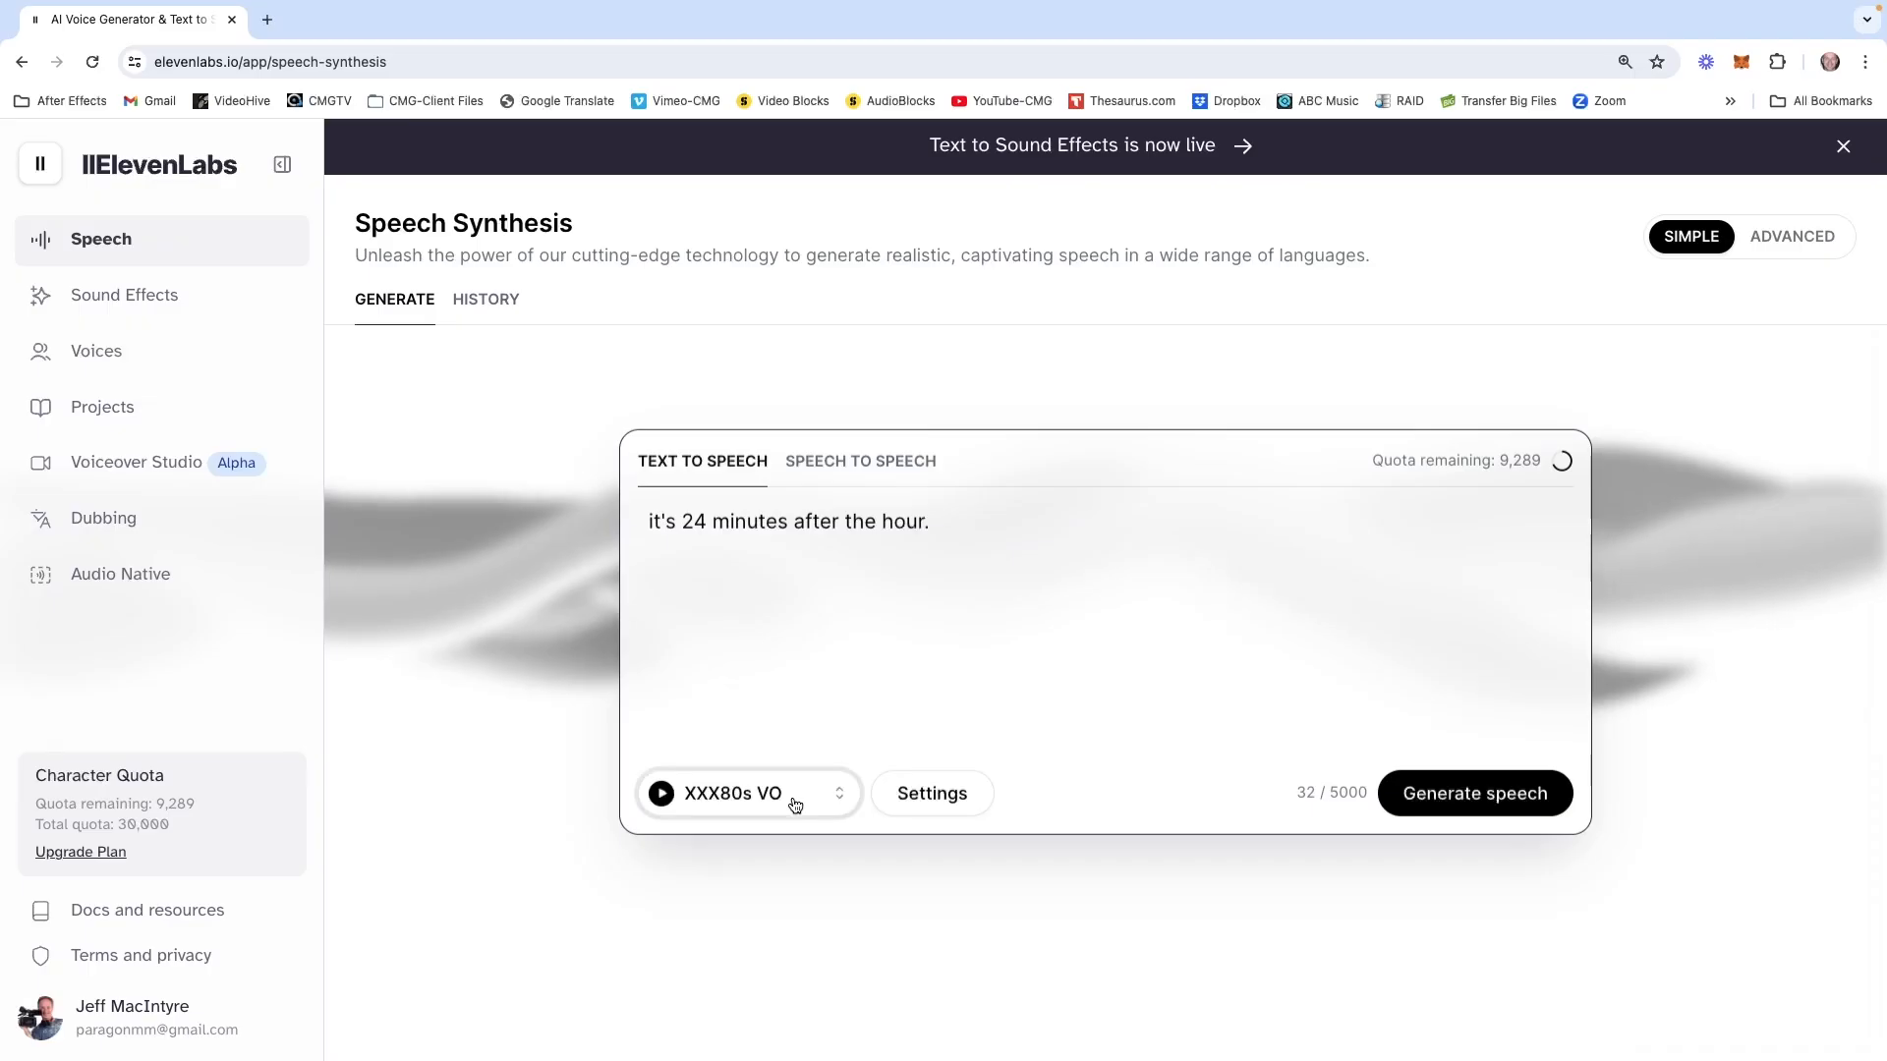
# Set the ElevenLabs speech voice to Natasha - Valley girl
pyautogui.click(746, 793)
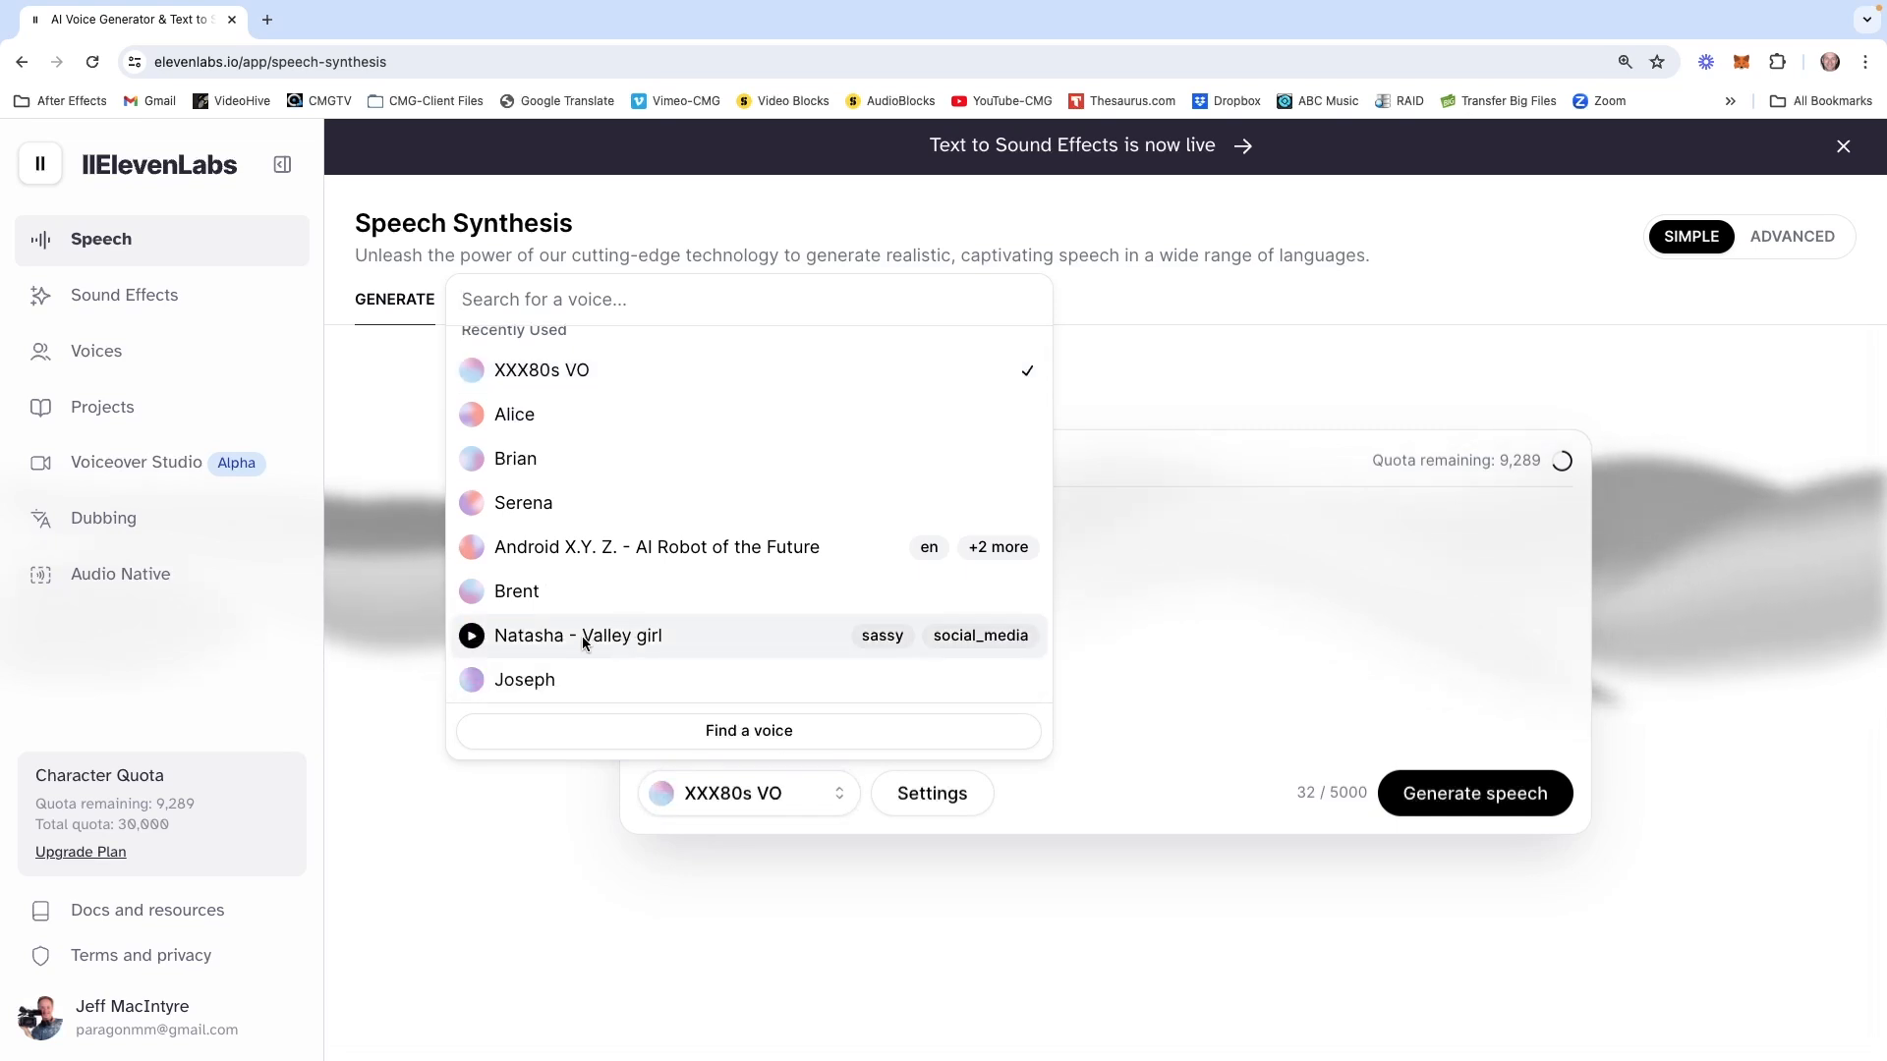
pyautogui.click(578, 636)
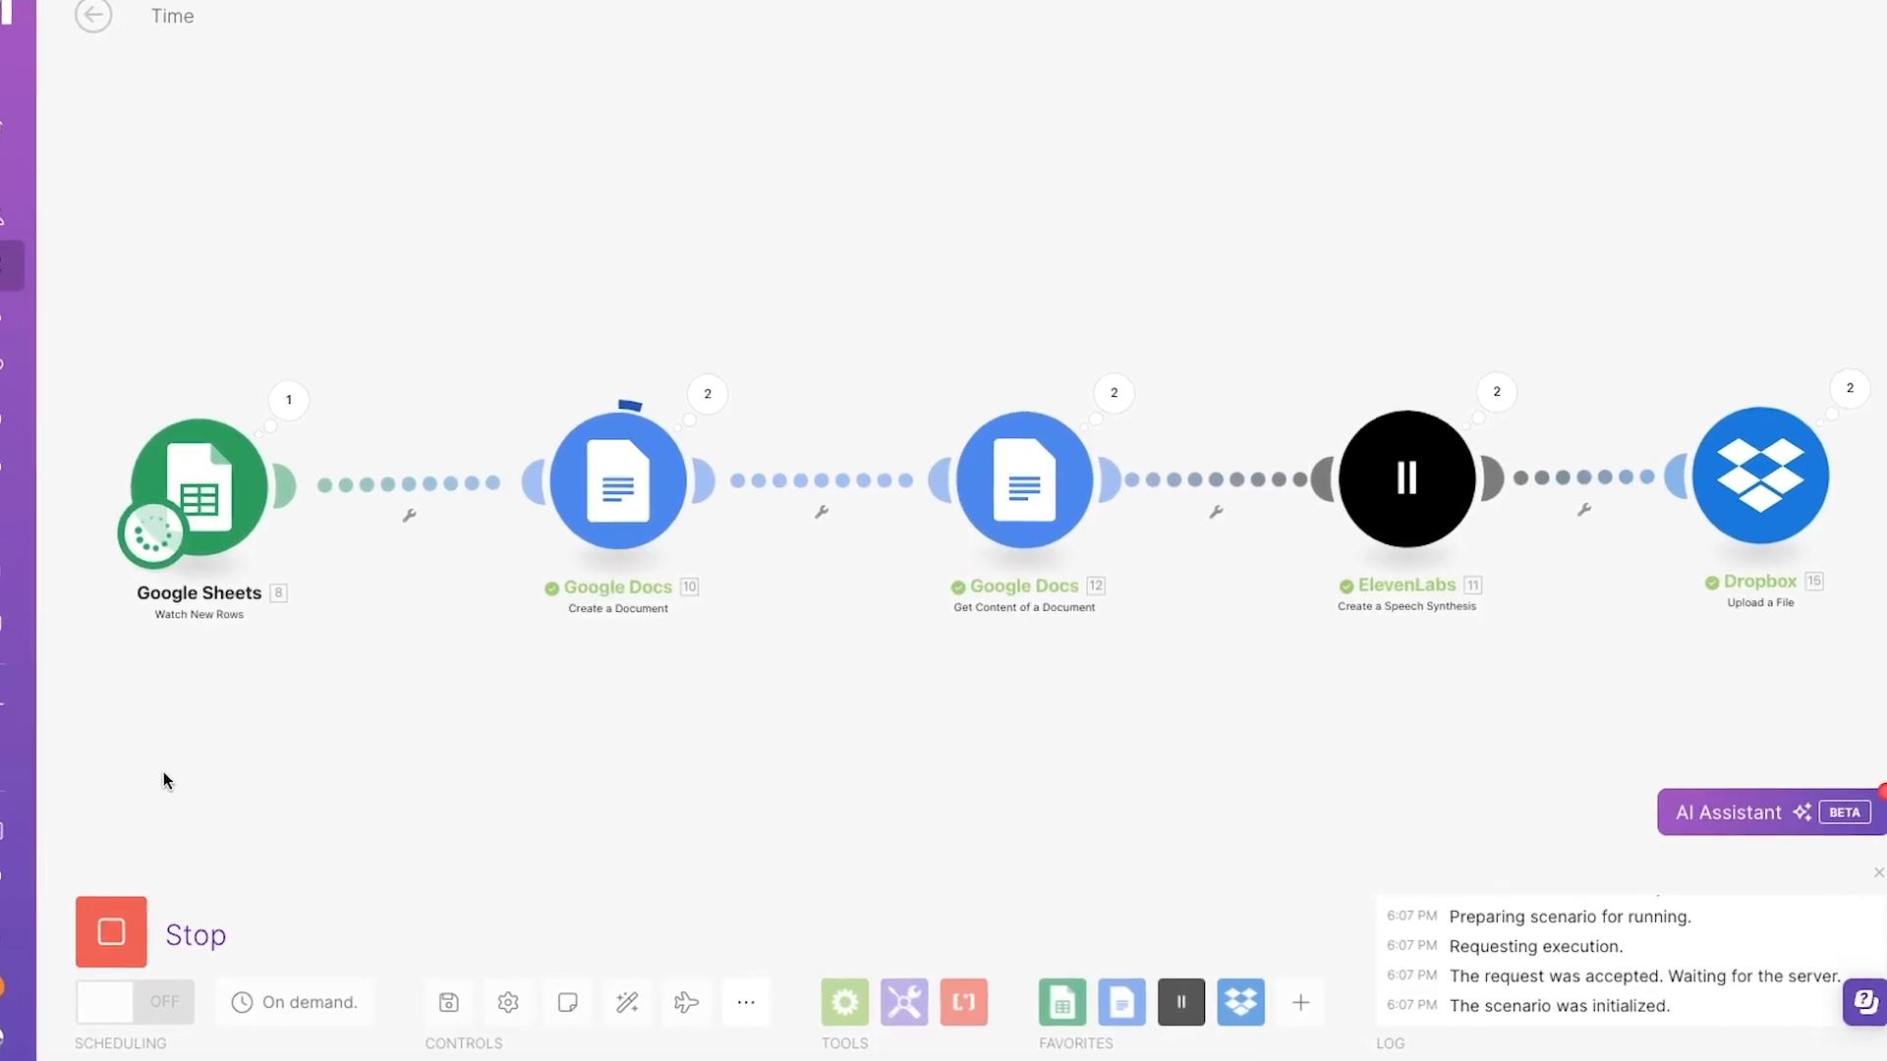
pyautogui.click(1312, 16)
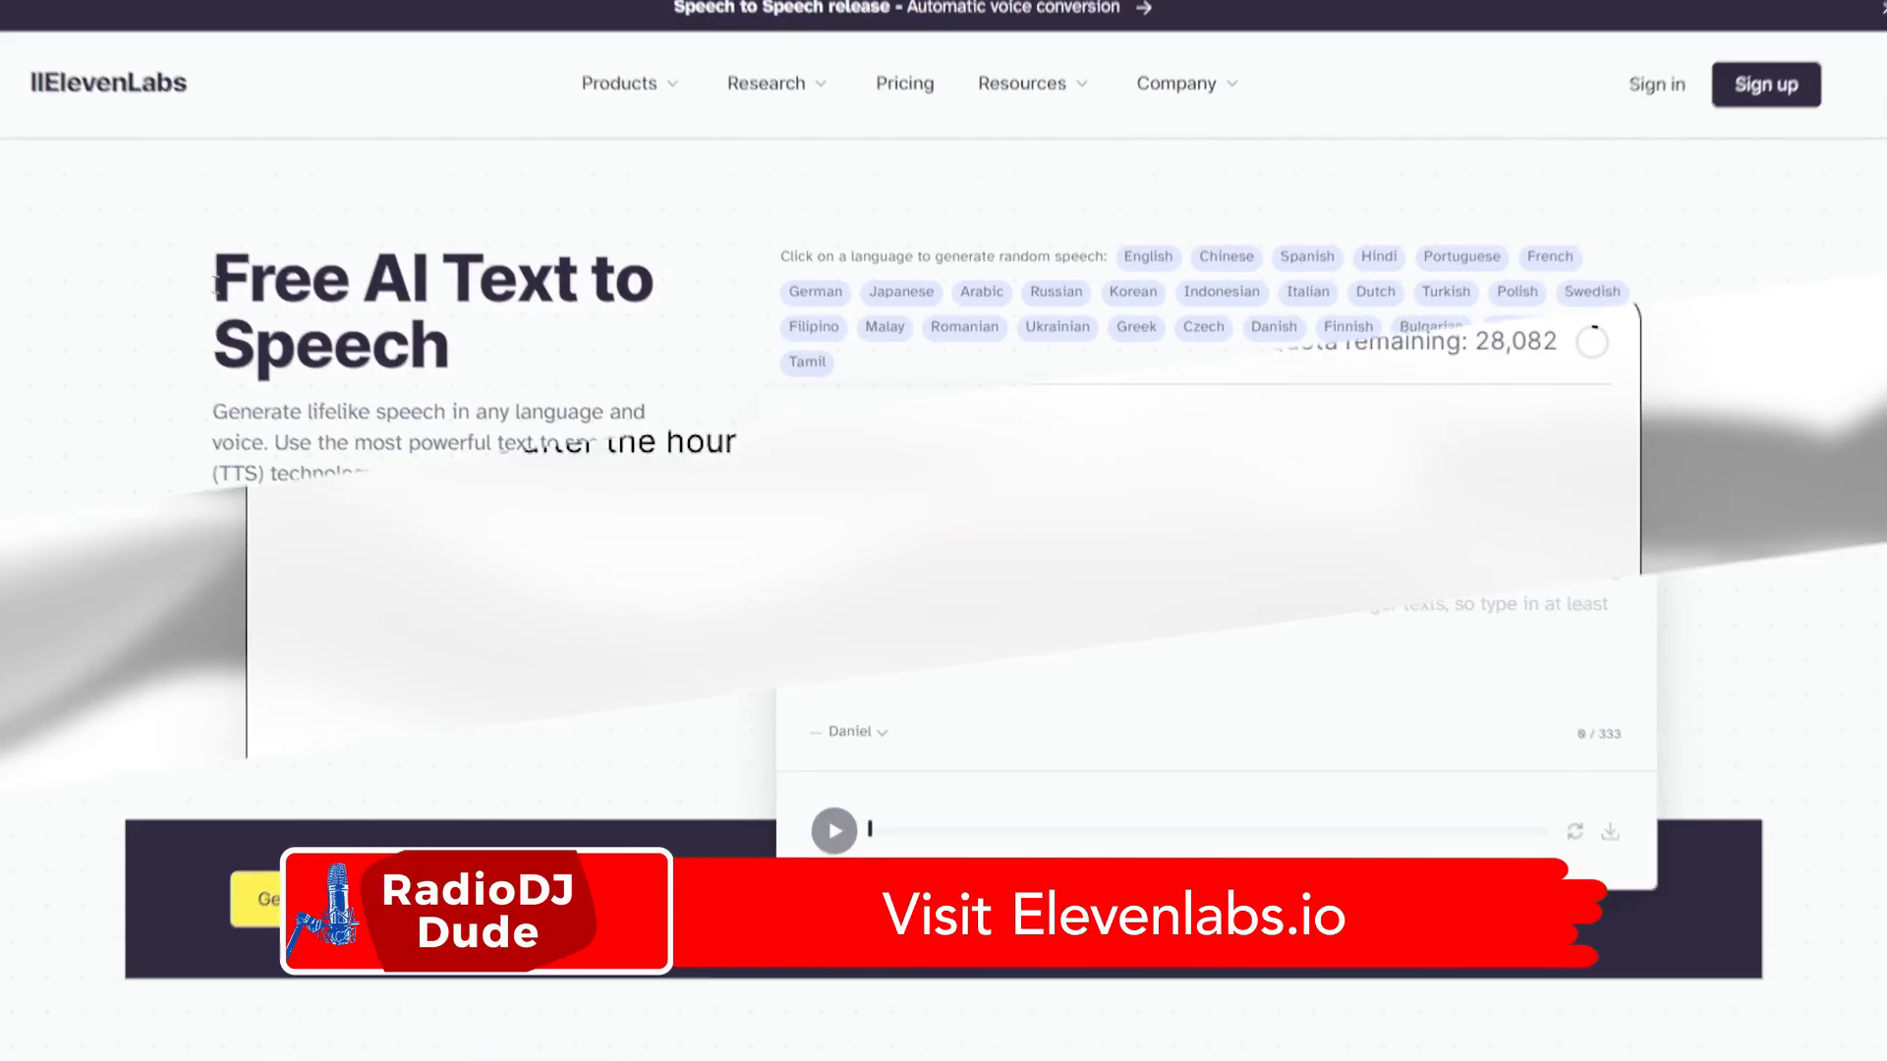
# Add a comma after 'minutes' and generate speech for 'it's 22 minutes, after the hour'
pyautogui.scroll(-3)
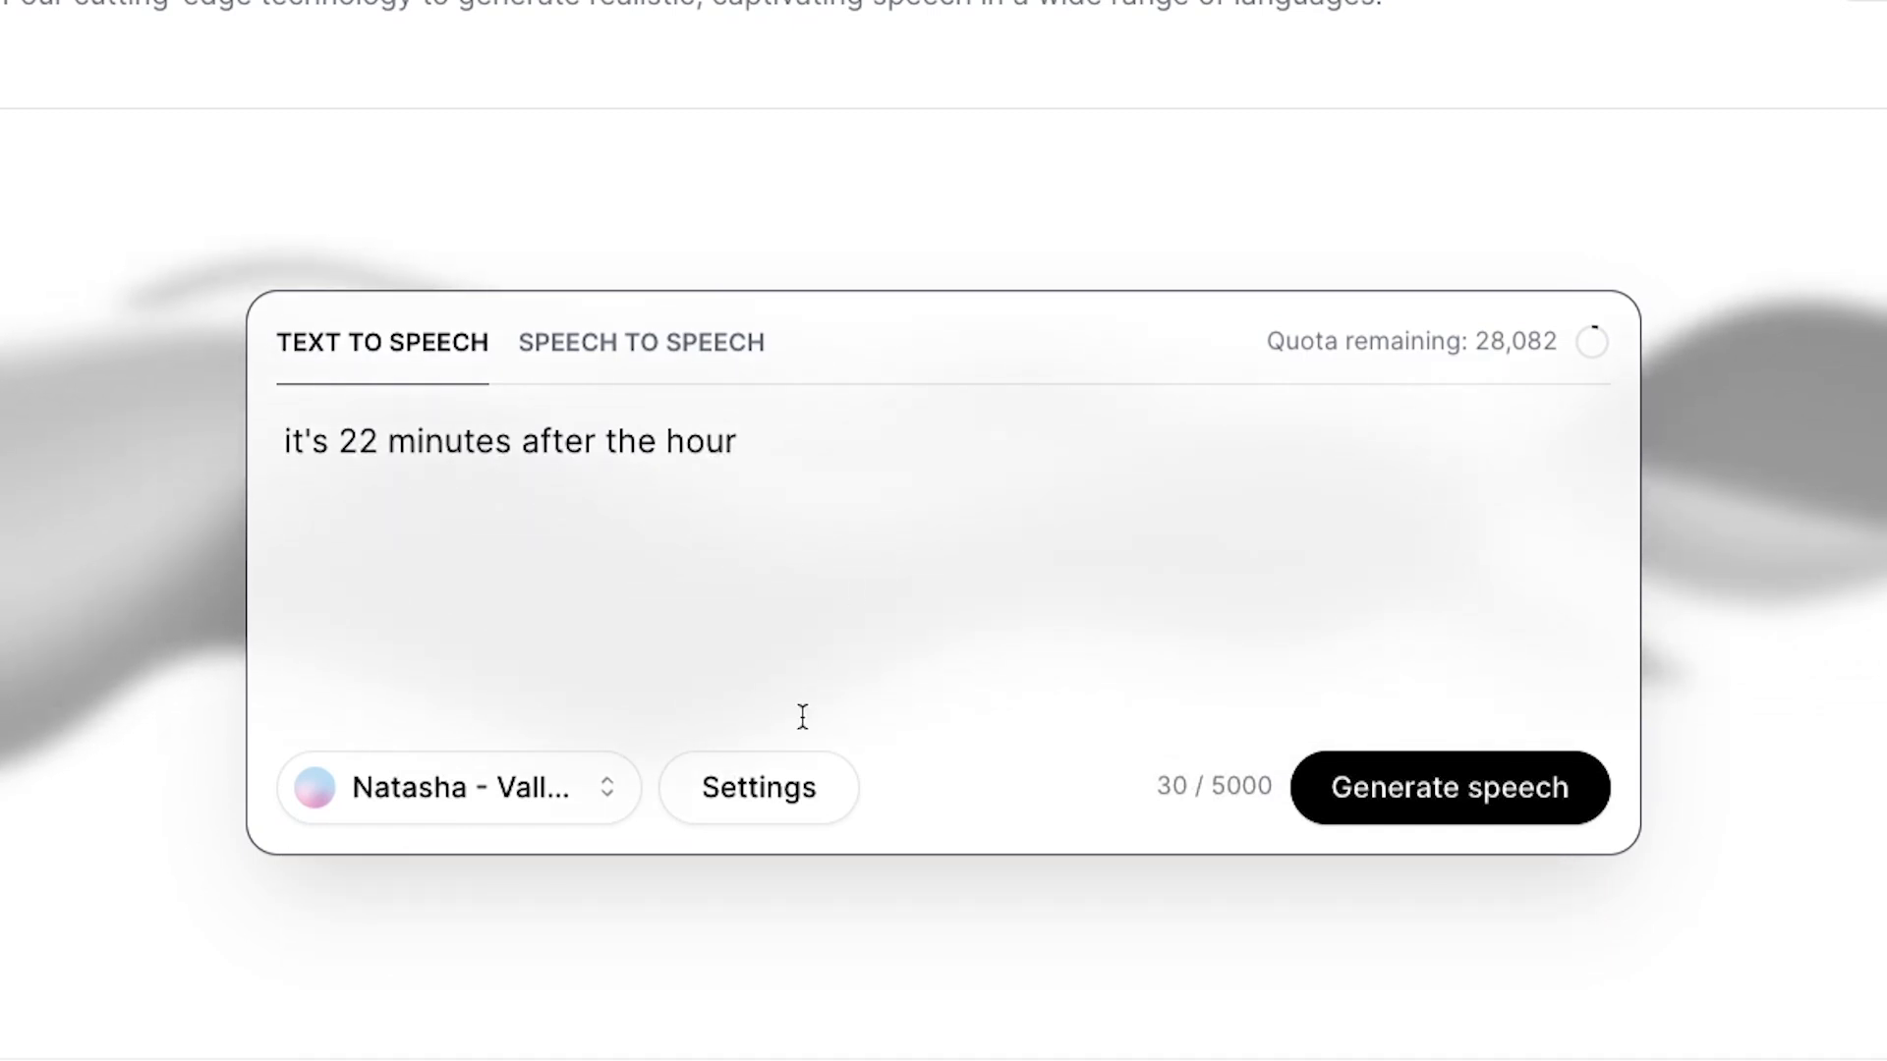
pyautogui.click(457, 787)
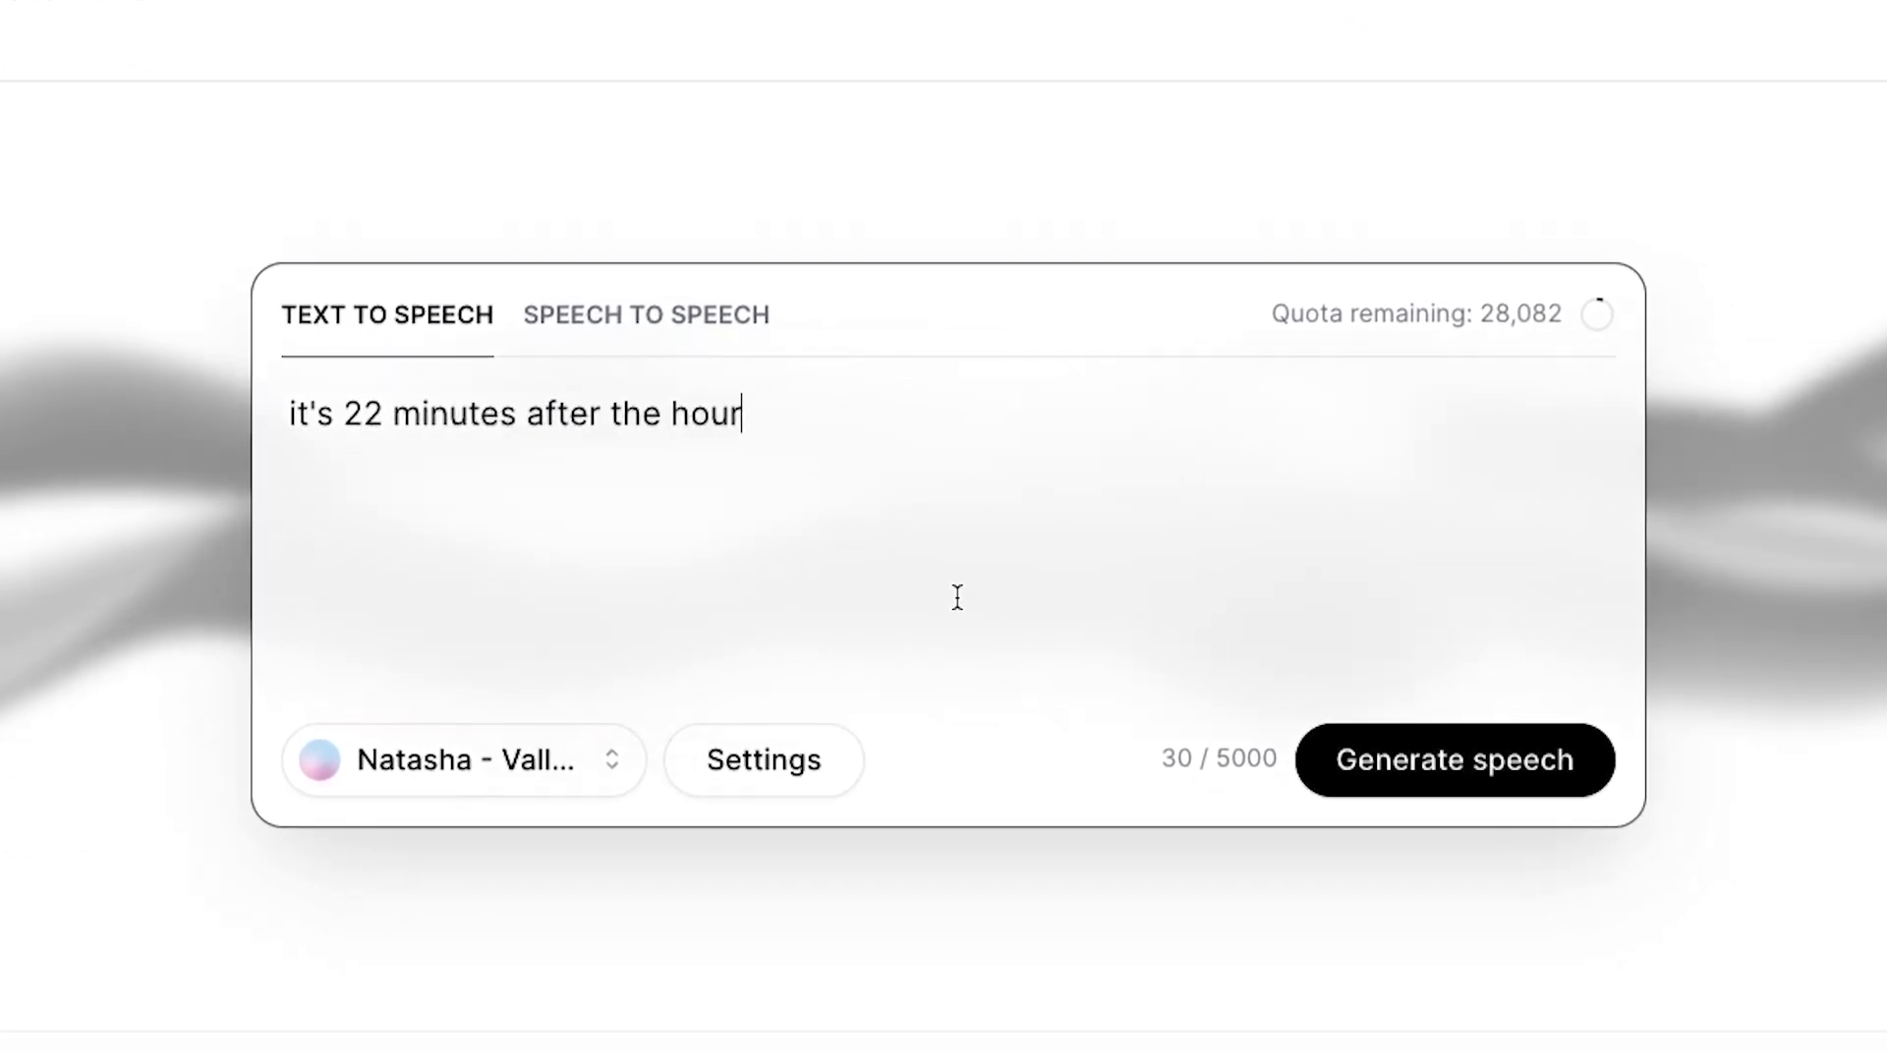
pyautogui.click(1452, 759)
pyautogui.write(',')
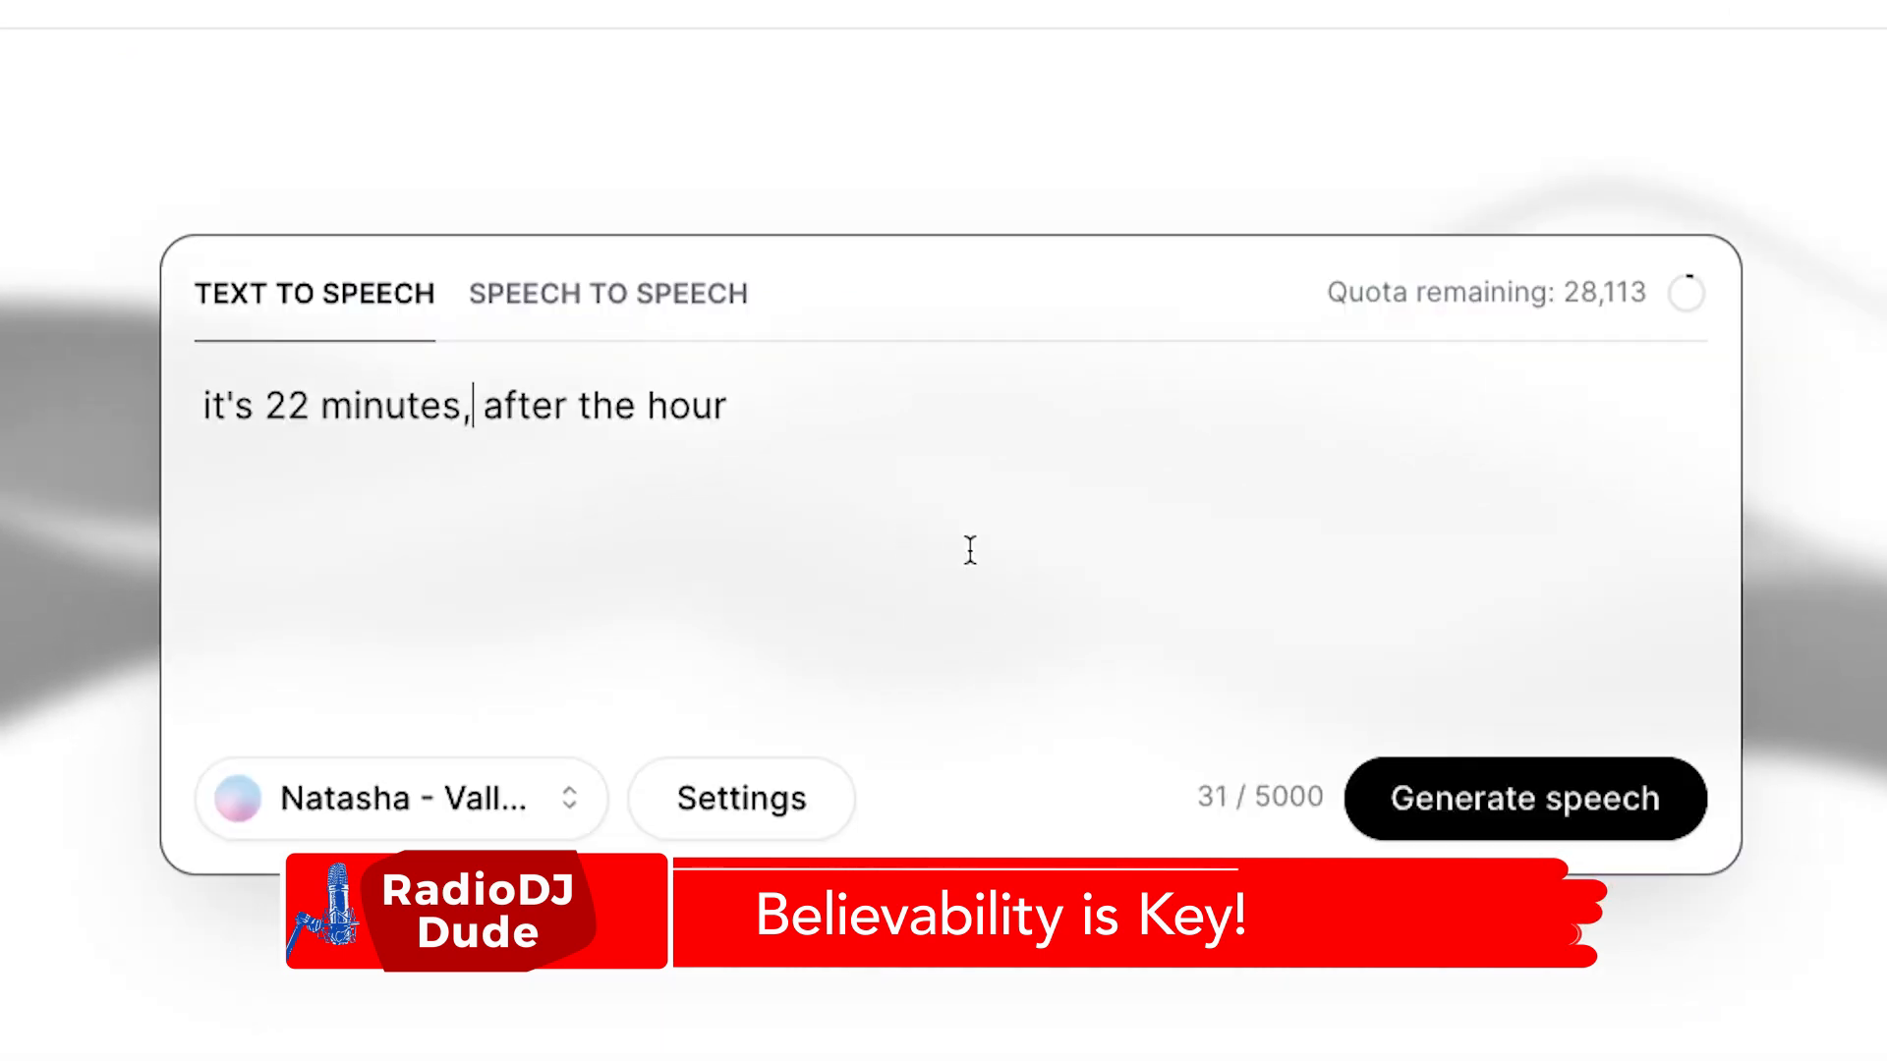
pyautogui.click(1524, 798)
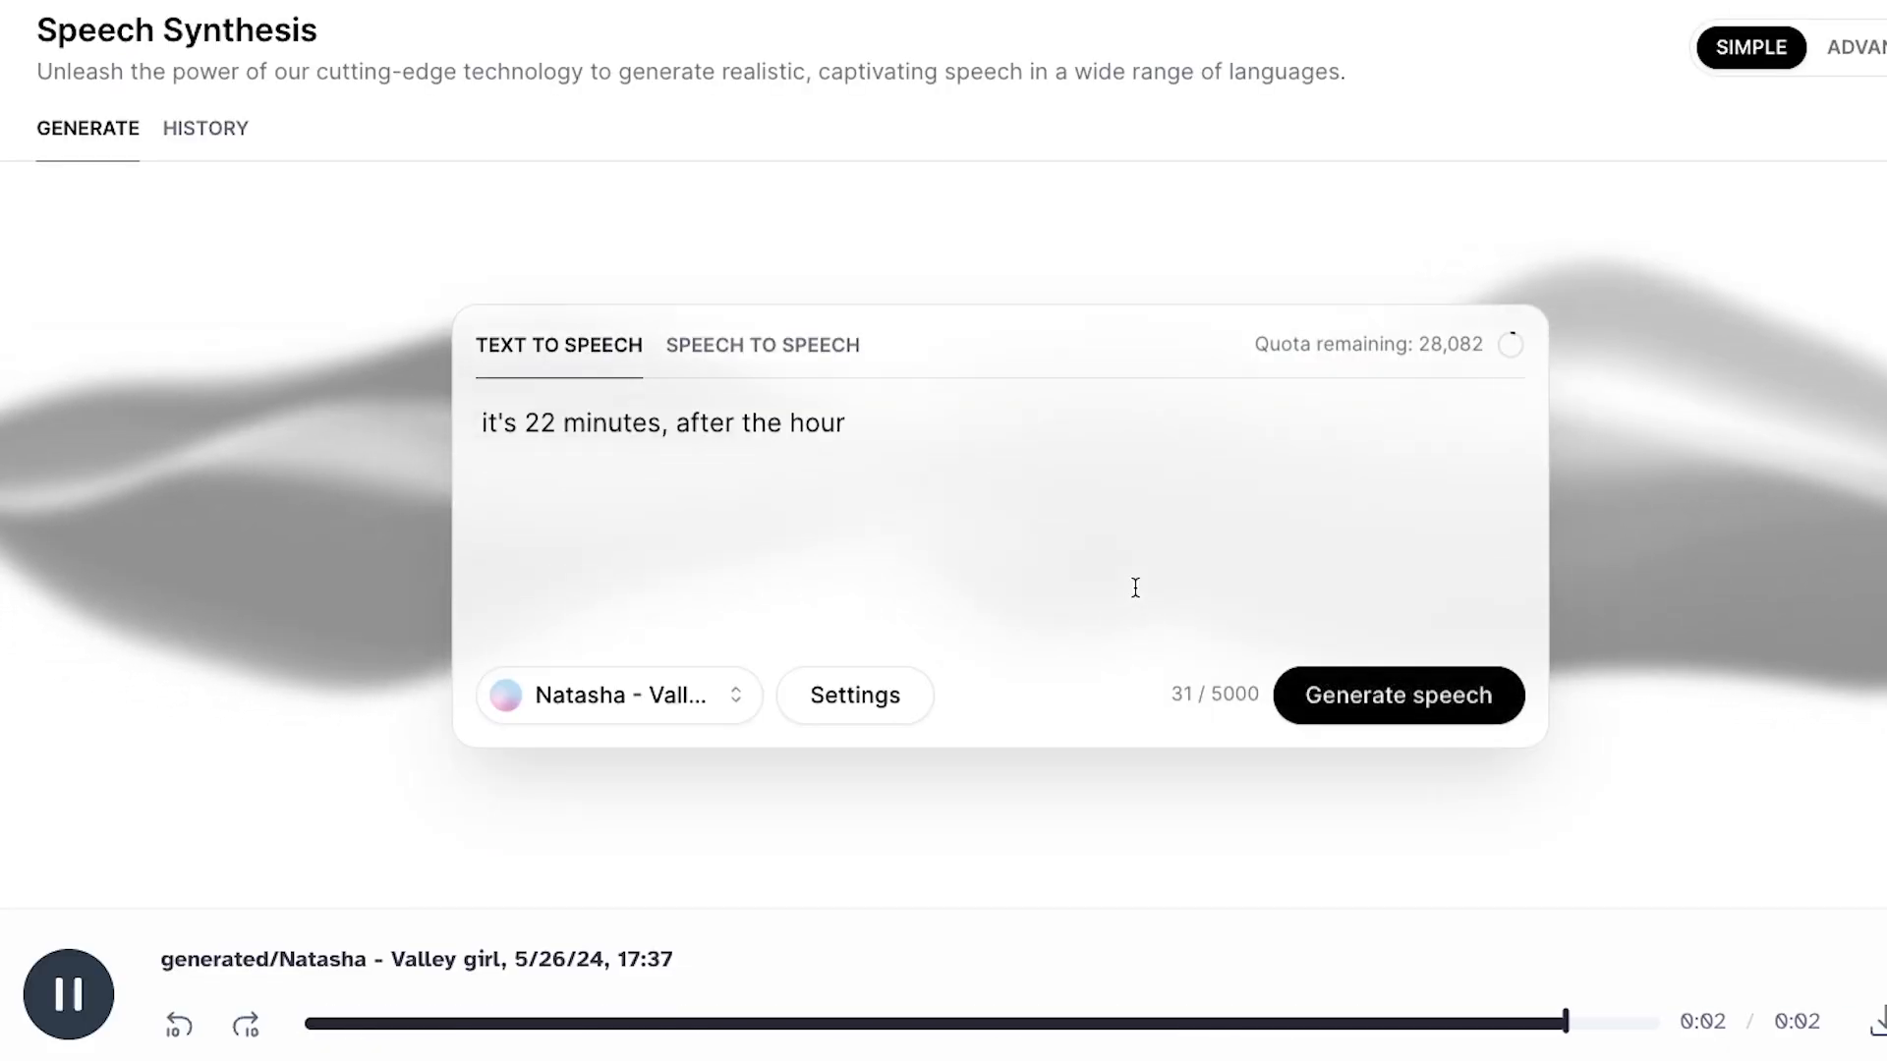
pyautogui.click(1063, 15)
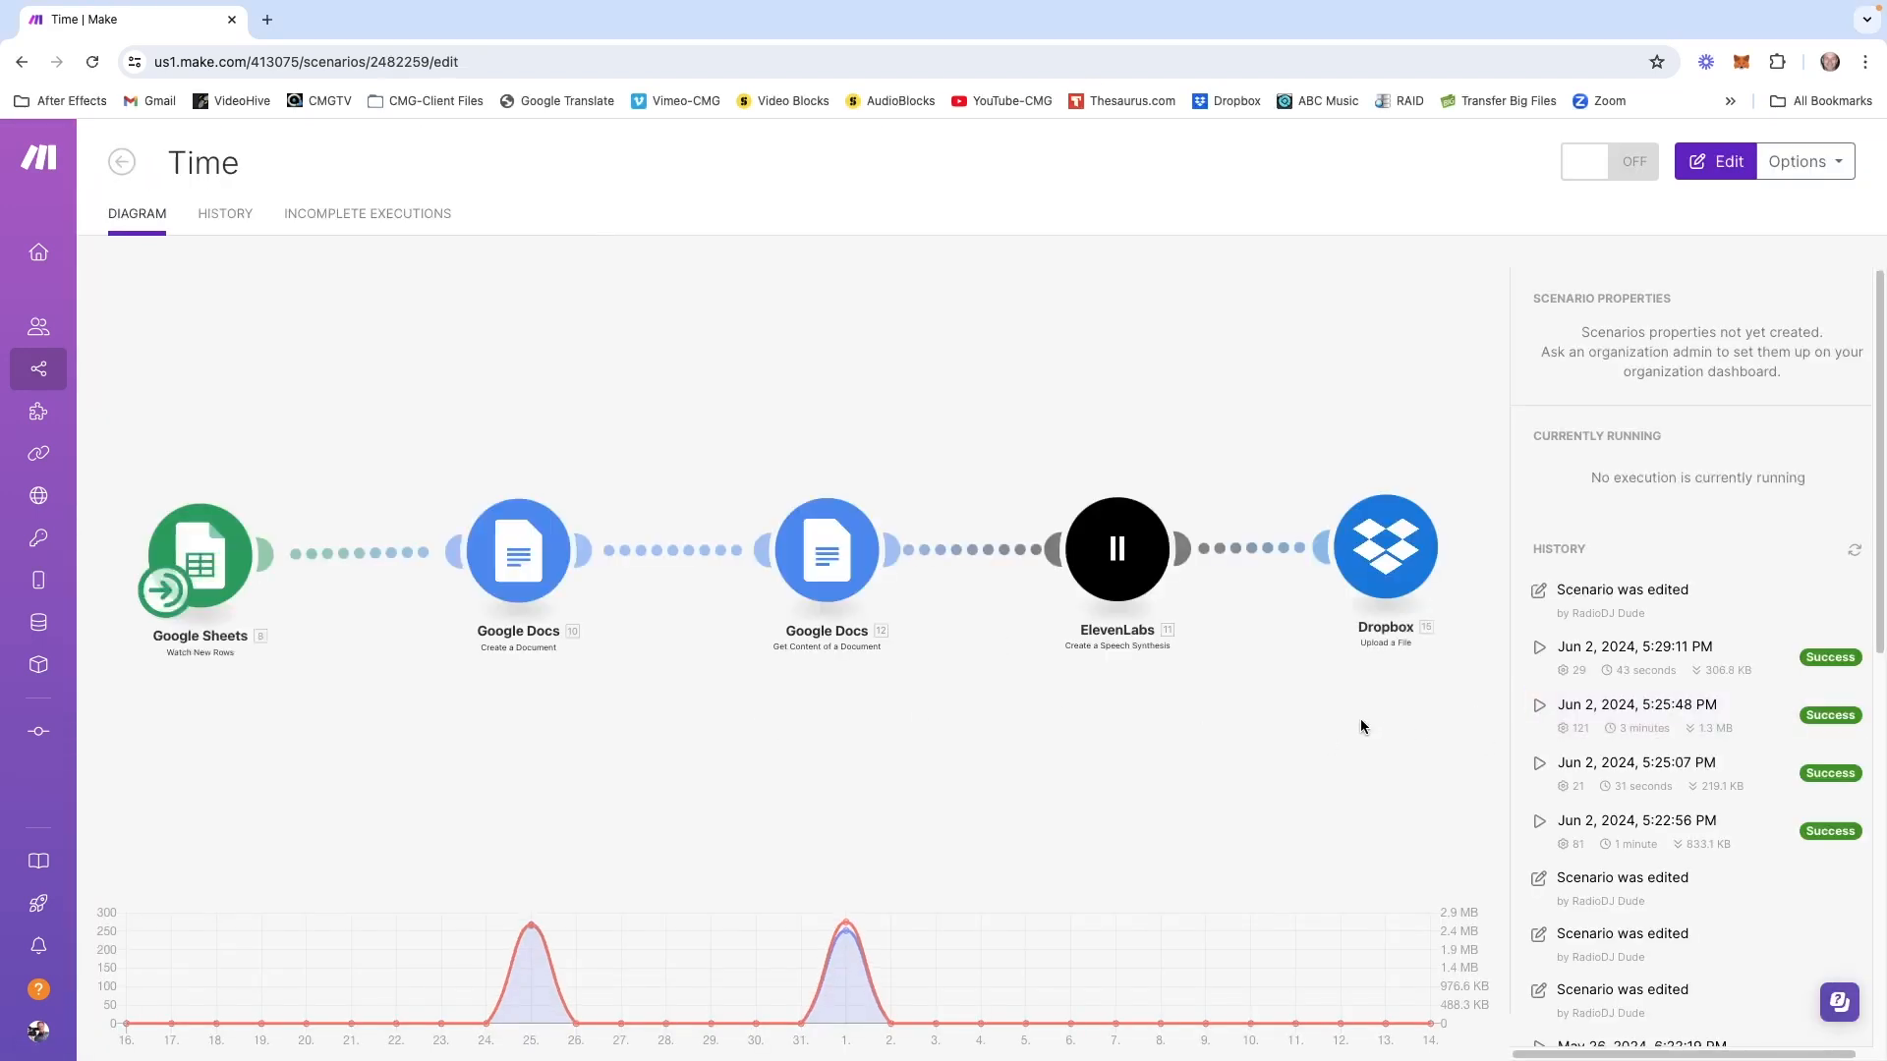
# Open the Time scenario and browse Google Sheets module actions to Watch New Rows
pyautogui.click(1715, 161)
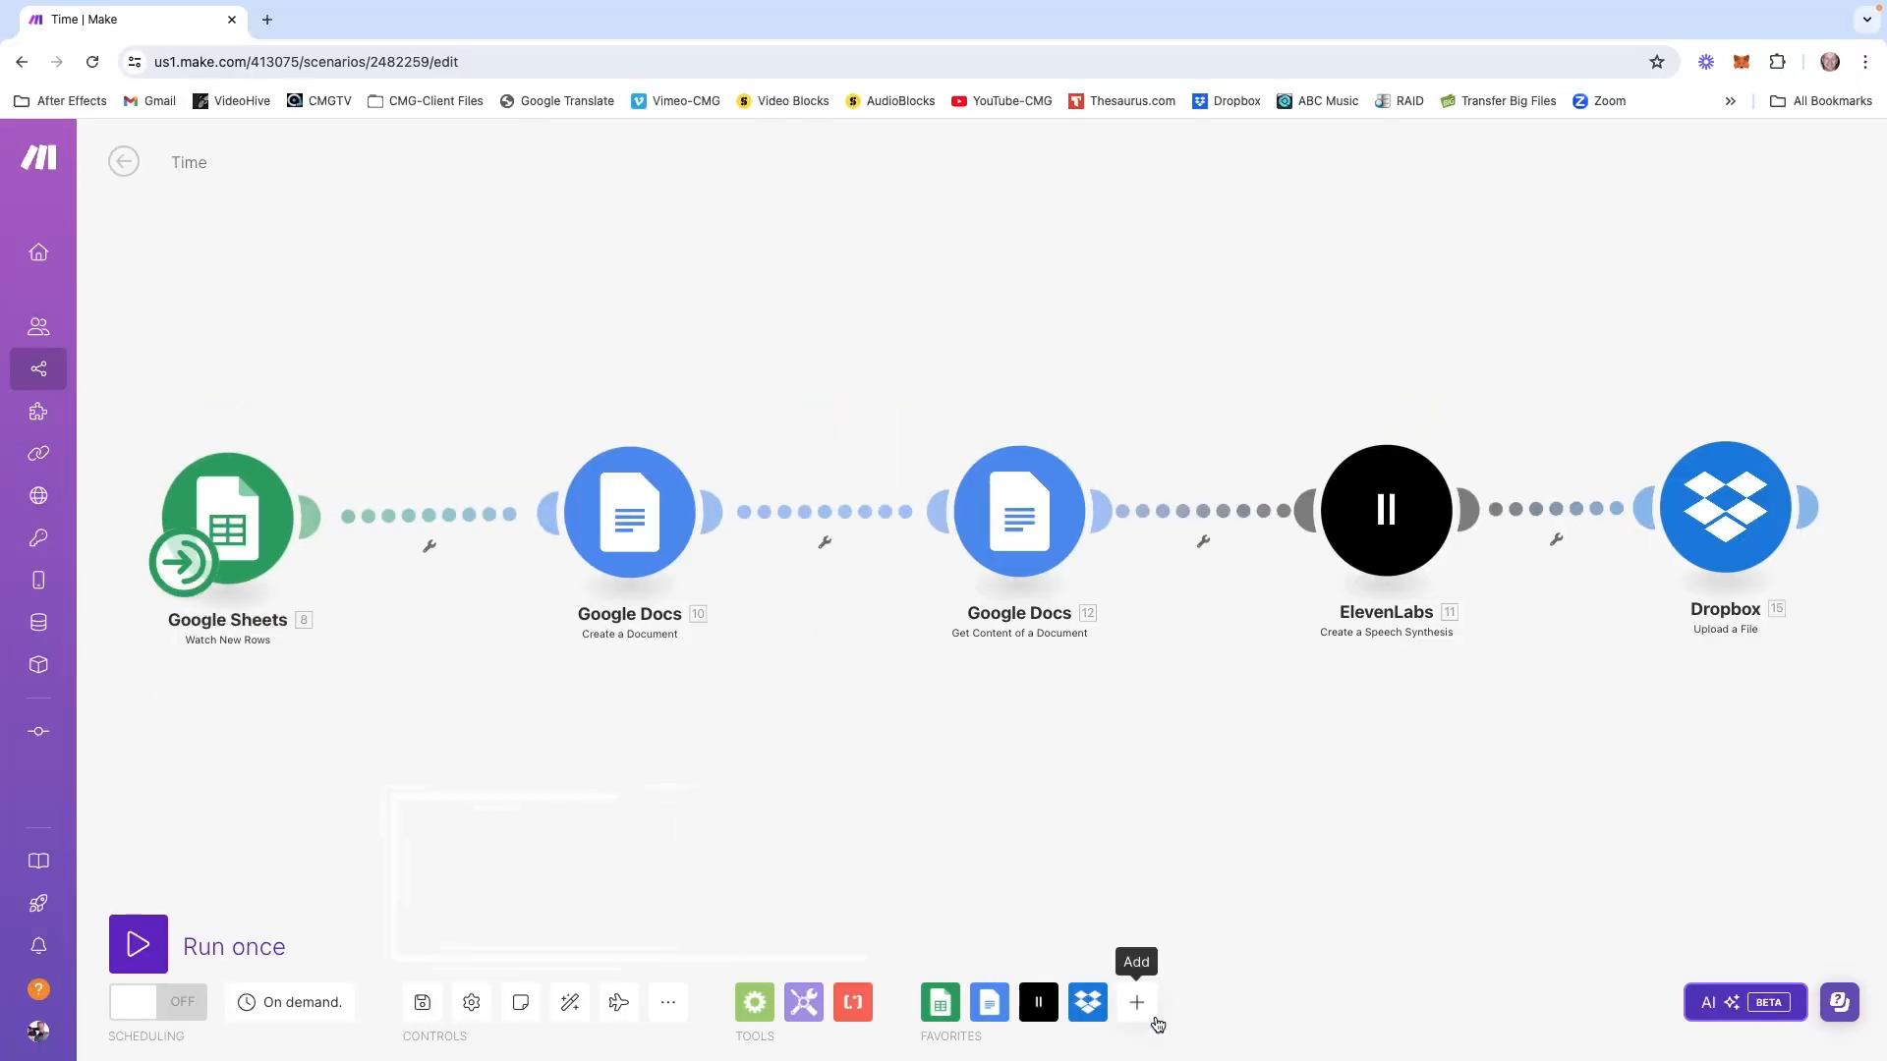
pyautogui.click(1135, 1002)
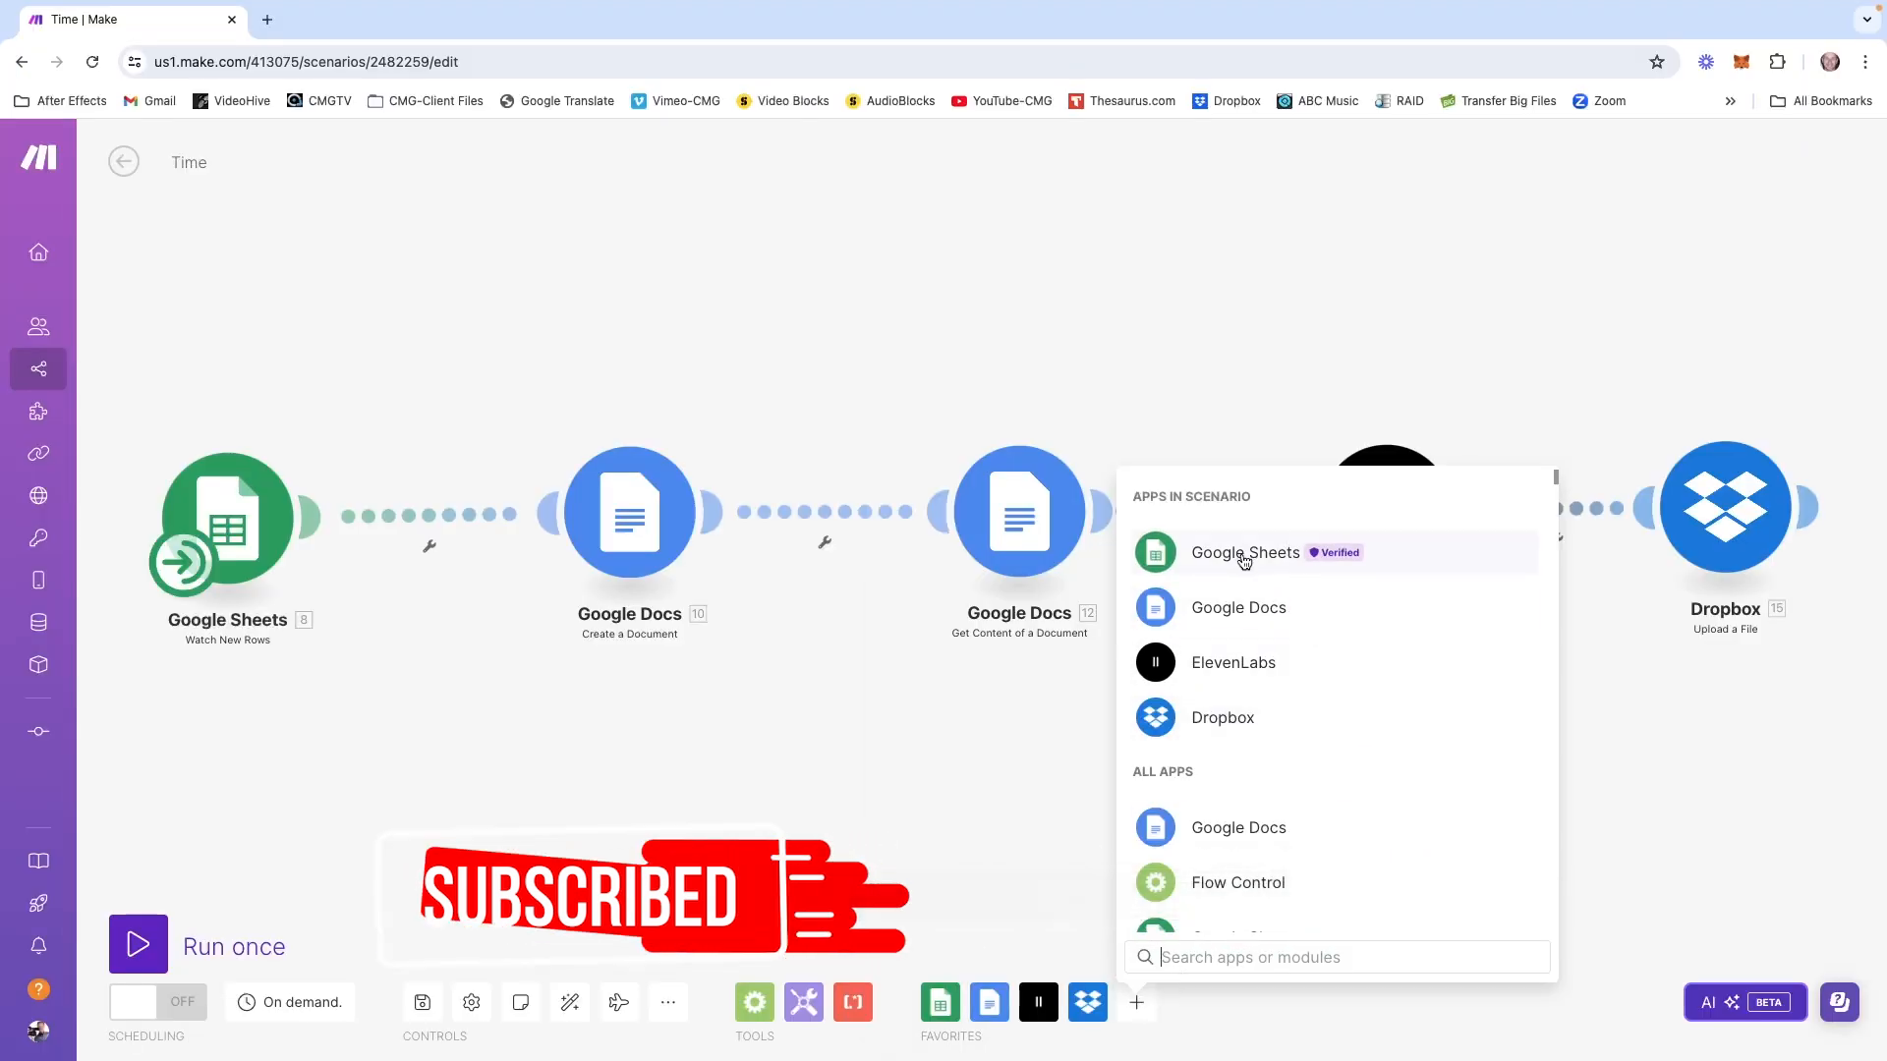
pyautogui.click(1244, 552)
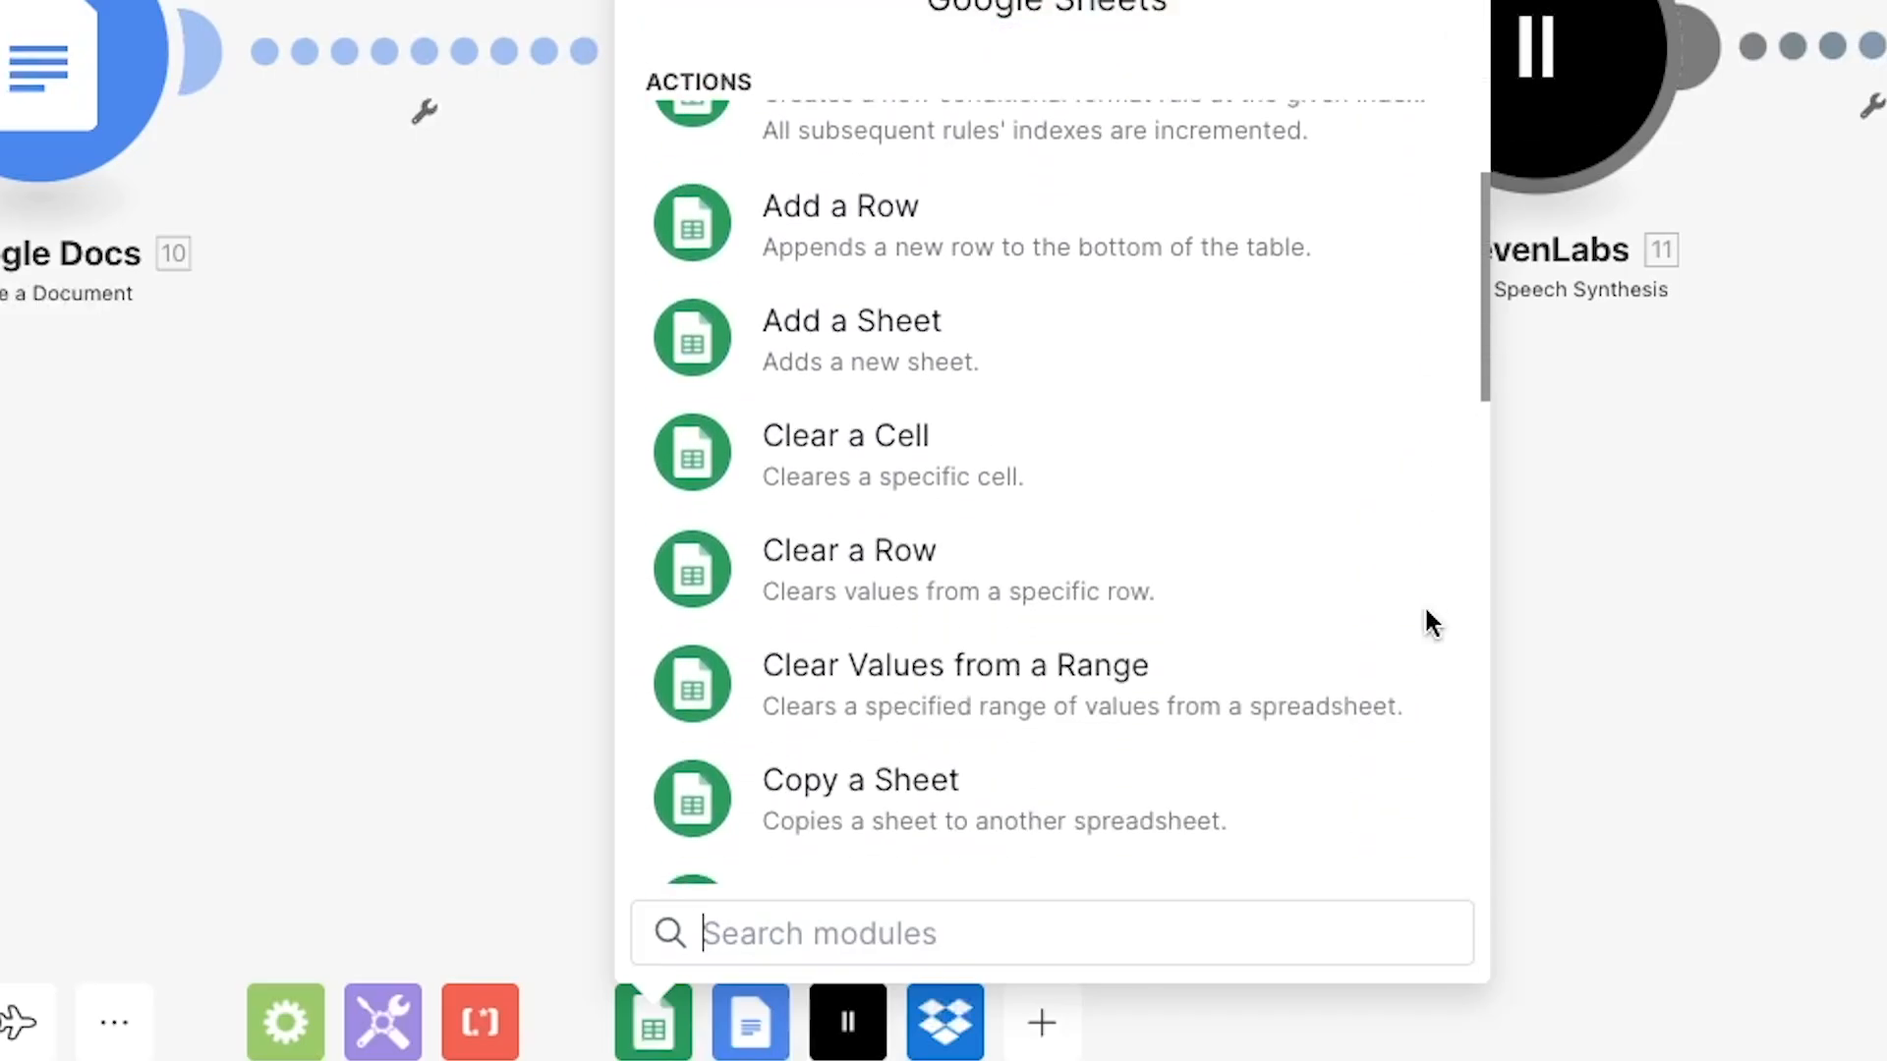
pyautogui.scroll(-3)
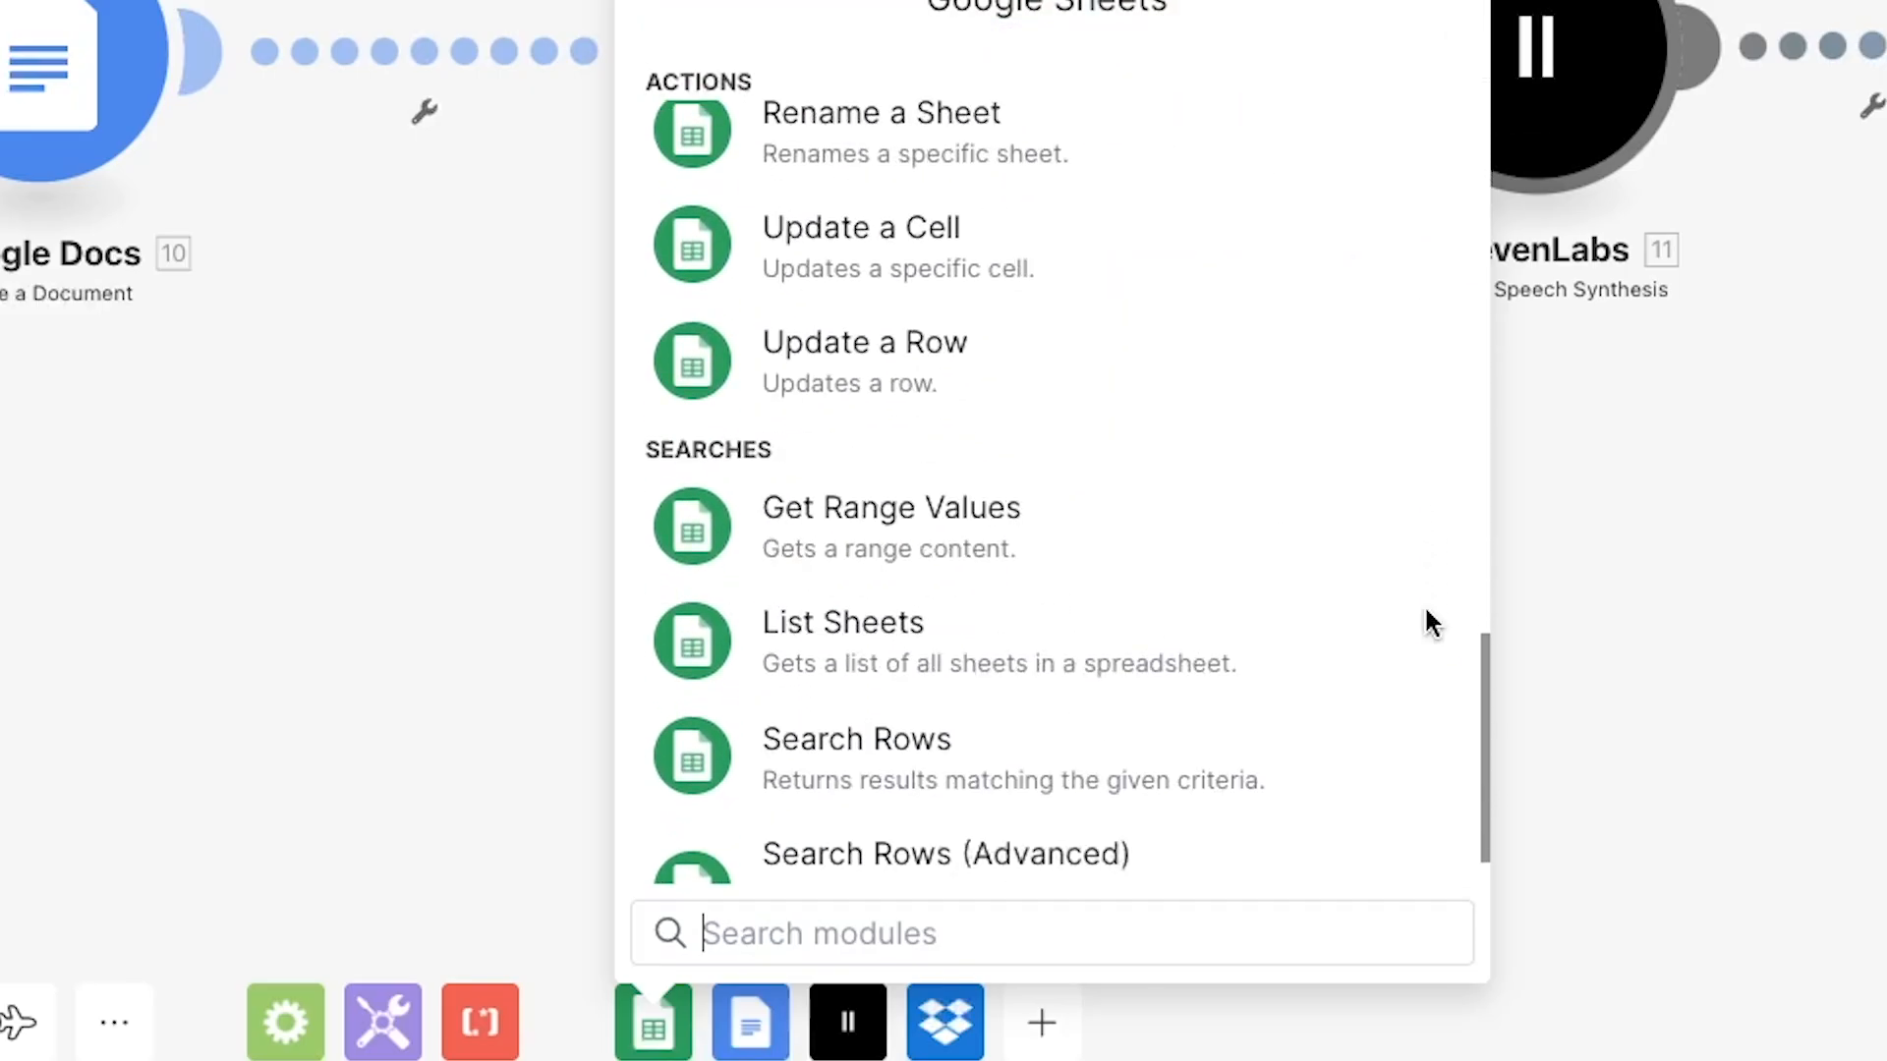
pyautogui.scroll(3)
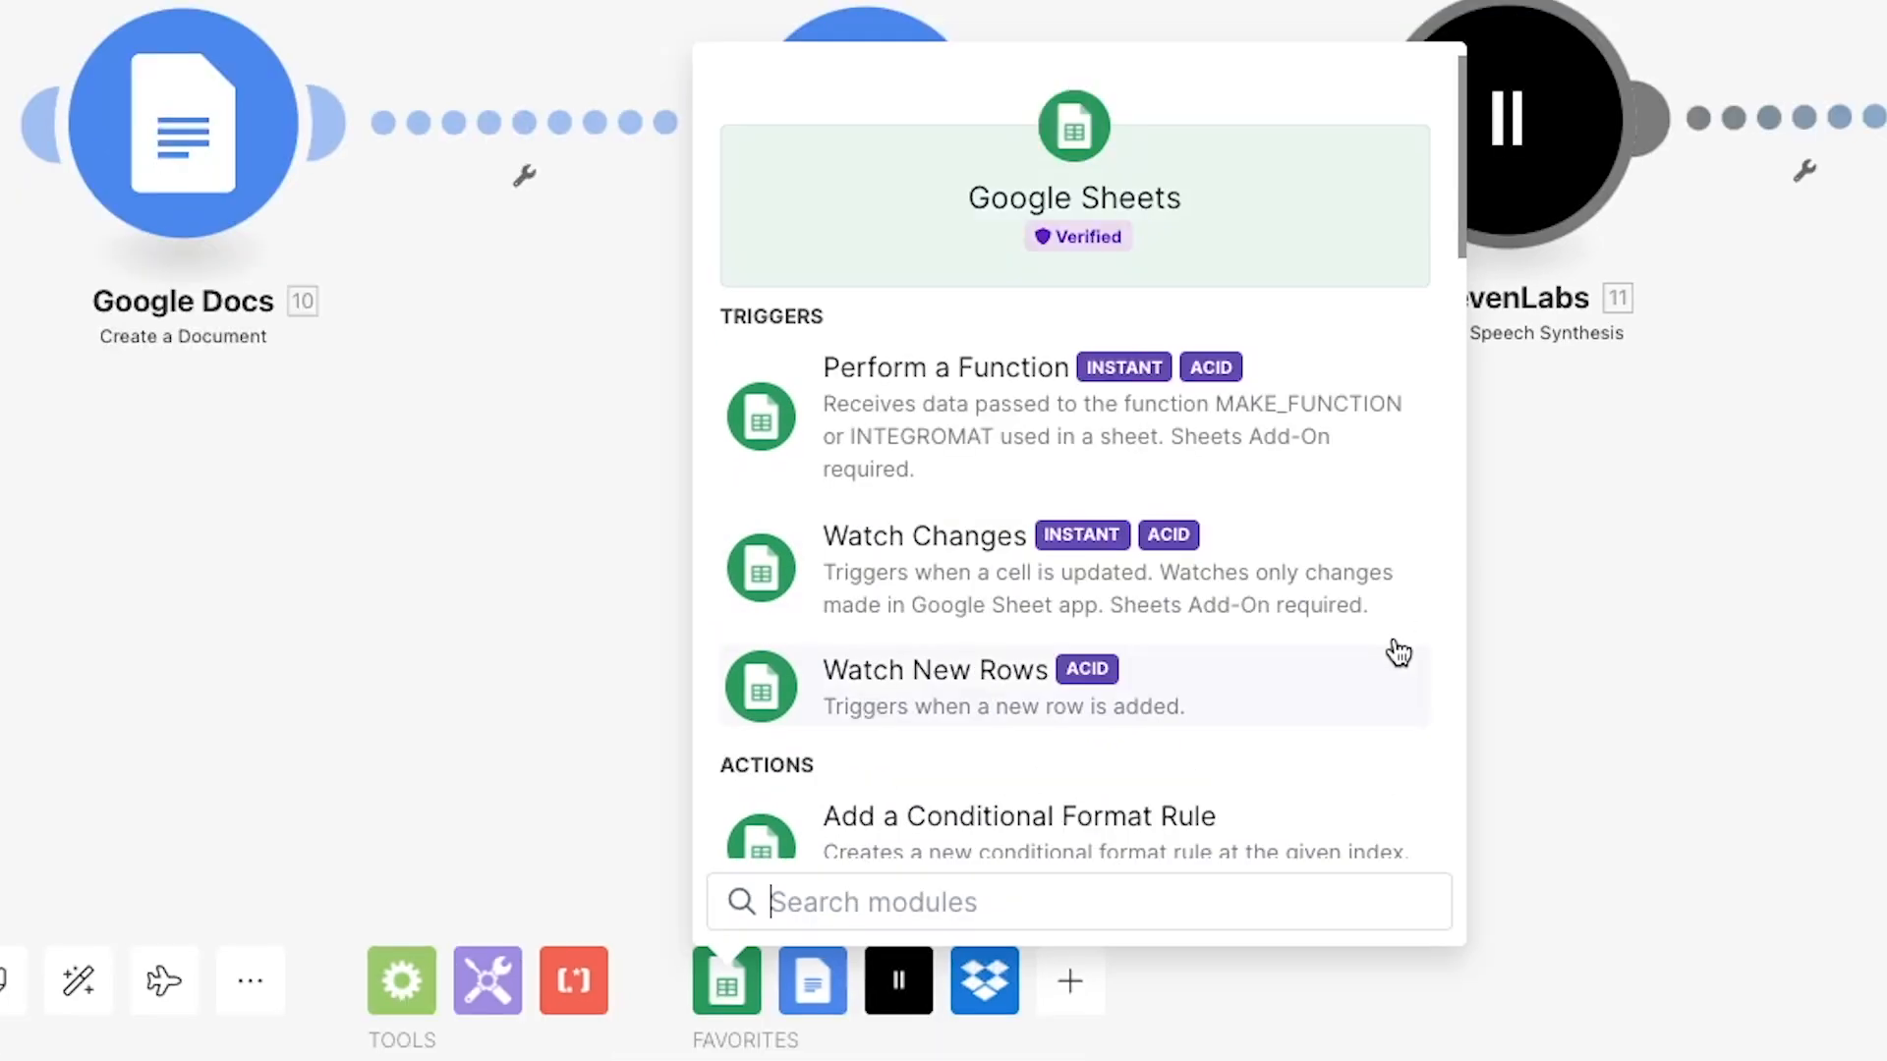
pyautogui.moveTo(848, 413)
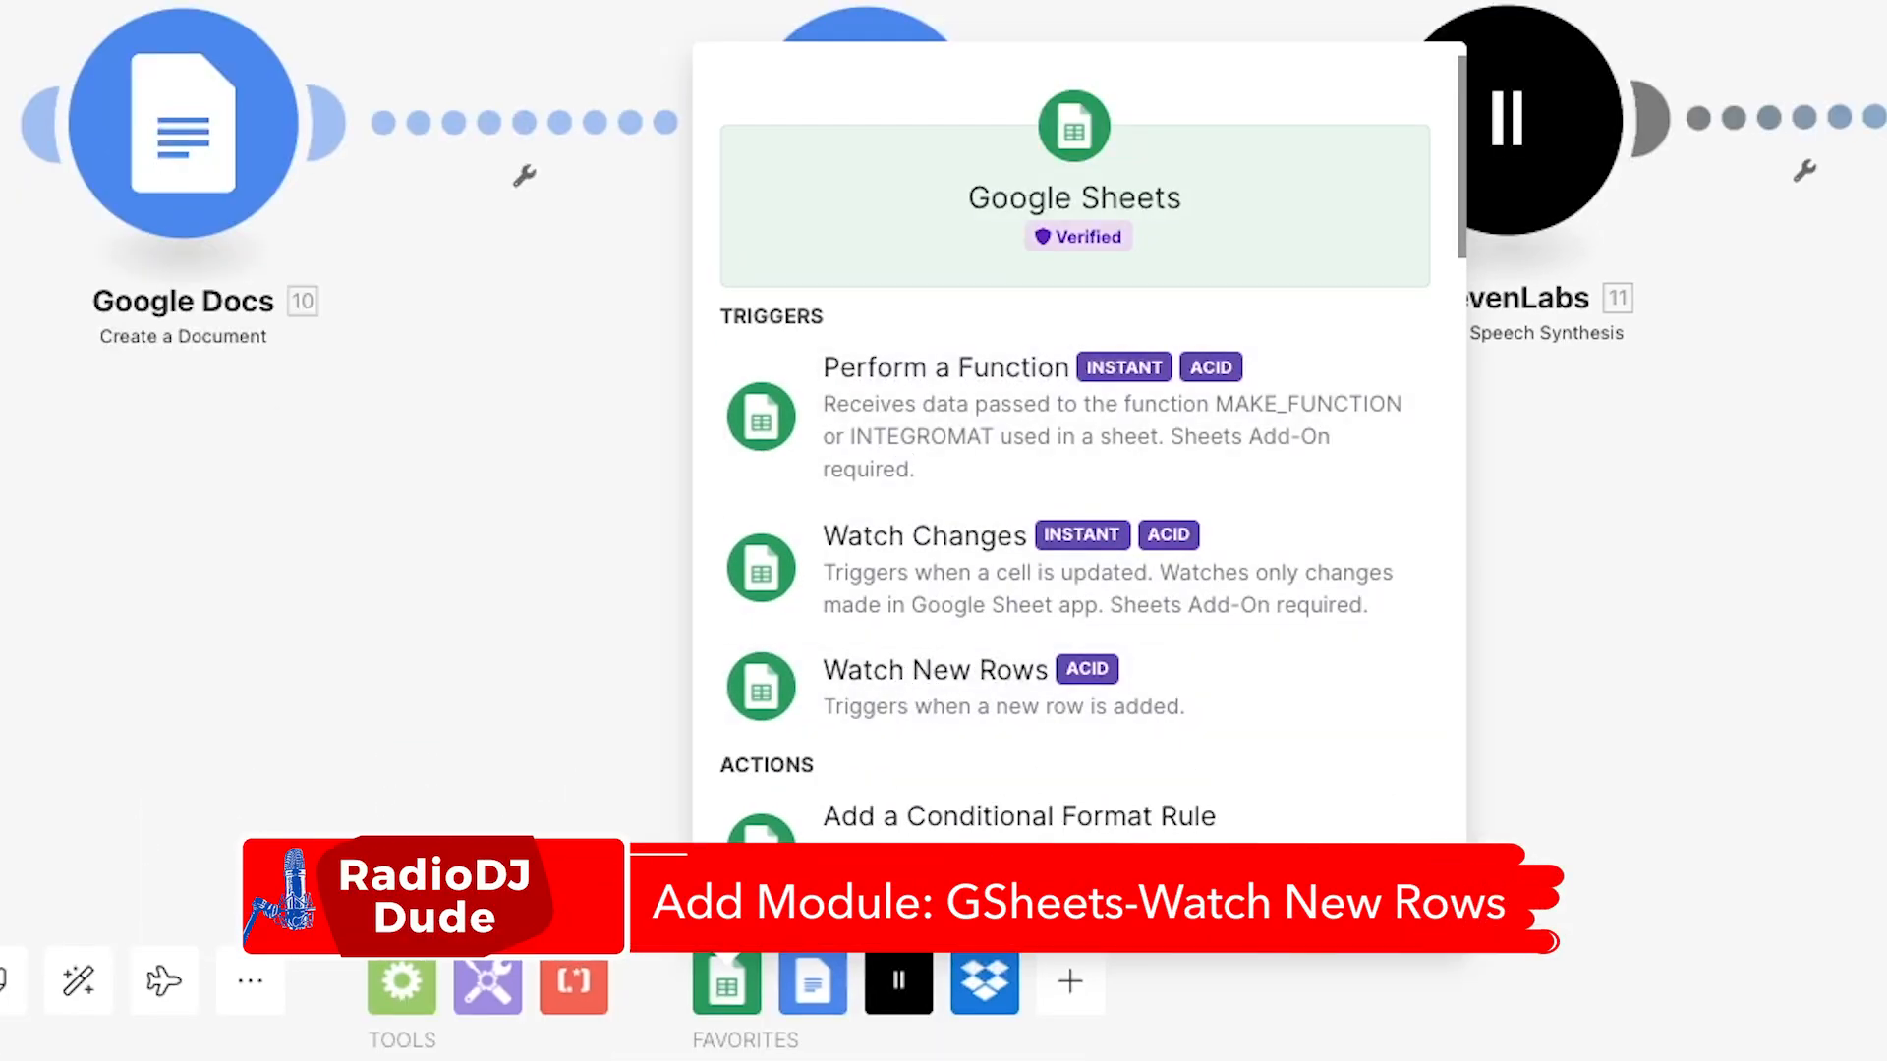
pyautogui.click(933, 670)
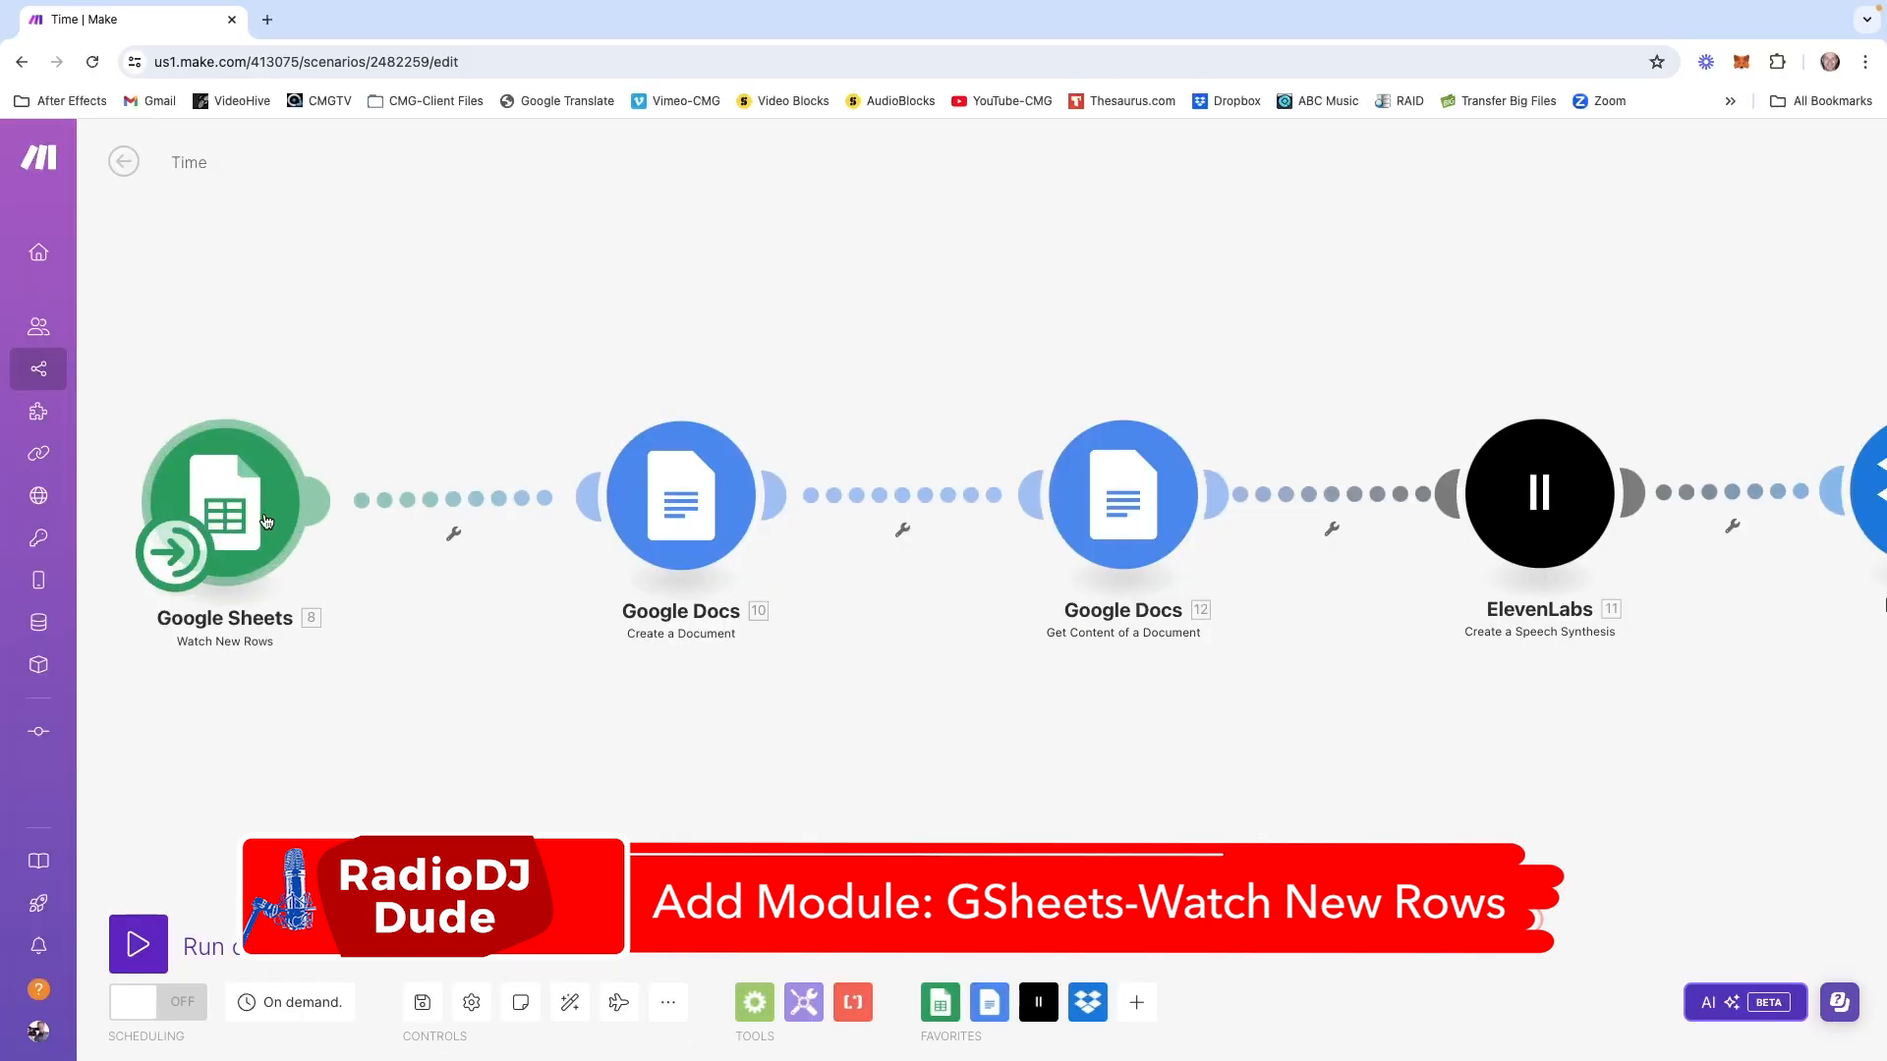
# Set the Watch New Rows trigger to range A1:D1 with a 60-row limit
pyautogui.click(225, 497)
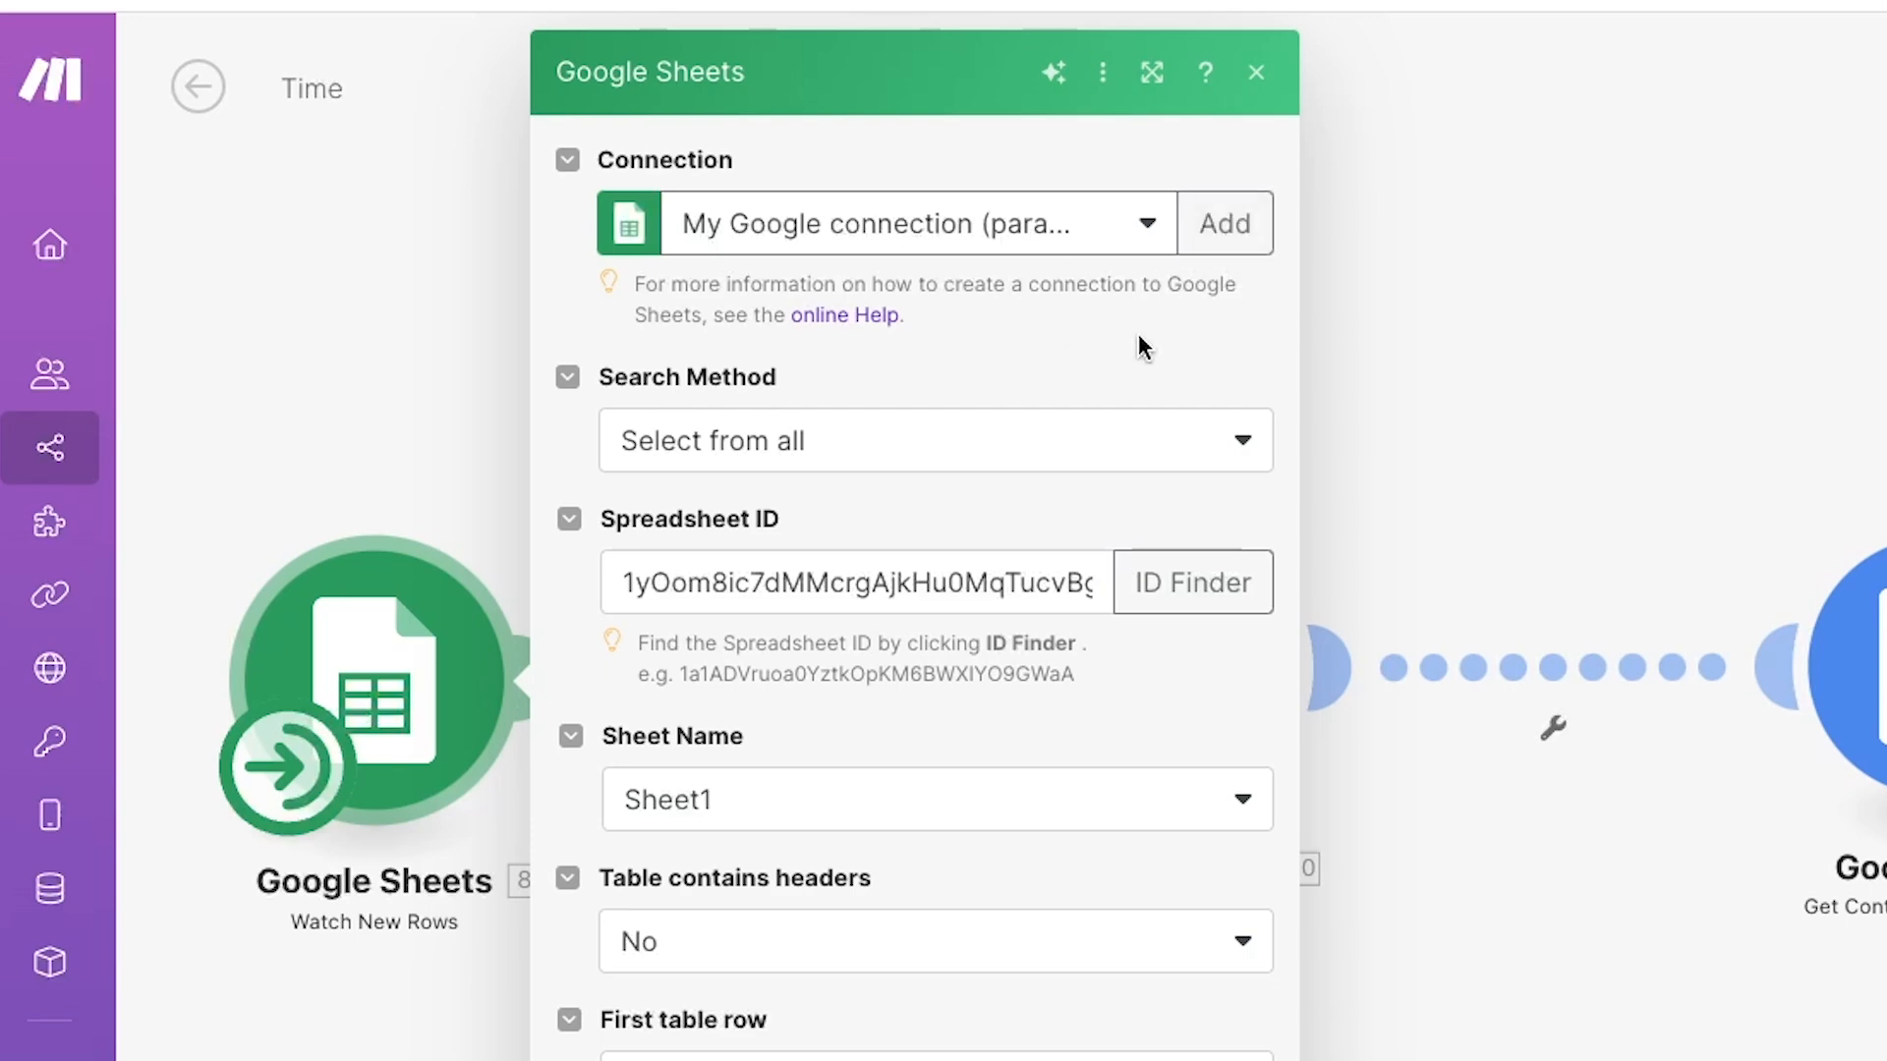
pyautogui.moveTo(1174, 325)
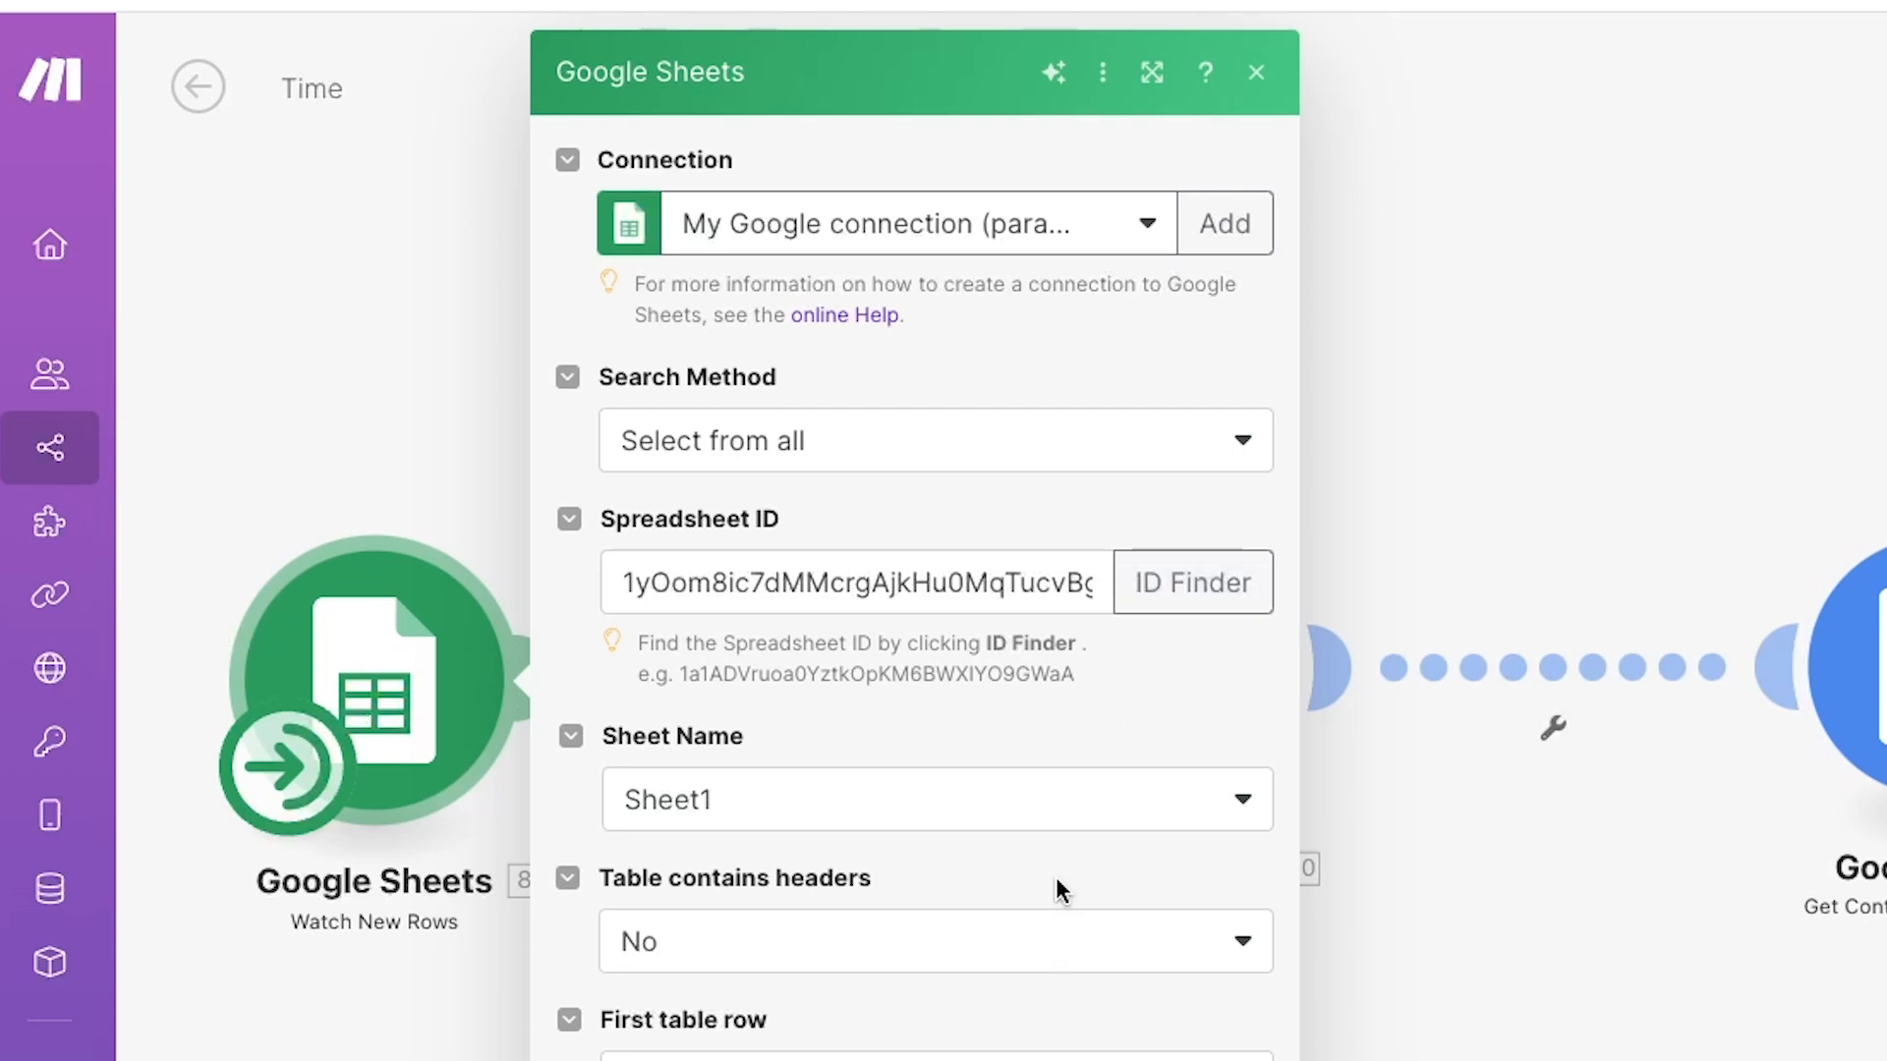
pyautogui.moveTo(1057, 896)
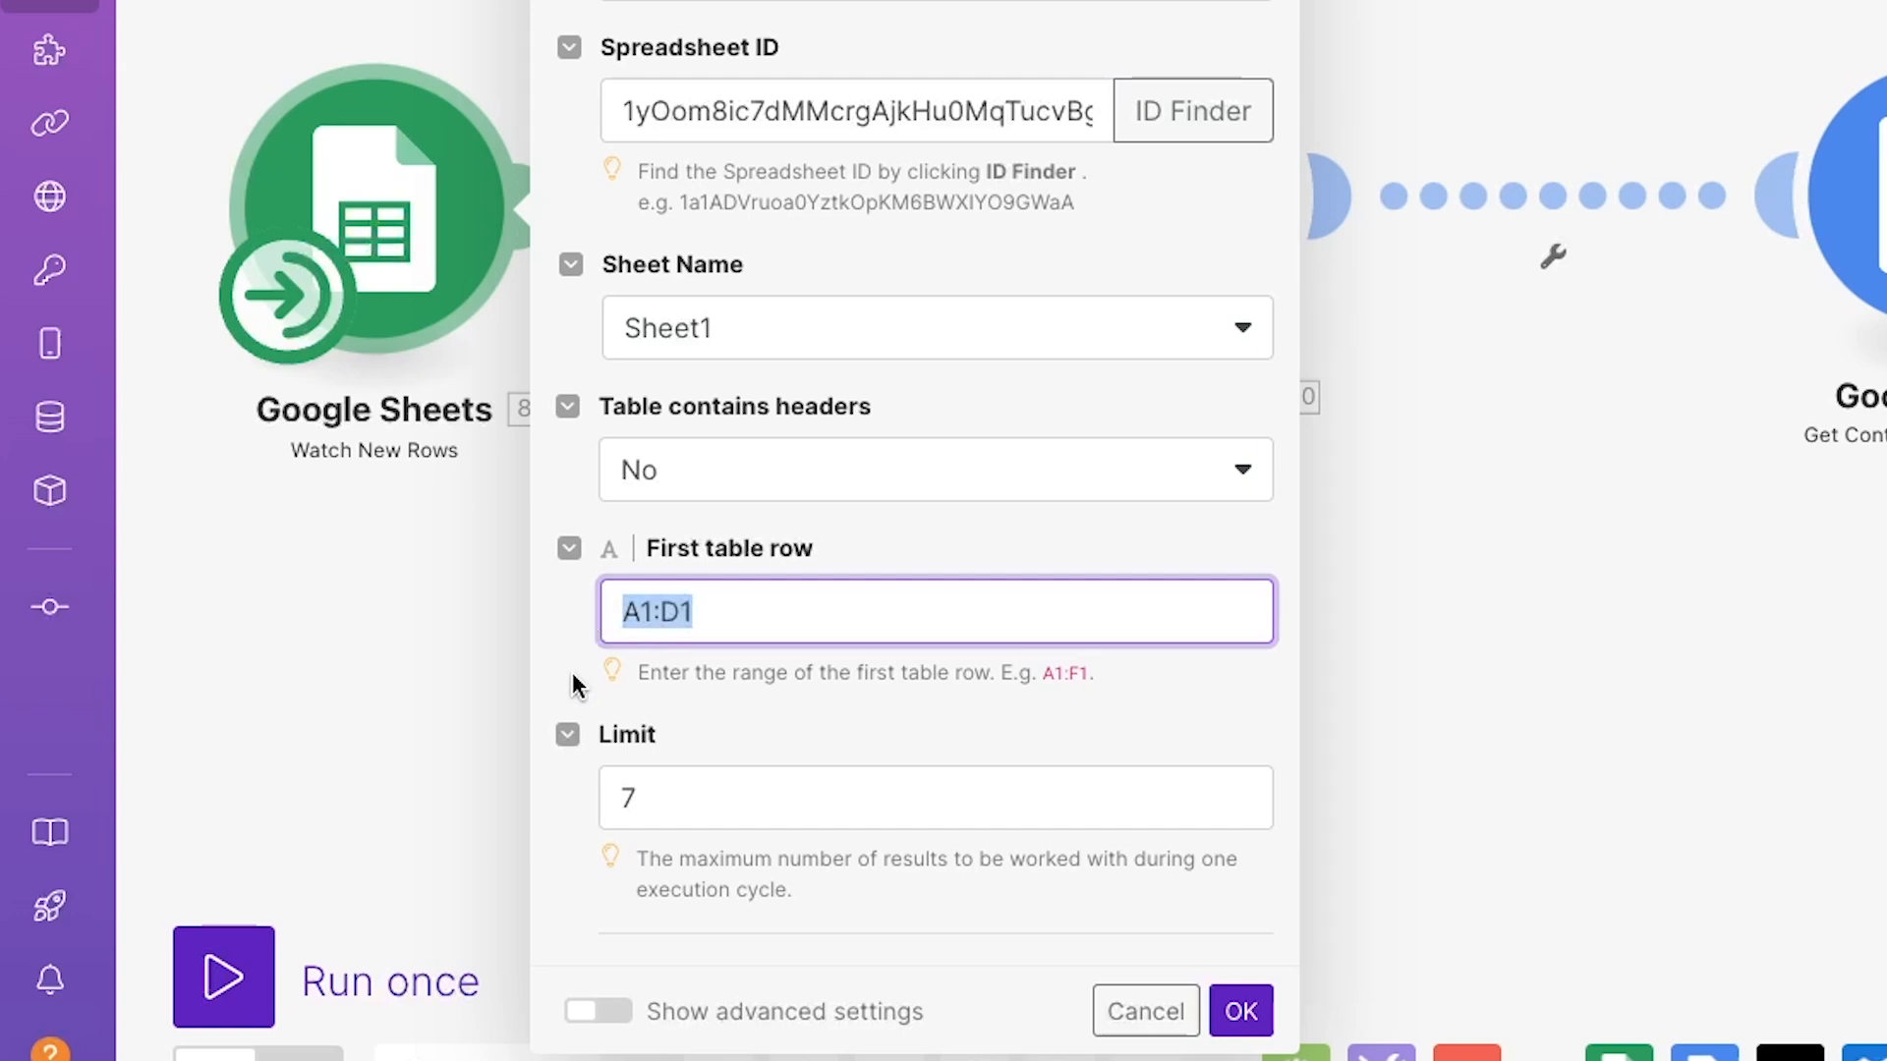
pyautogui.click(927, 722)
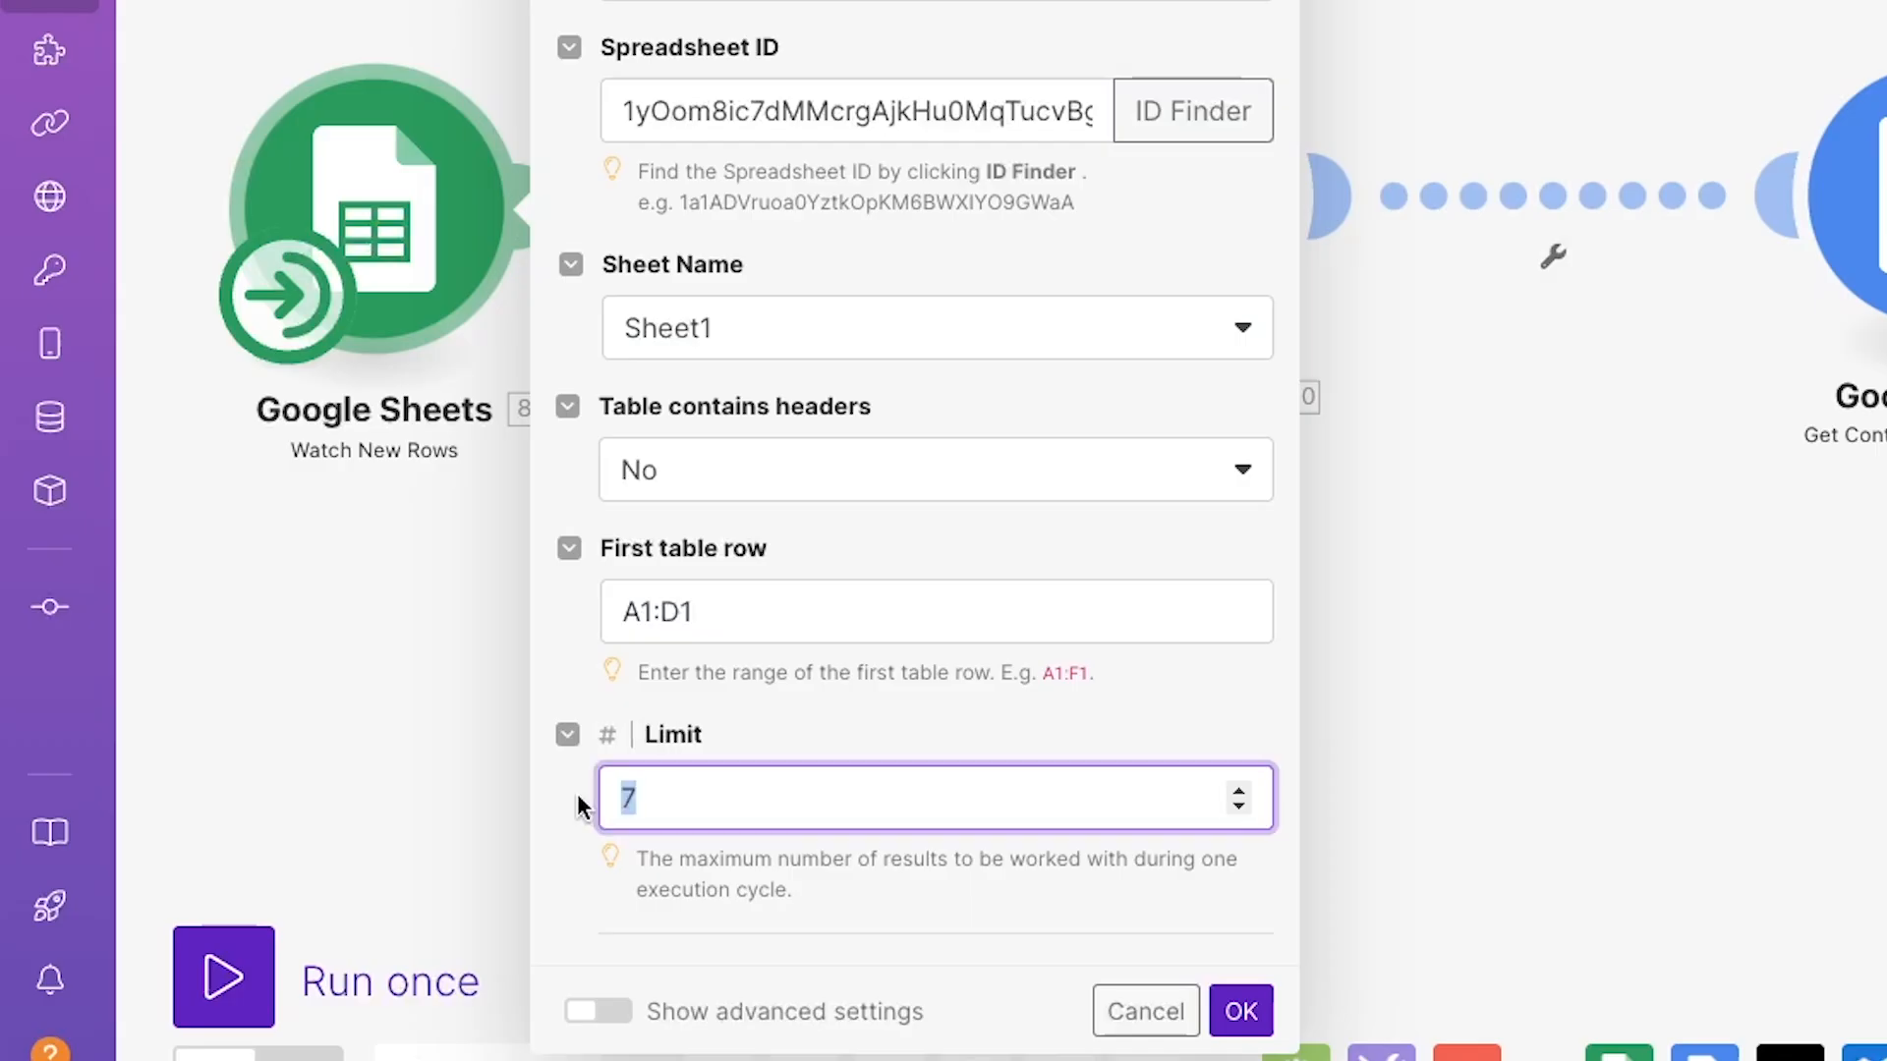
pyautogui.write('60')
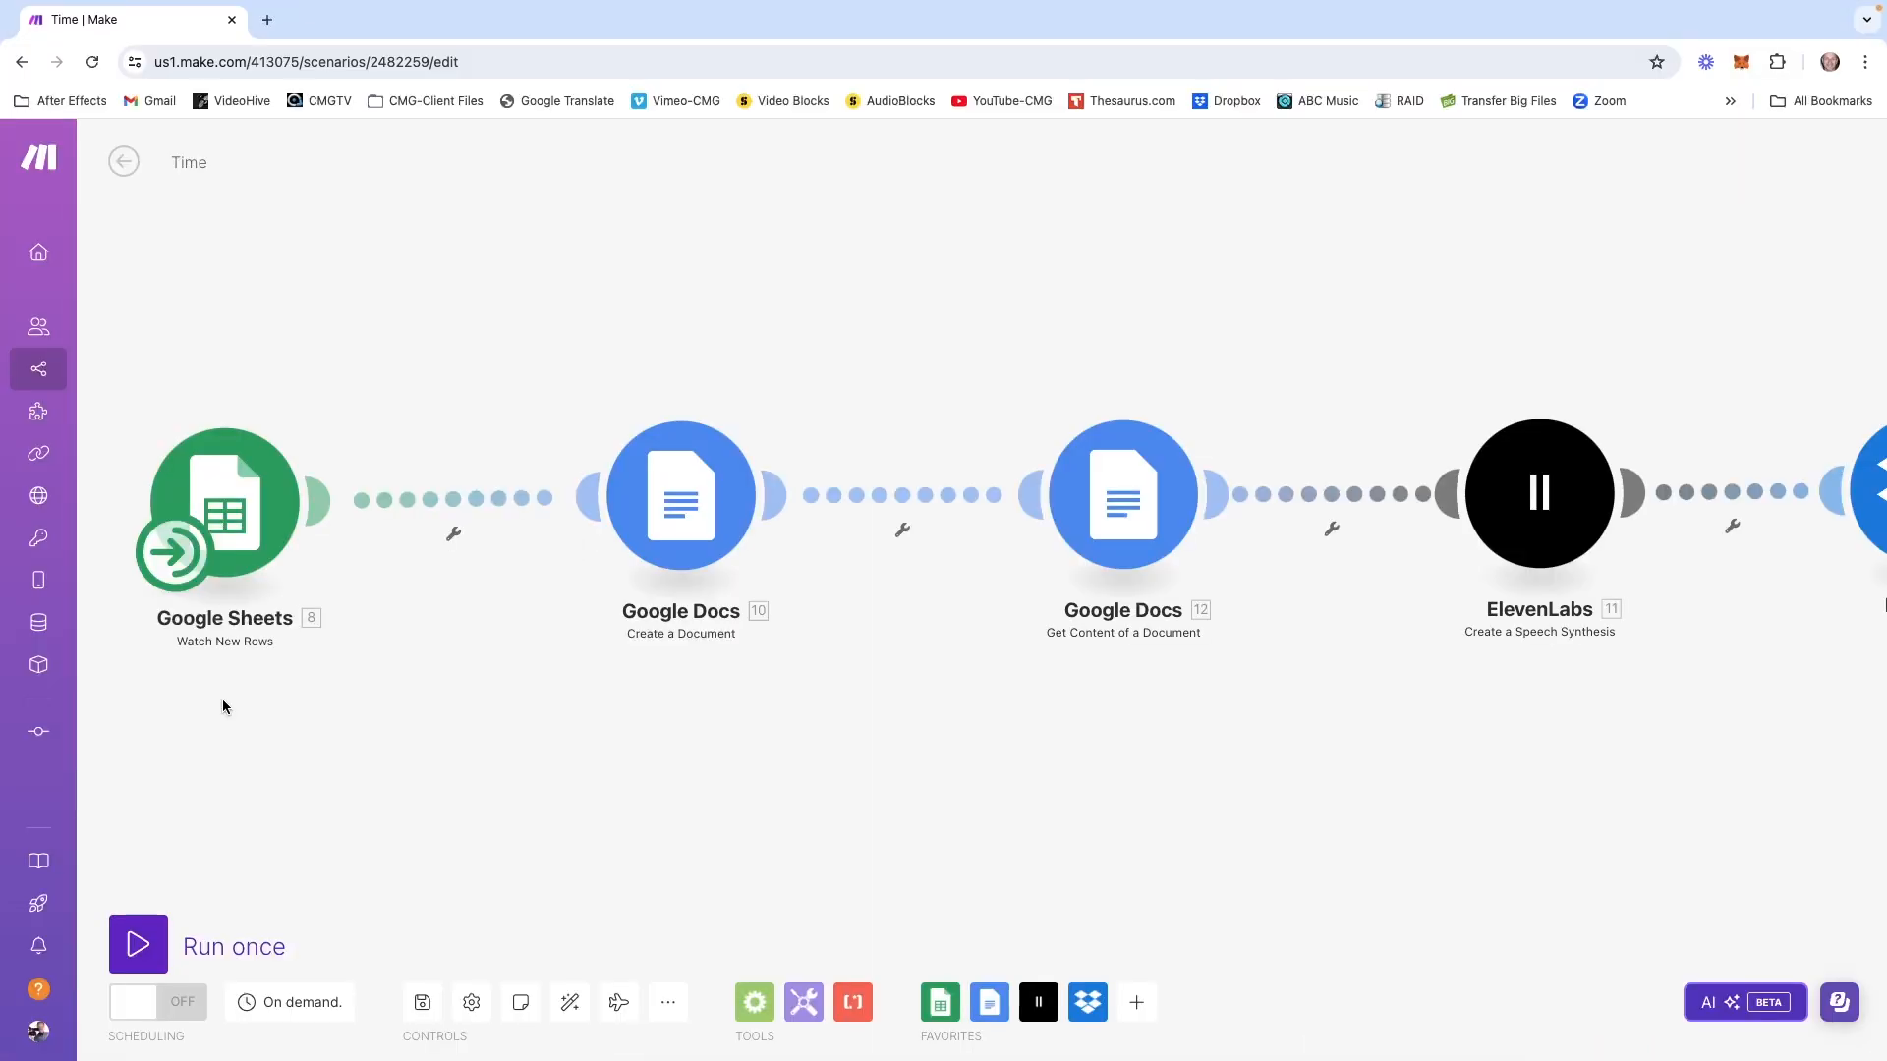
pyautogui.moveTo(237, 684)
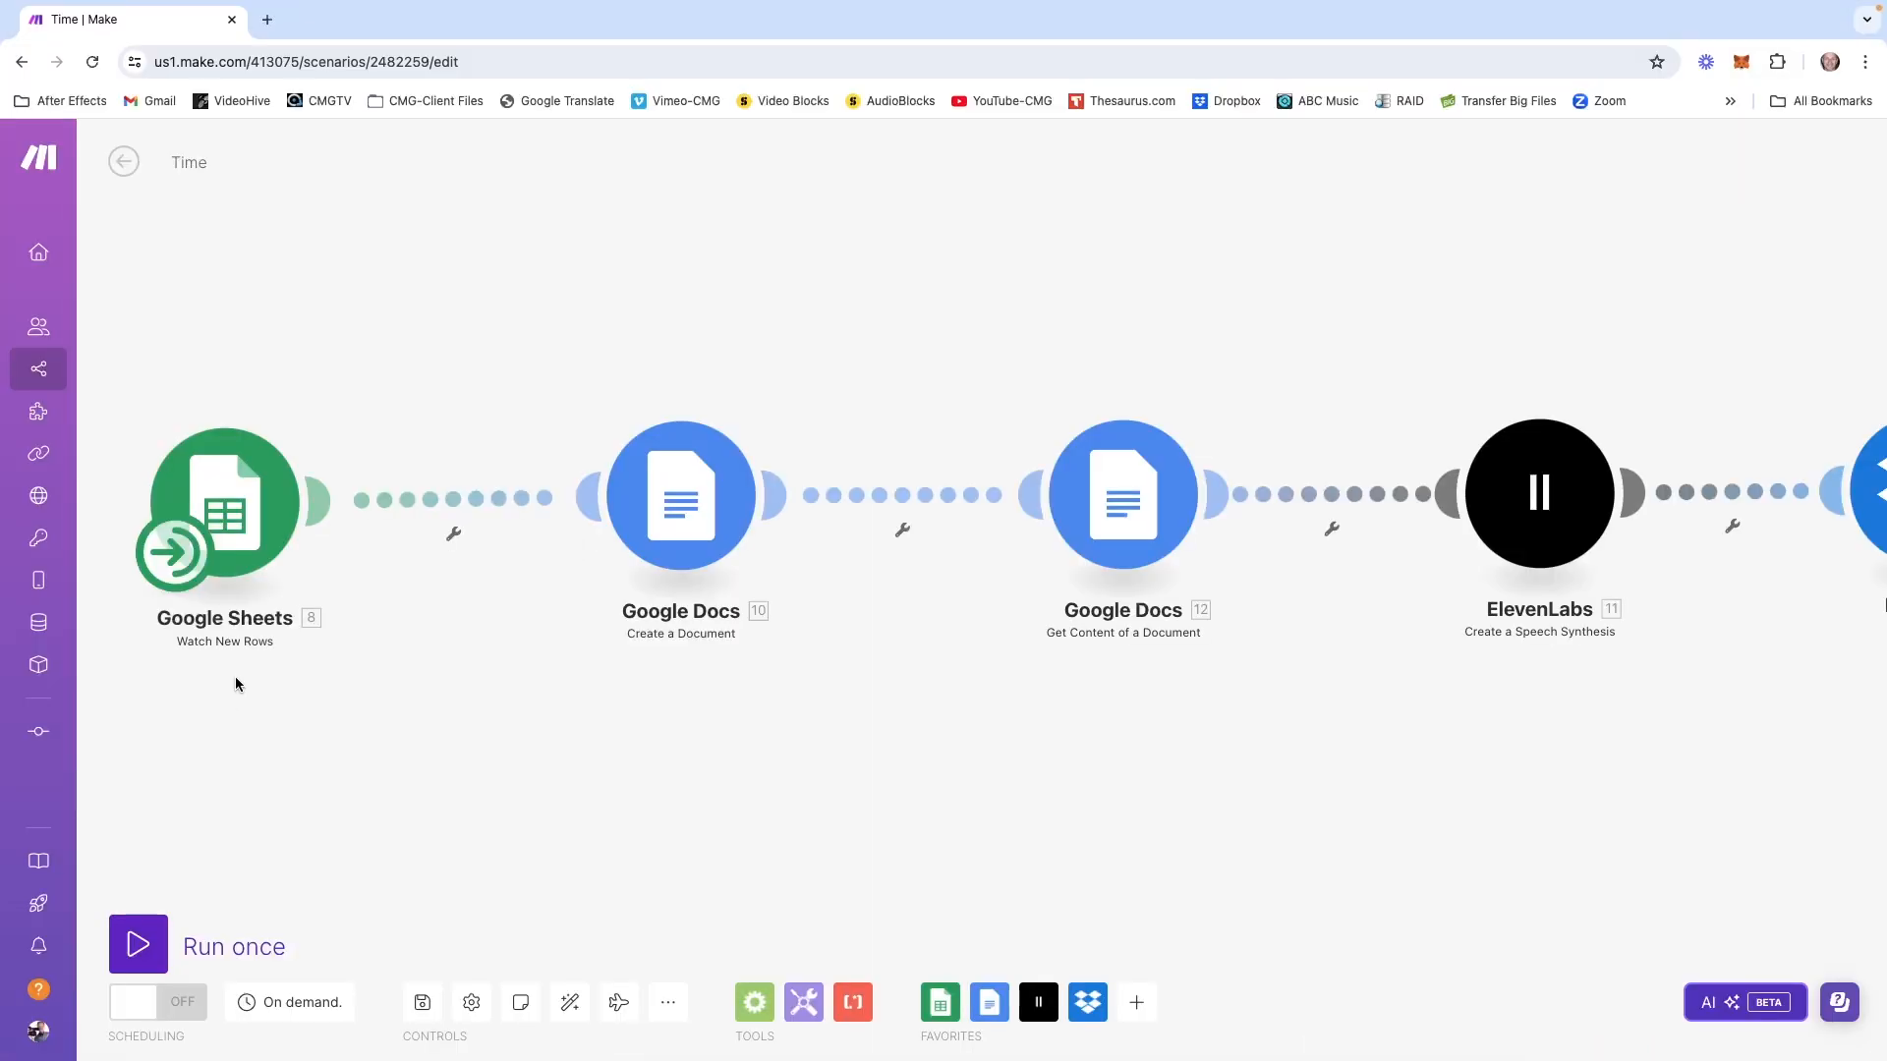
pyautogui.moveTo(253, 642)
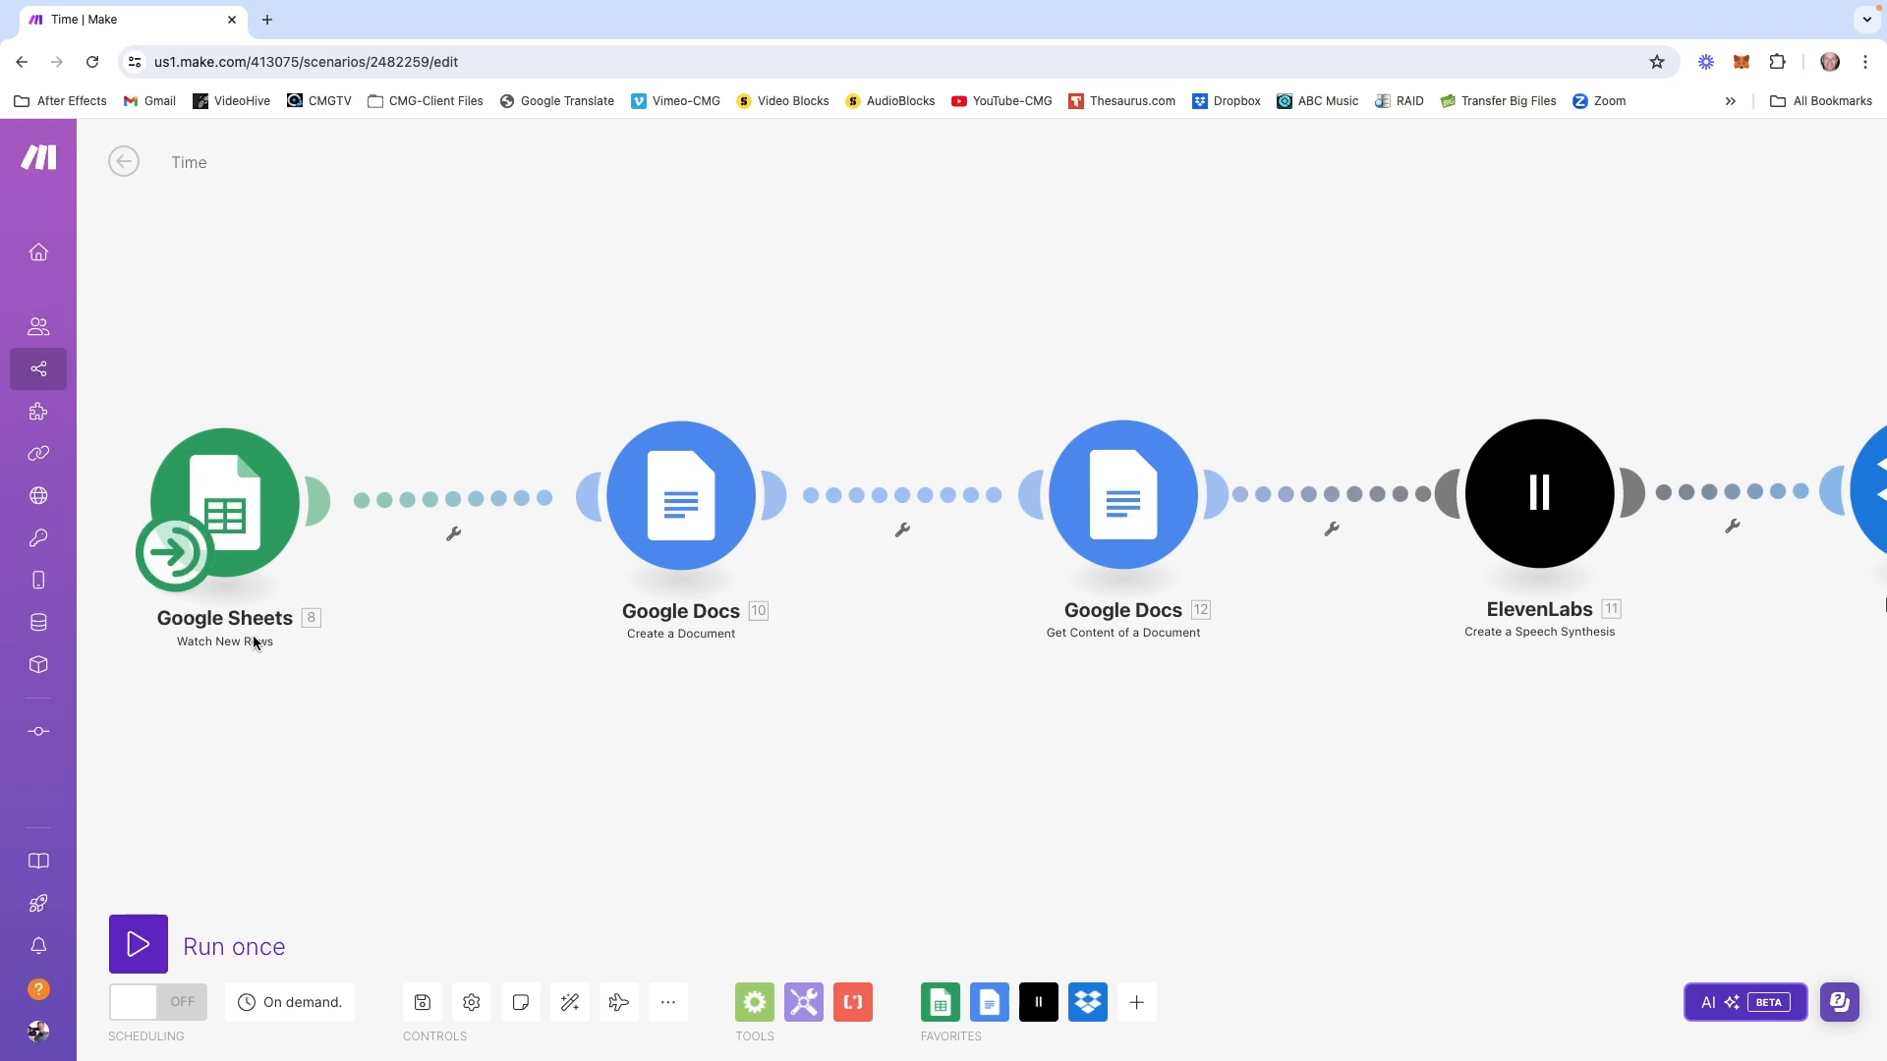
pyautogui.moveTo(186, 724)
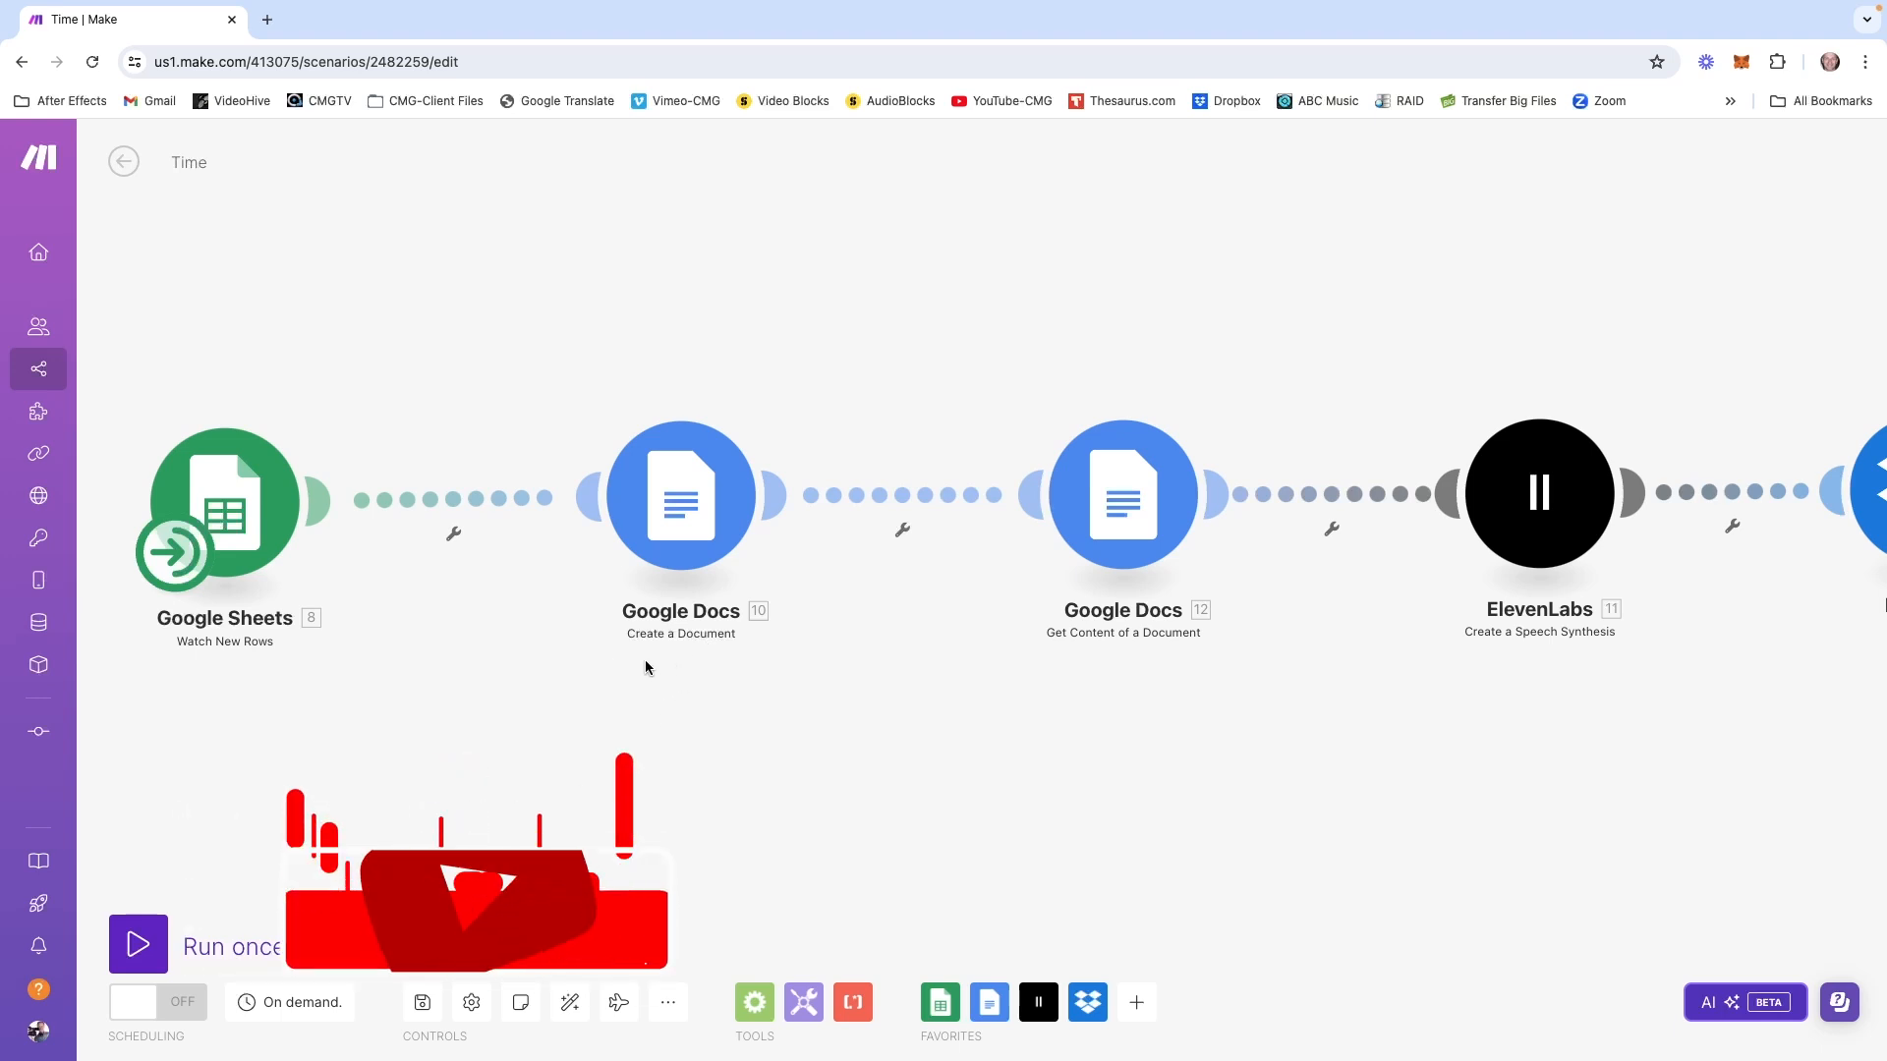
# Choose the Google Docs Create a Document action to open its settings
pyautogui.click(1133, 1001)
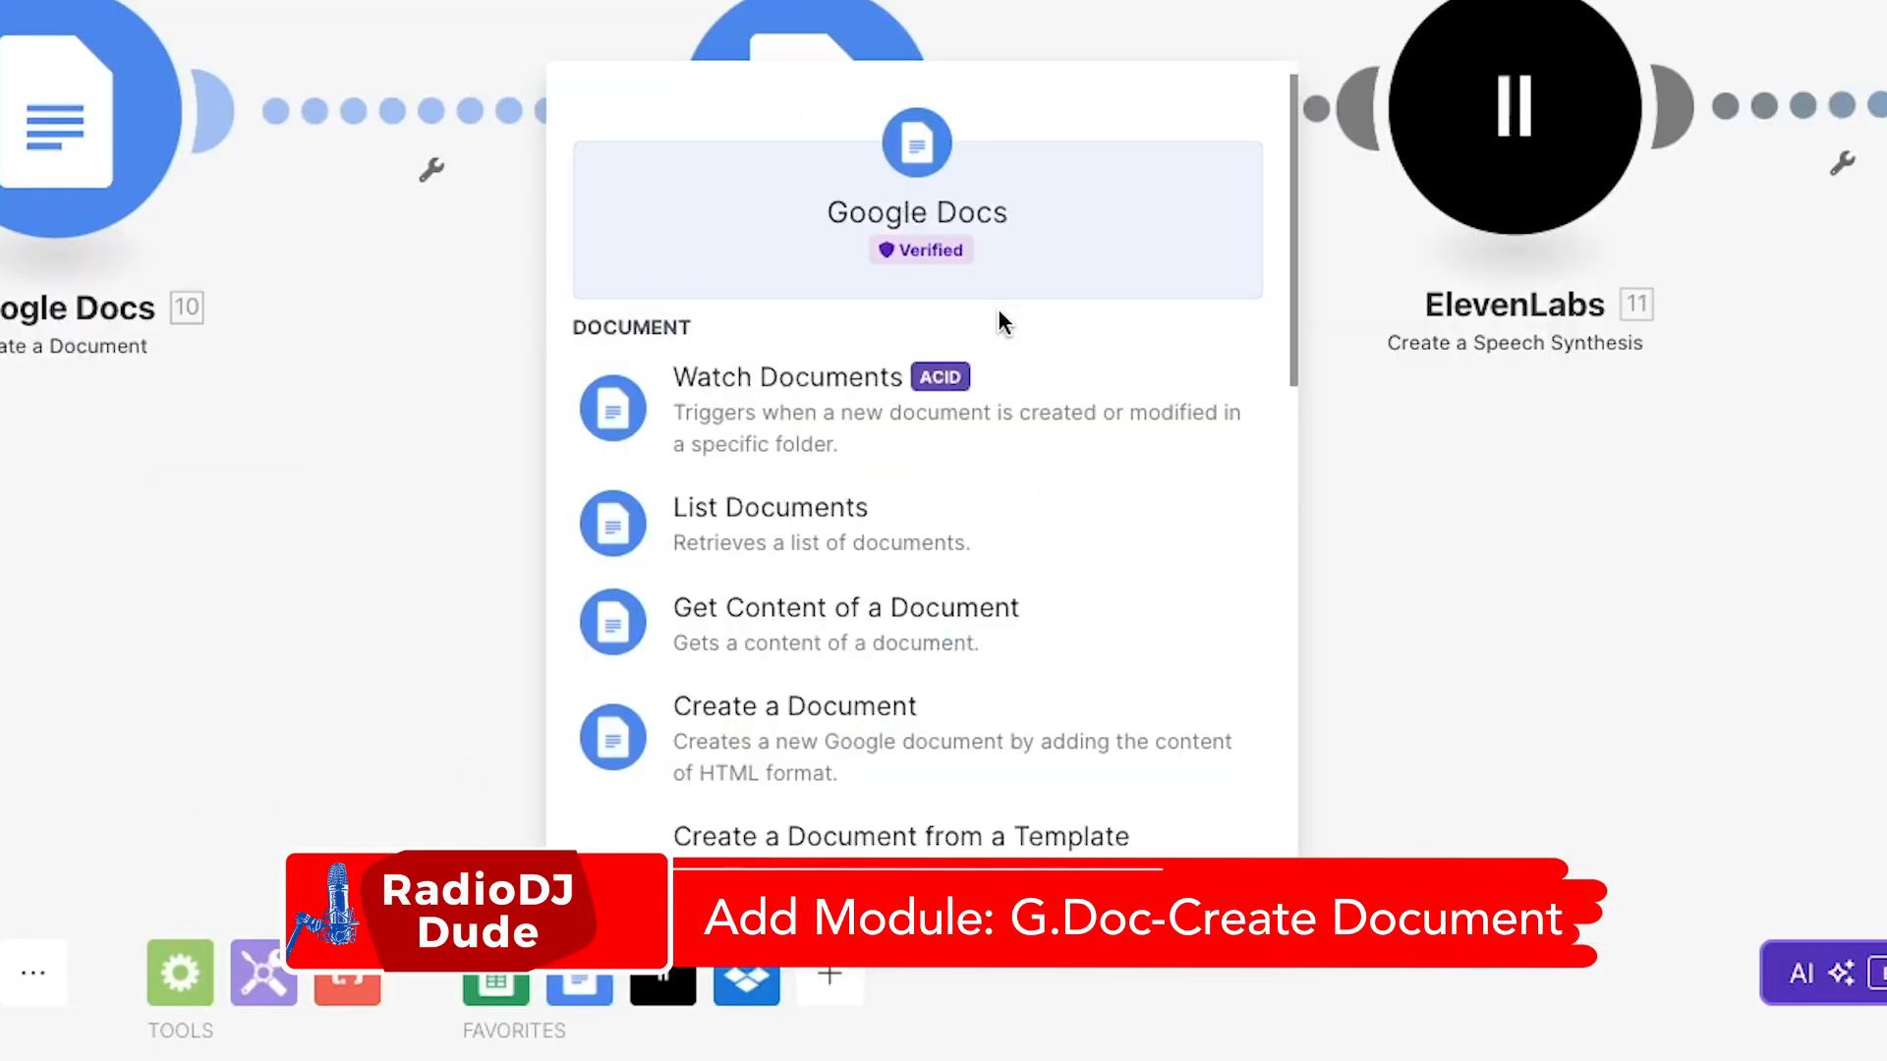
pyautogui.scroll(-3)
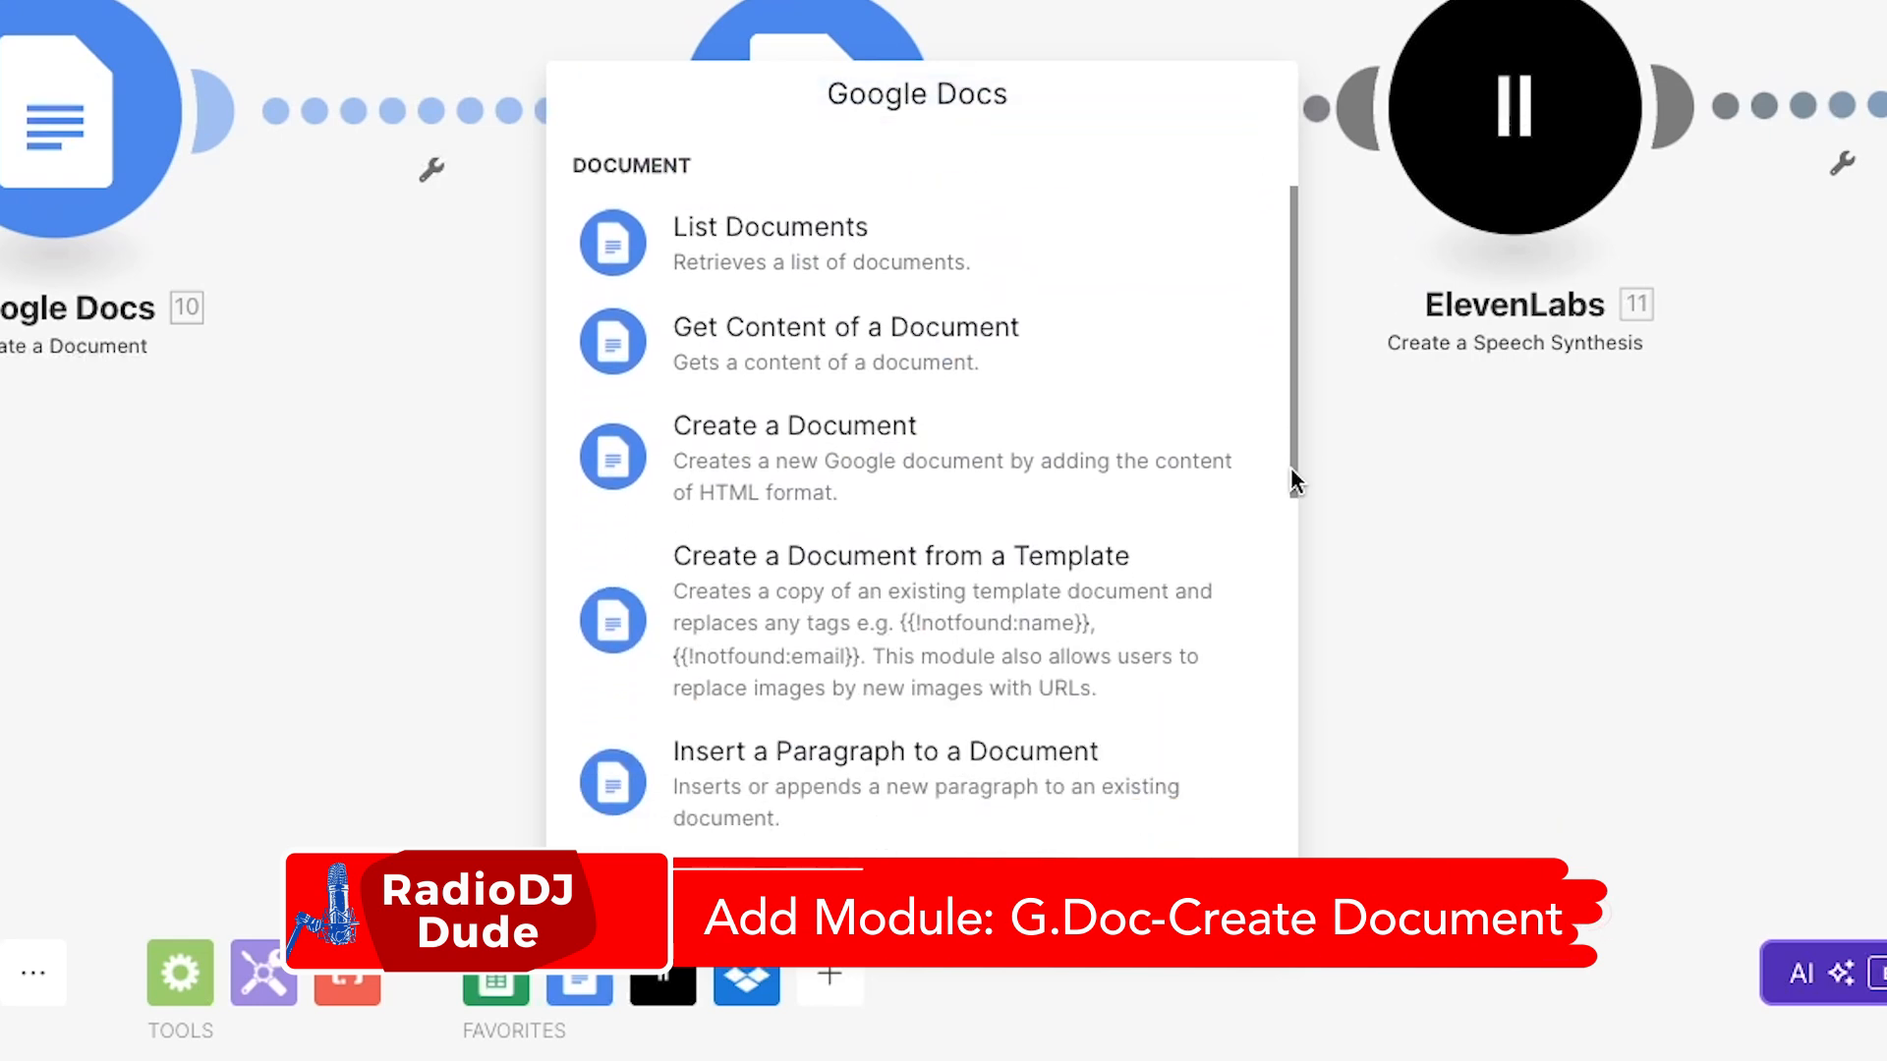
pyautogui.scroll(-3)
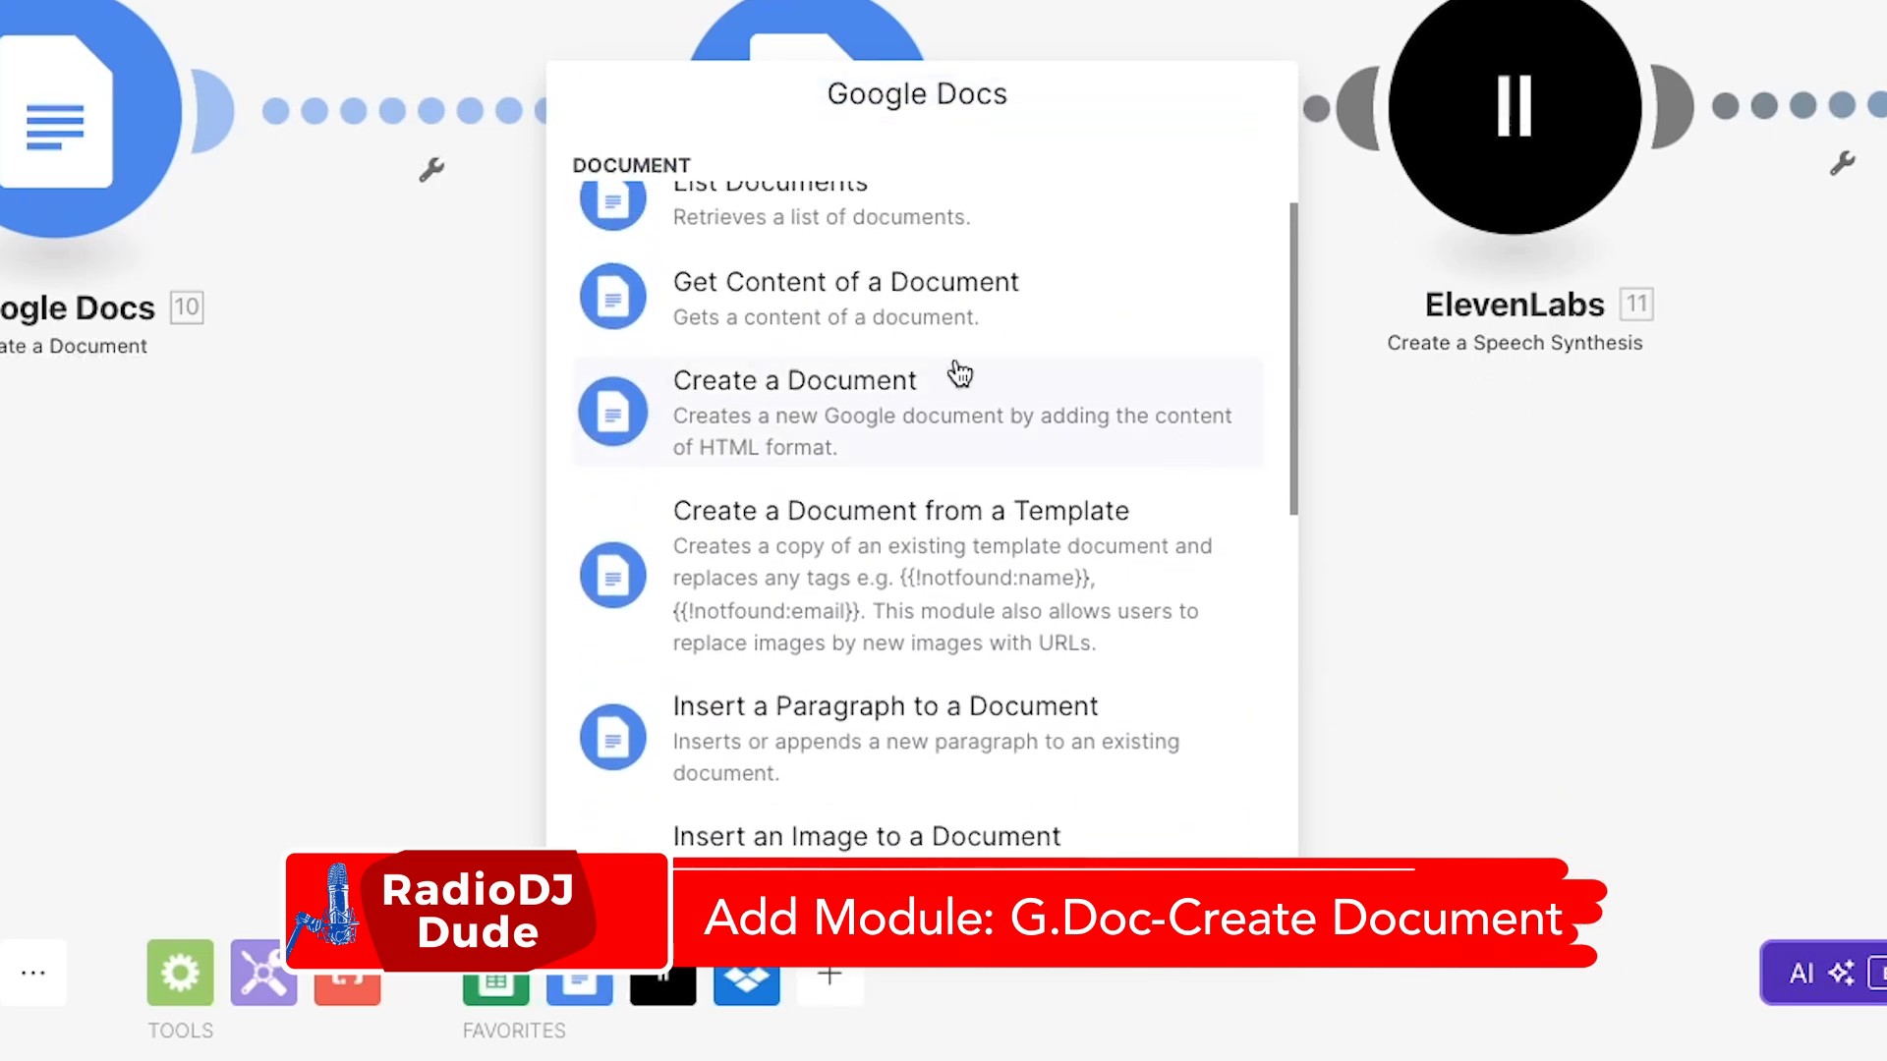
pyautogui.click(846, 297)
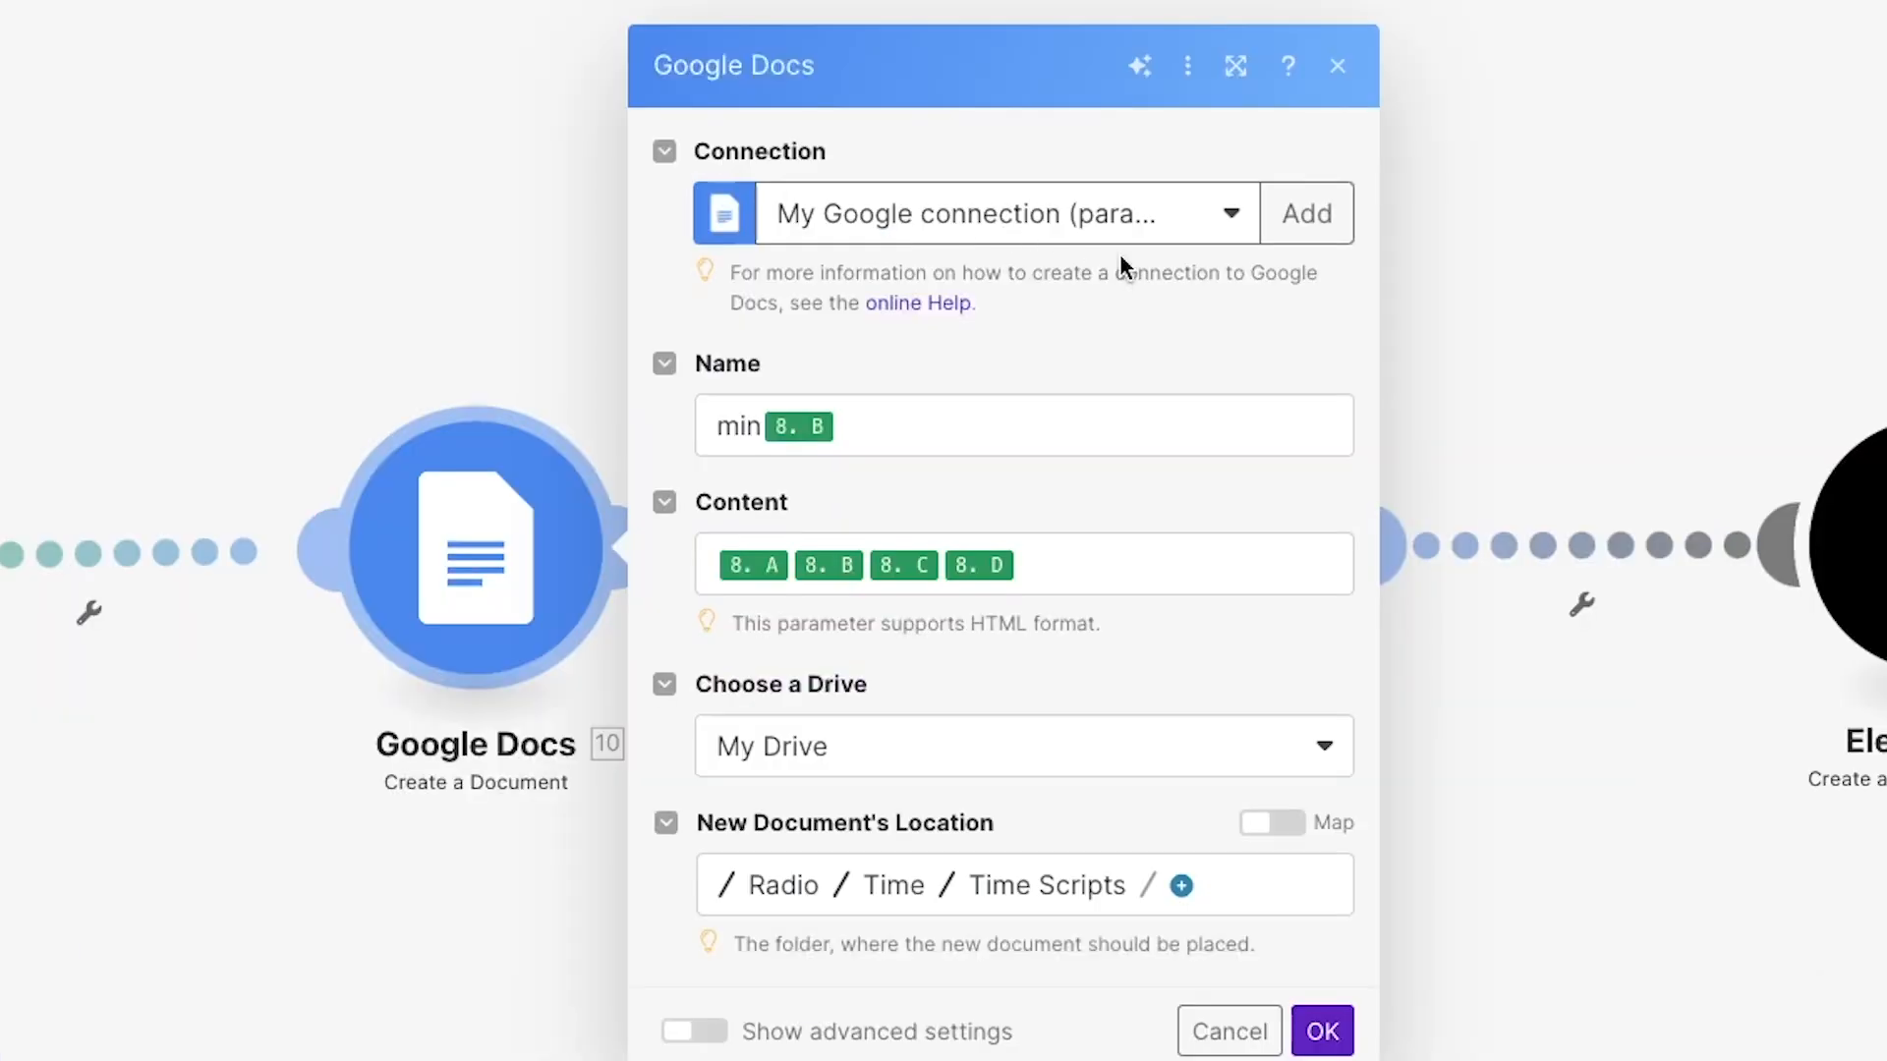
pyautogui.moveTo(1203, 348)
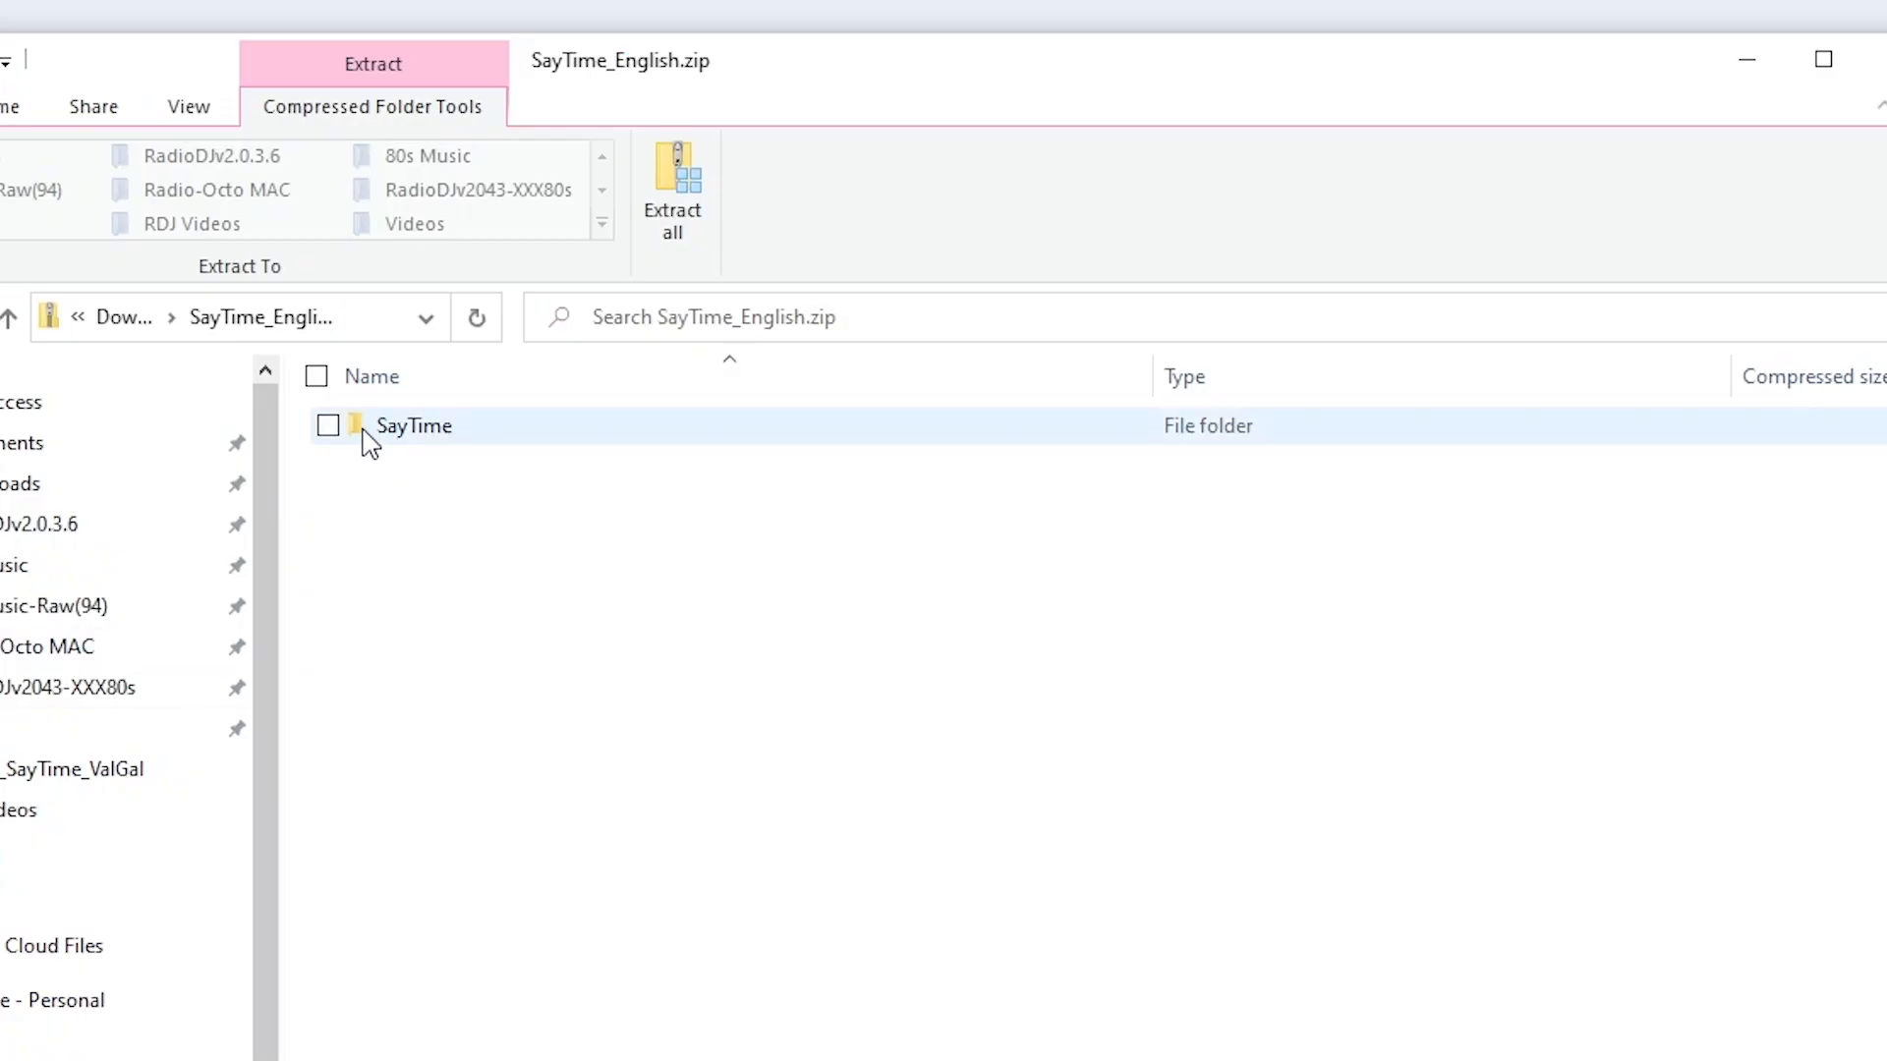
# Open the SayTime folder inside the SayTime_English.zip archive
pyautogui.doubleClick(413, 424)
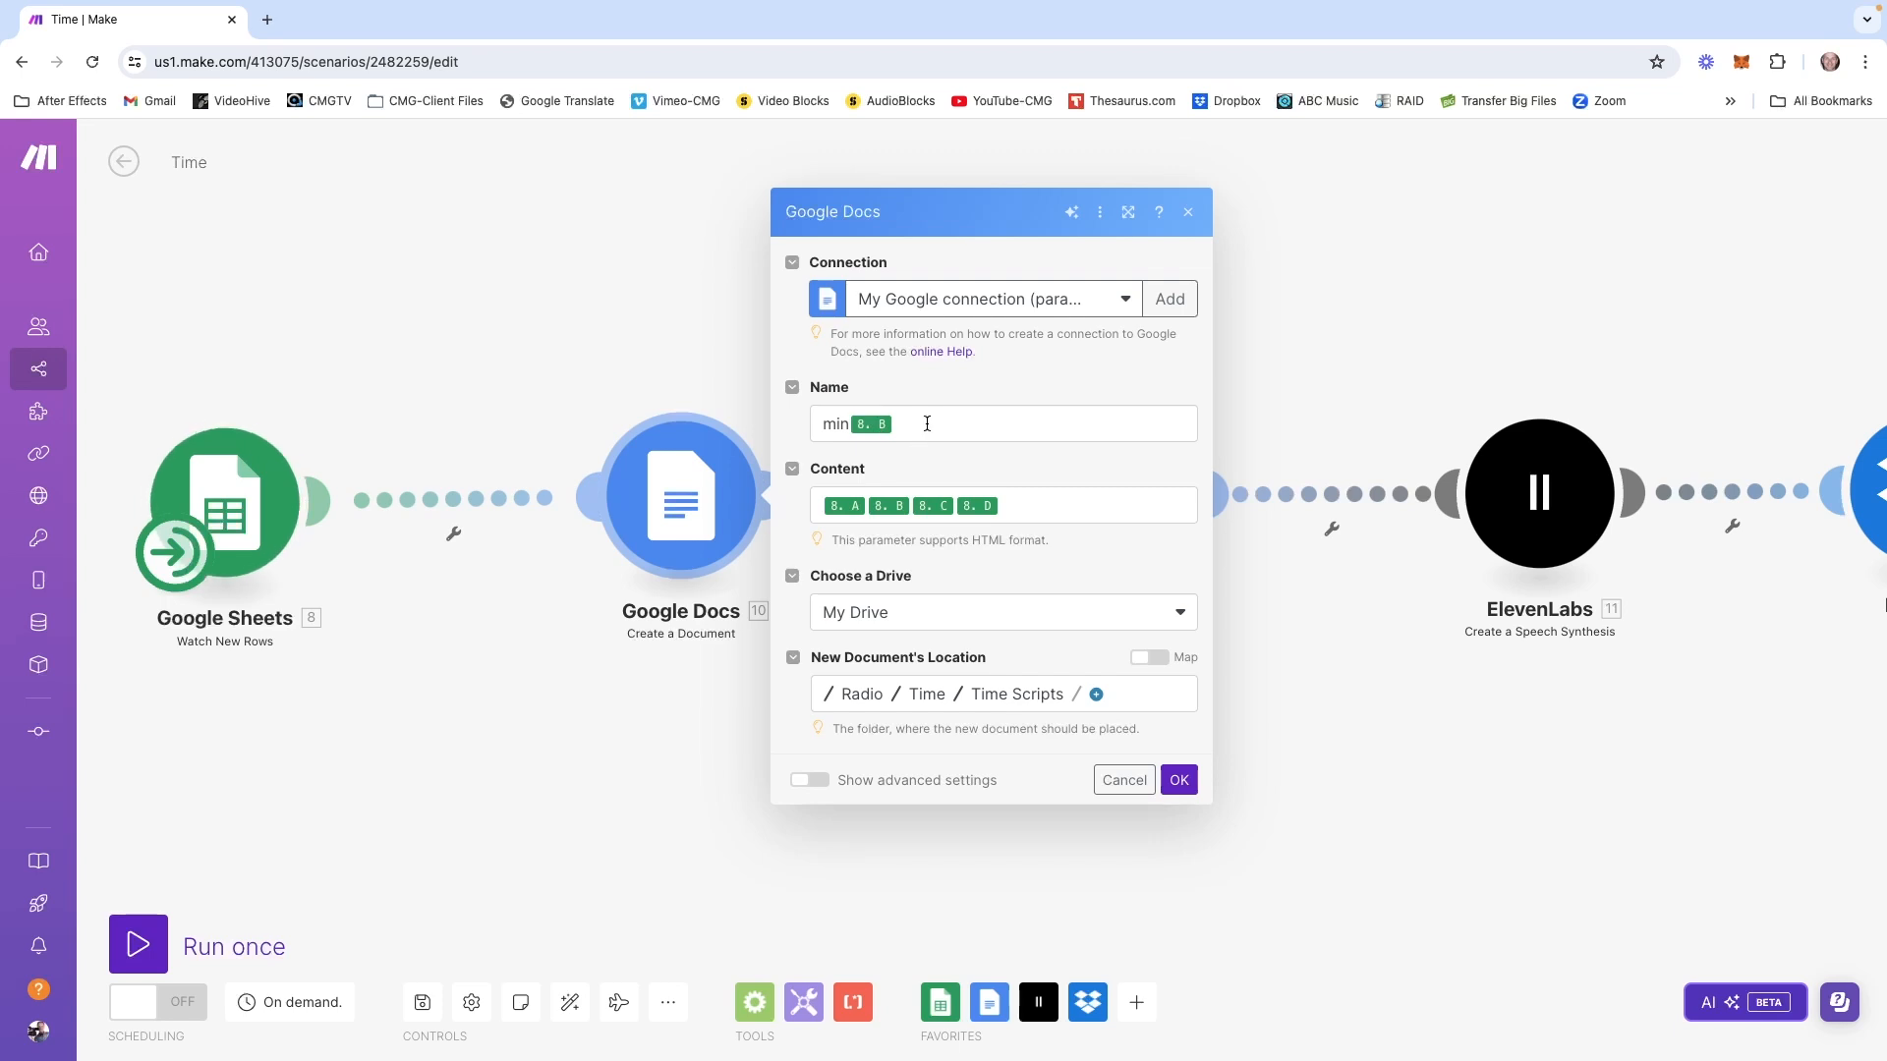
# Show the sheet values for mapping and add column B to the document Content
pyautogui.click(1003, 424)
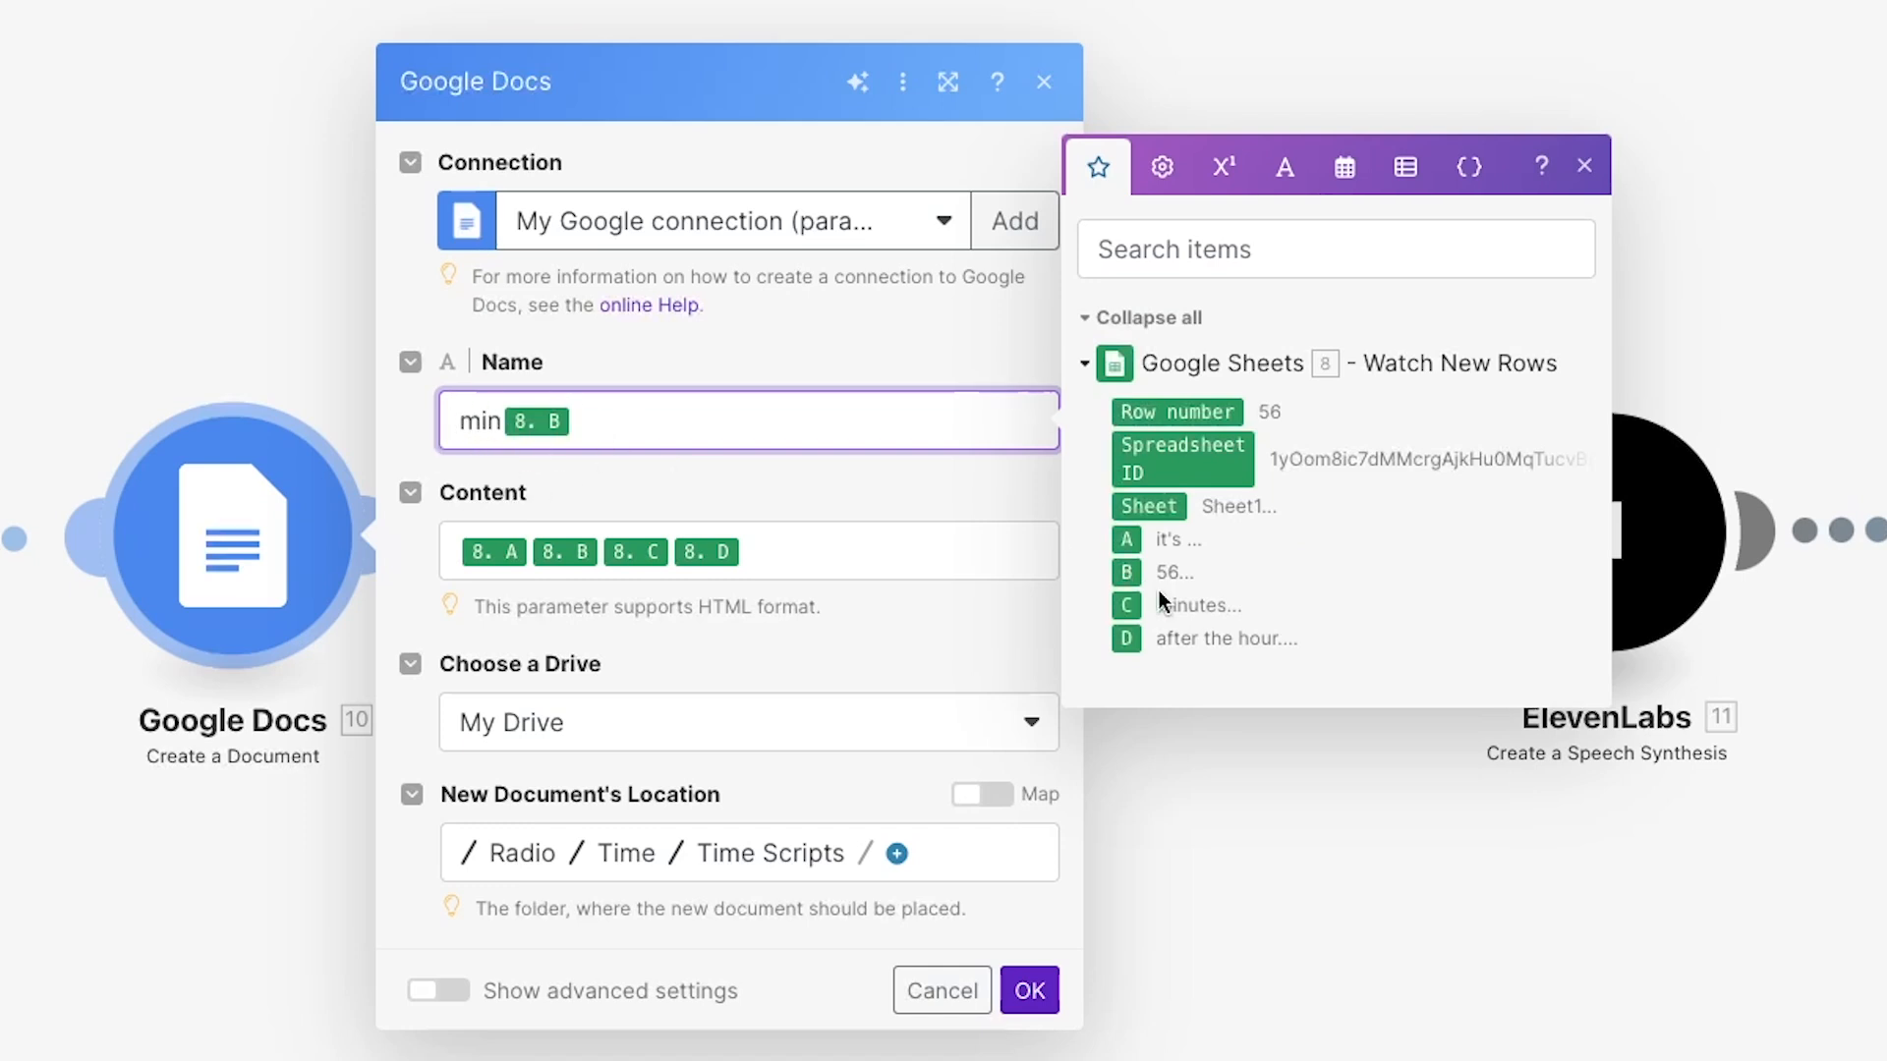
pyautogui.moveTo(1125, 573)
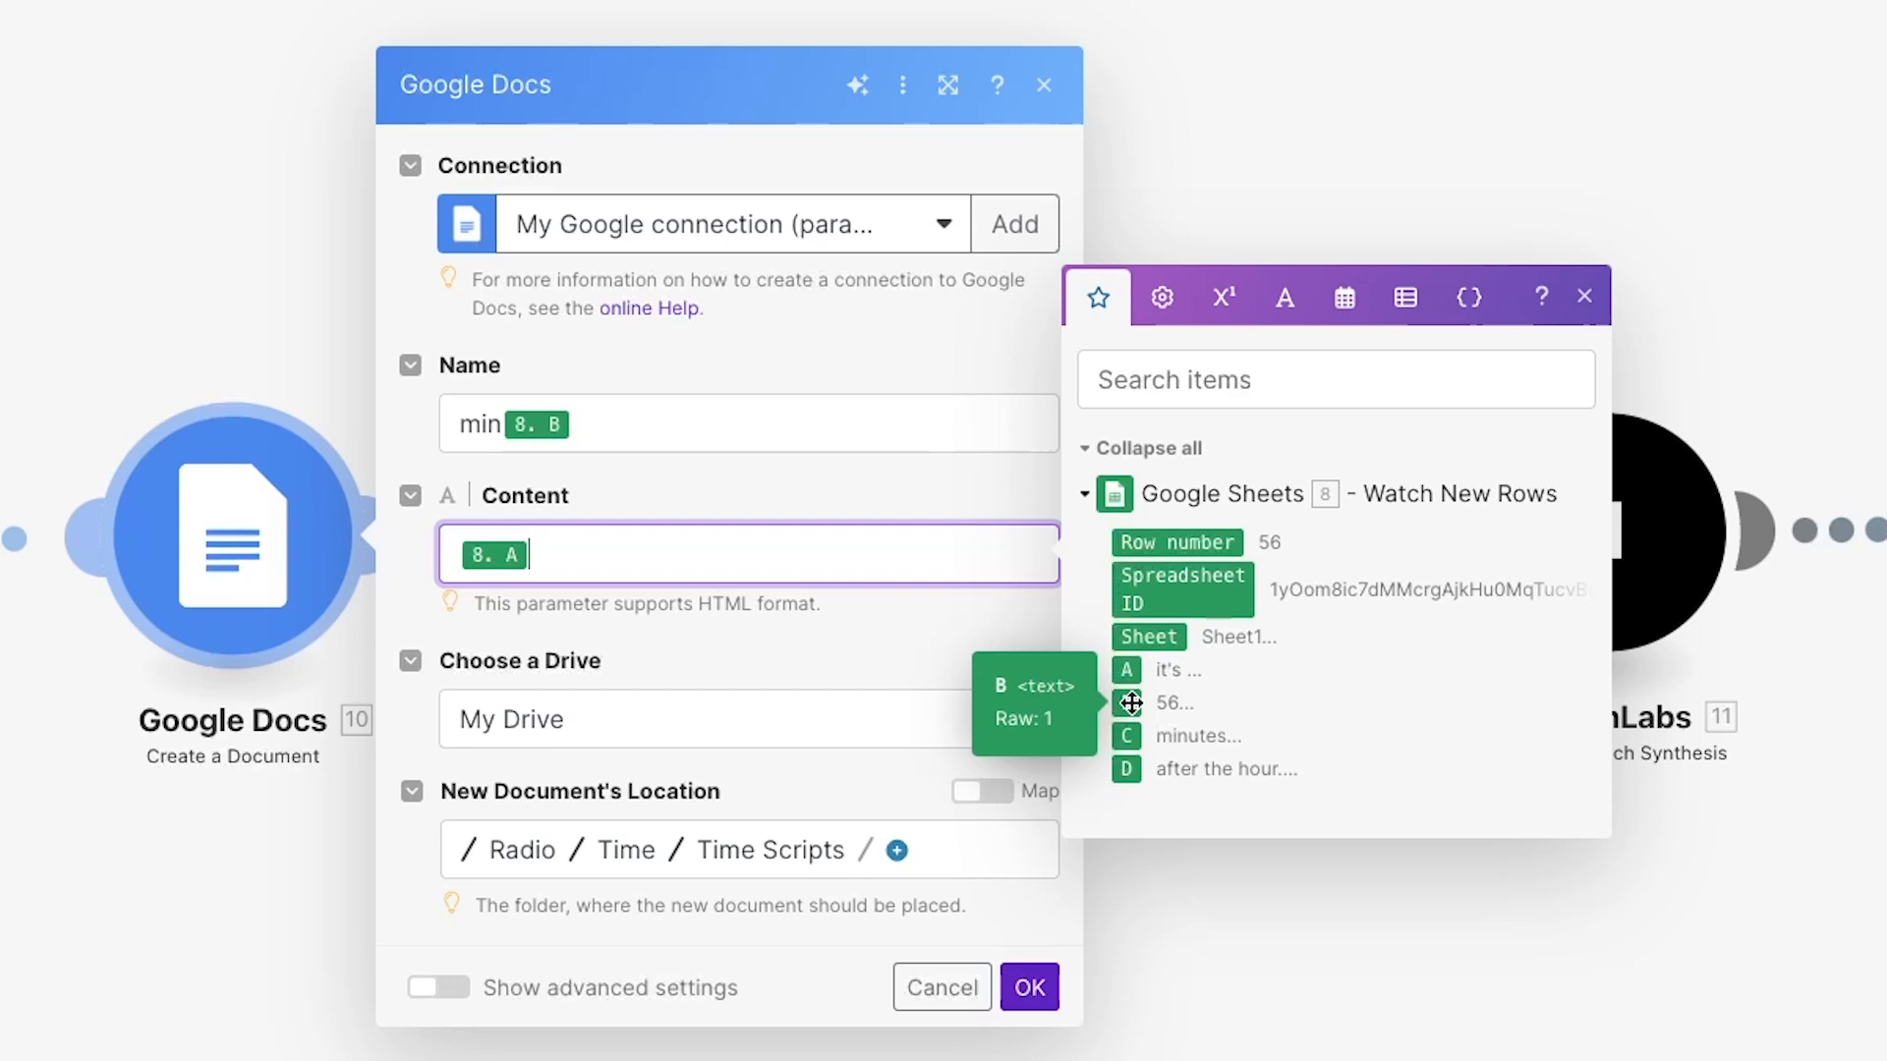
pyautogui.moveTo(1132, 702); pyautogui.dragTo(598, 564)
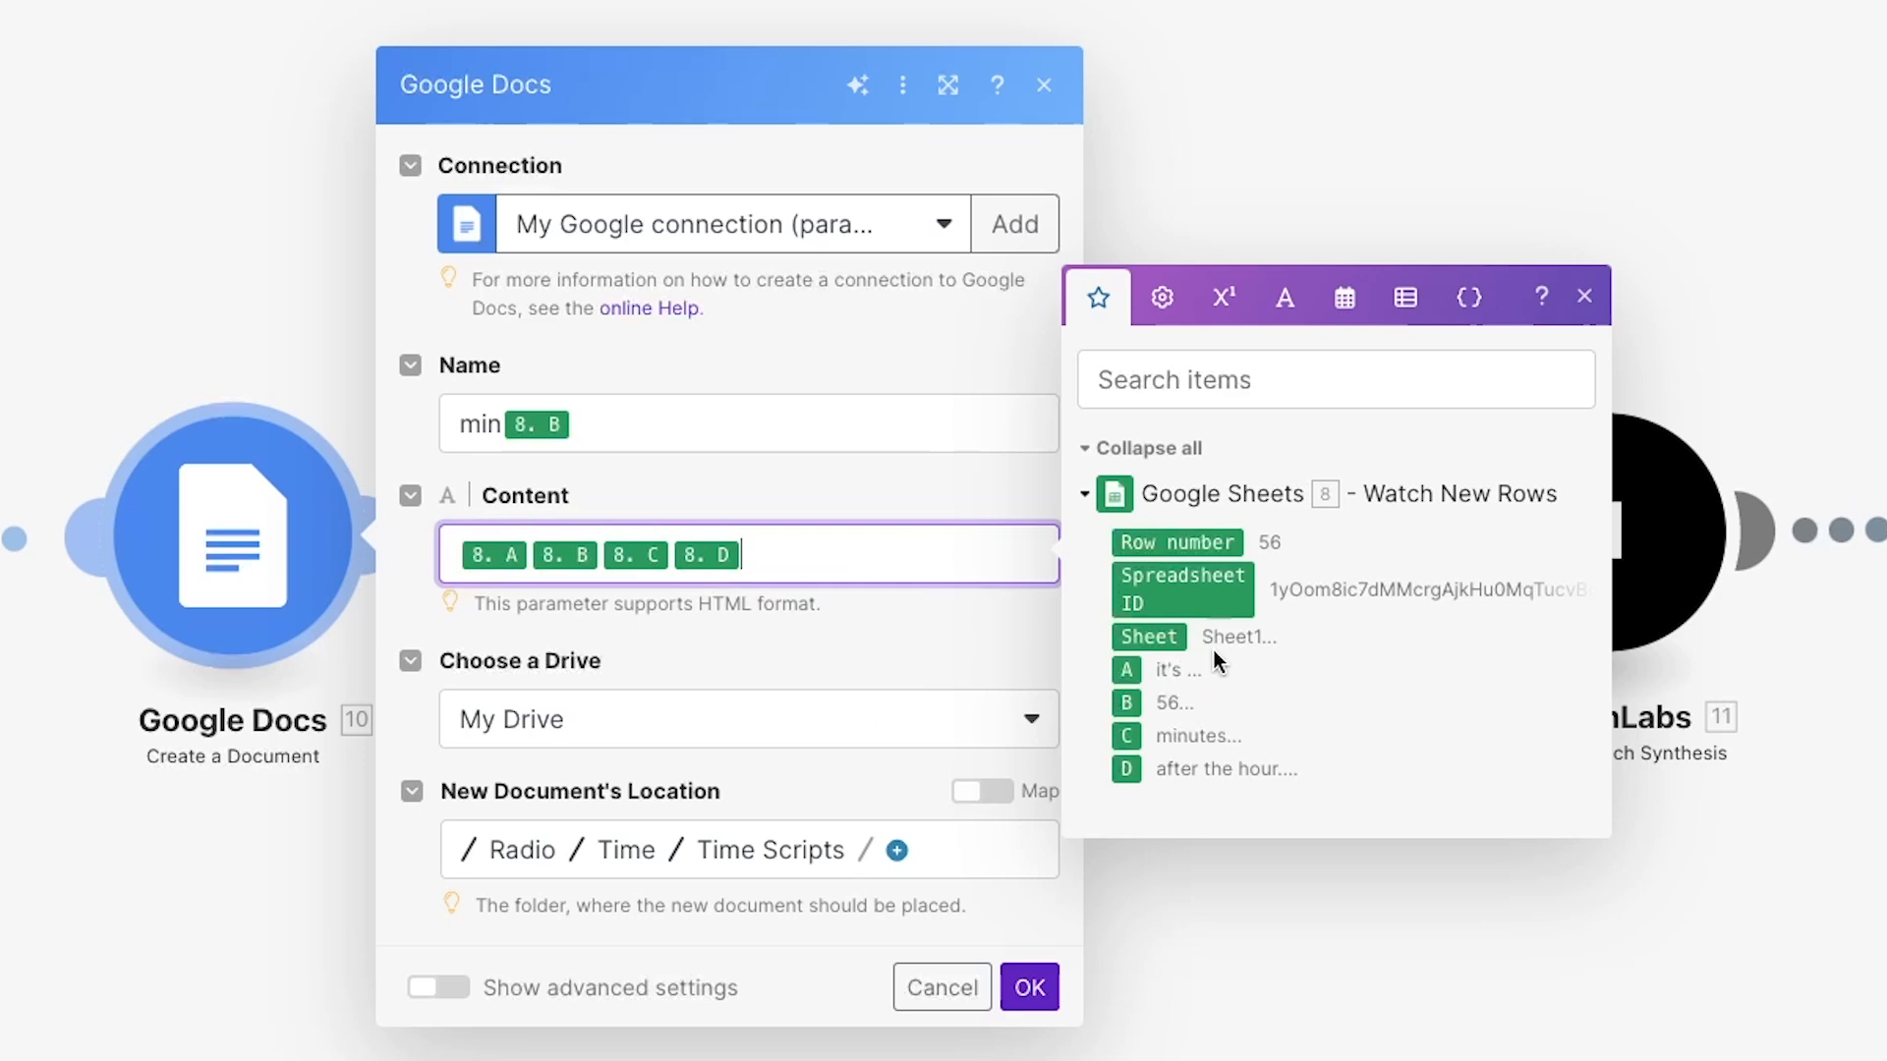
pyautogui.moveTo(1295, 758)
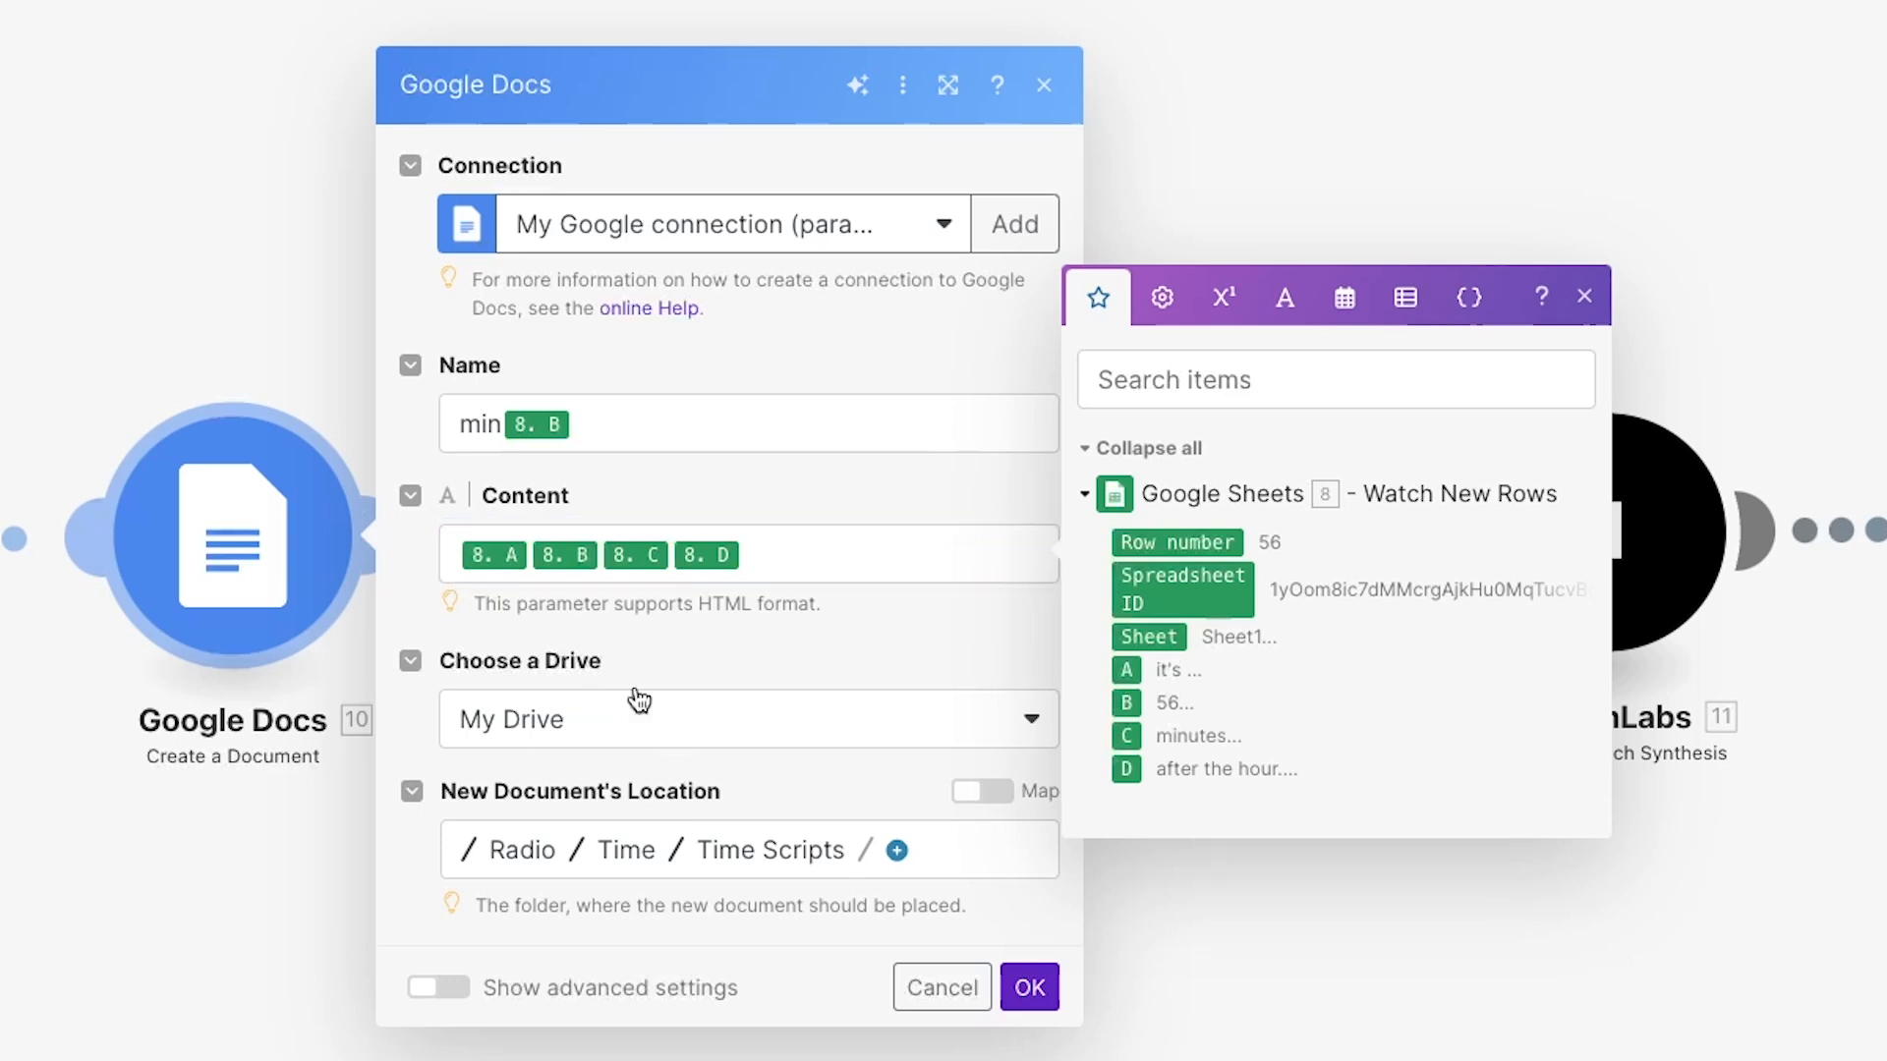
pyautogui.moveTo(620, 727)
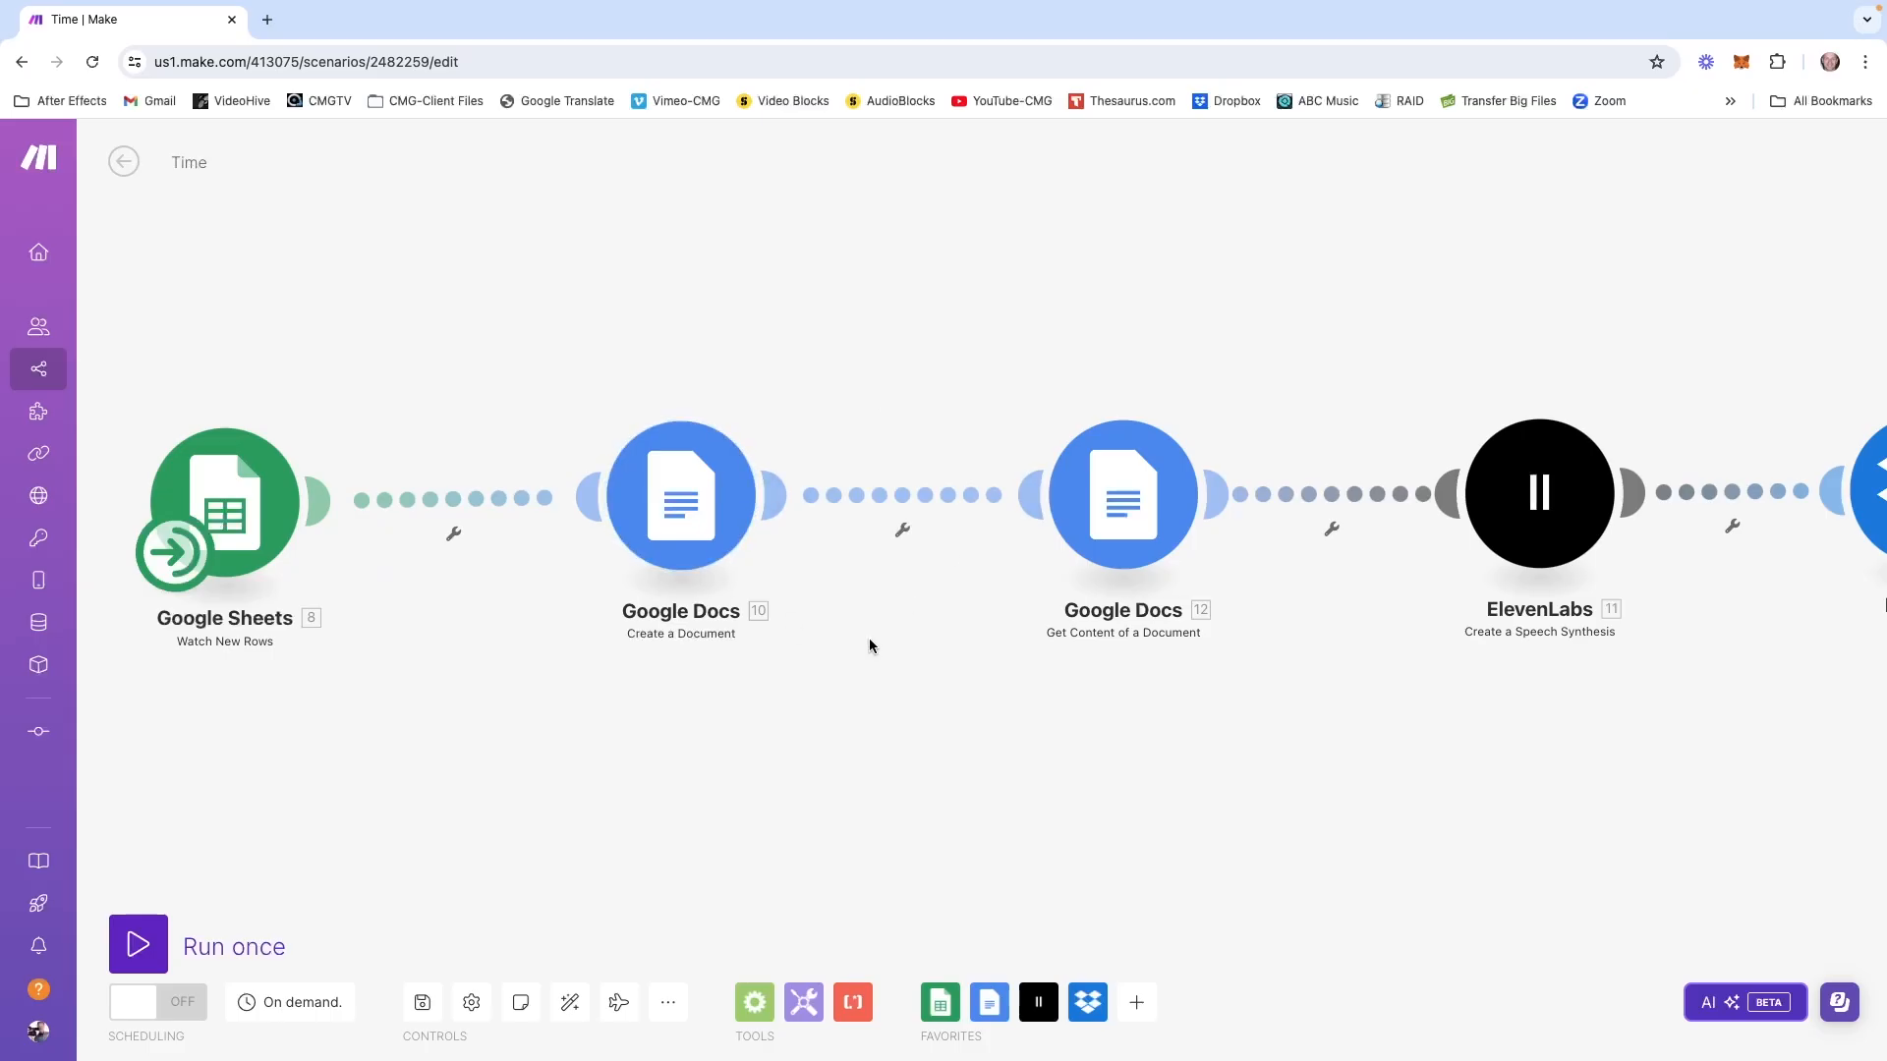
pyautogui.moveTo(1415, 685)
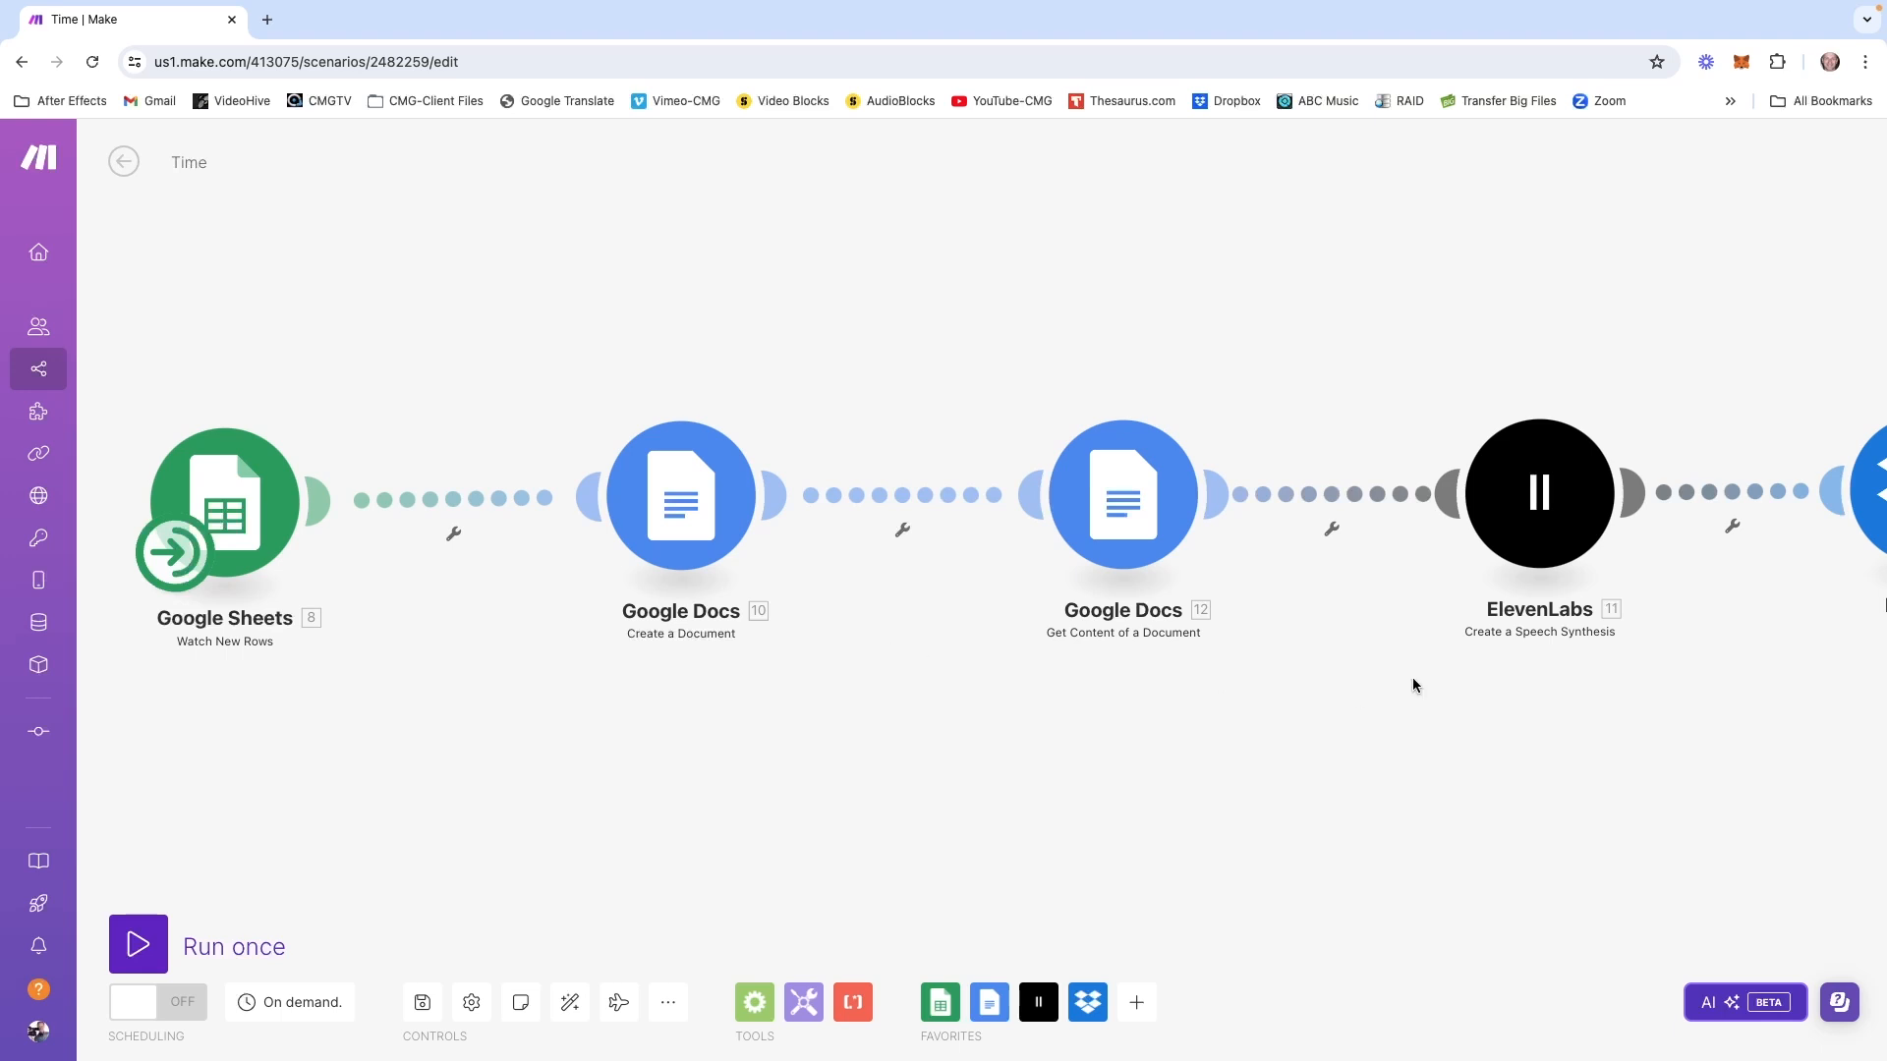
pyautogui.moveTo(1454, 705)
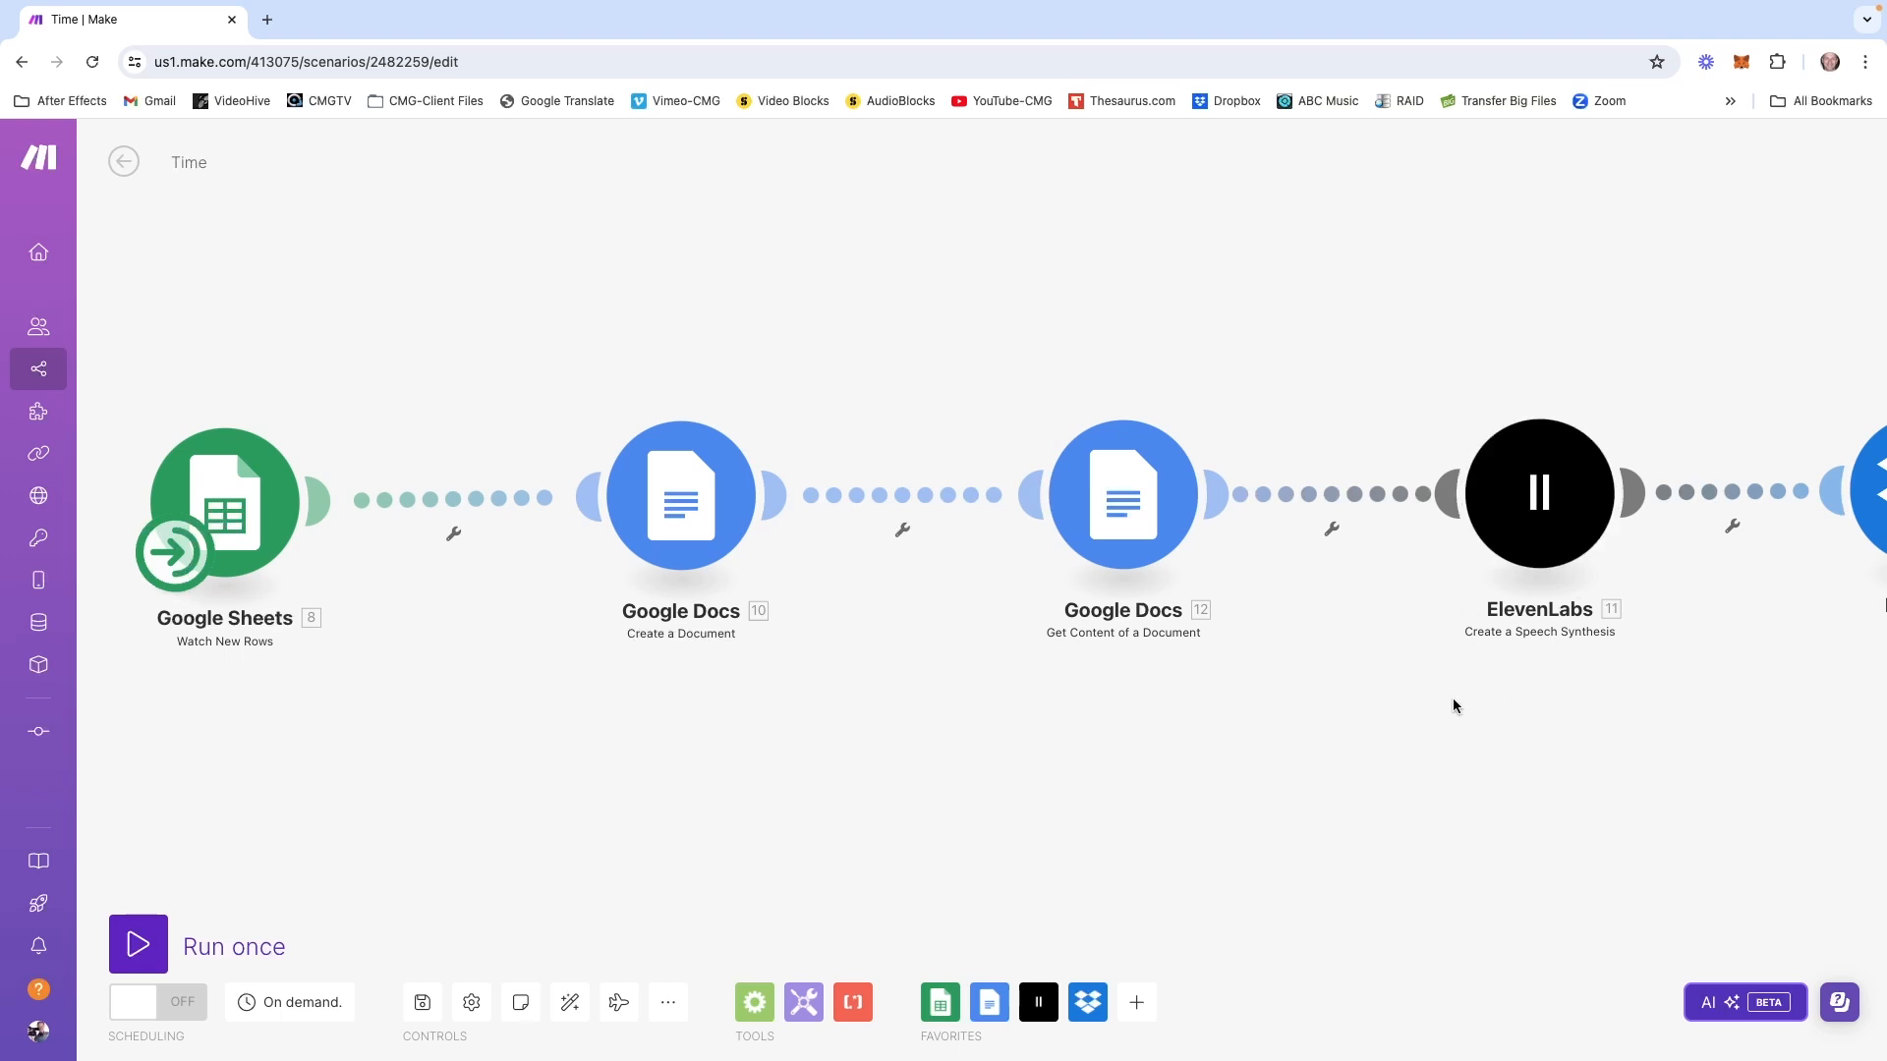
pyautogui.moveTo(1399, 690)
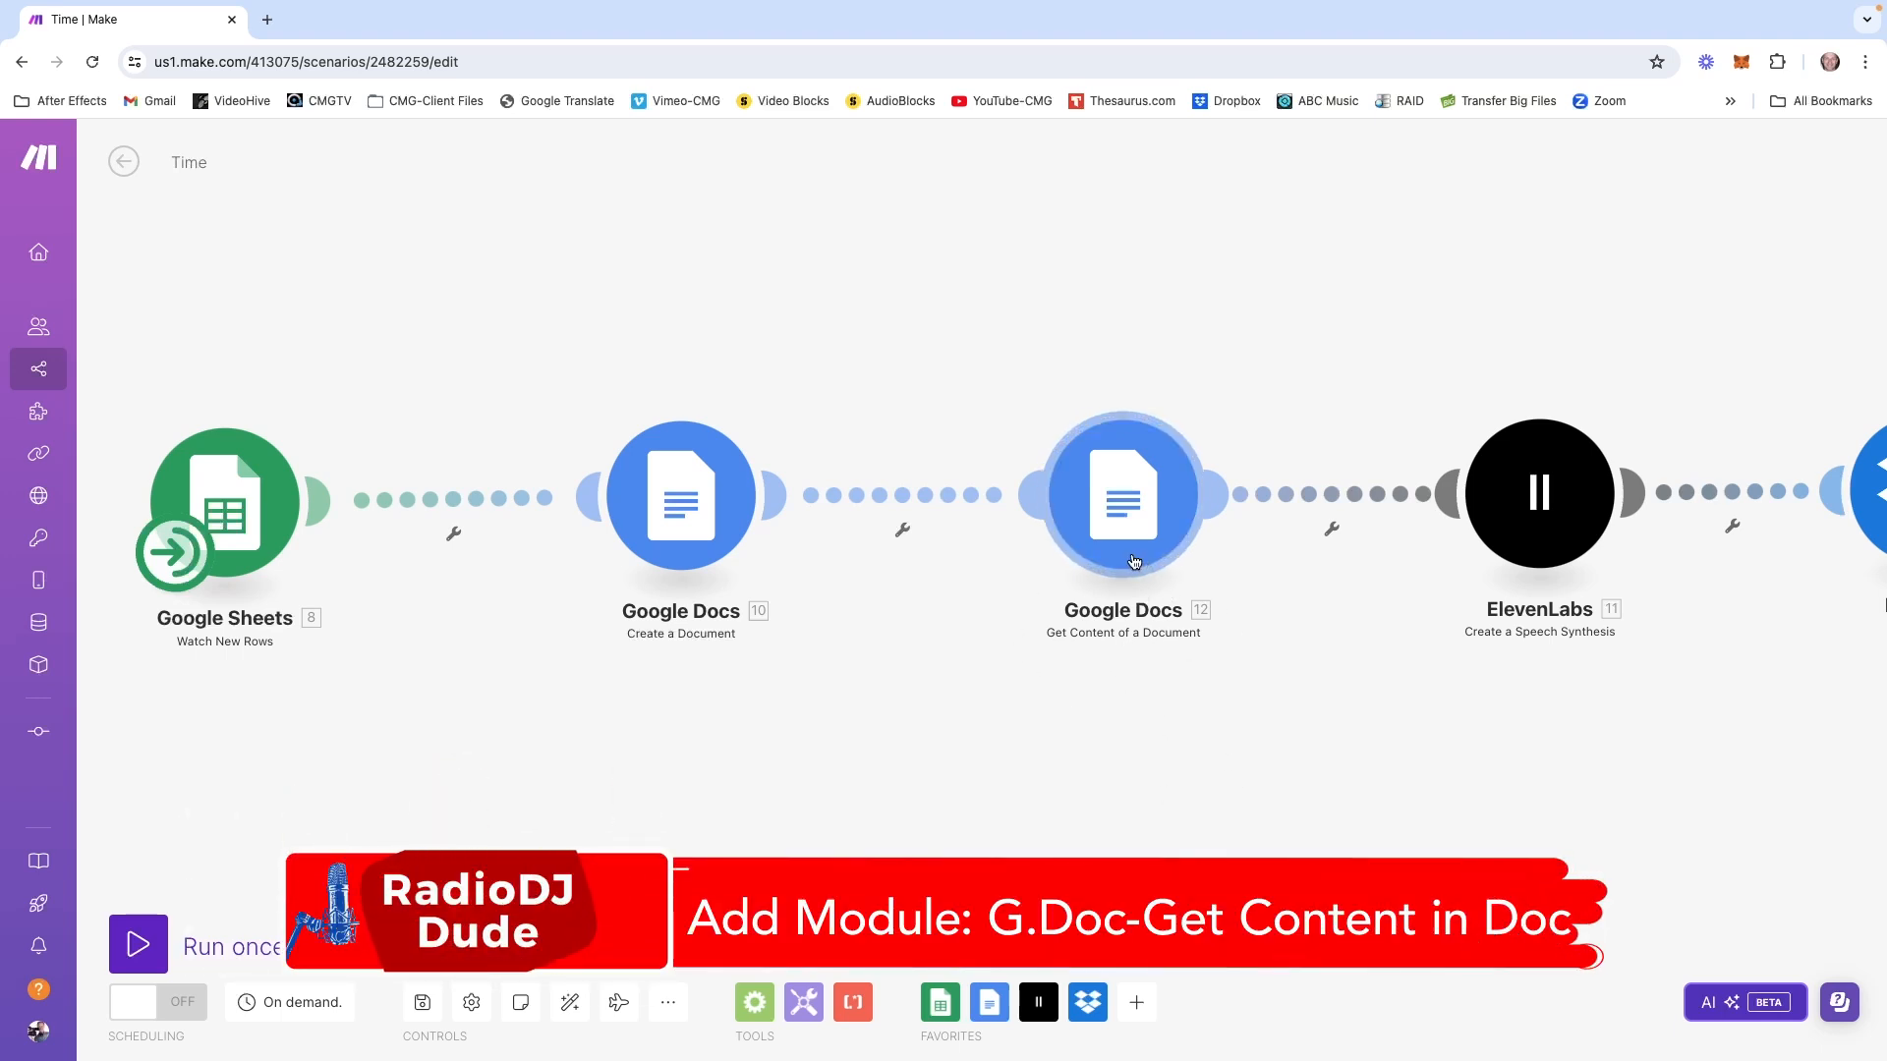
# Map the Get Content module's Document ID to 10. Document ID from Create a Document
pyautogui.click(1123, 494)
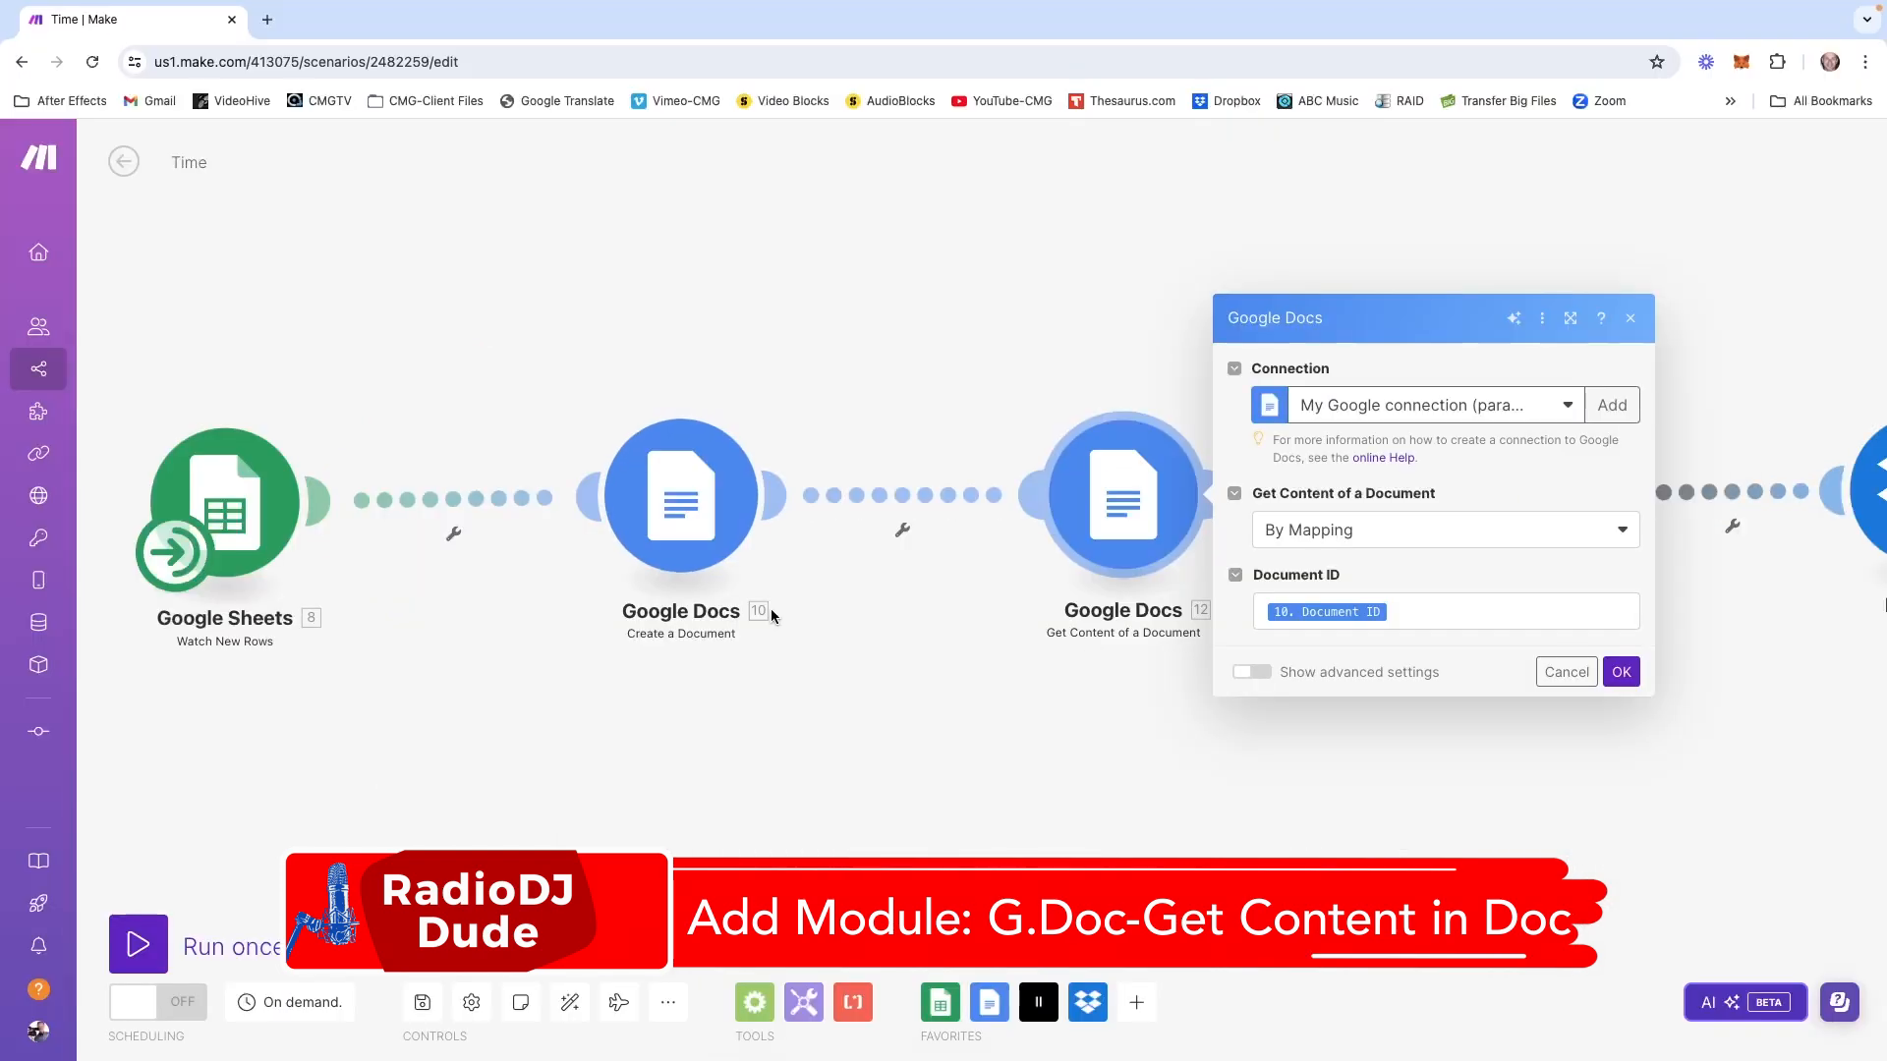
pyautogui.moveTo(776, 522)
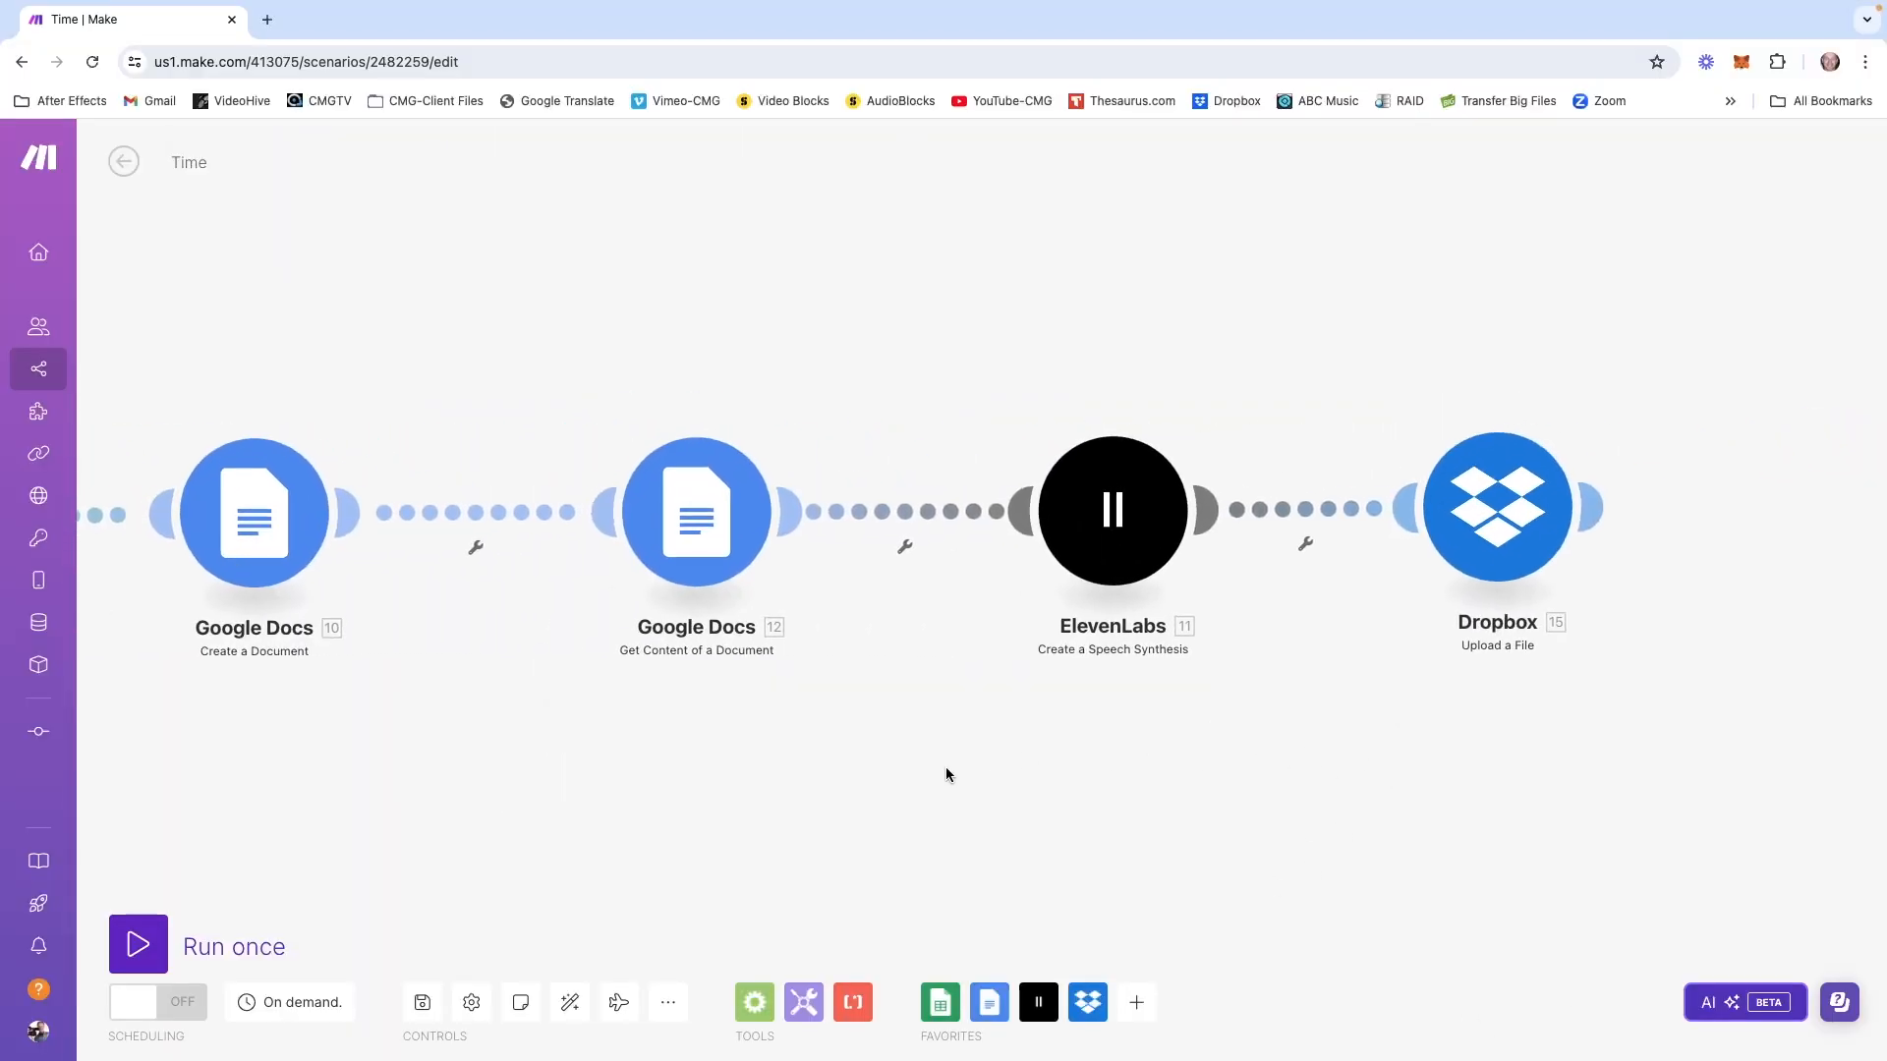
pyautogui.moveTo(890, 697)
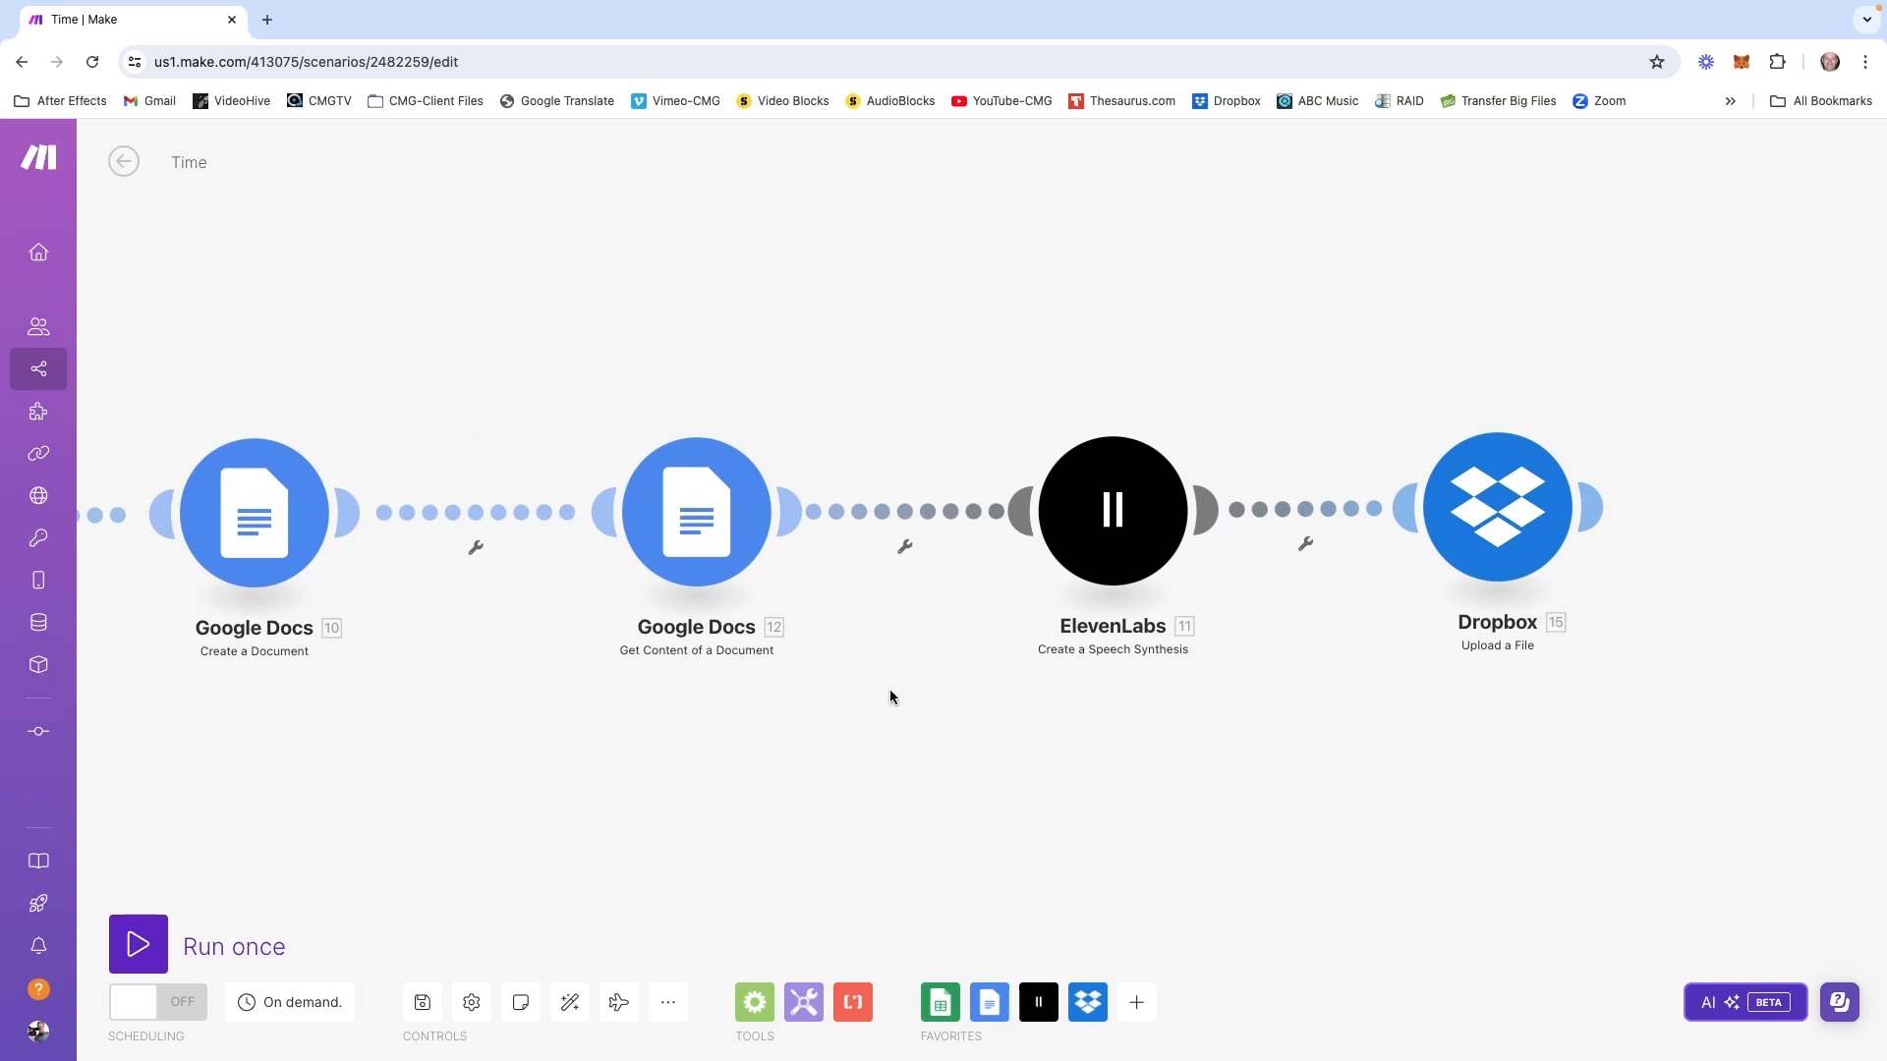
# Add an ElevenLabs module after the Google Docs Get Content step
pyautogui.click(1110, 509)
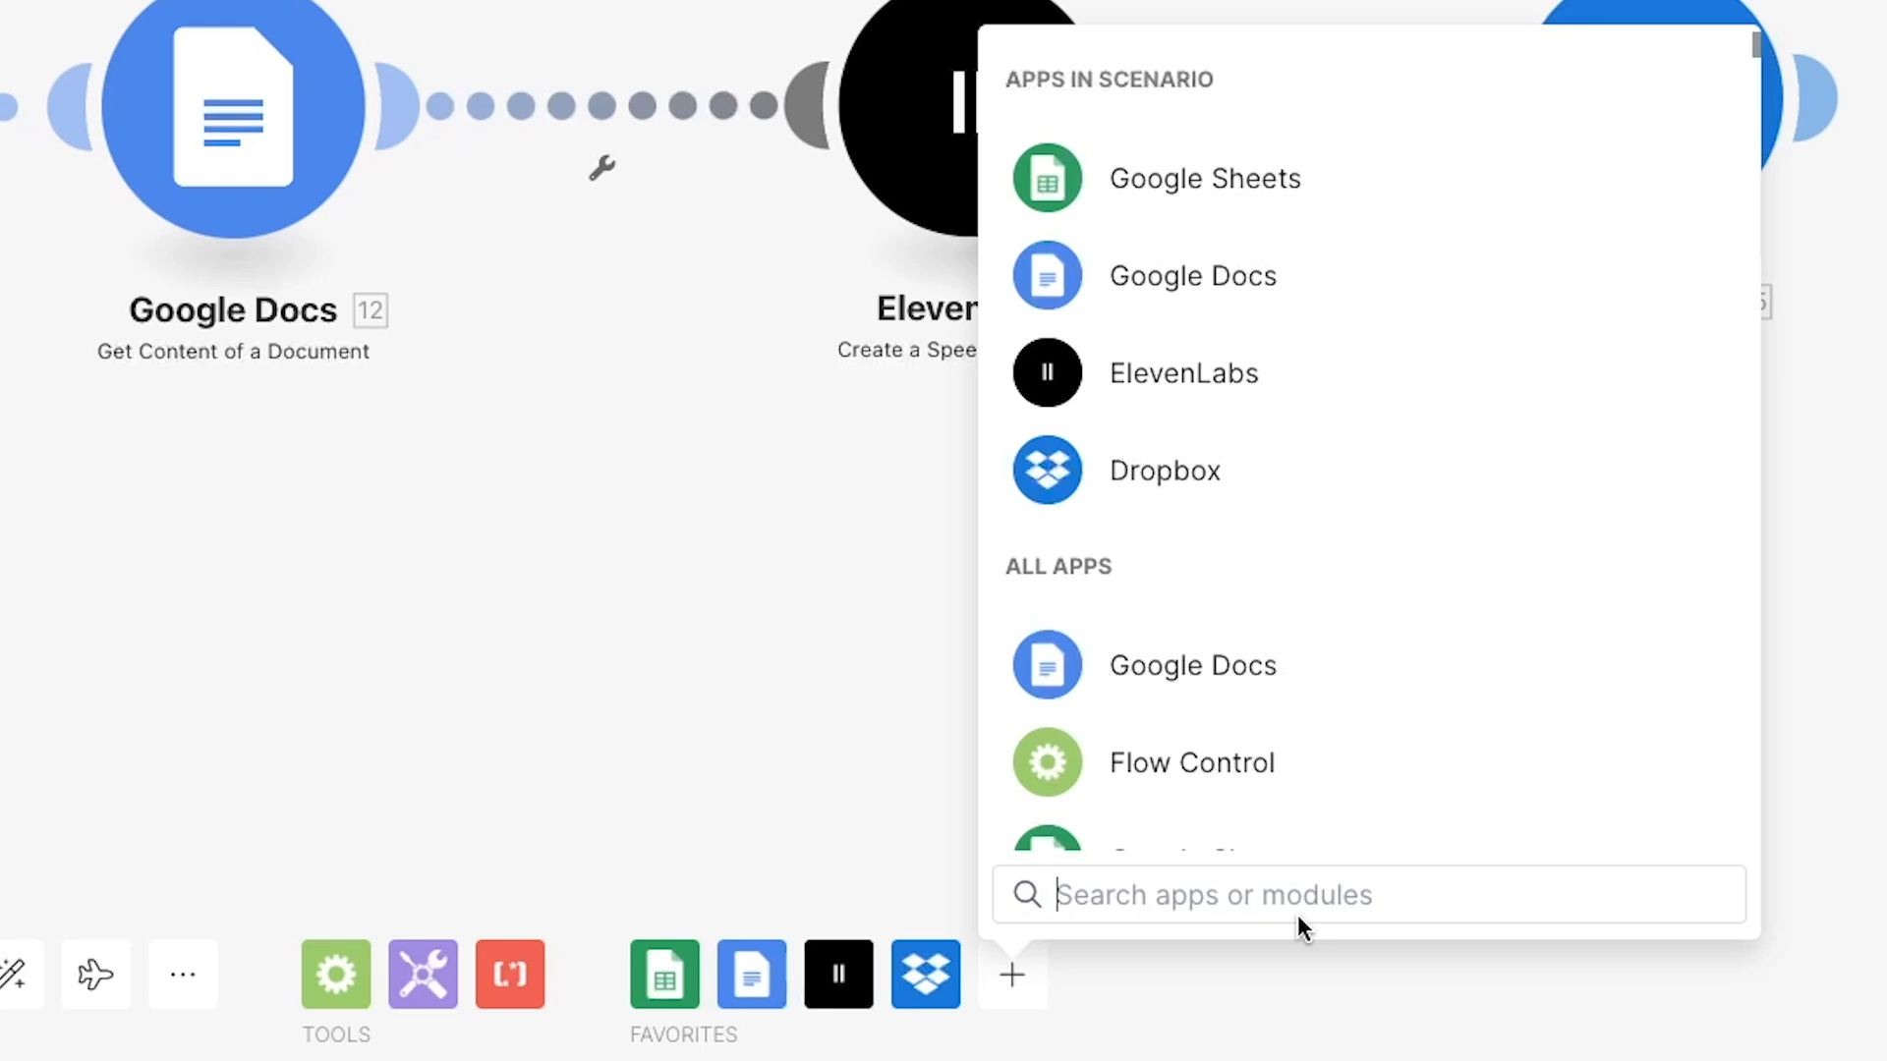
pyautogui.write('eleven')
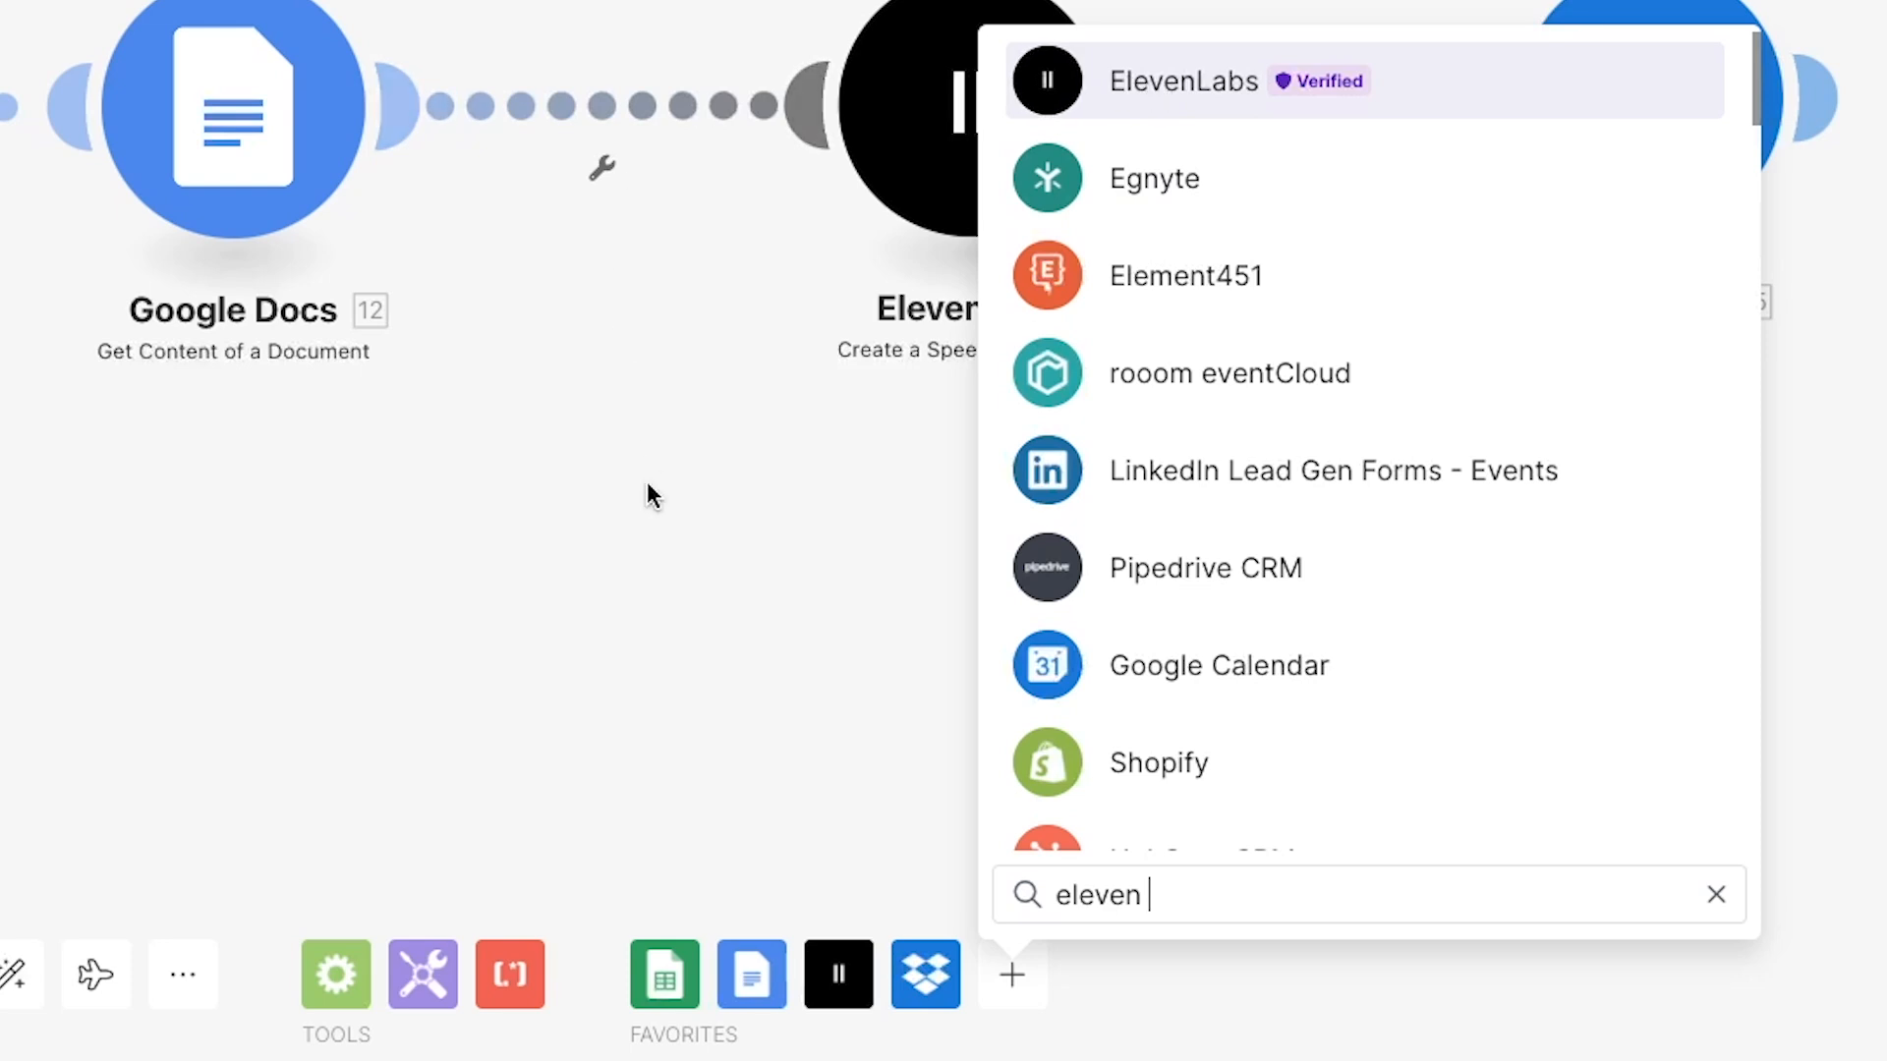
pyautogui.click(1183, 80)
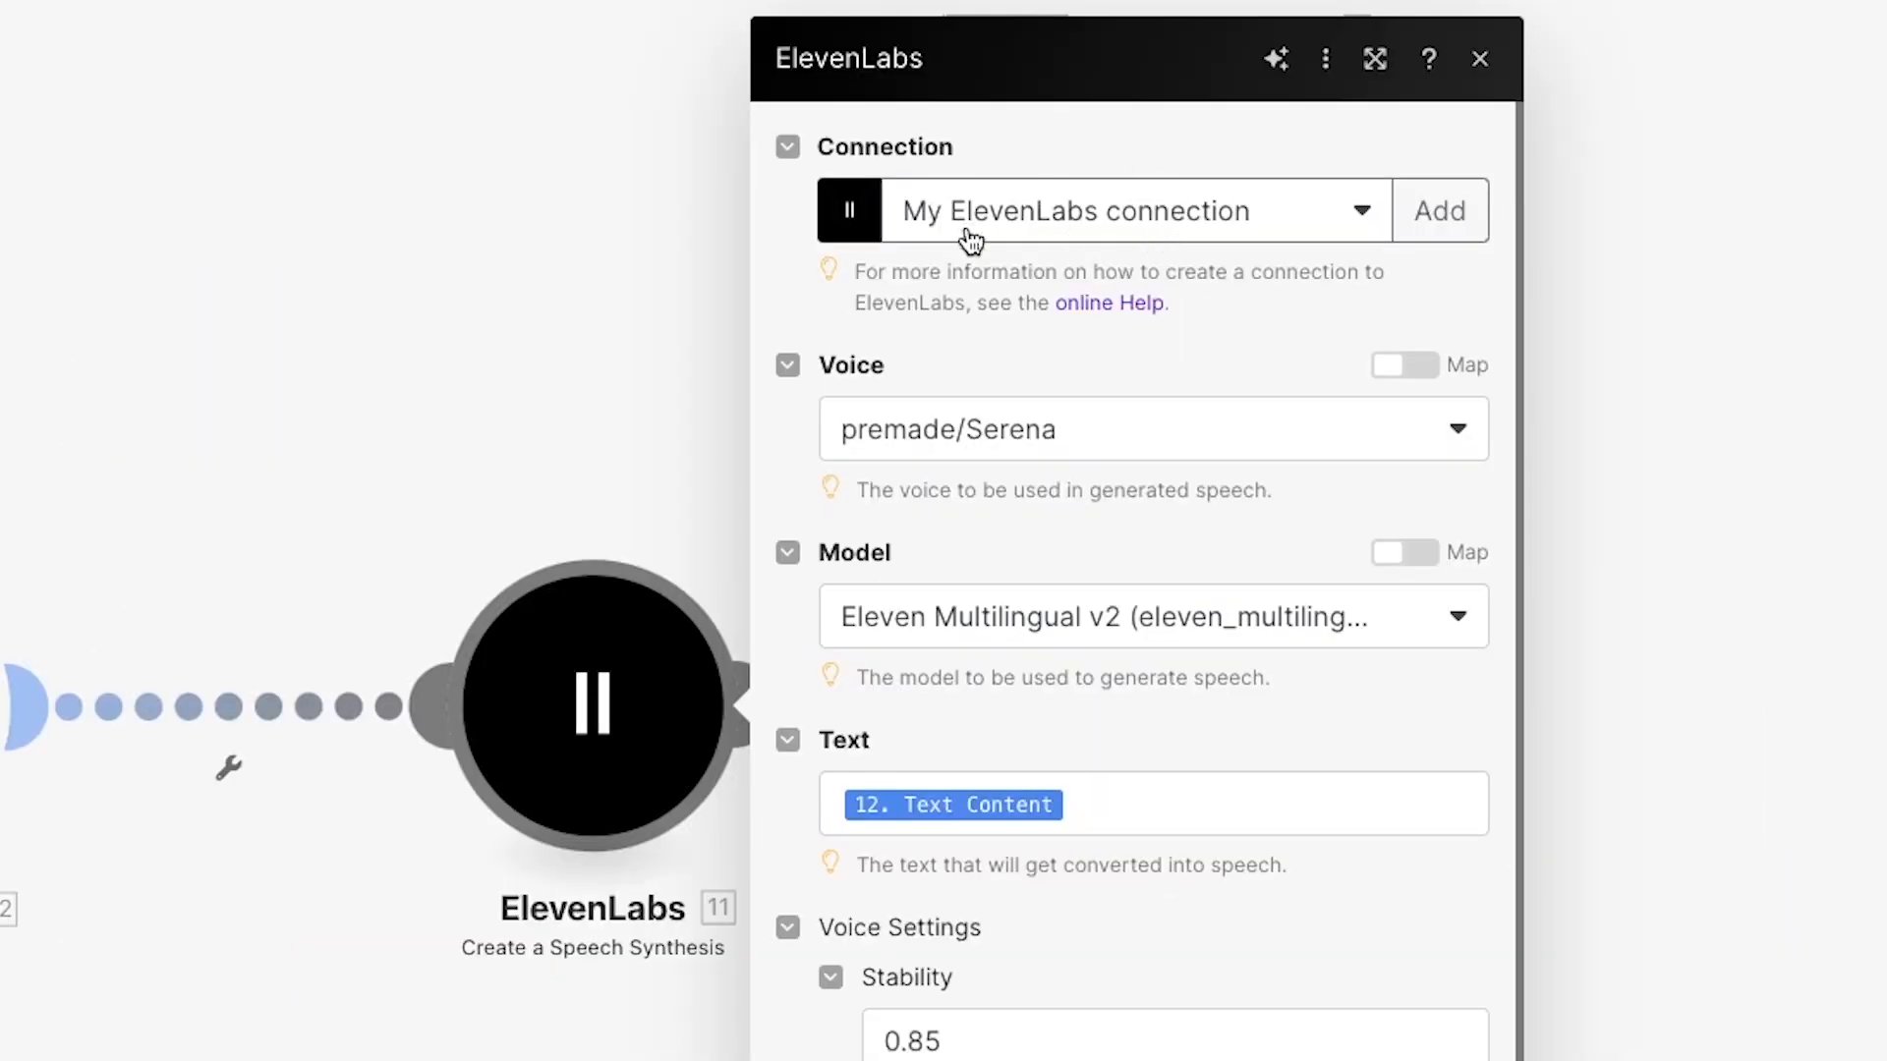
pyautogui.moveTo(1202, 424)
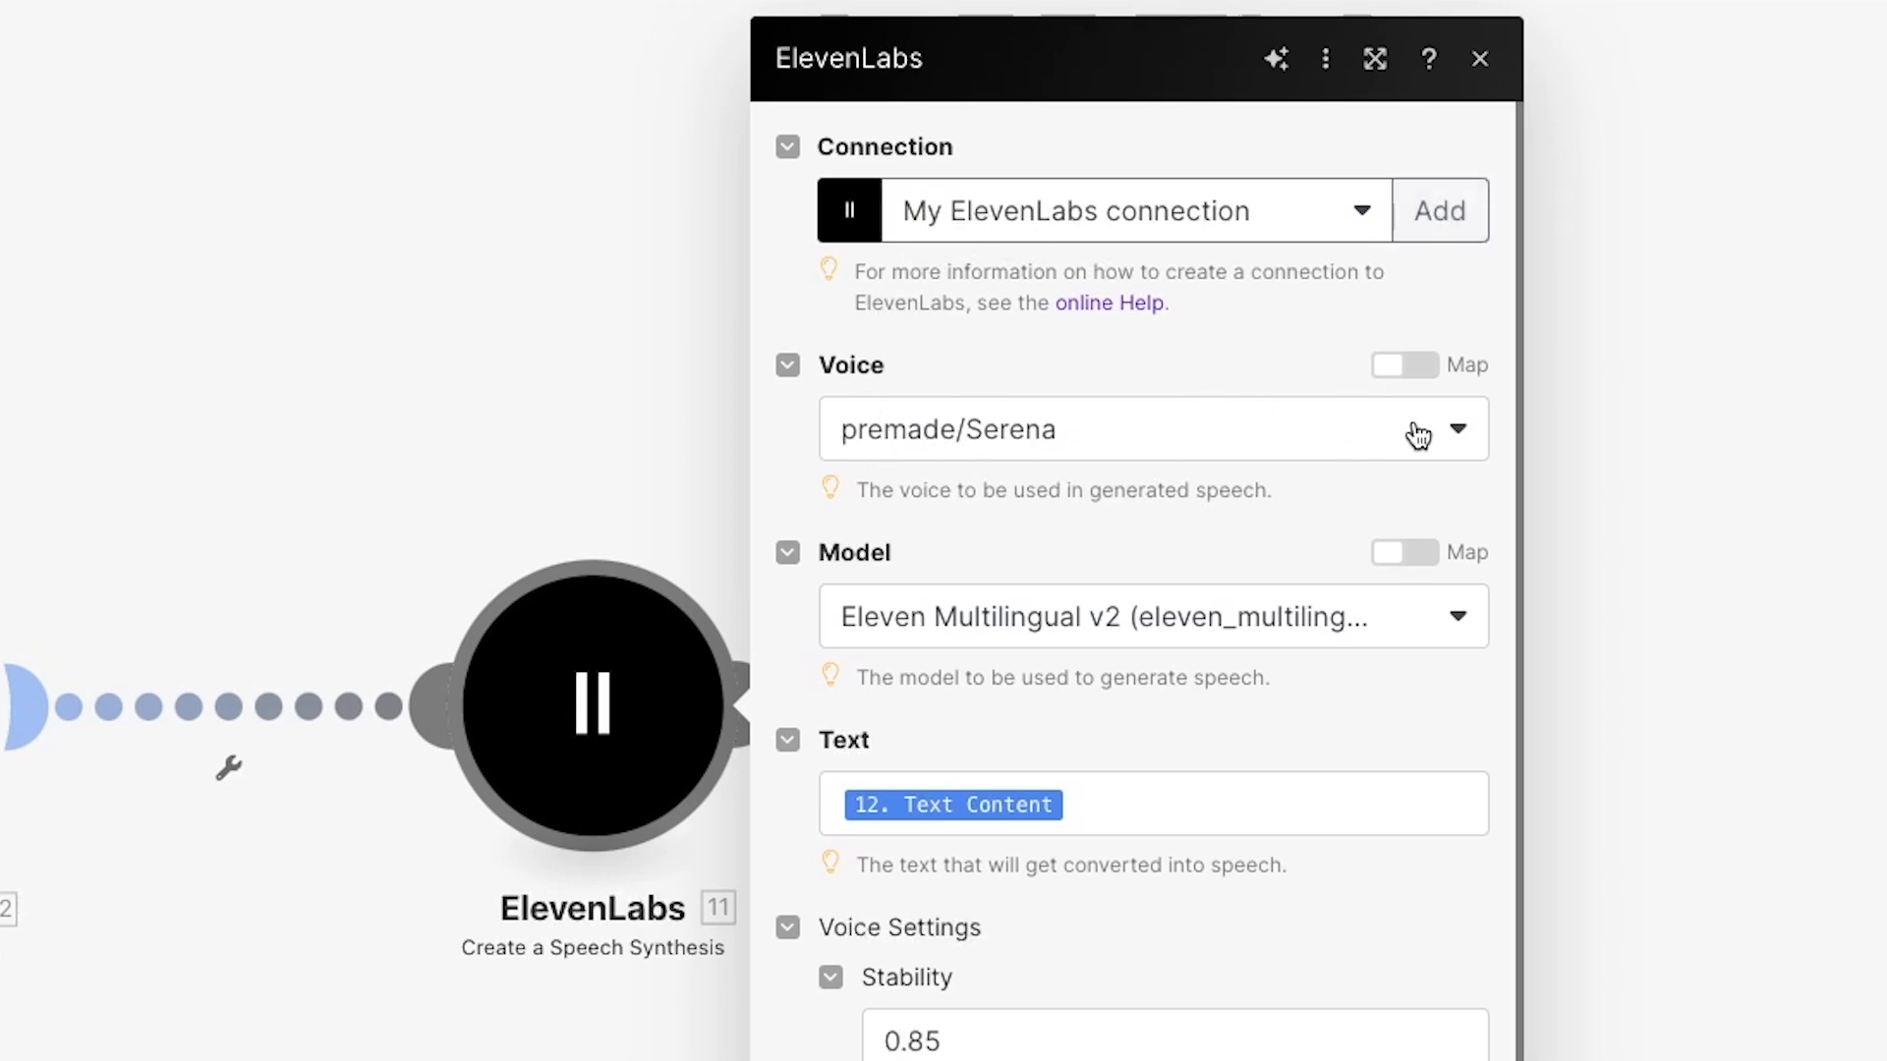
pyautogui.moveTo(1240, 386)
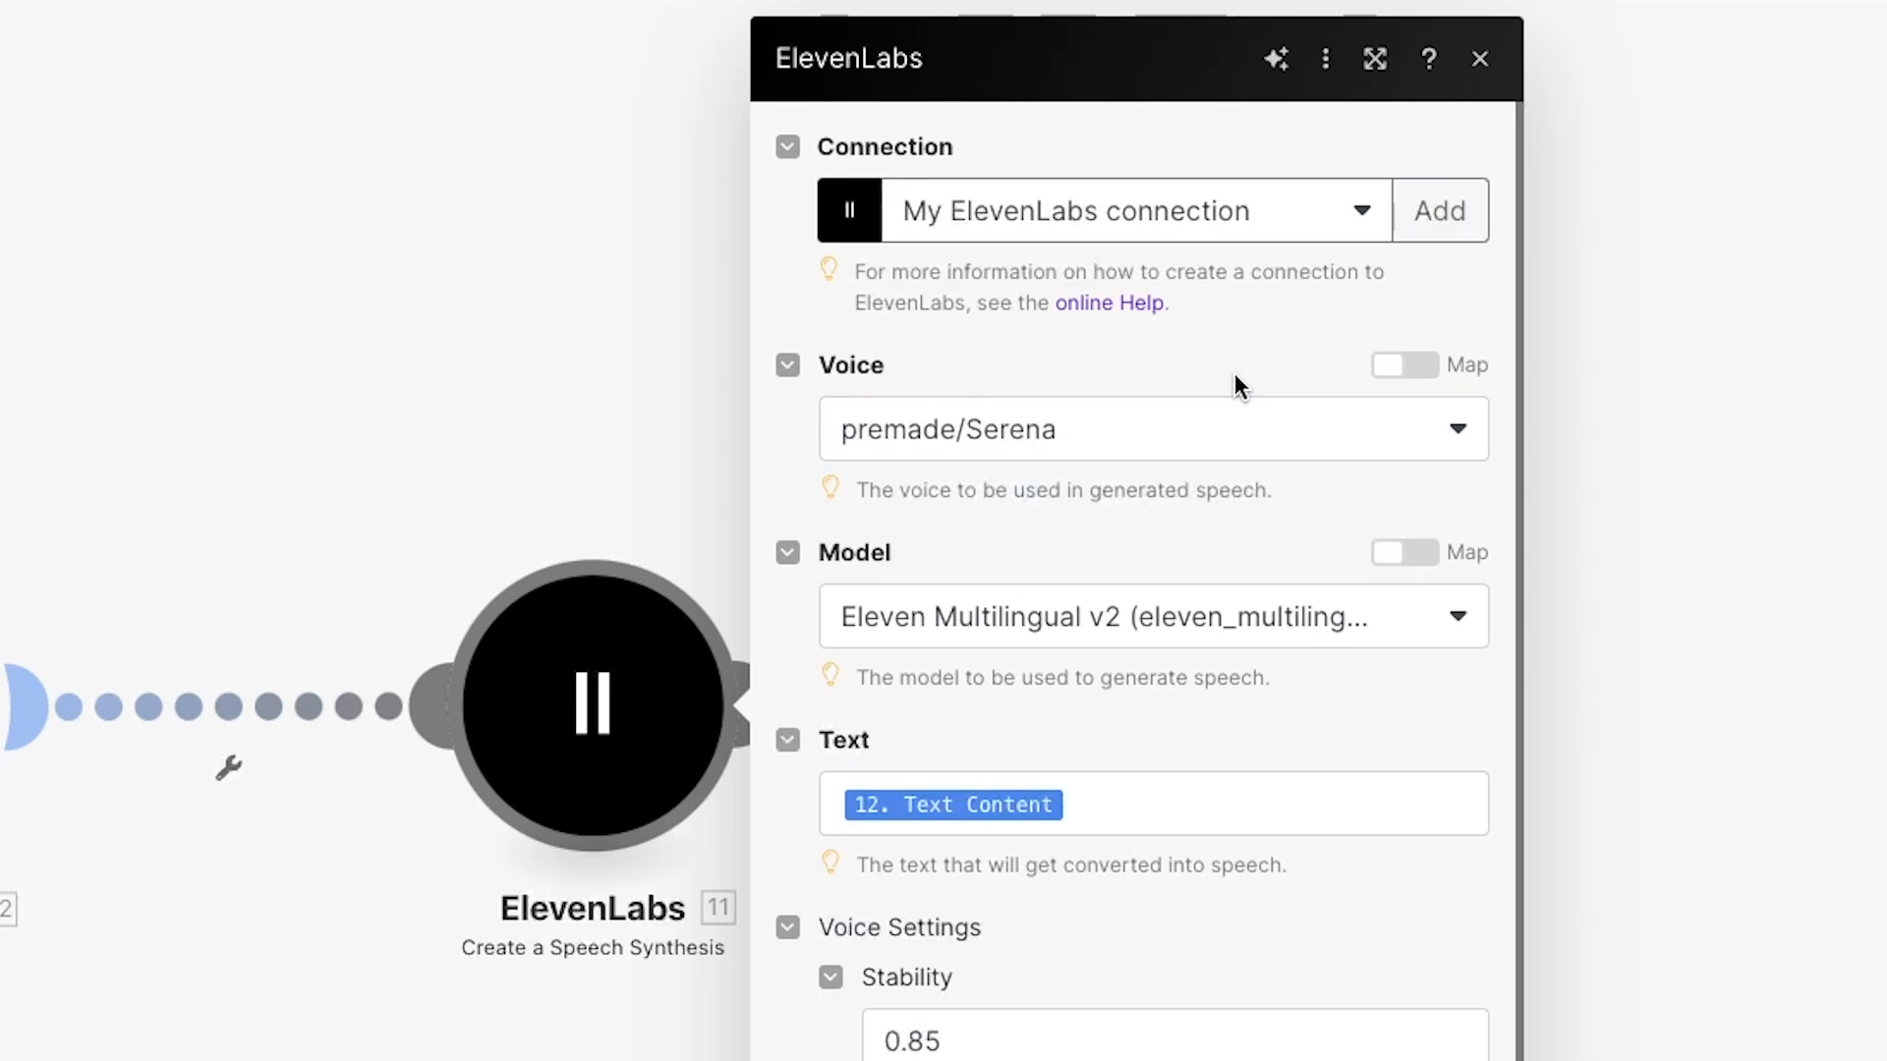
# Map 12. Text Content from Google Docs into the ElevenLabs speech text field
pyautogui.scroll(-3)
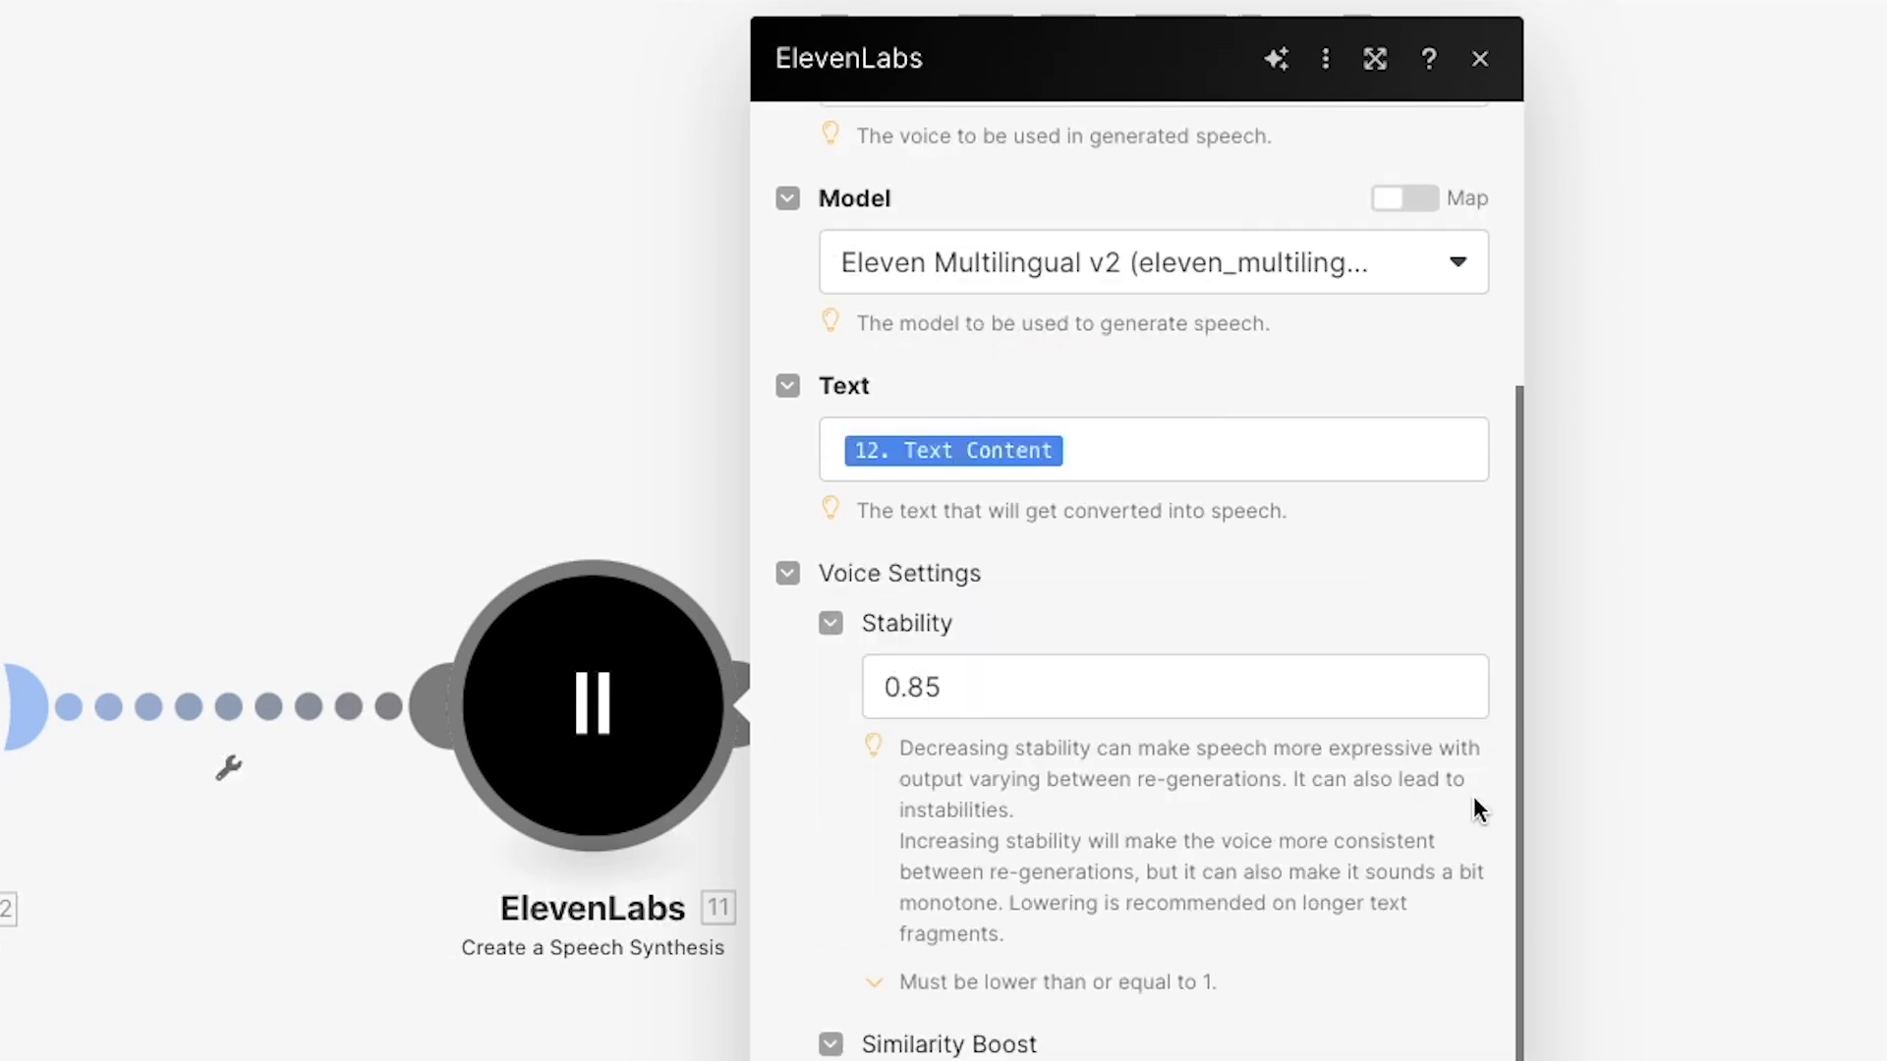
pyautogui.moveTo(1290, 599)
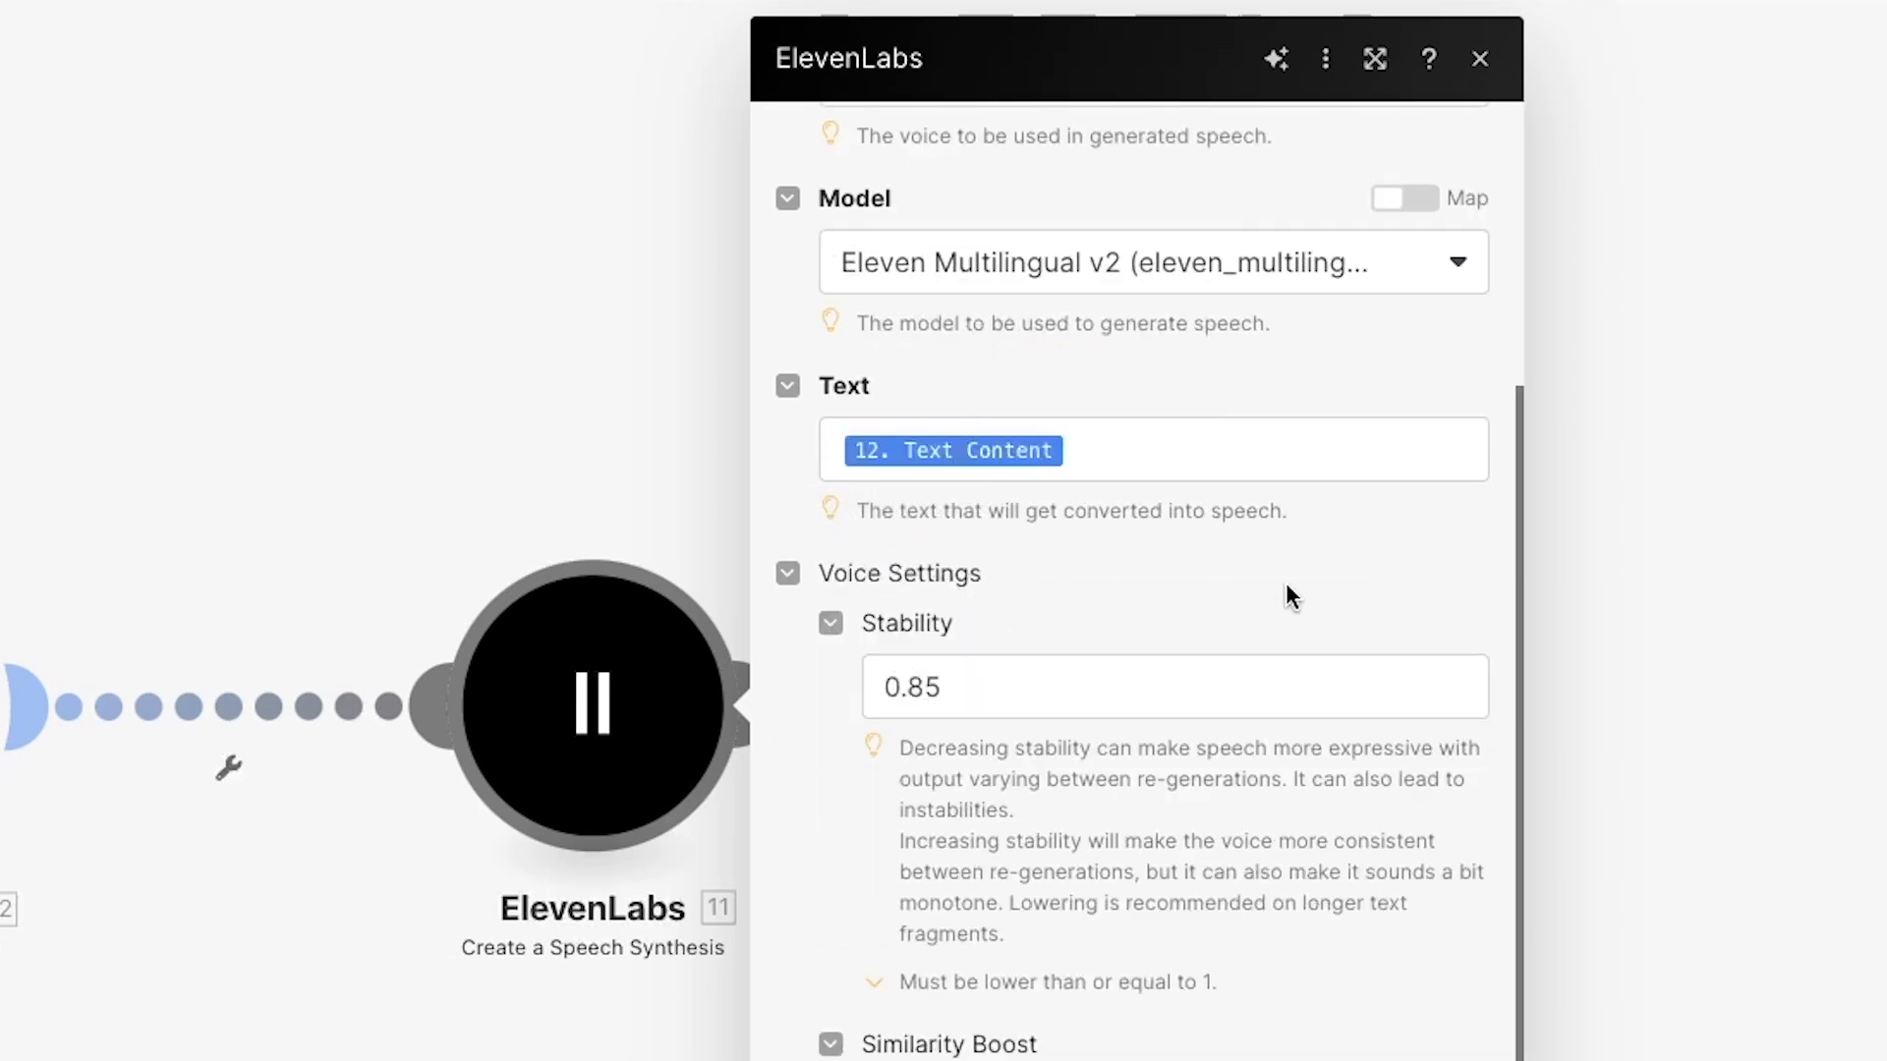
pyautogui.scroll(-3)
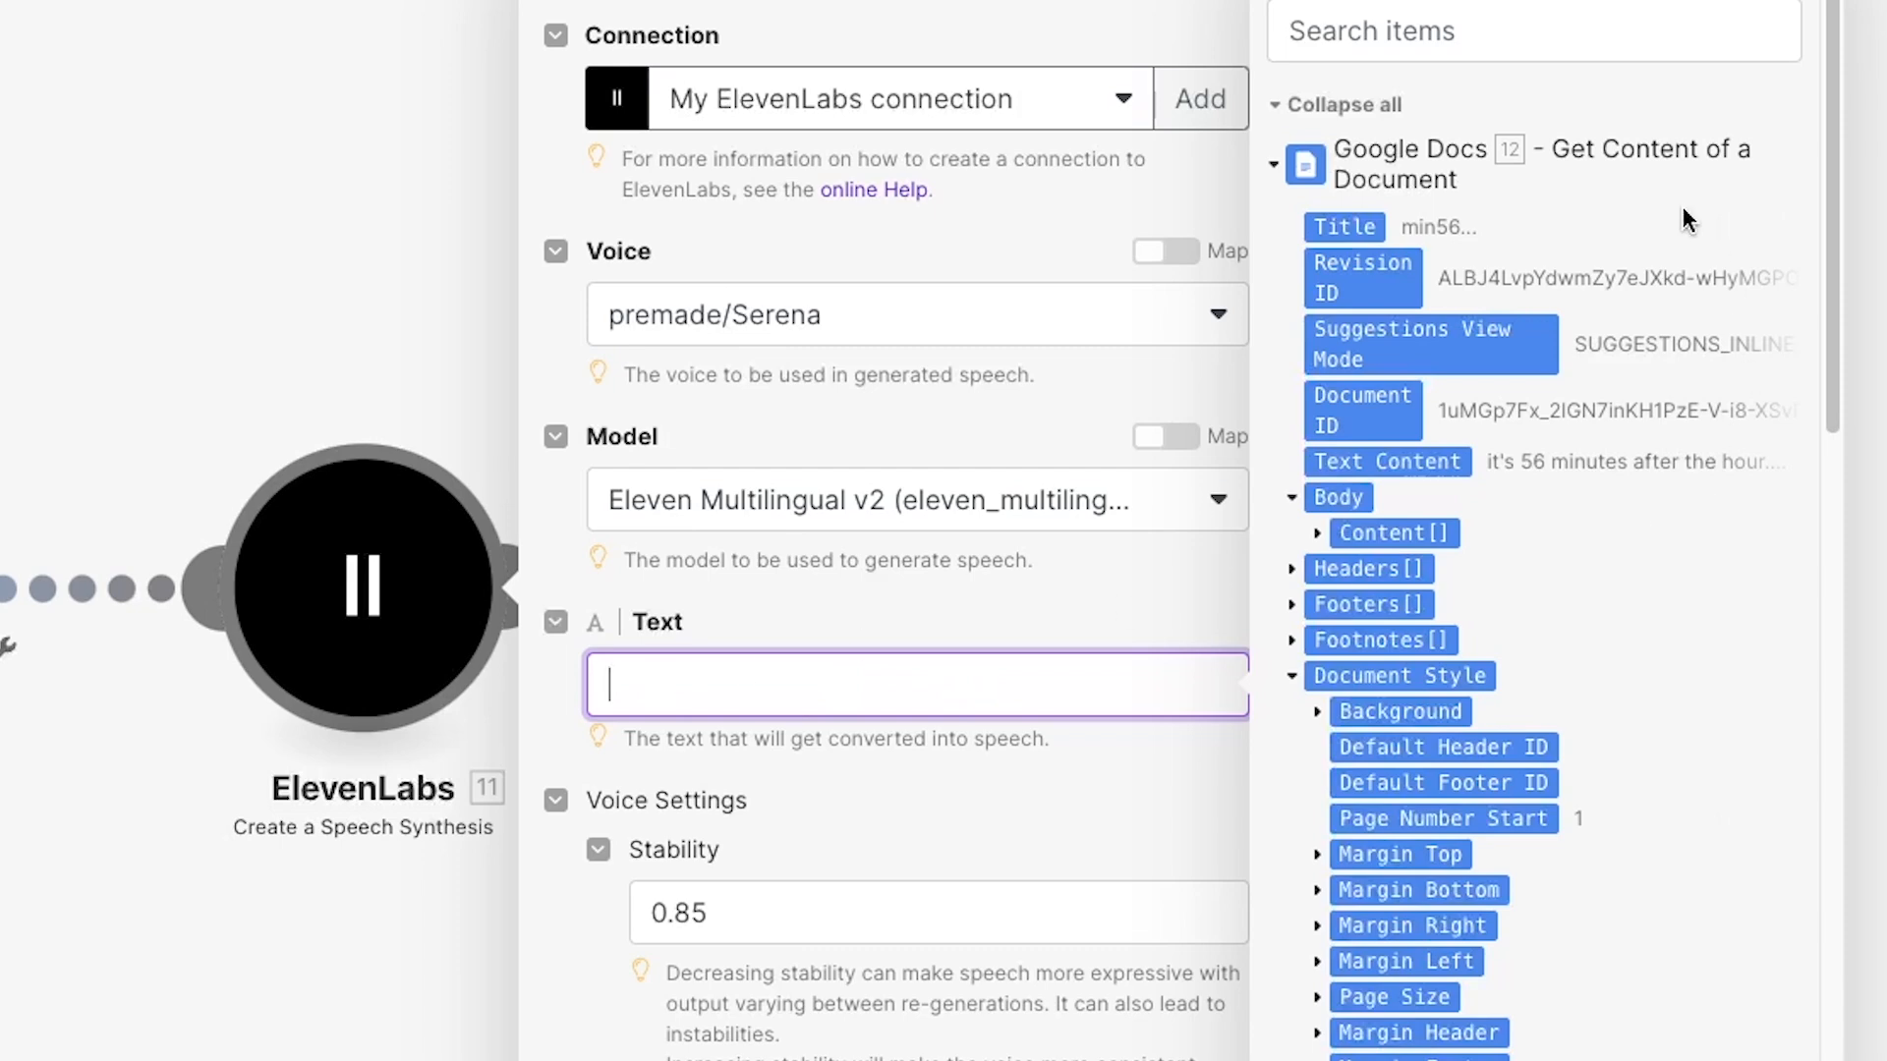
pyautogui.moveTo(1394, 182)
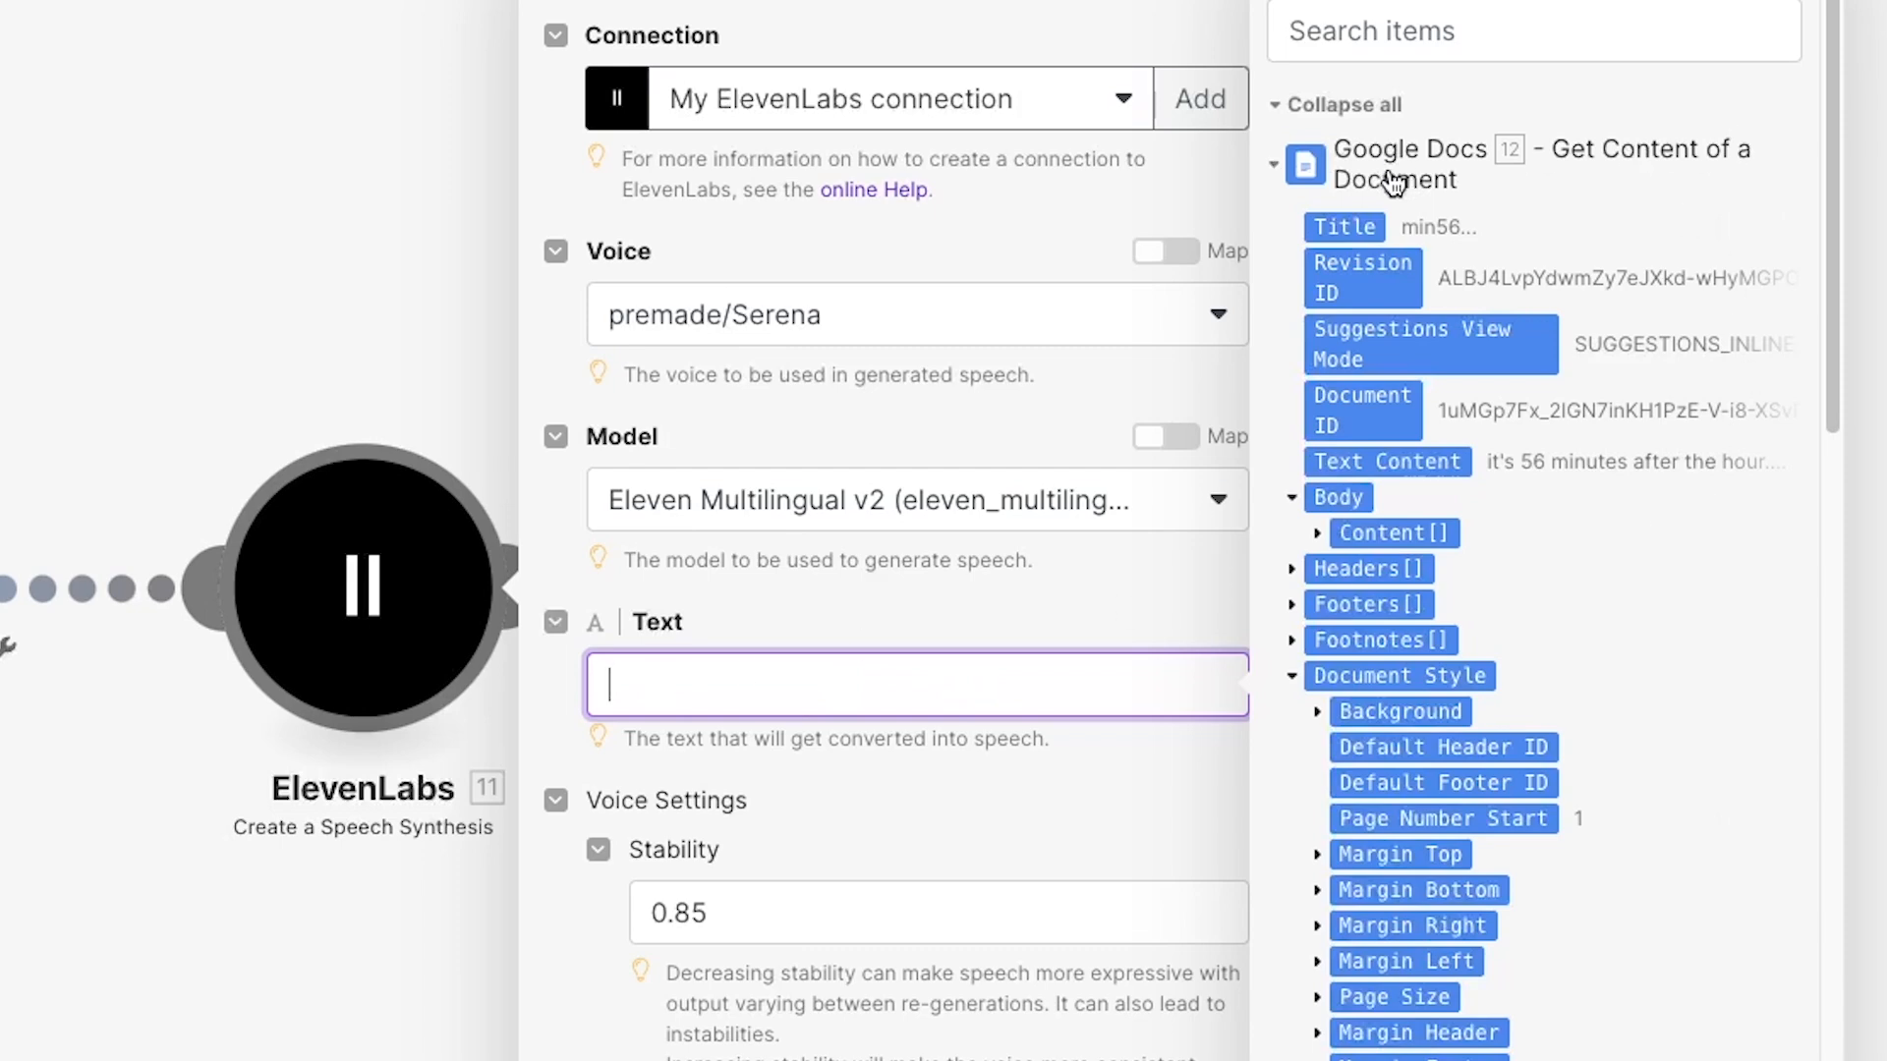
pyautogui.moveTo(1393, 463)
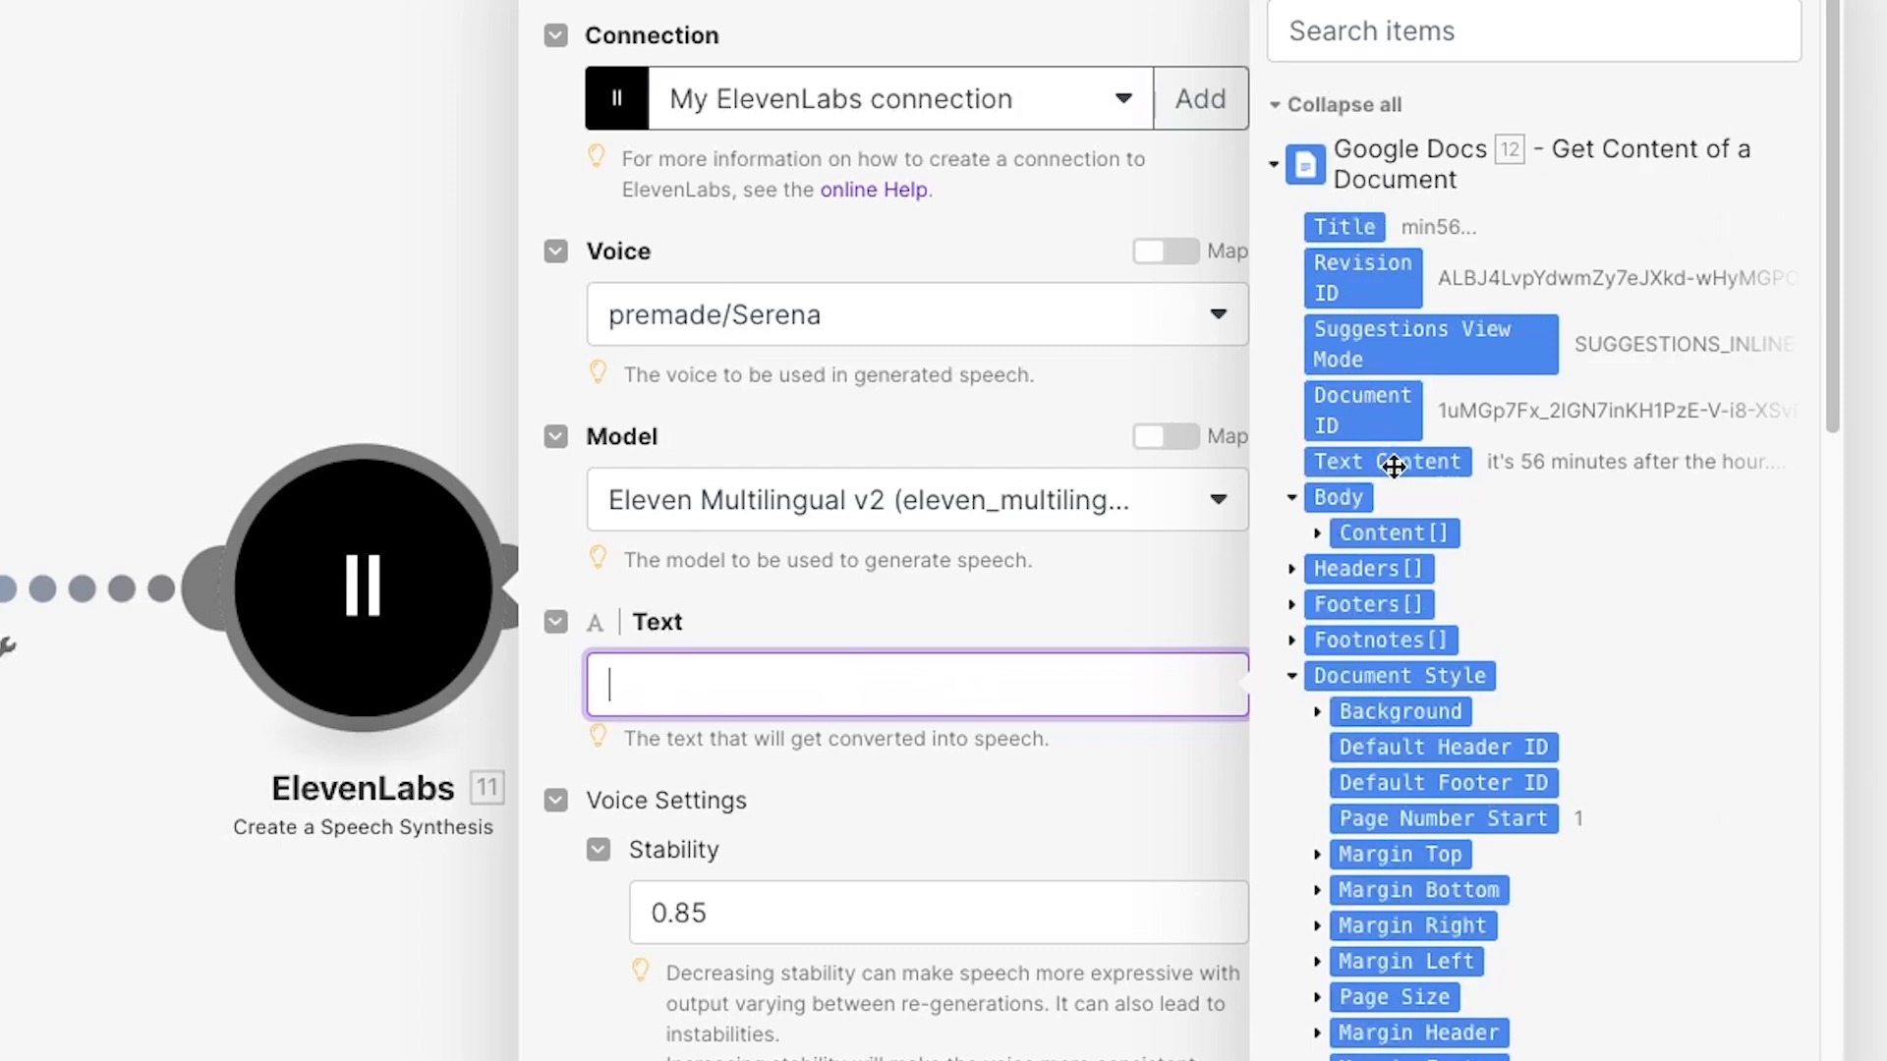
pyautogui.moveTo(1442, 461)
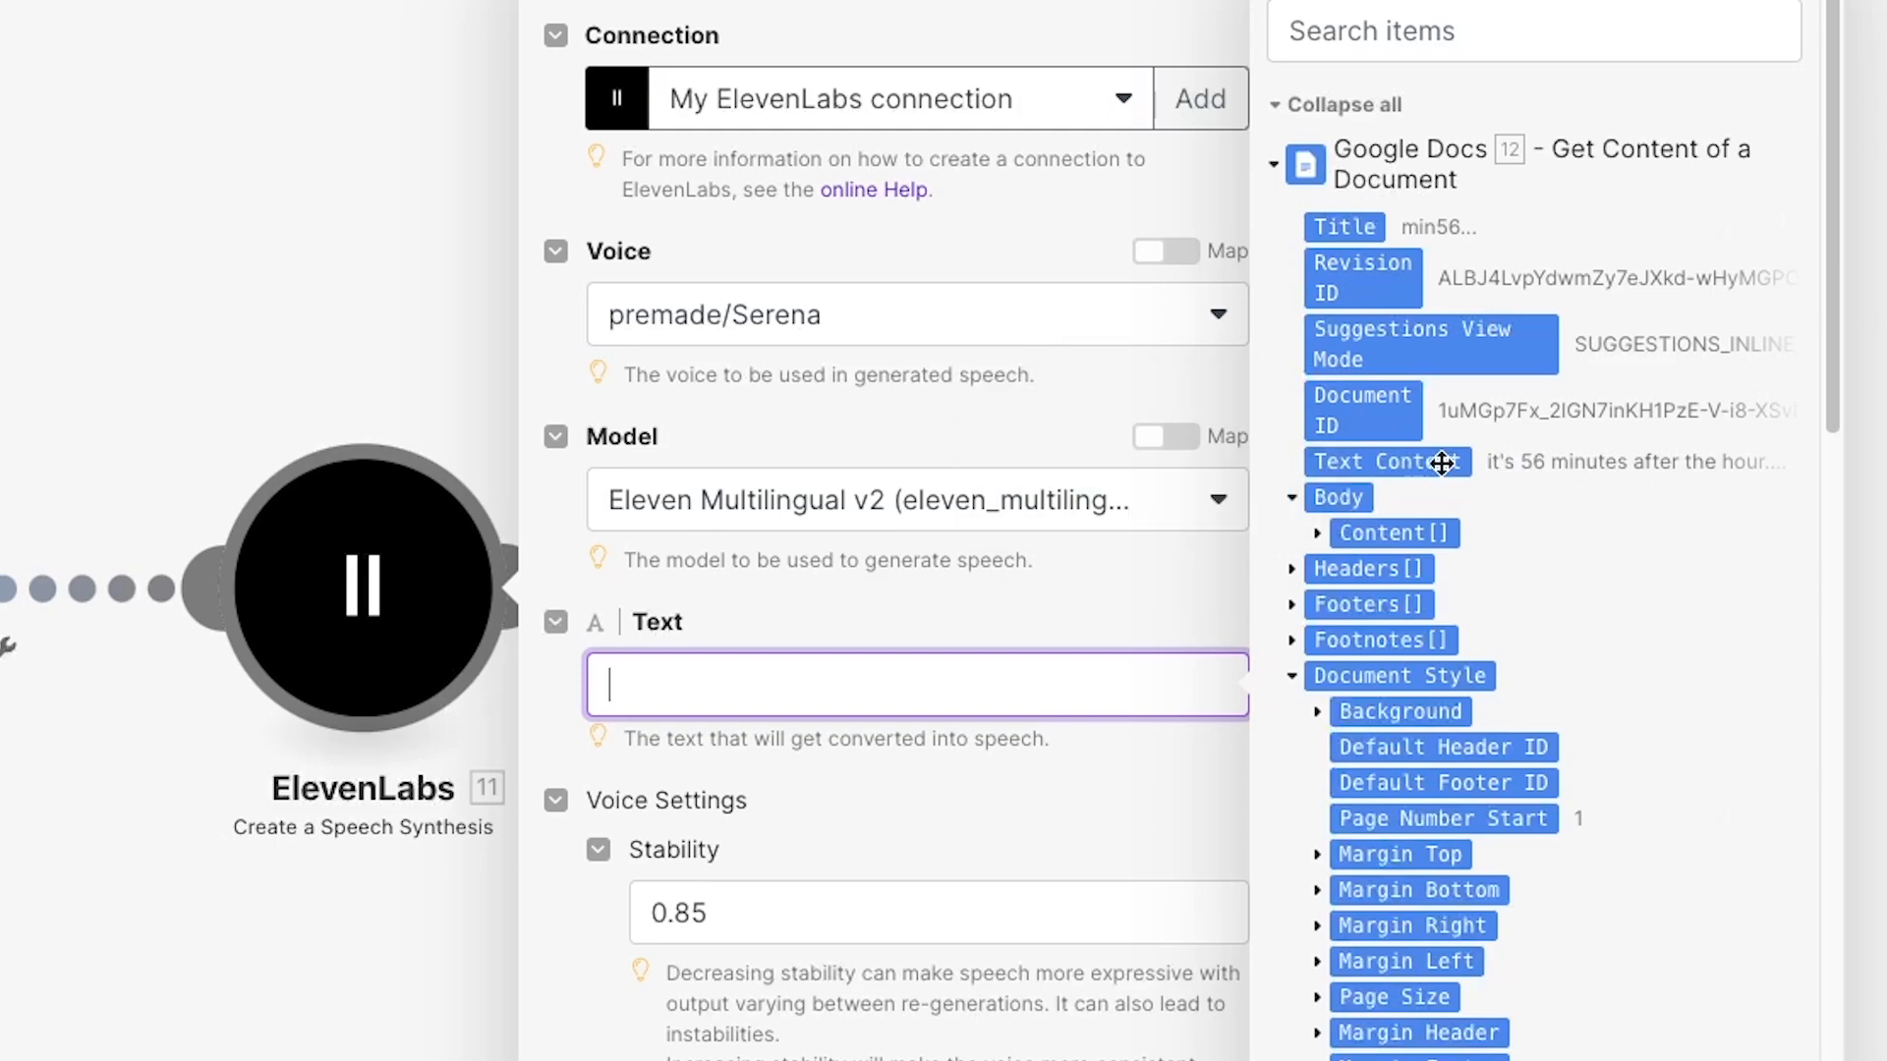
pyautogui.click(1387, 460)
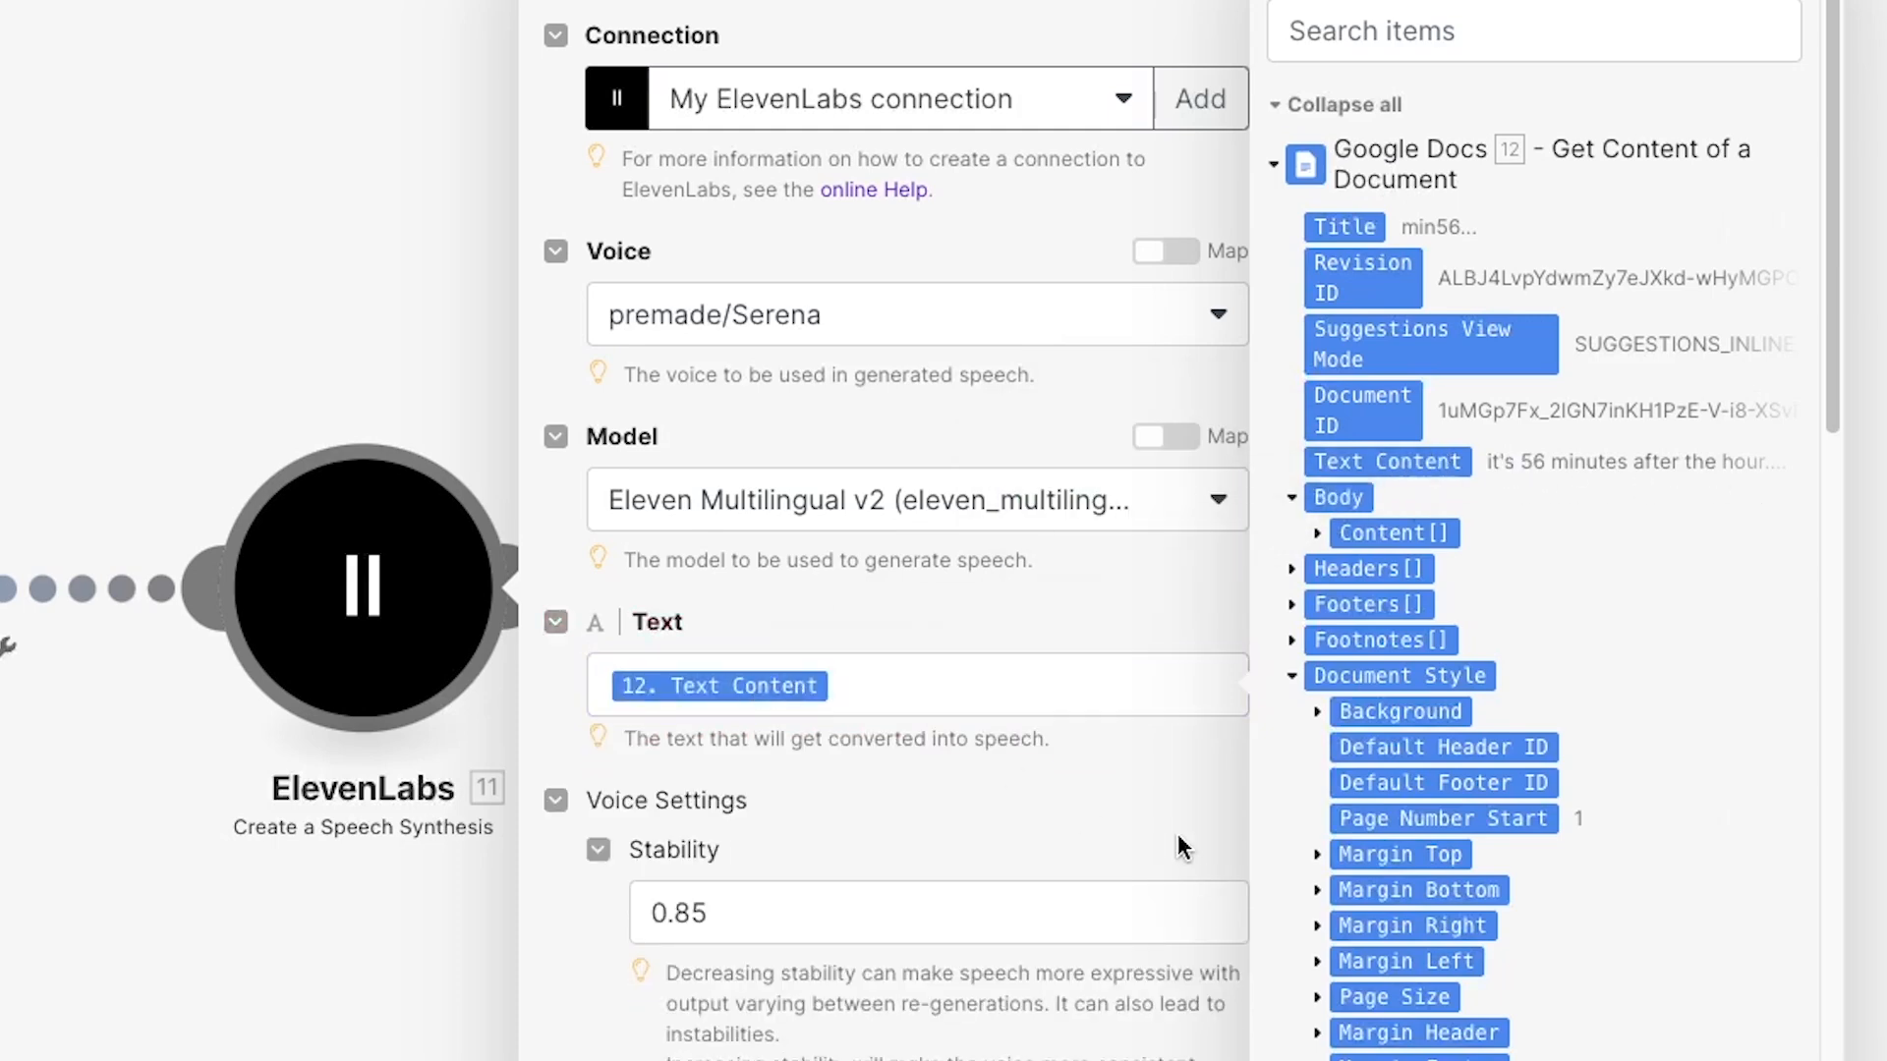
pyautogui.click(915, 685)
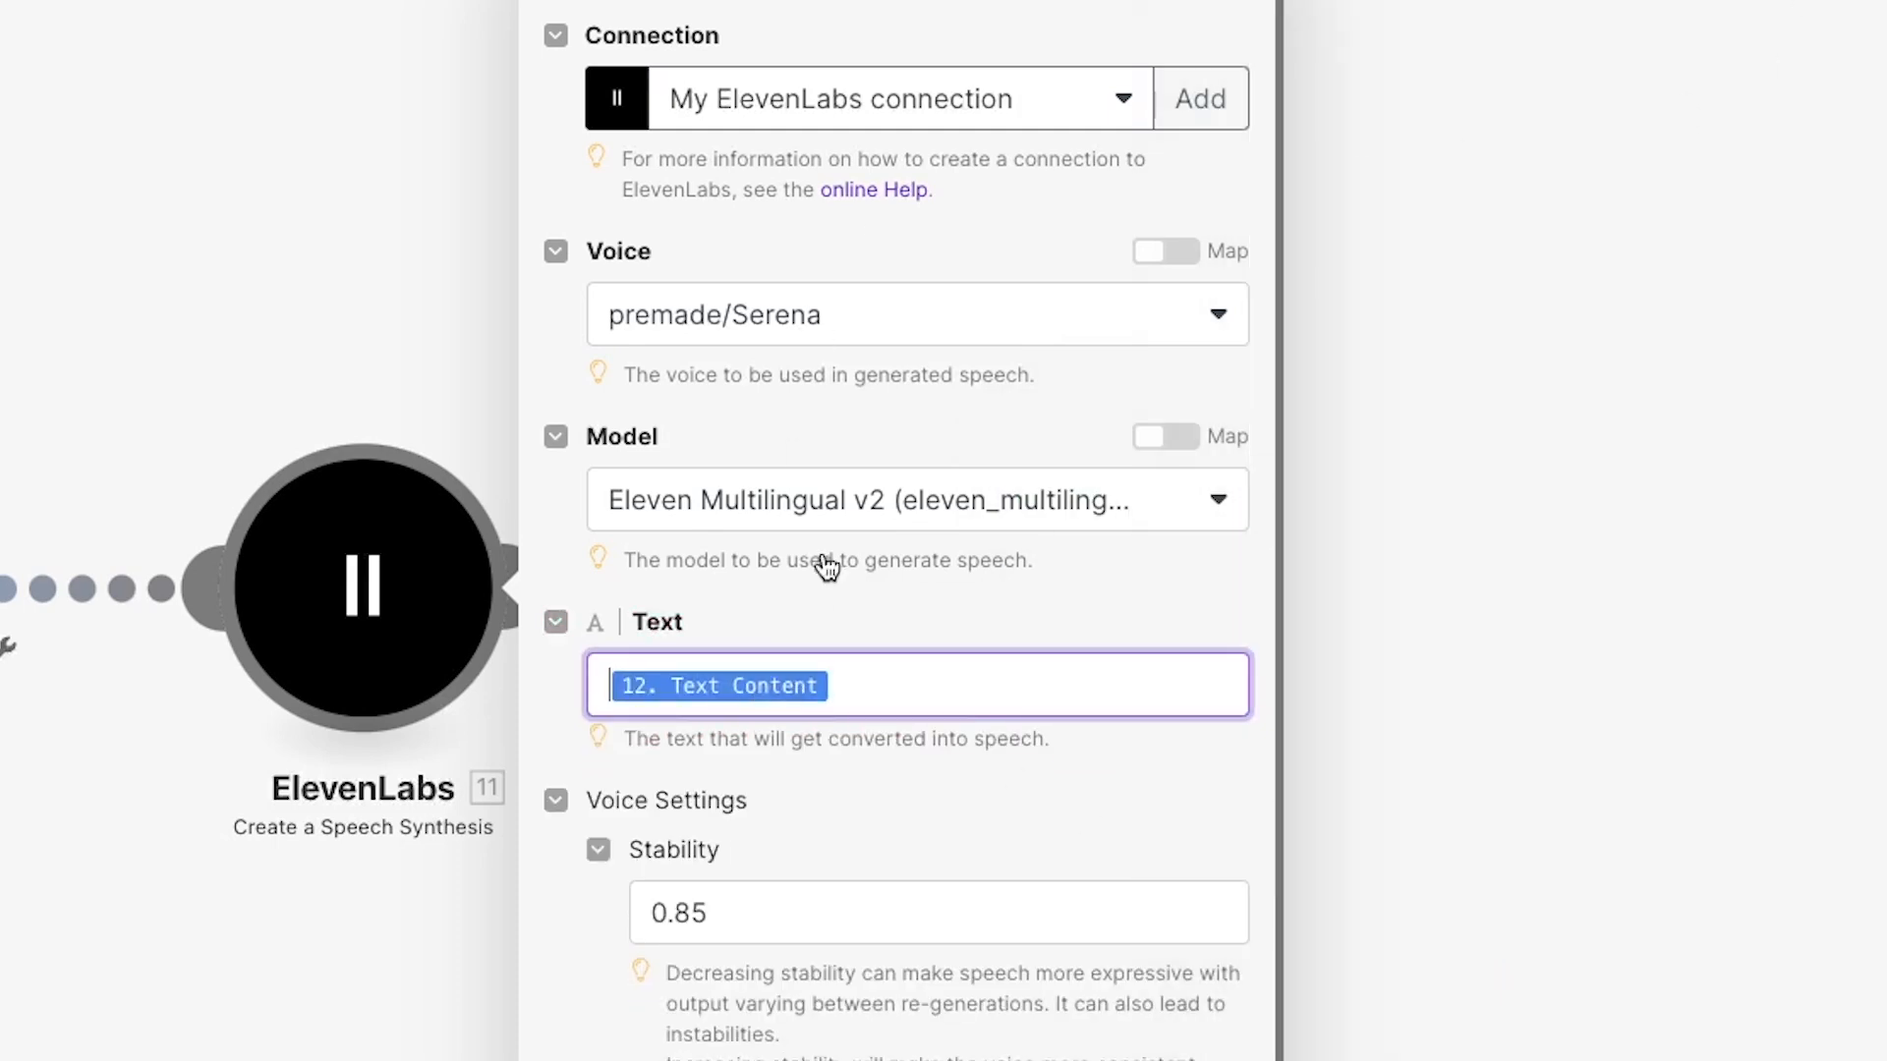
pyautogui.scroll(-3)
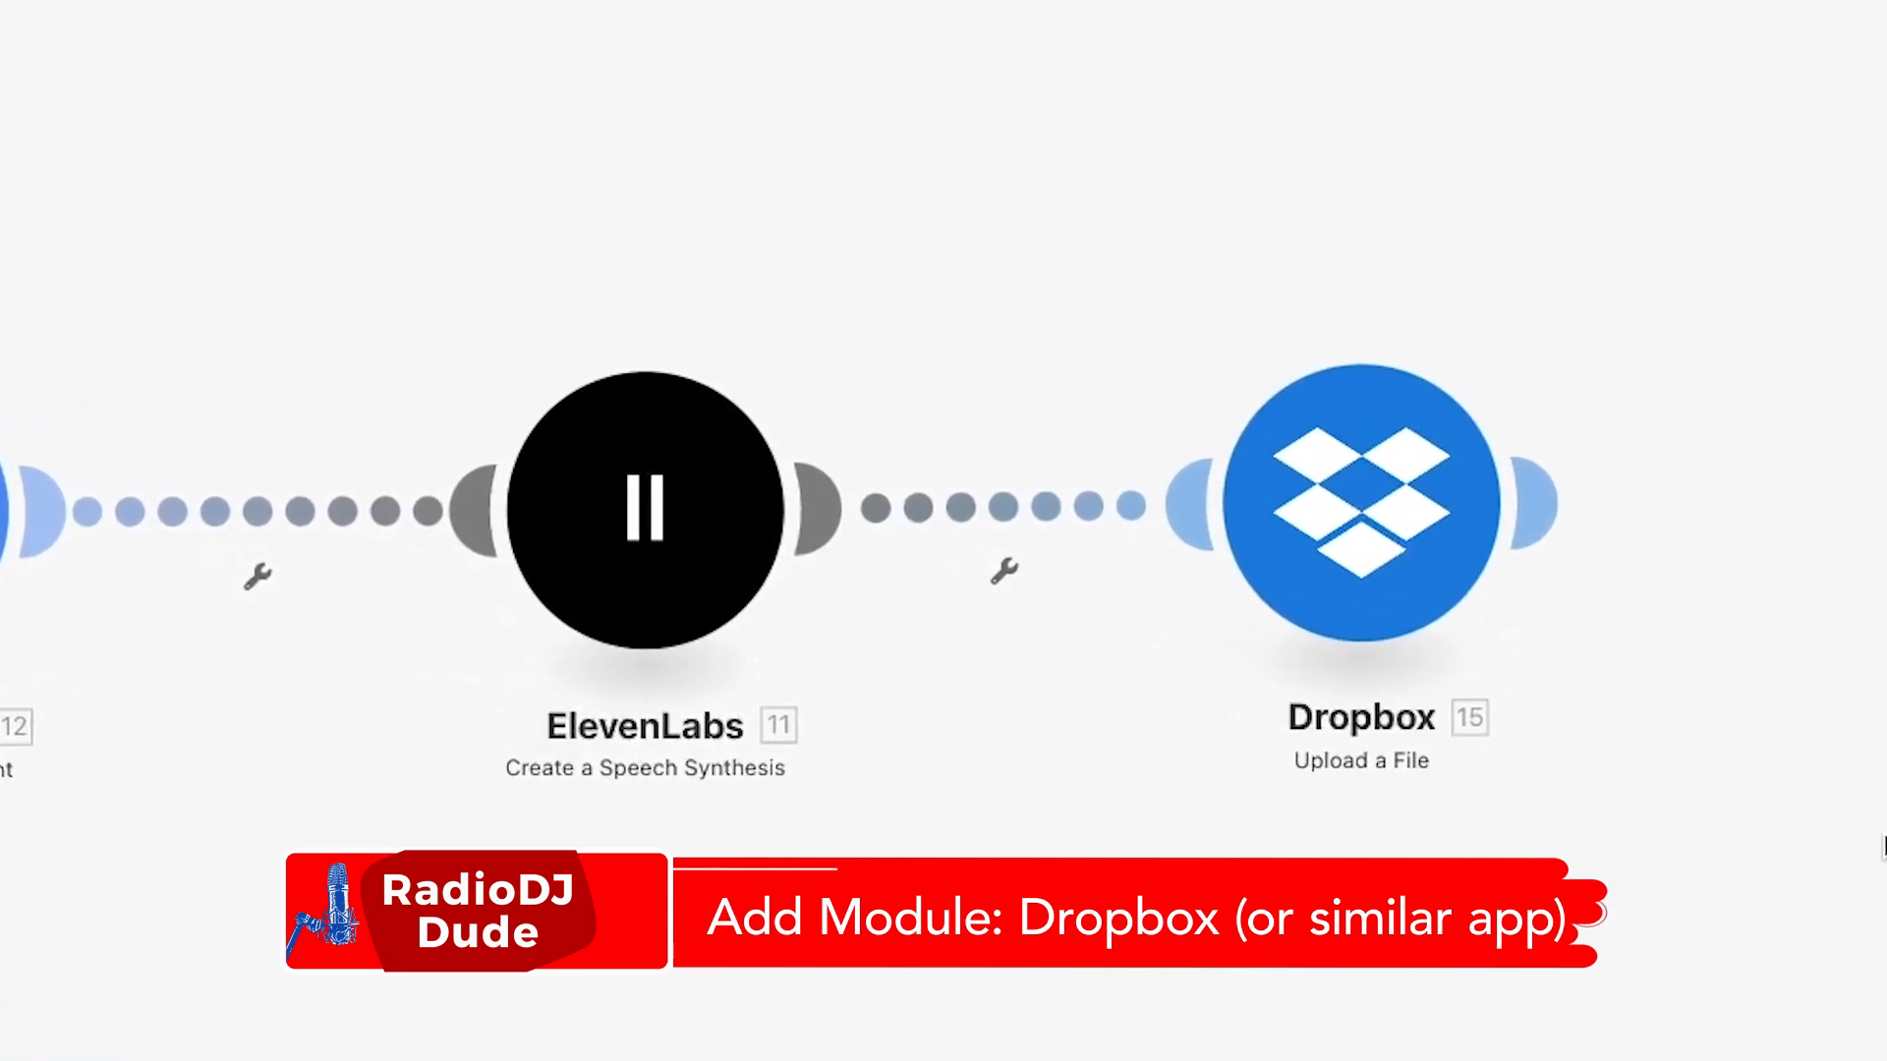
# Configure Dropbox Upload a File: Radio-Time-Serena folder, file name min{8.B}.mp3, data 11. Data
pyautogui.click(1361, 503)
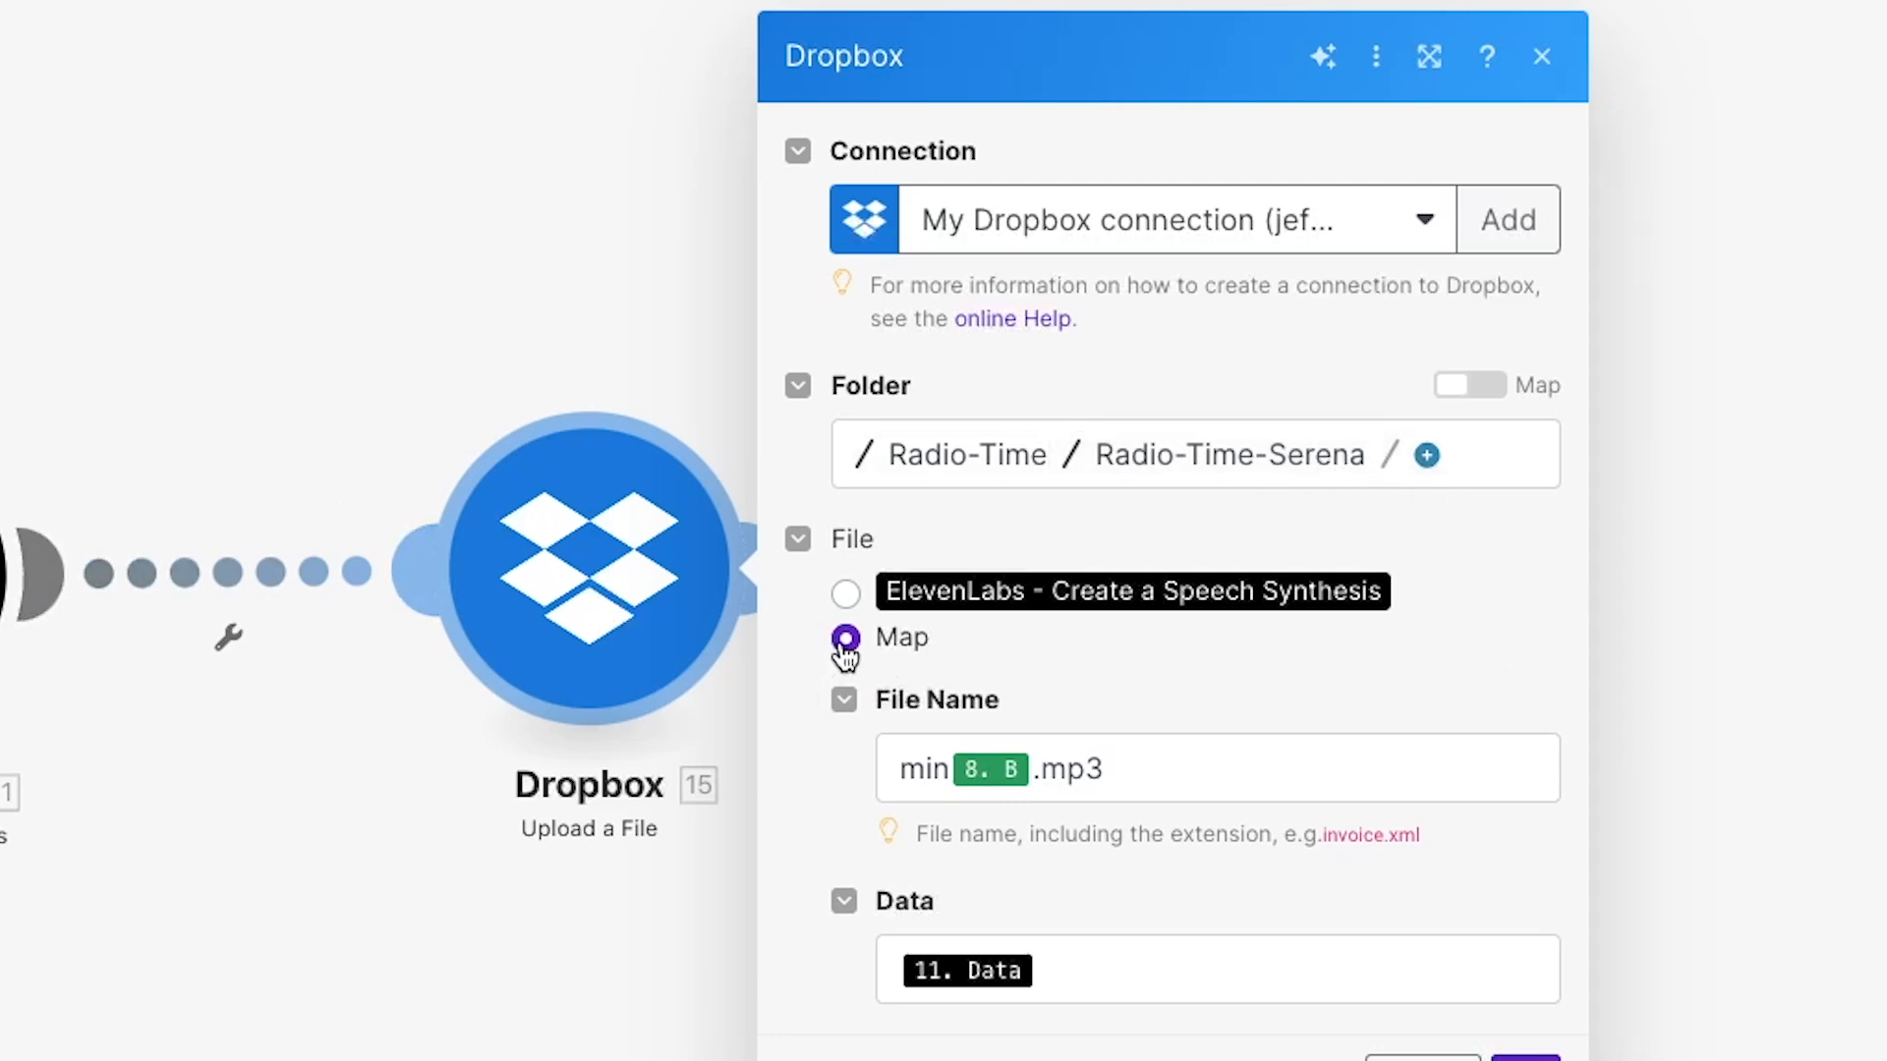
pyautogui.click(845, 637)
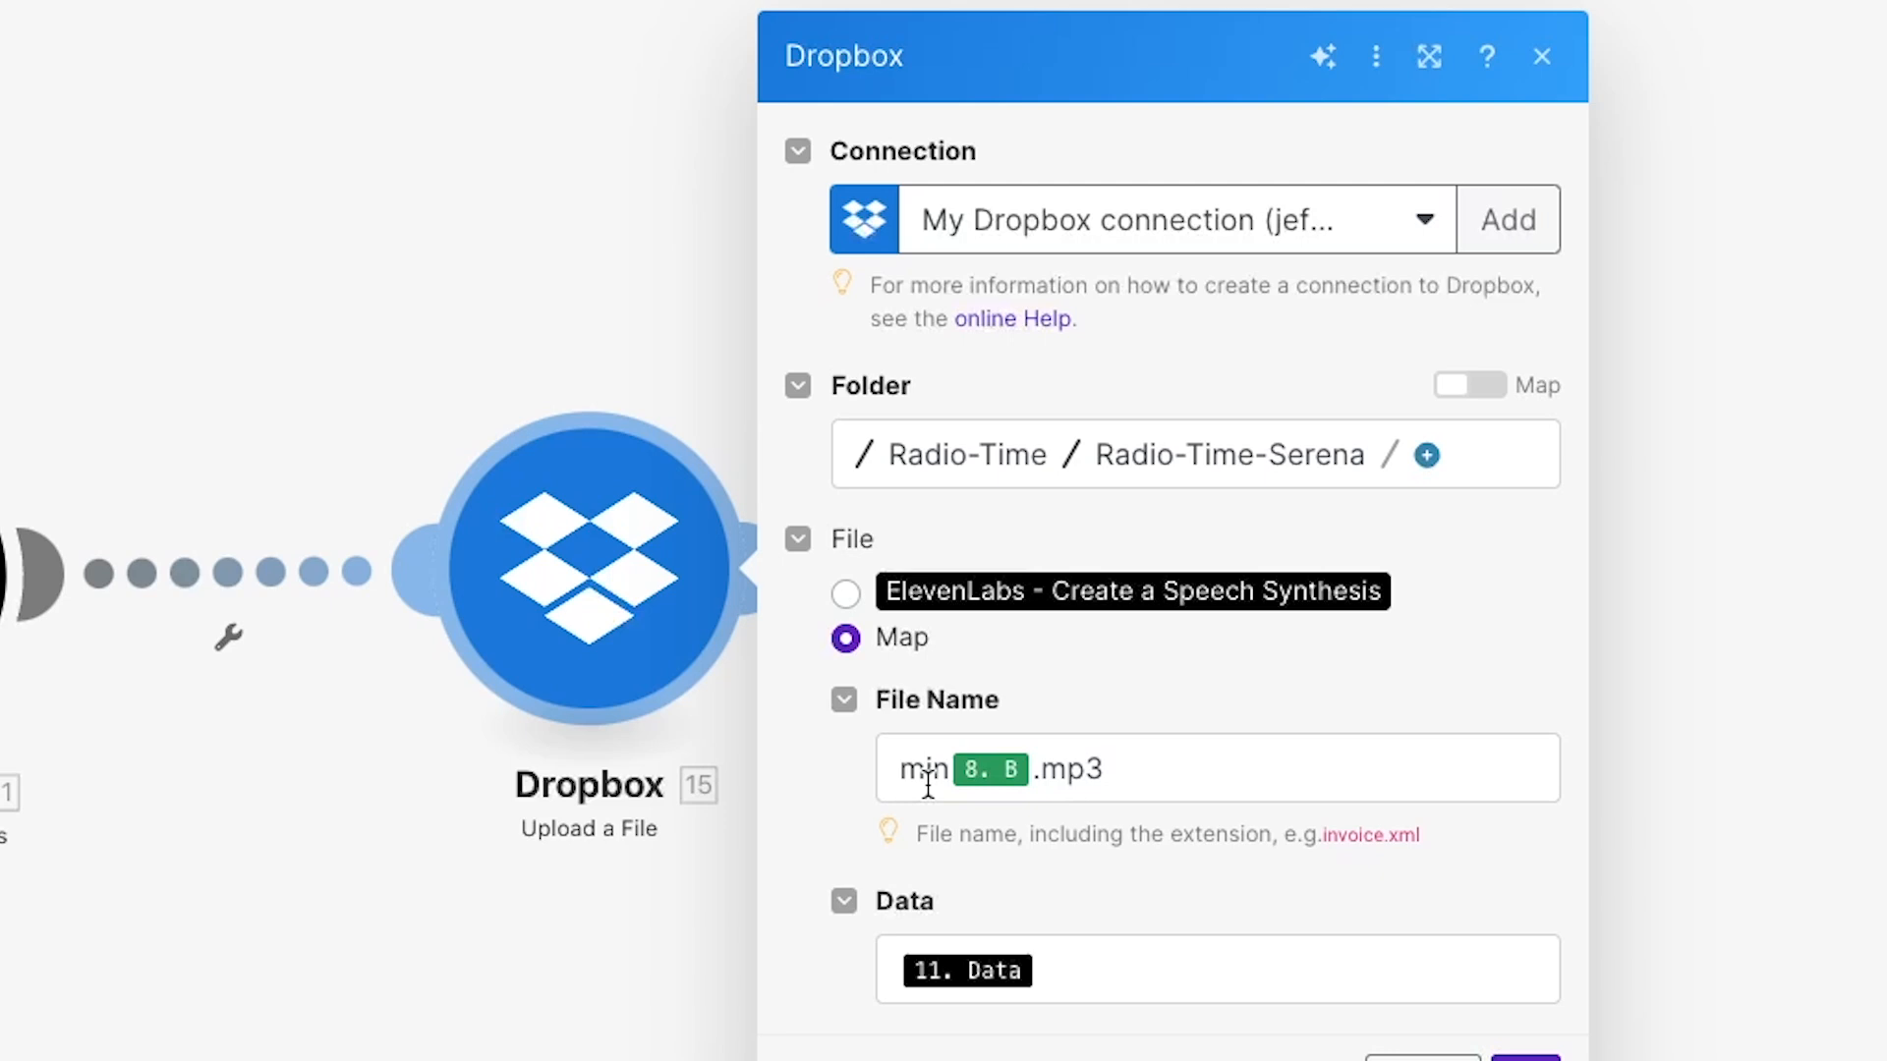
pyautogui.moveTo(1008, 771)
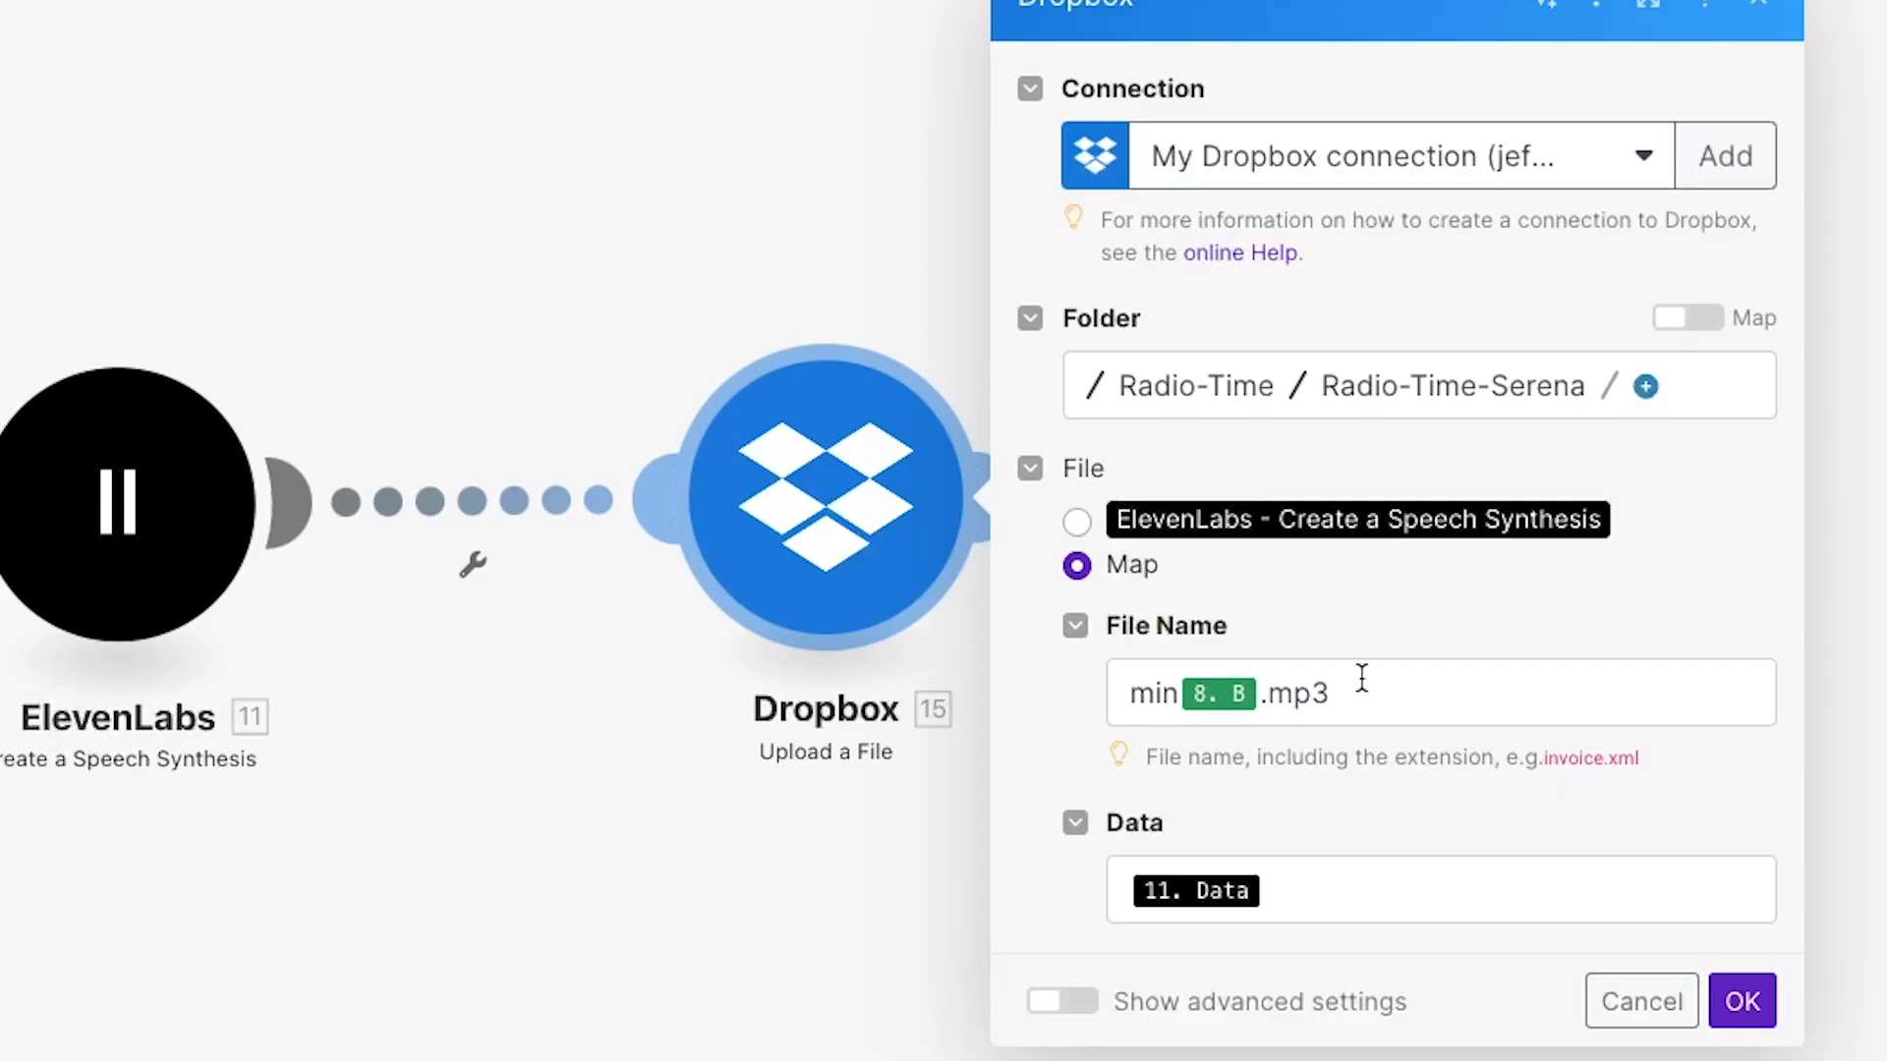
pyautogui.moveTo(1318, 885)
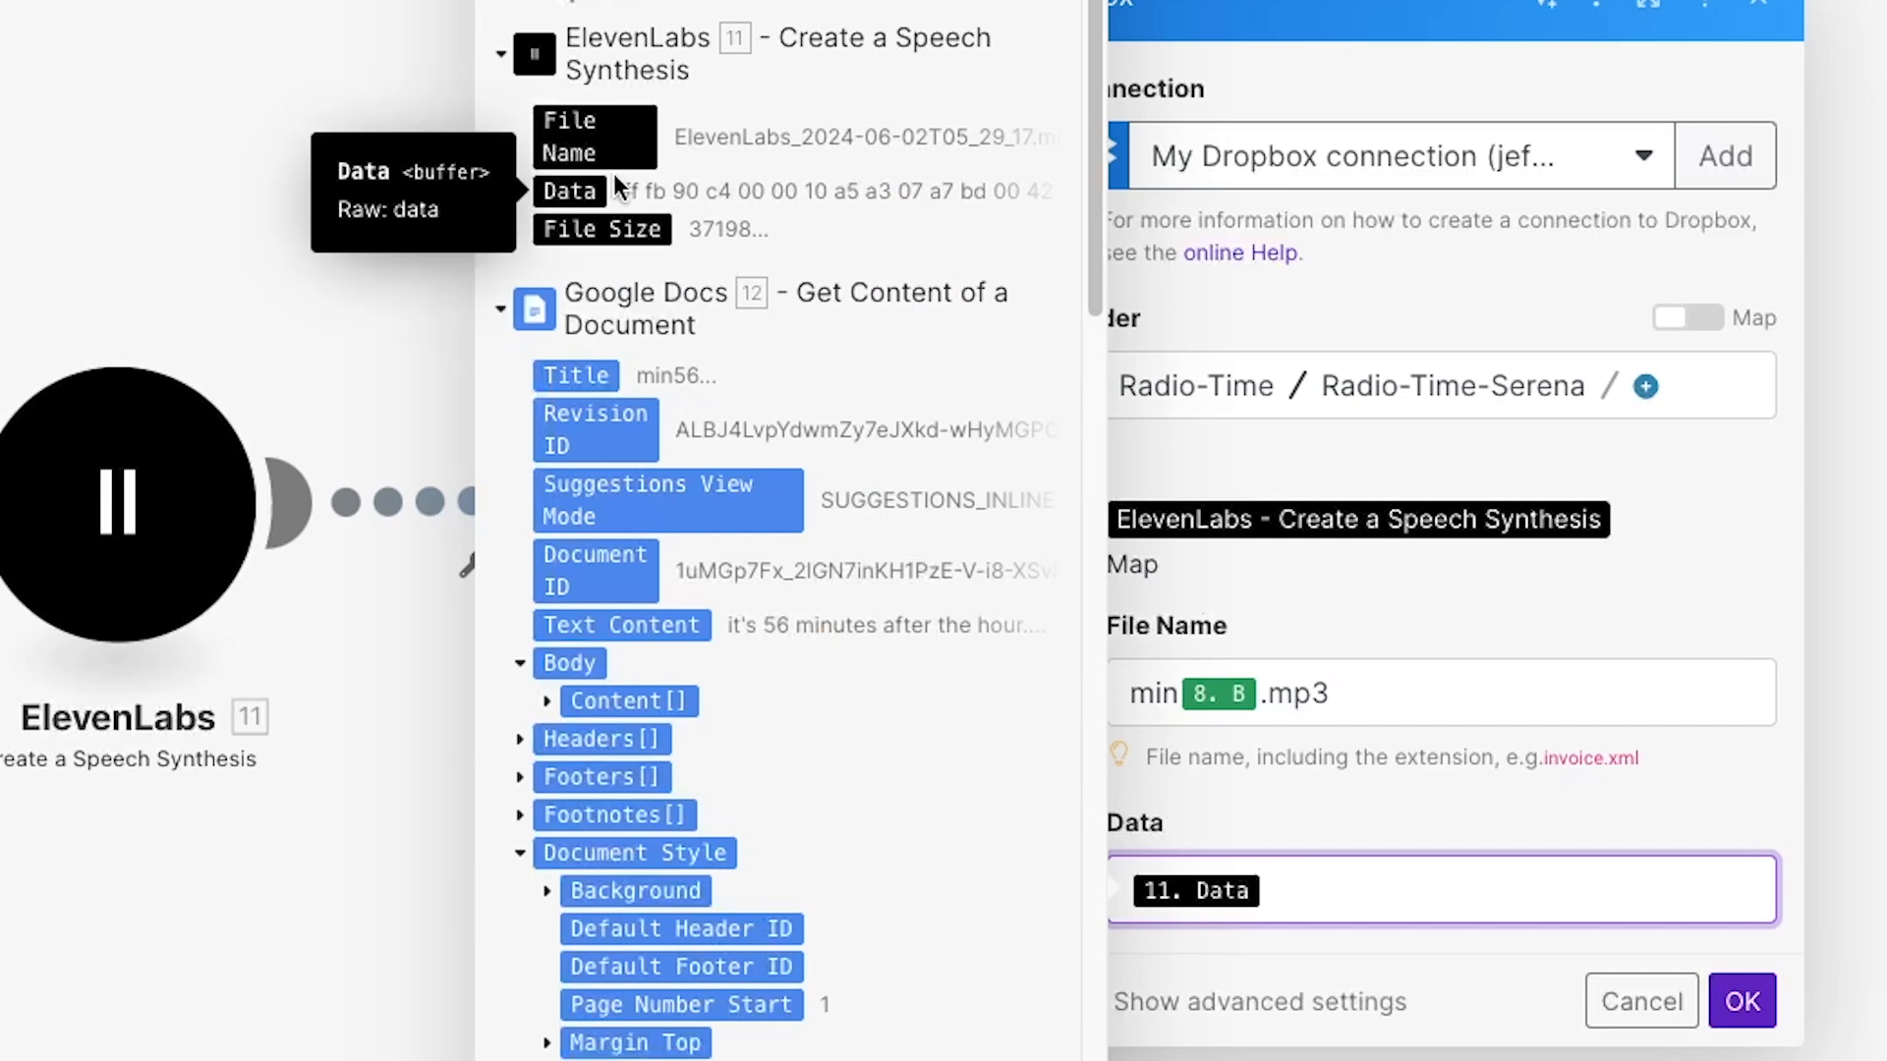
pyautogui.moveTo(575, 190)
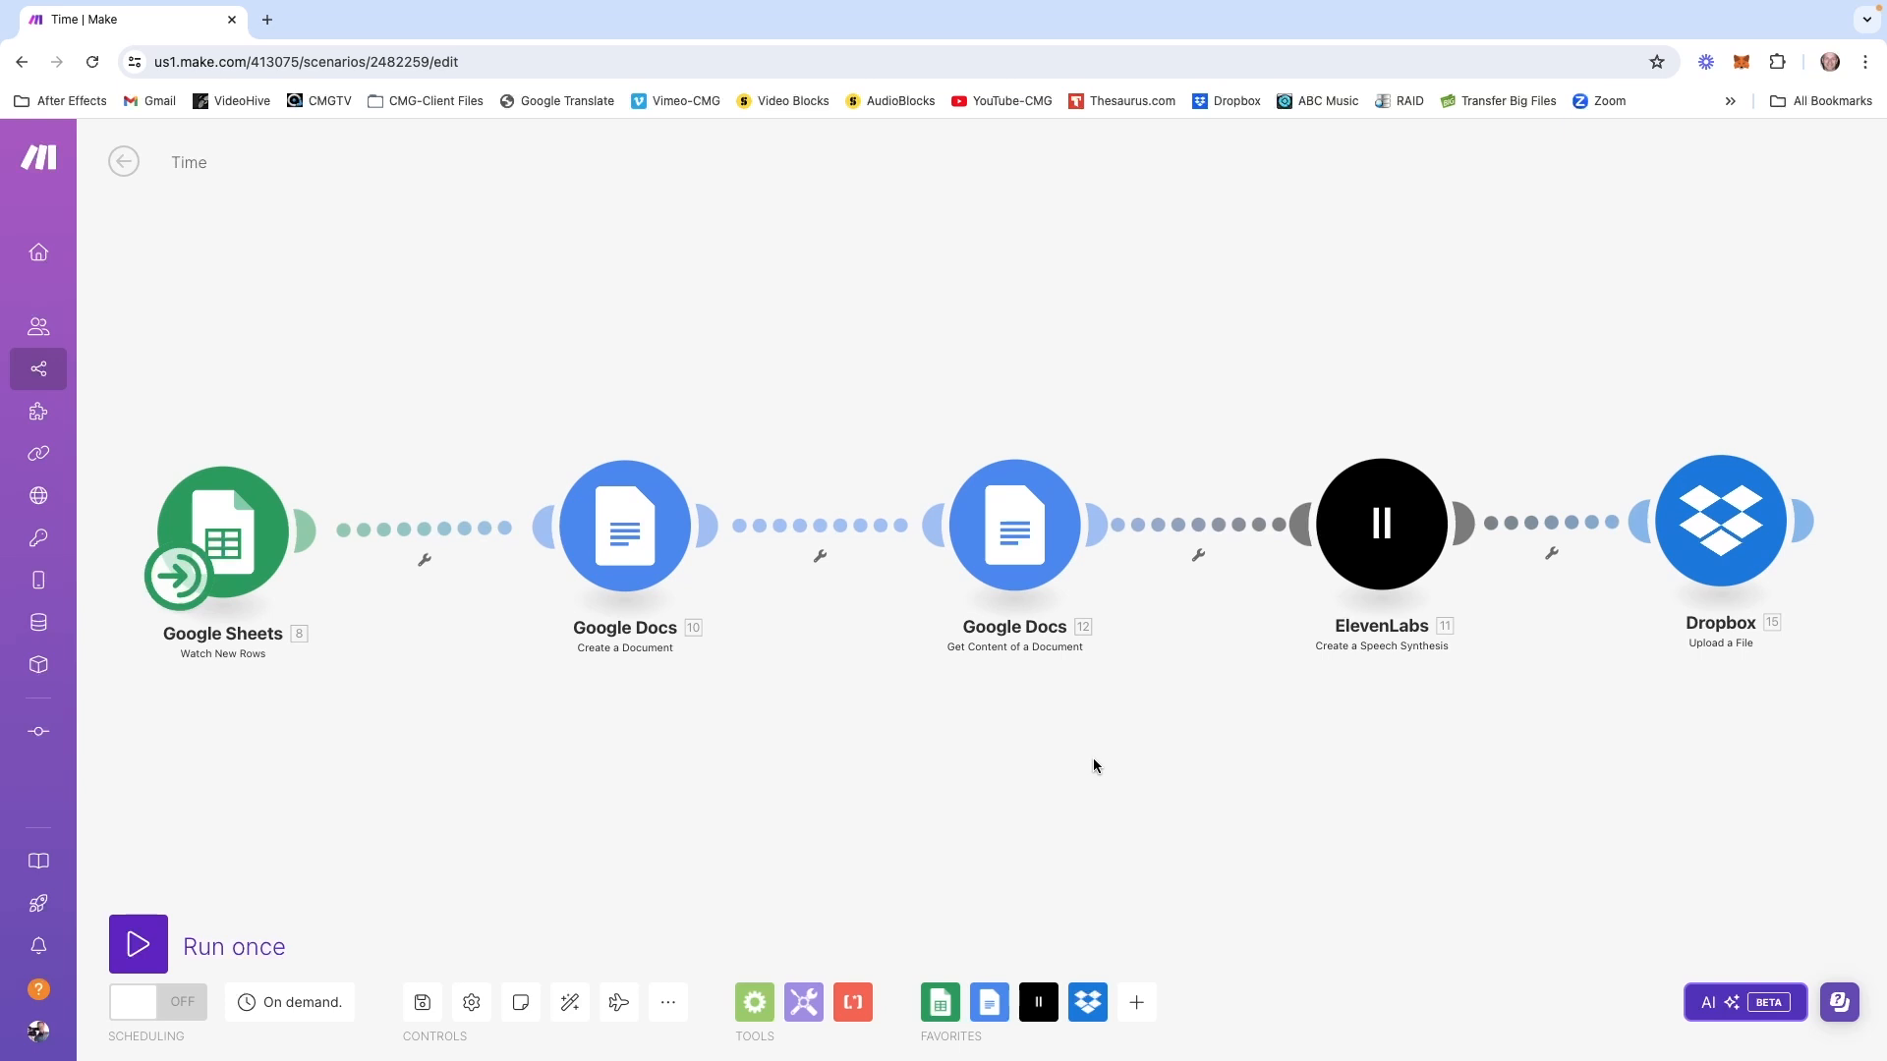
# Run the Time scenario once and wait until the run completes
pyautogui.click(137, 945)
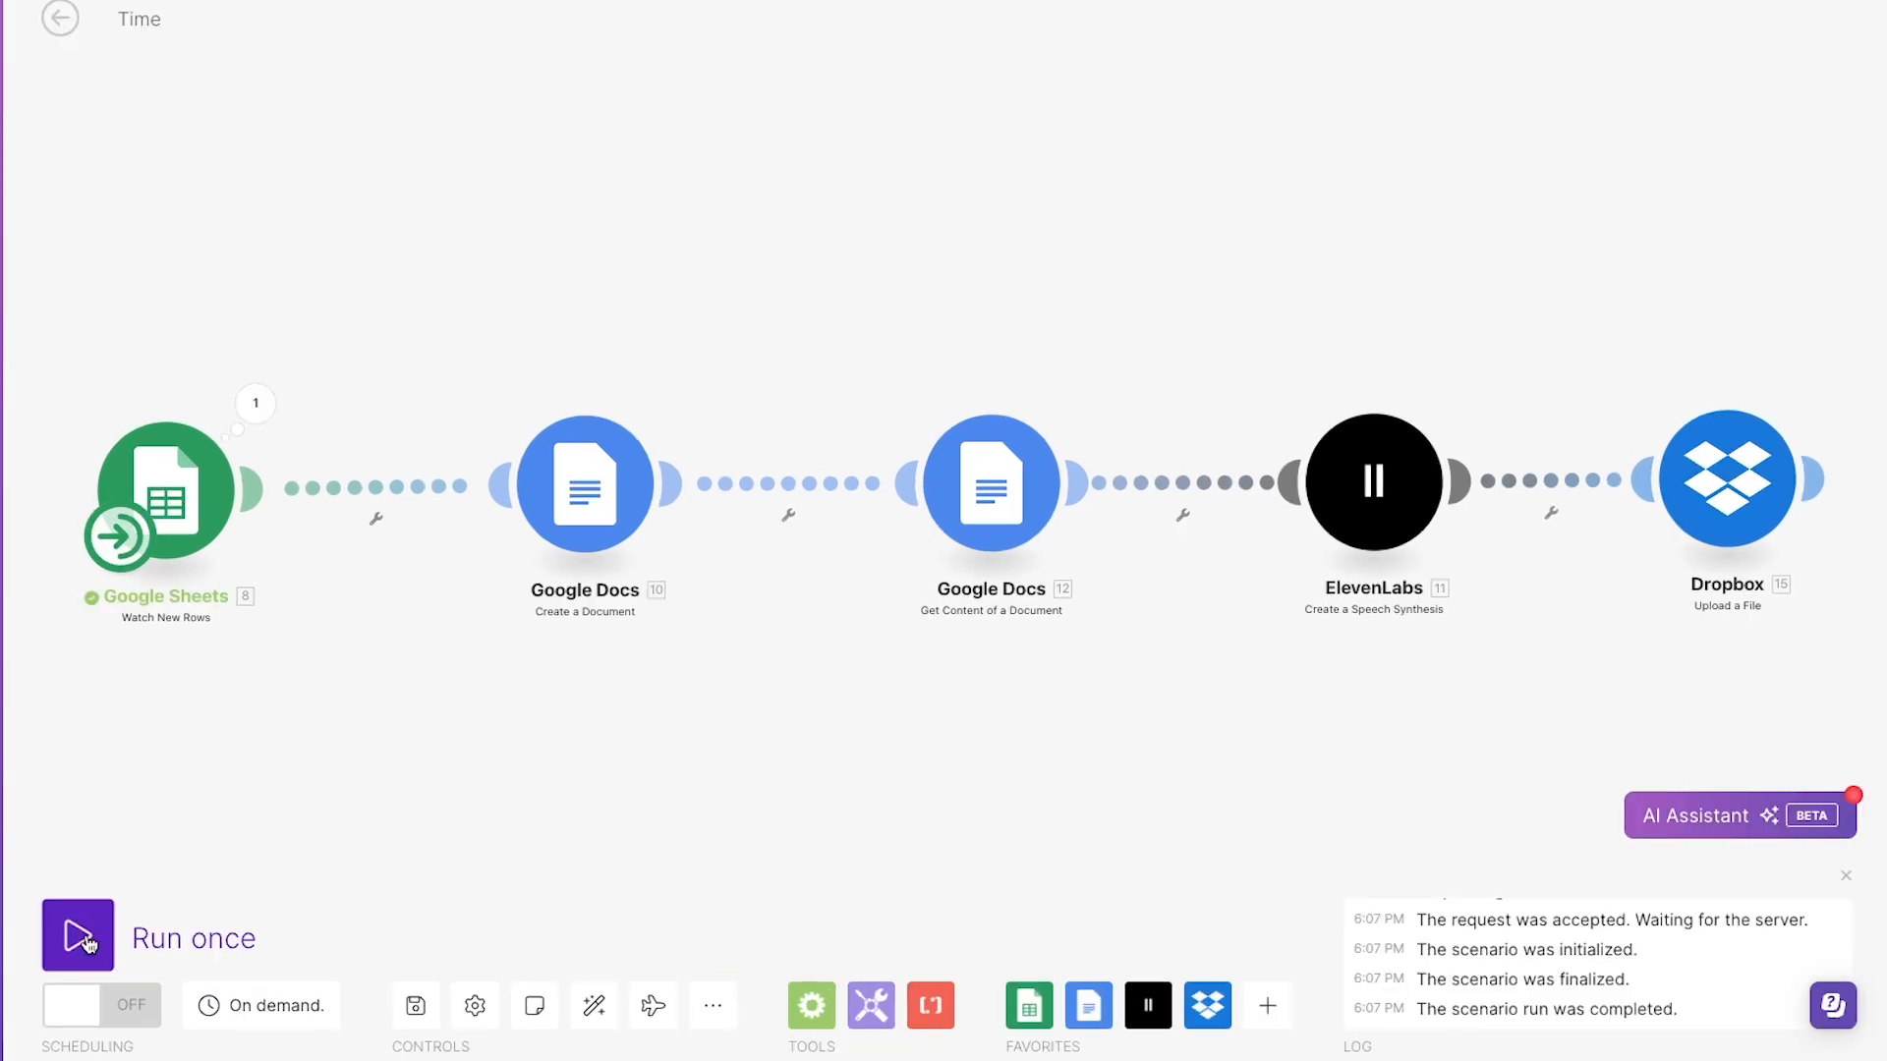
pyautogui.click(77, 935)
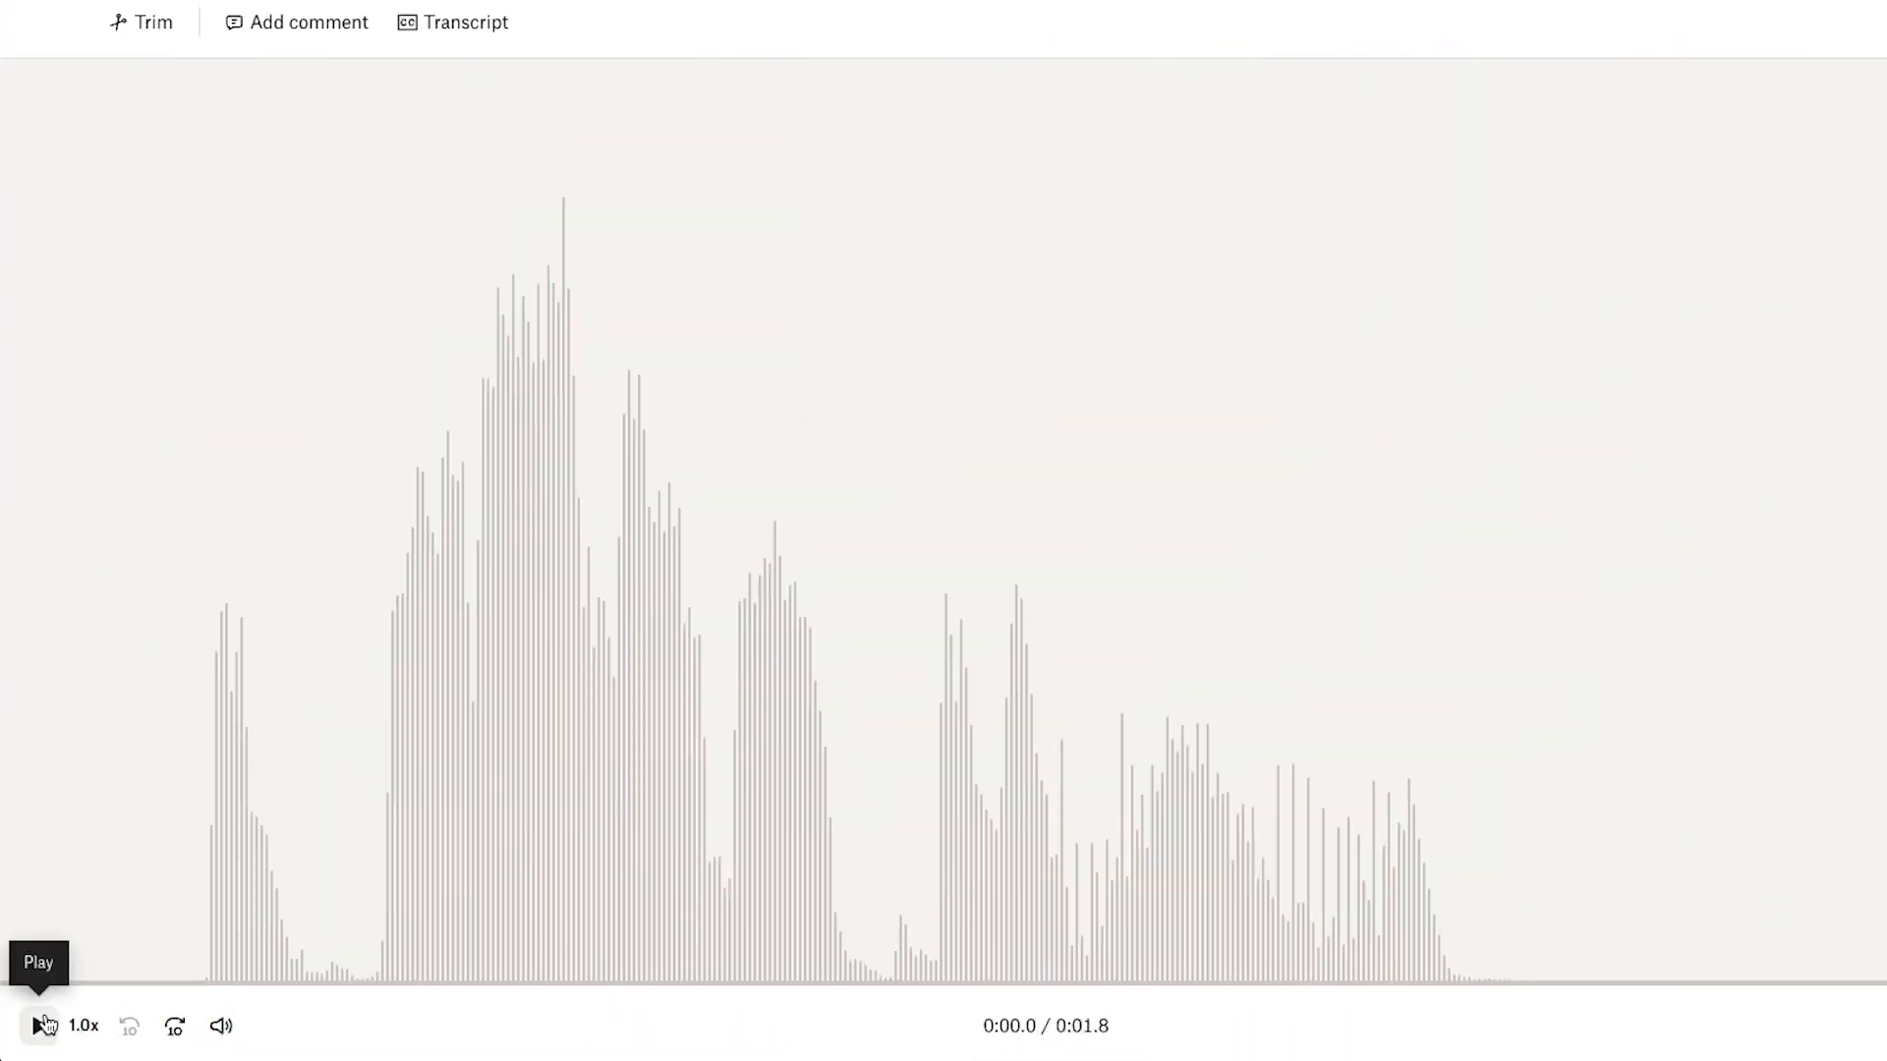
# Play the uploaded min39 MP3 voiceover in Dropbox's preview
pyautogui.click(38, 1025)
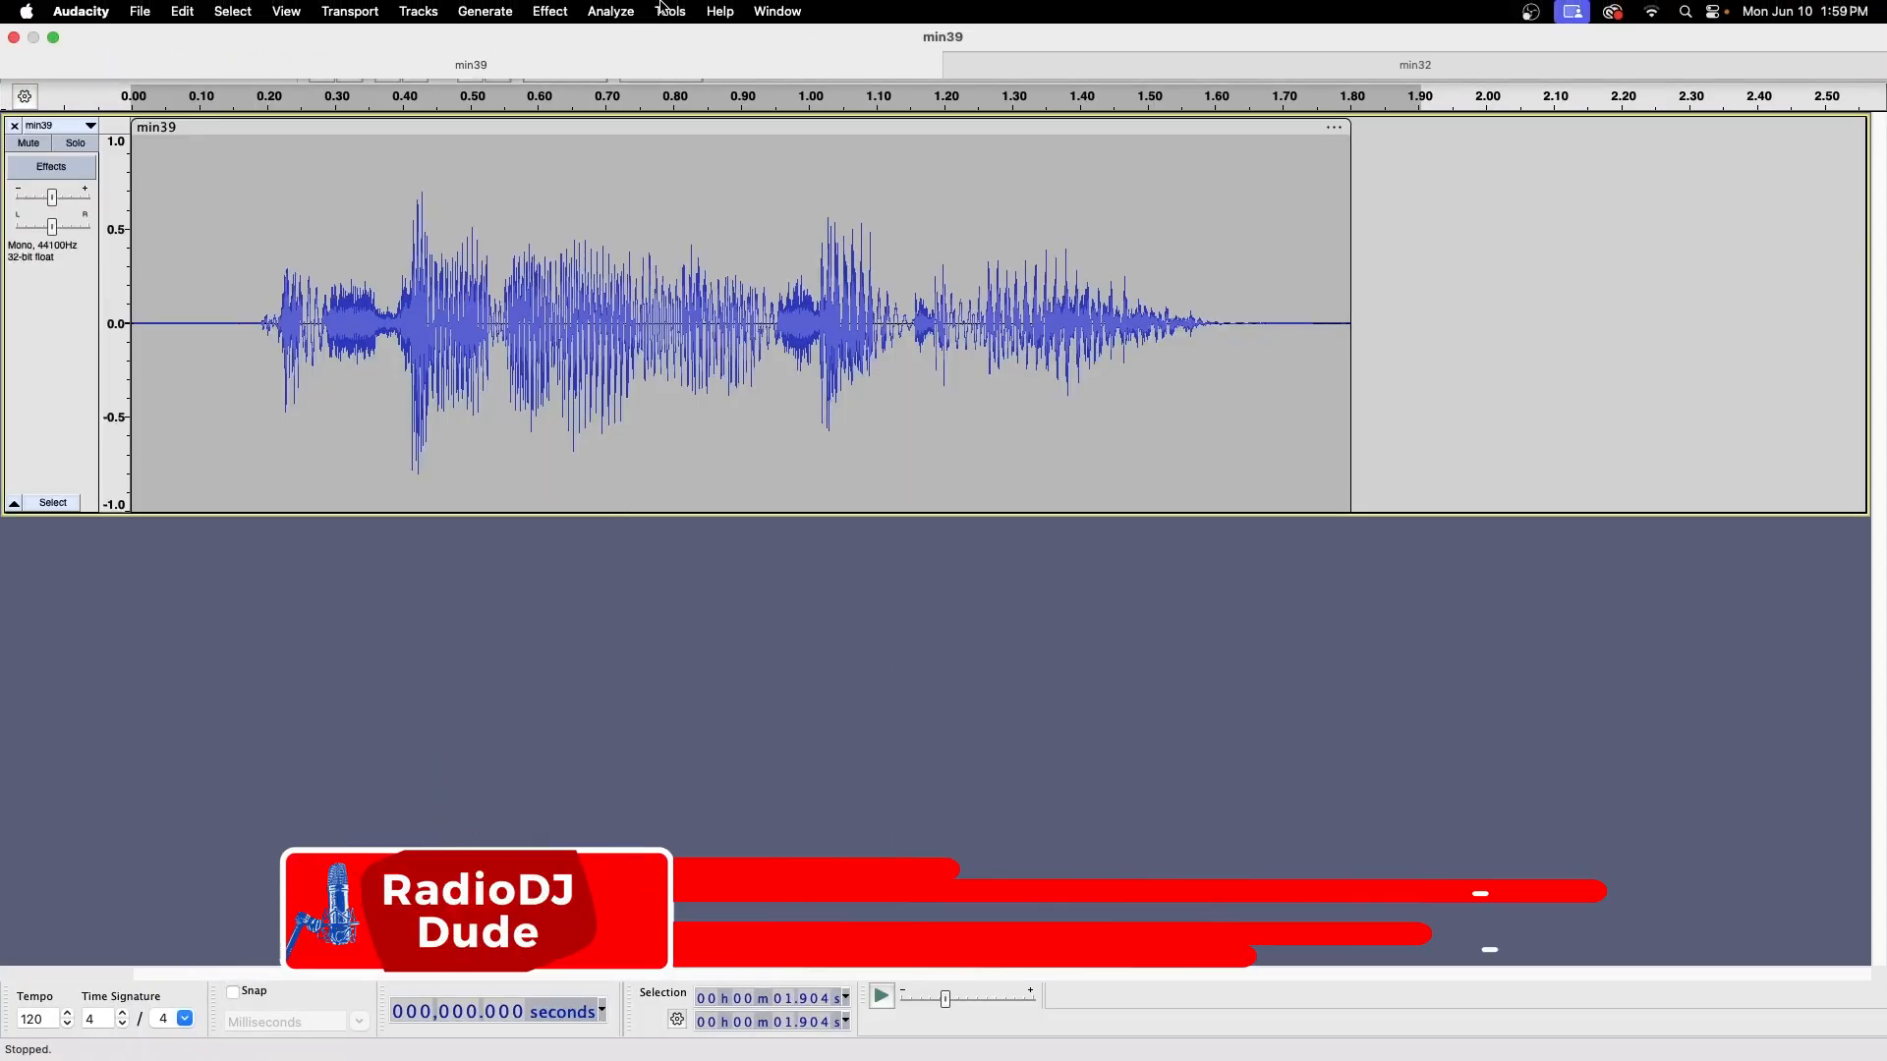
# Apply the Radio Processing-EQ macro to min39, then pick files in Macro Manager
pyautogui.click(669, 11)
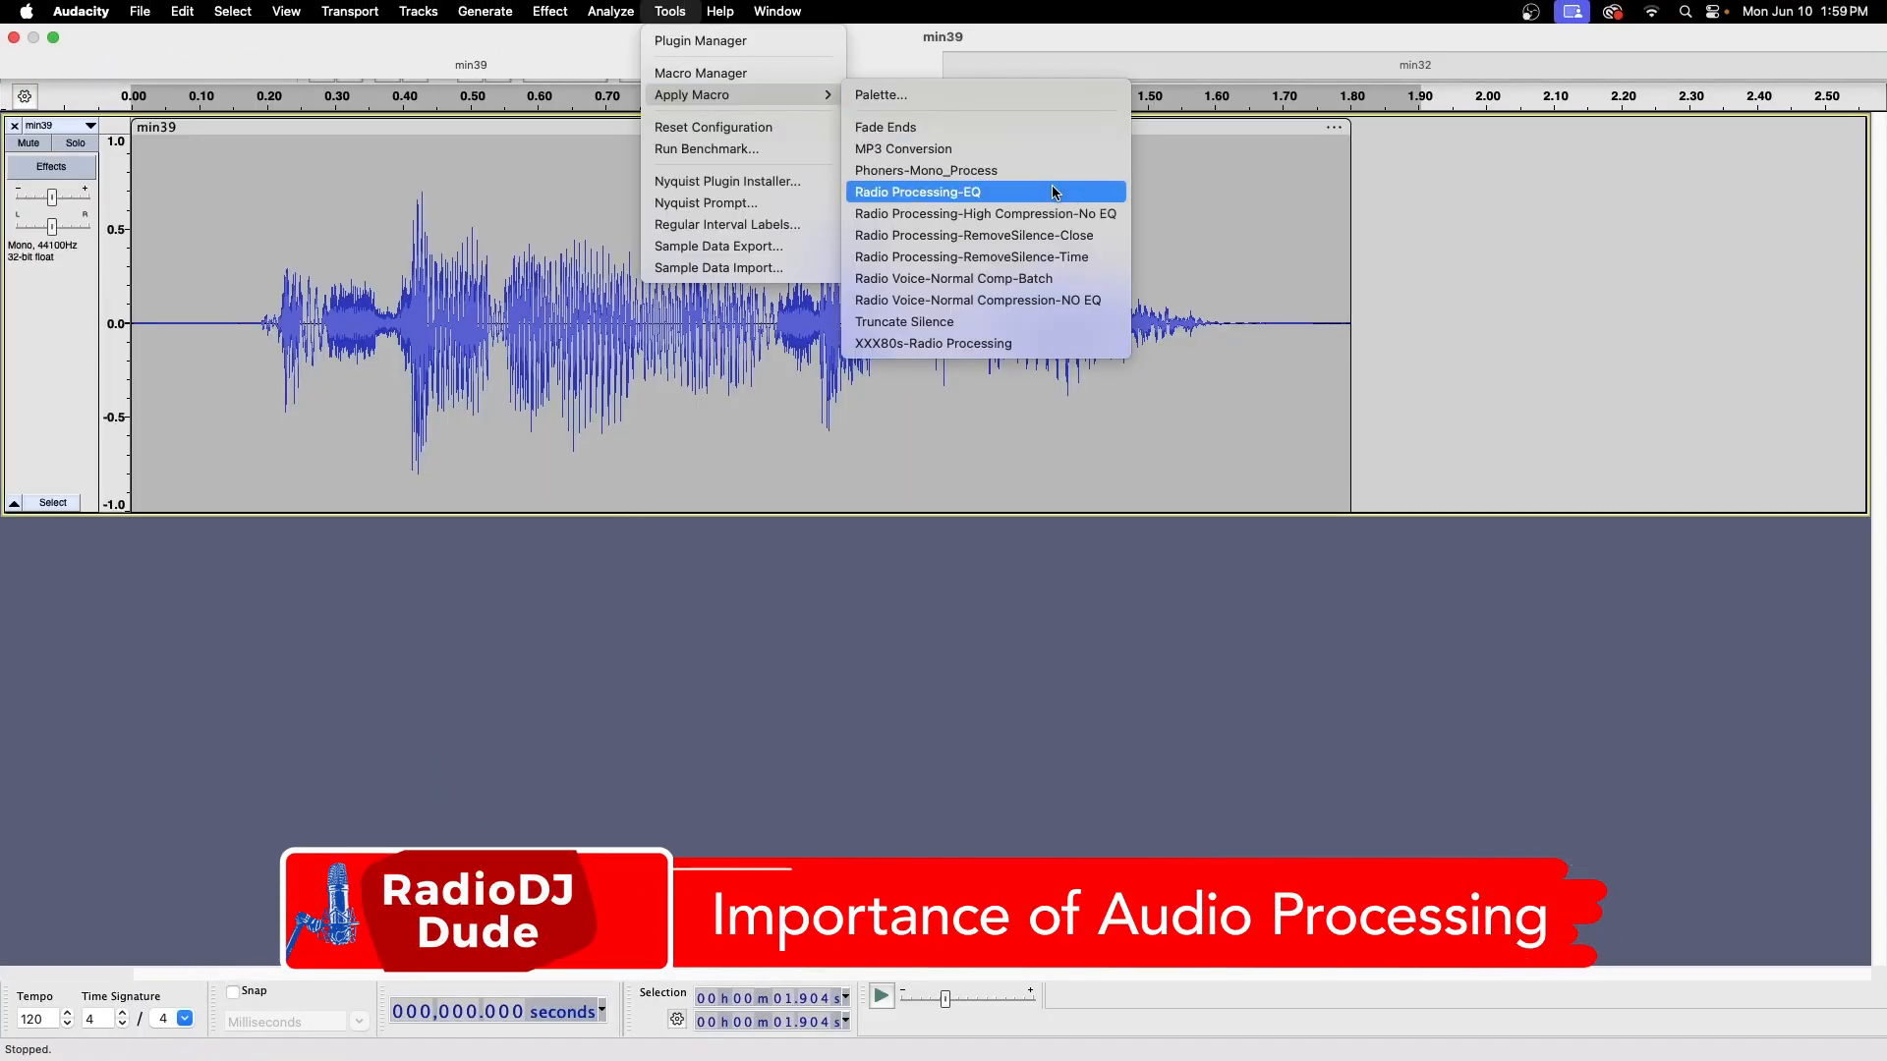
pyautogui.click(917, 191)
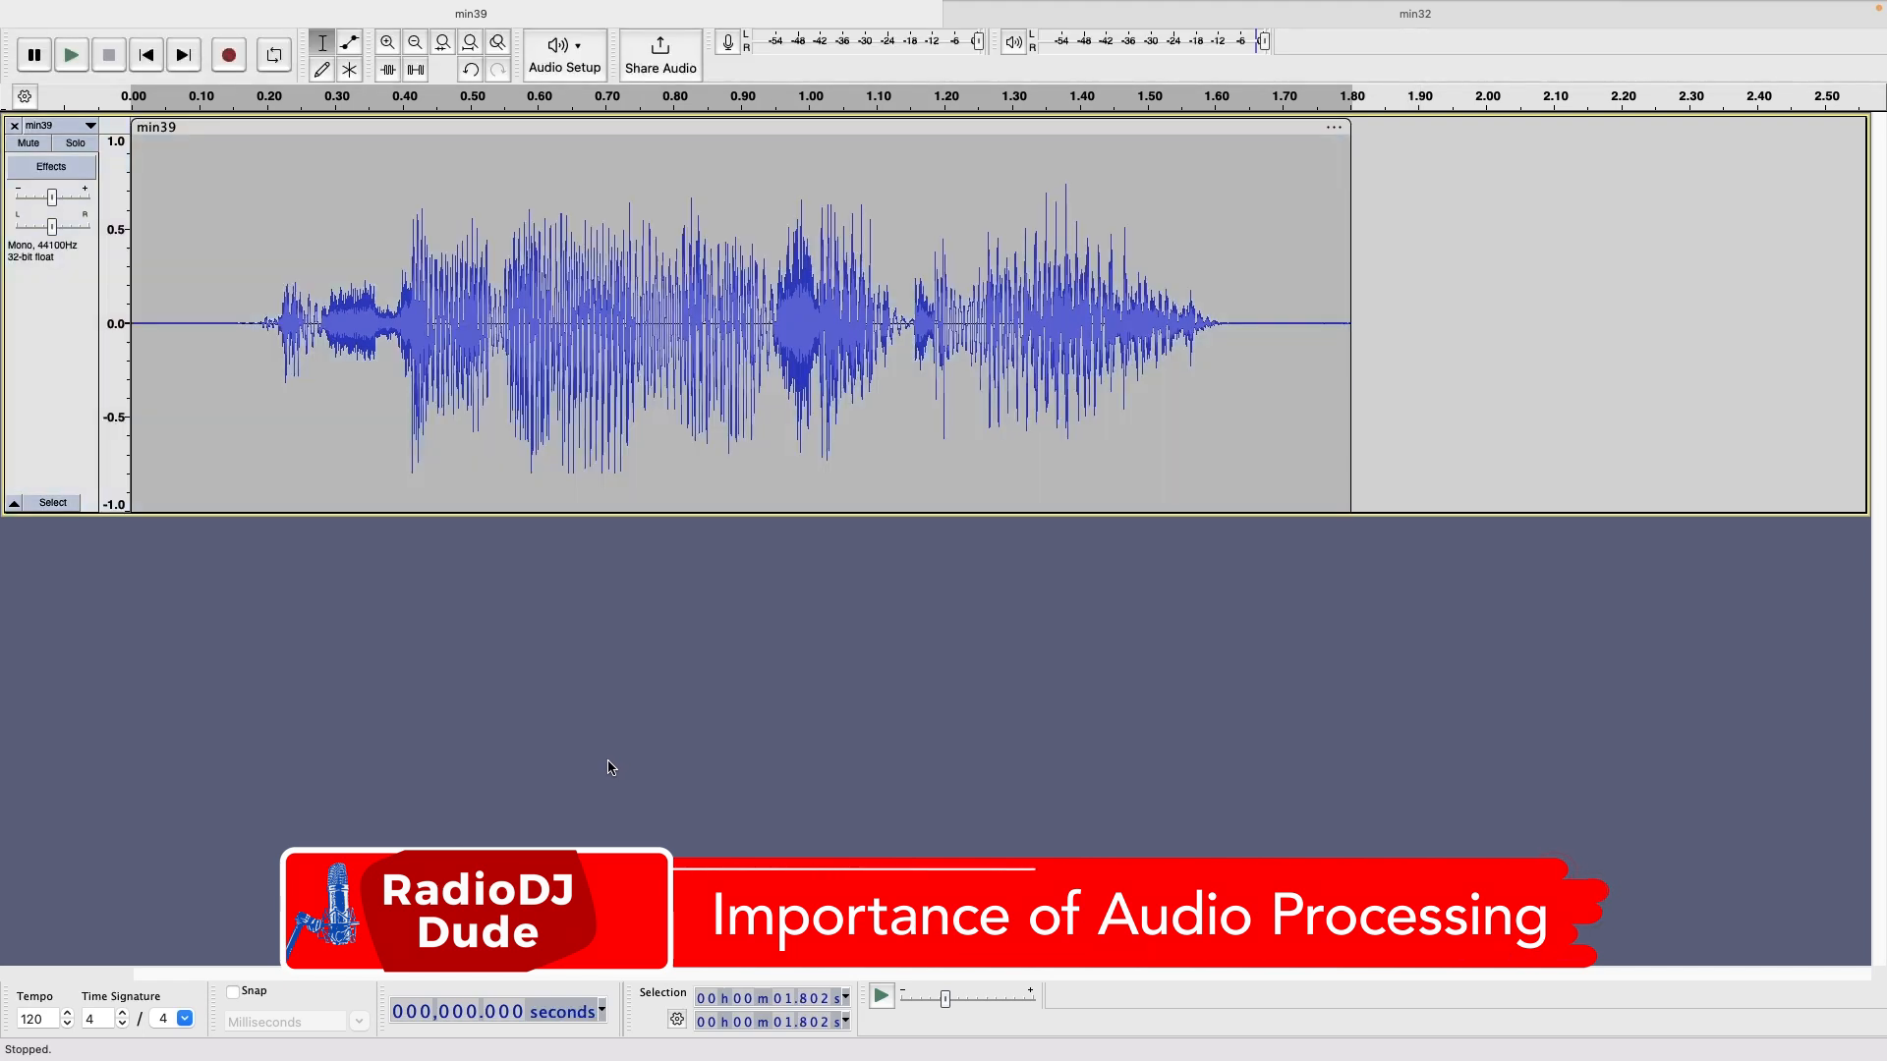
pyautogui.click(487, 16)
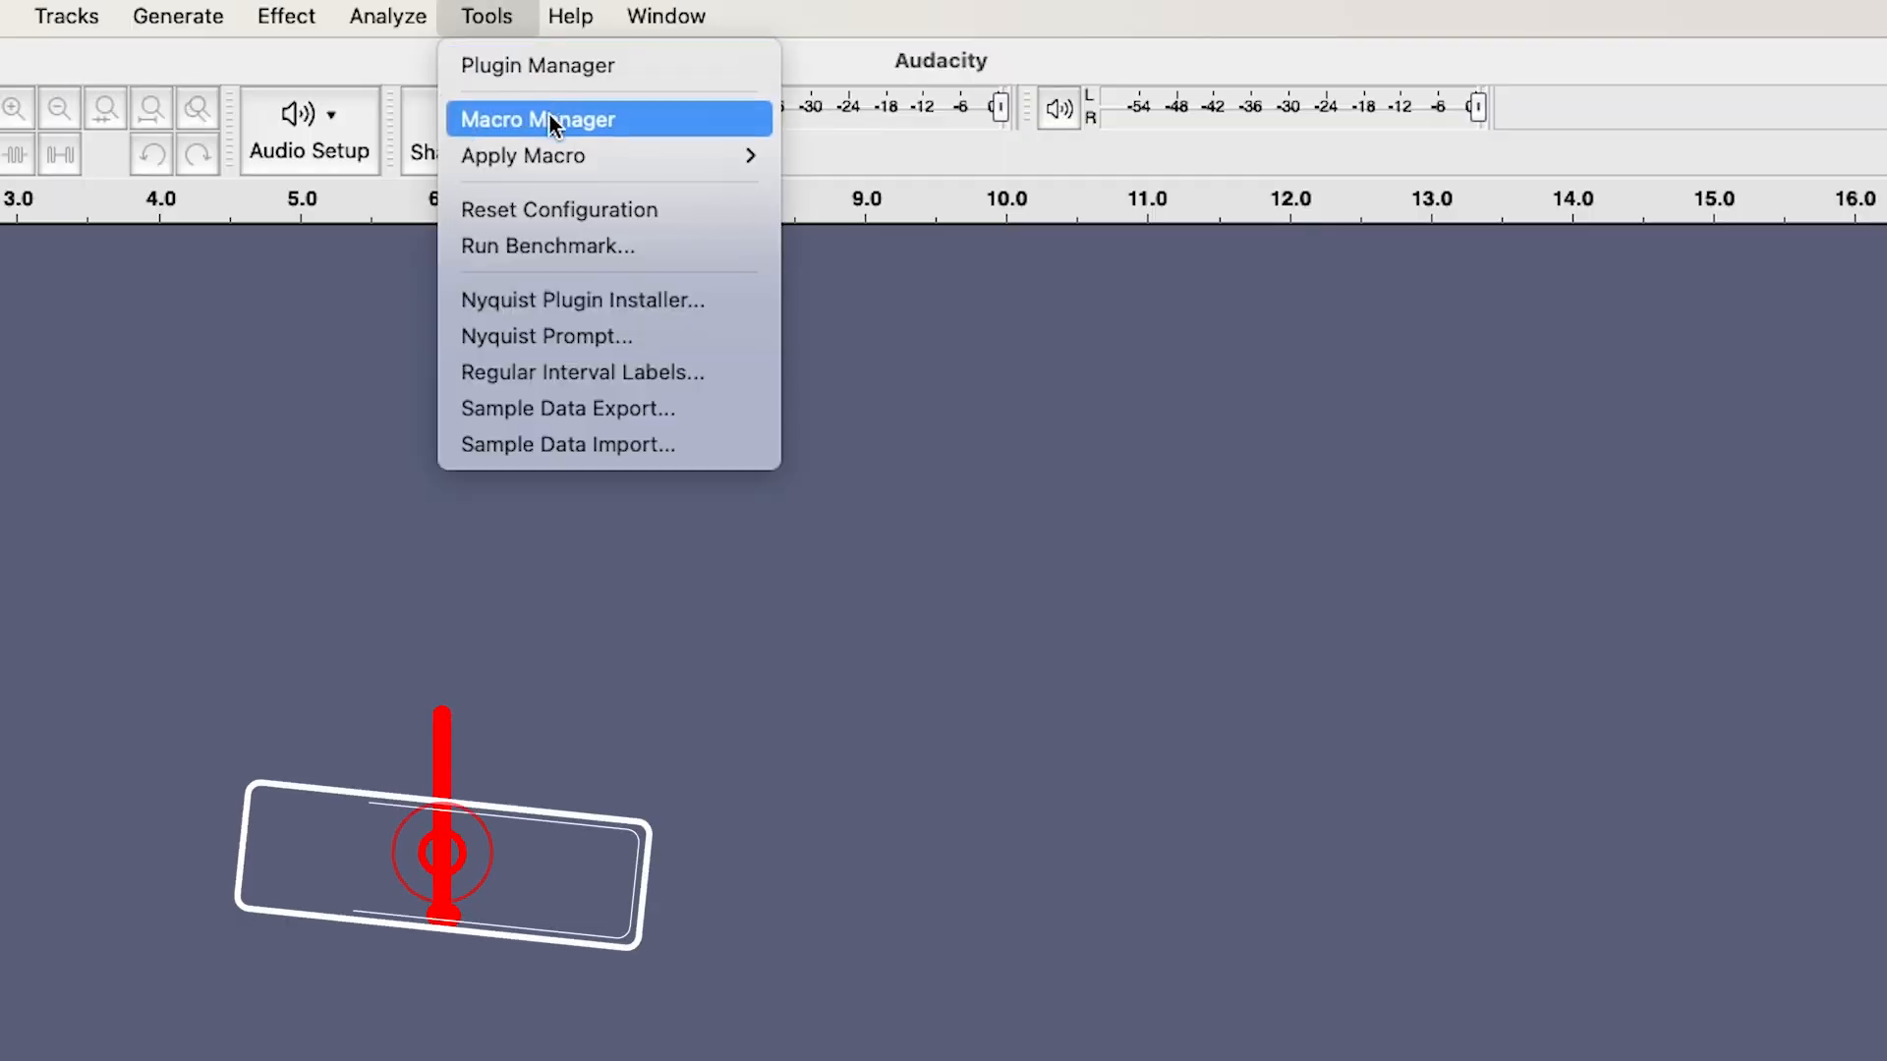
pyautogui.click(538, 119)
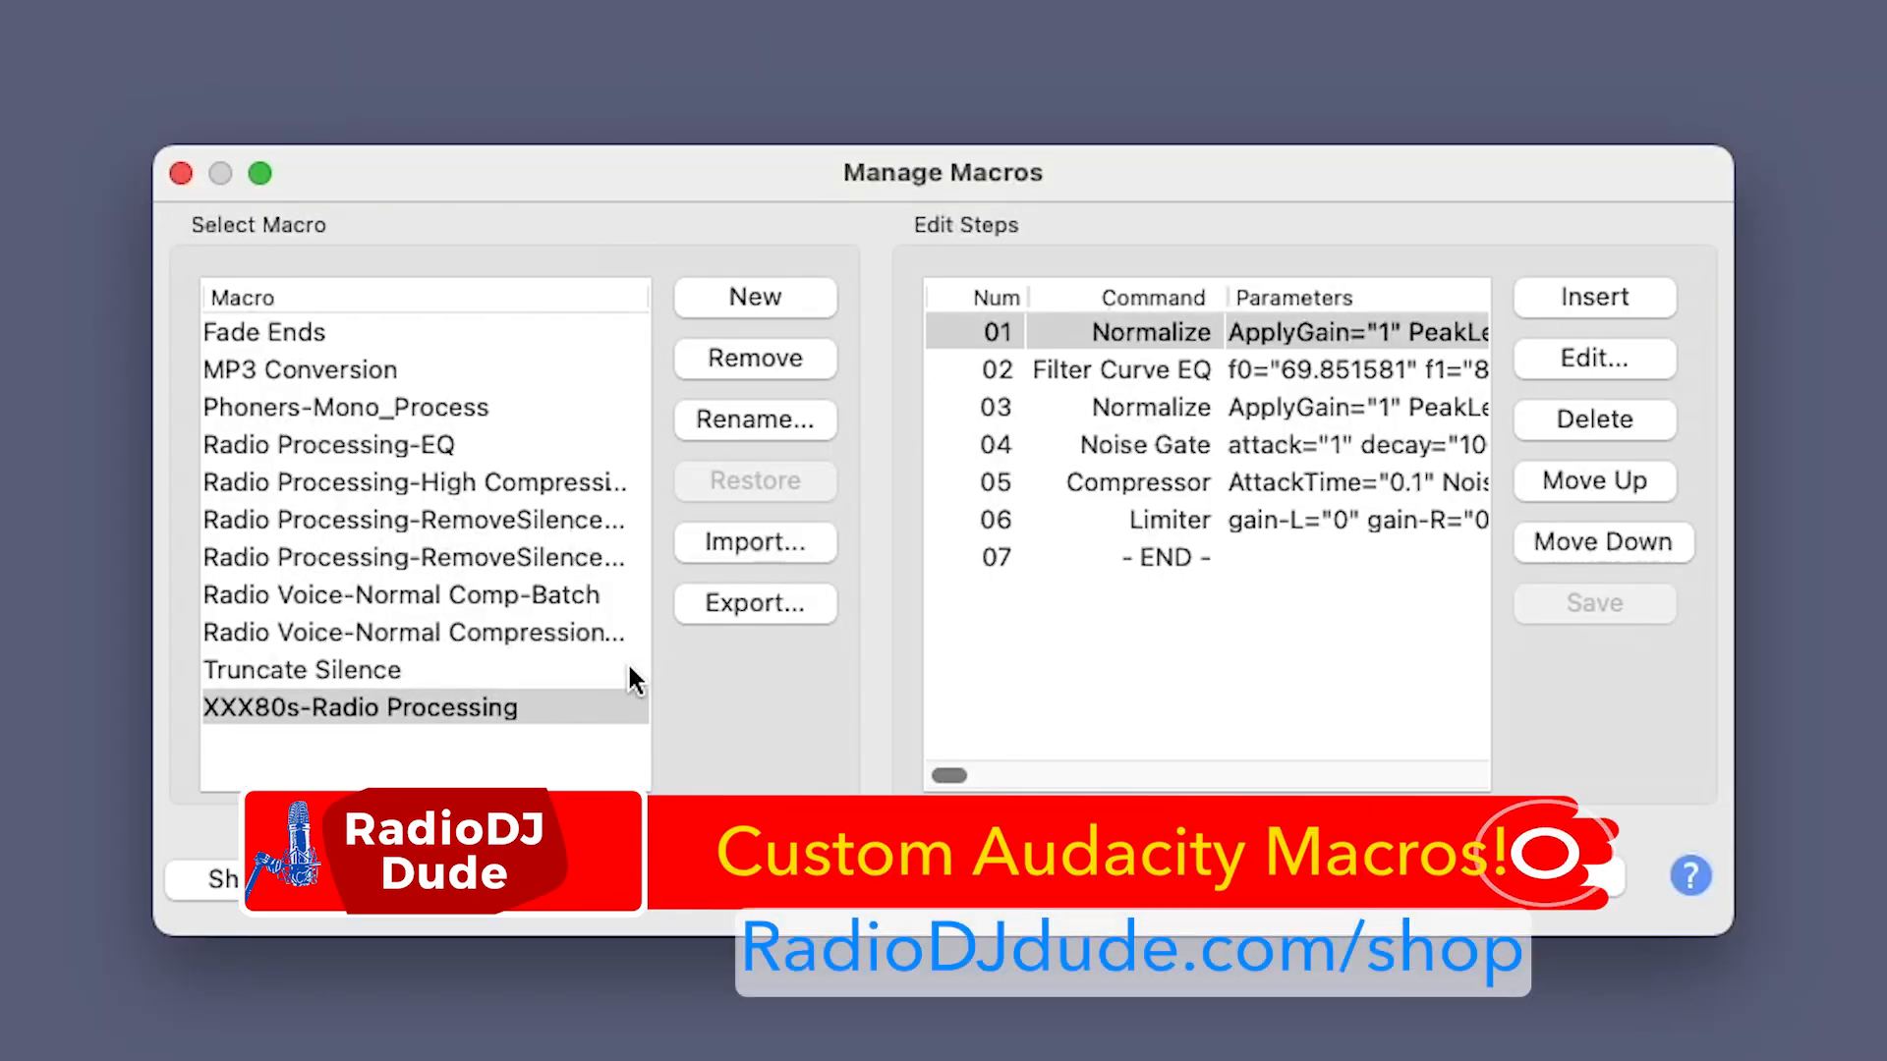
pyautogui.click(415, 558)
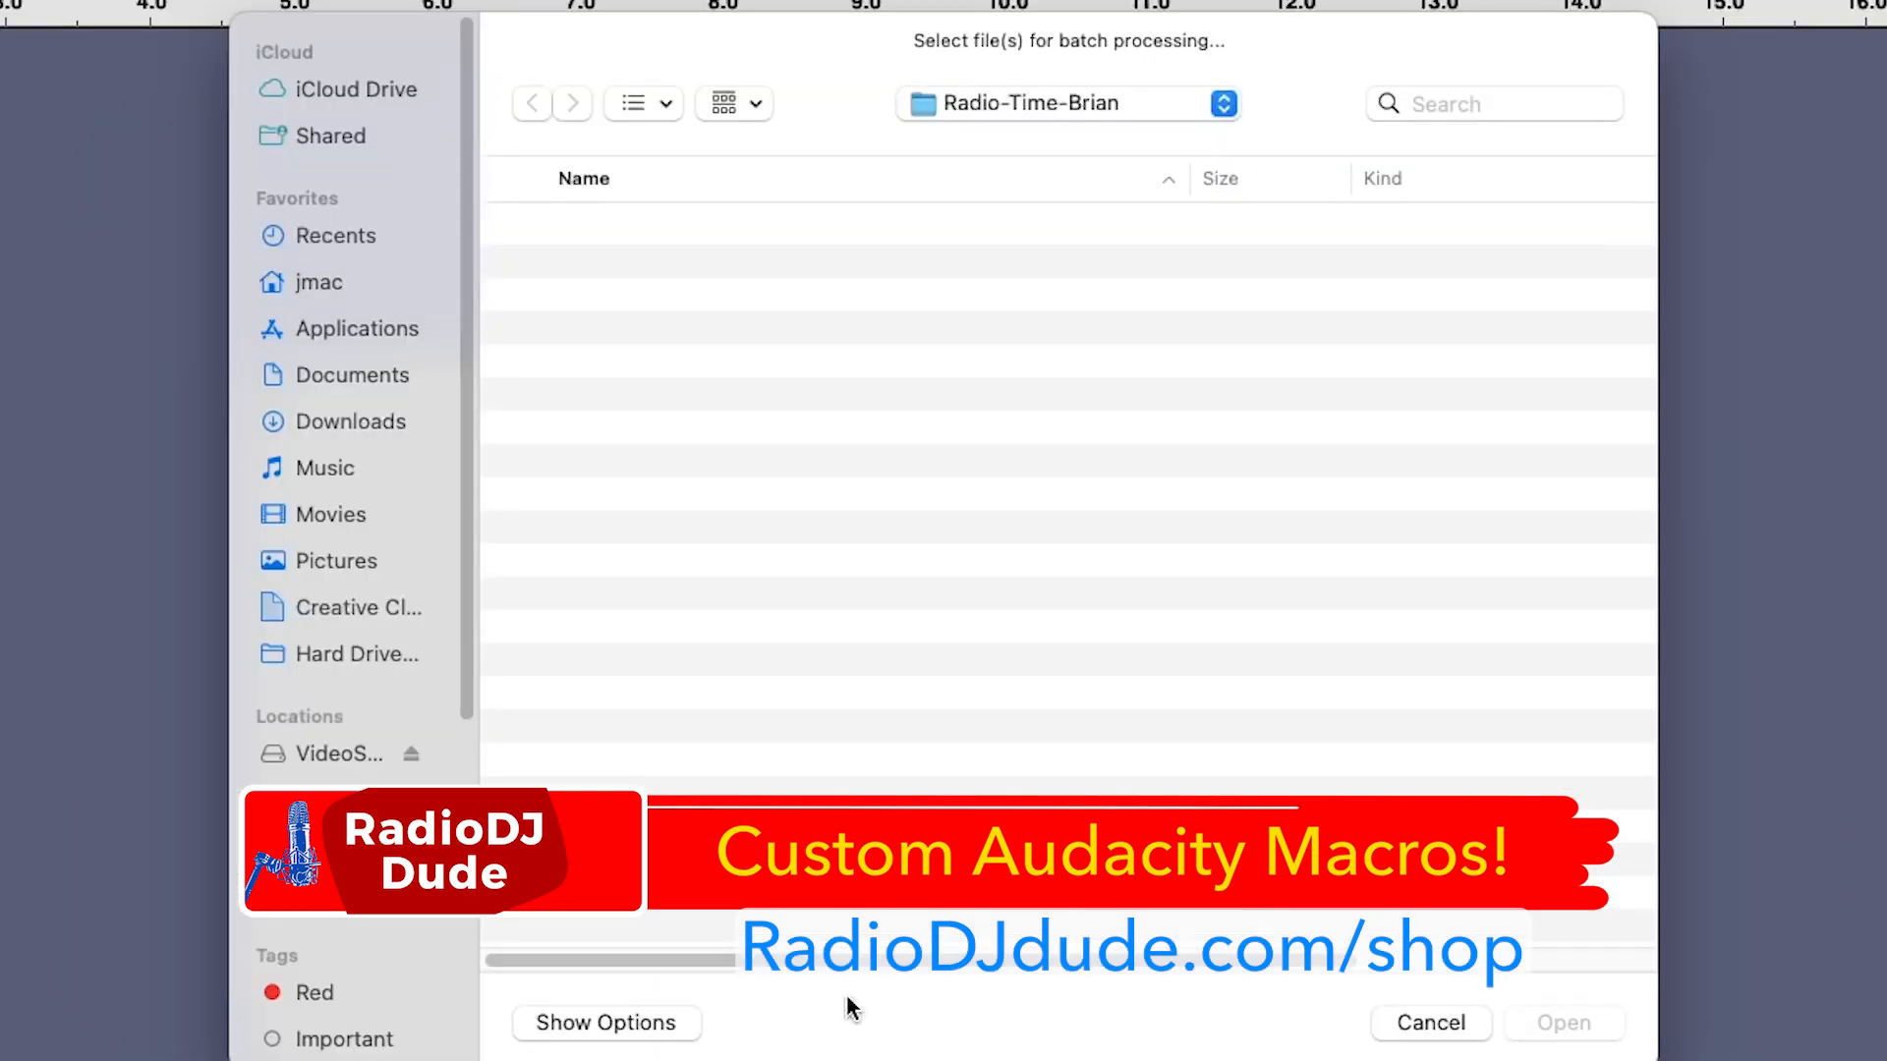
pyautogui.click(851, 1000)
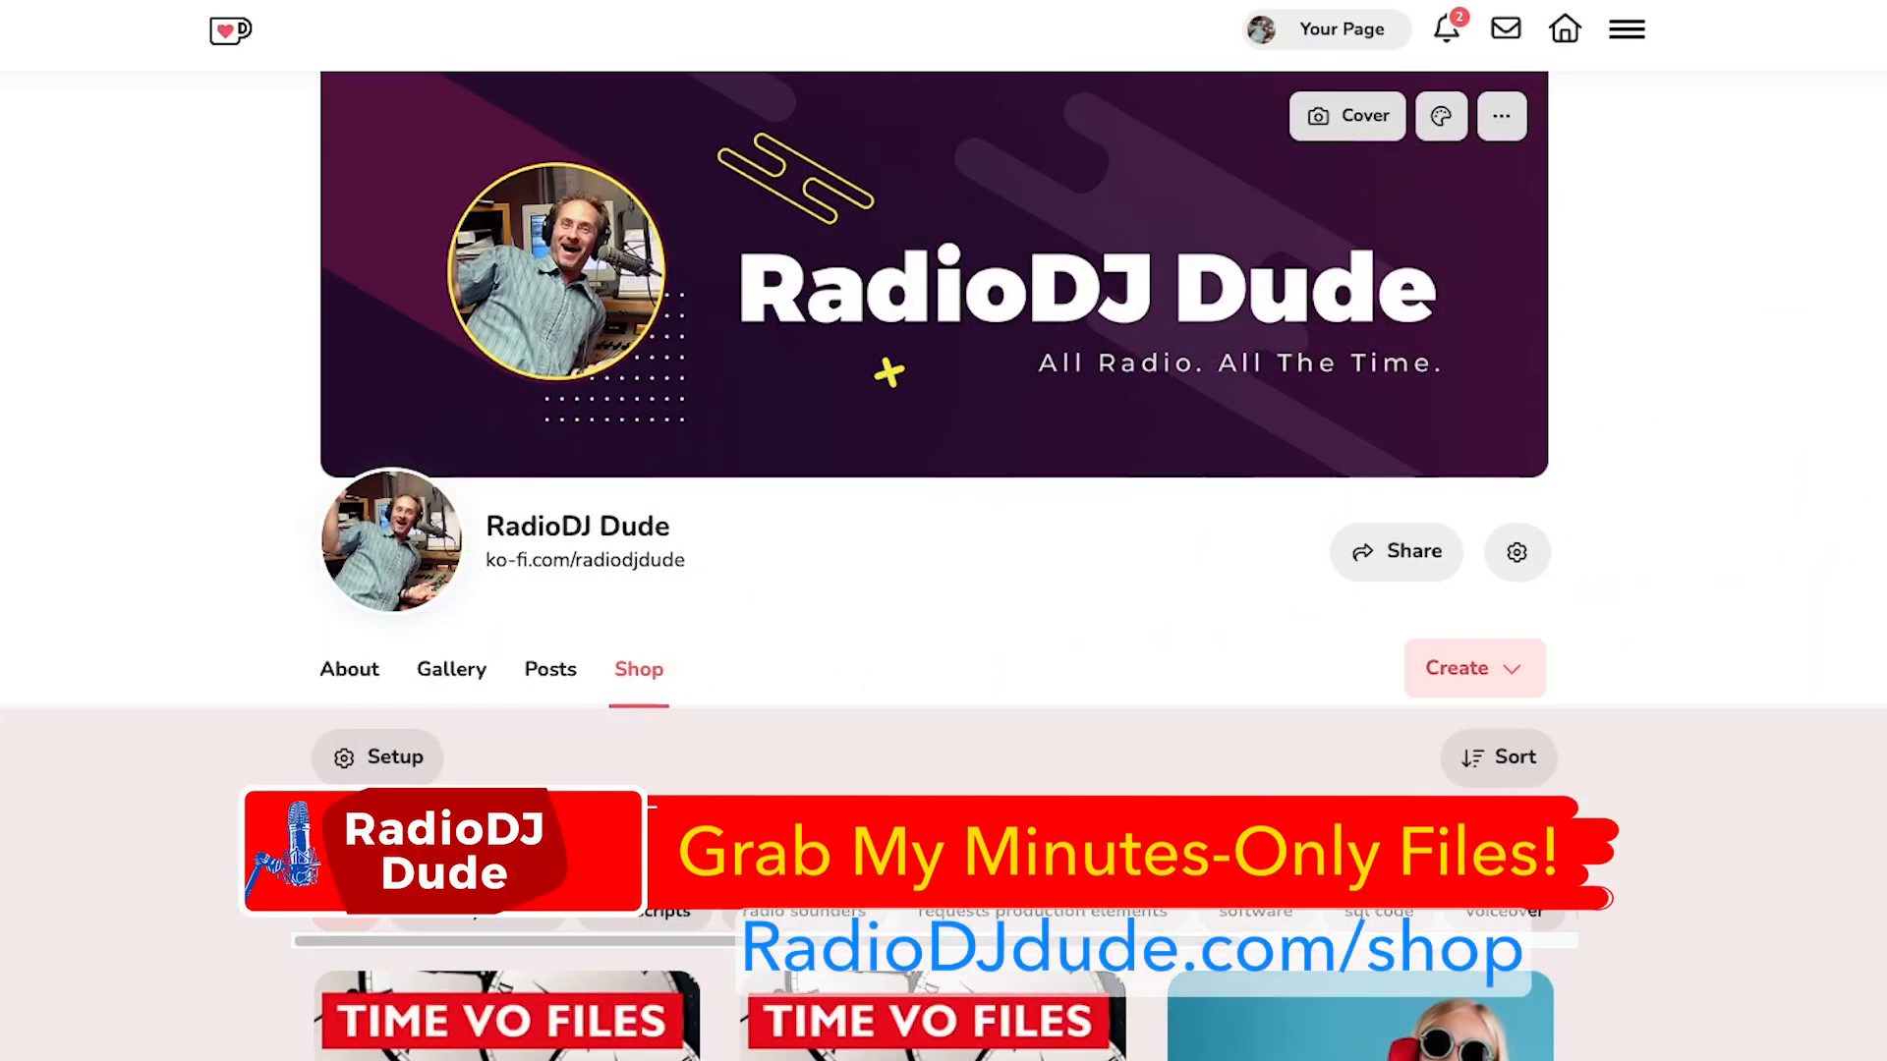
# Open the $4.99 'Time Voice Files-Minutes Only | Female Voice' product in the Ko-fi shop
pyautogui.scroll(-3)
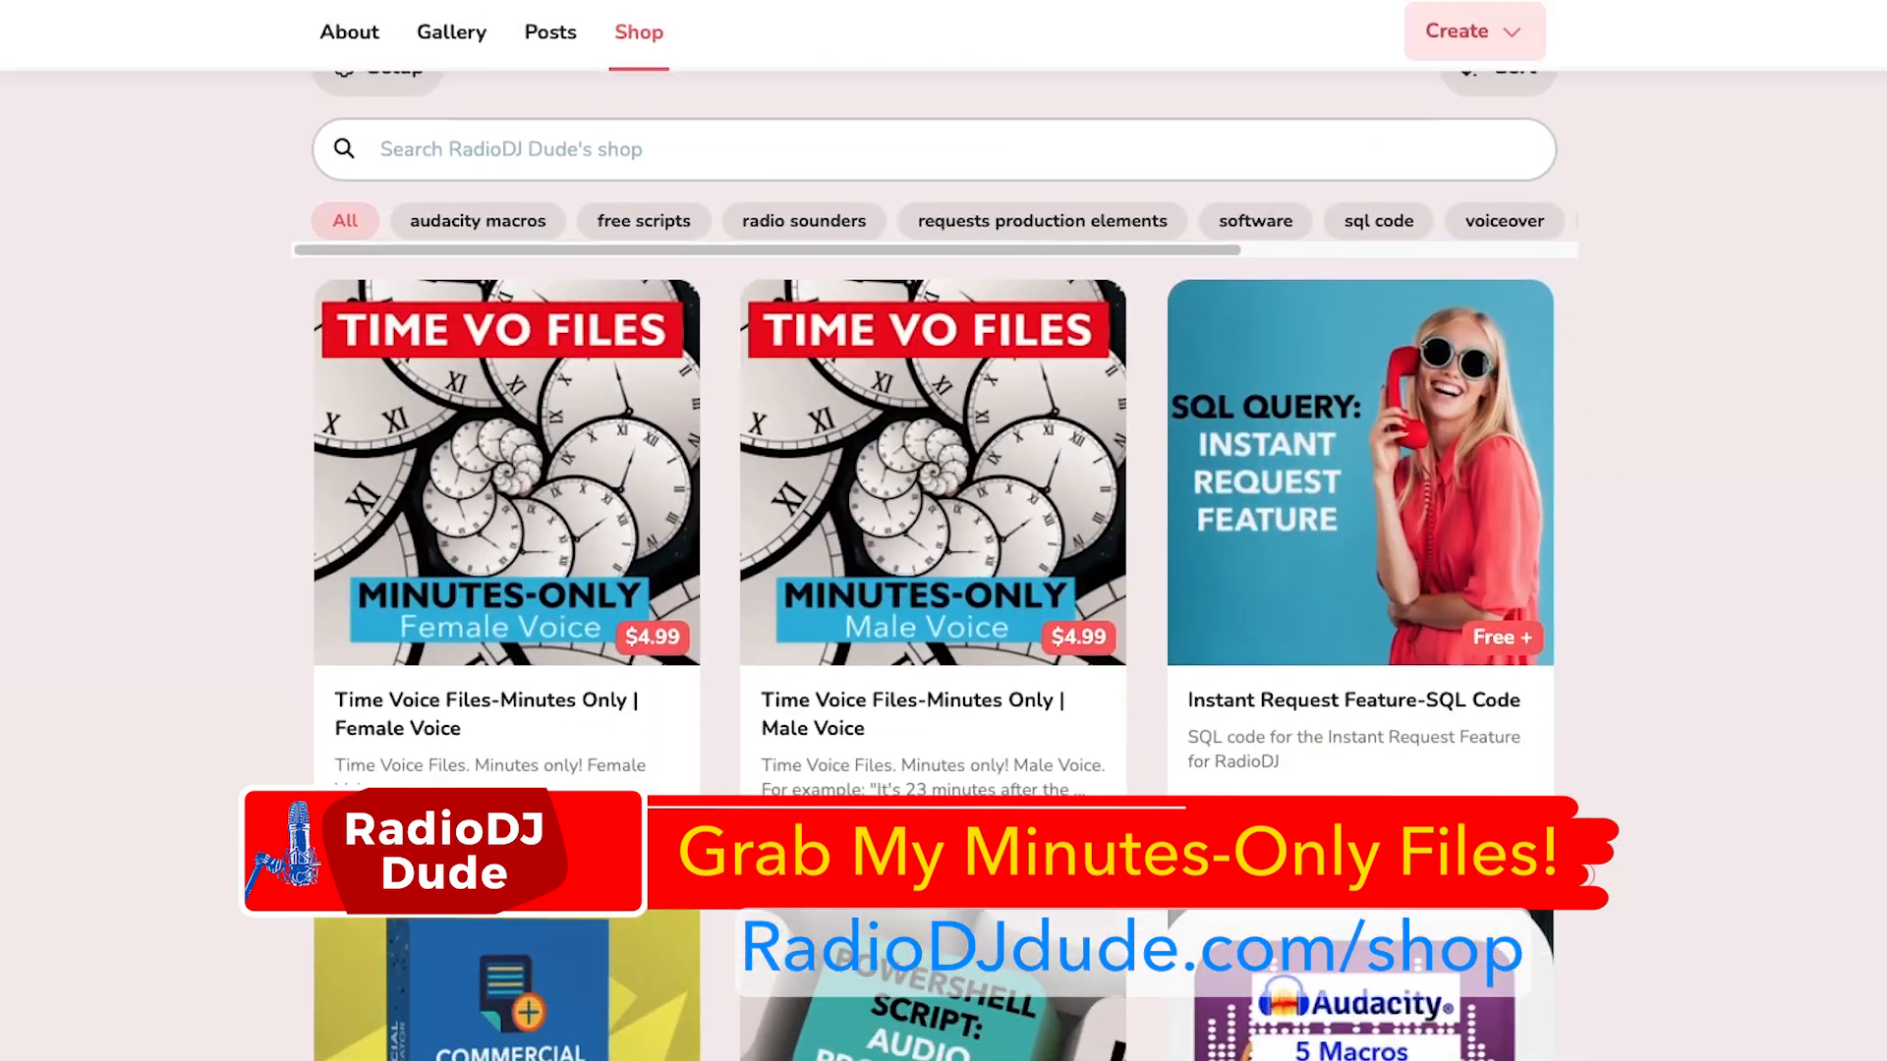
pyautogui.click(506, 473)
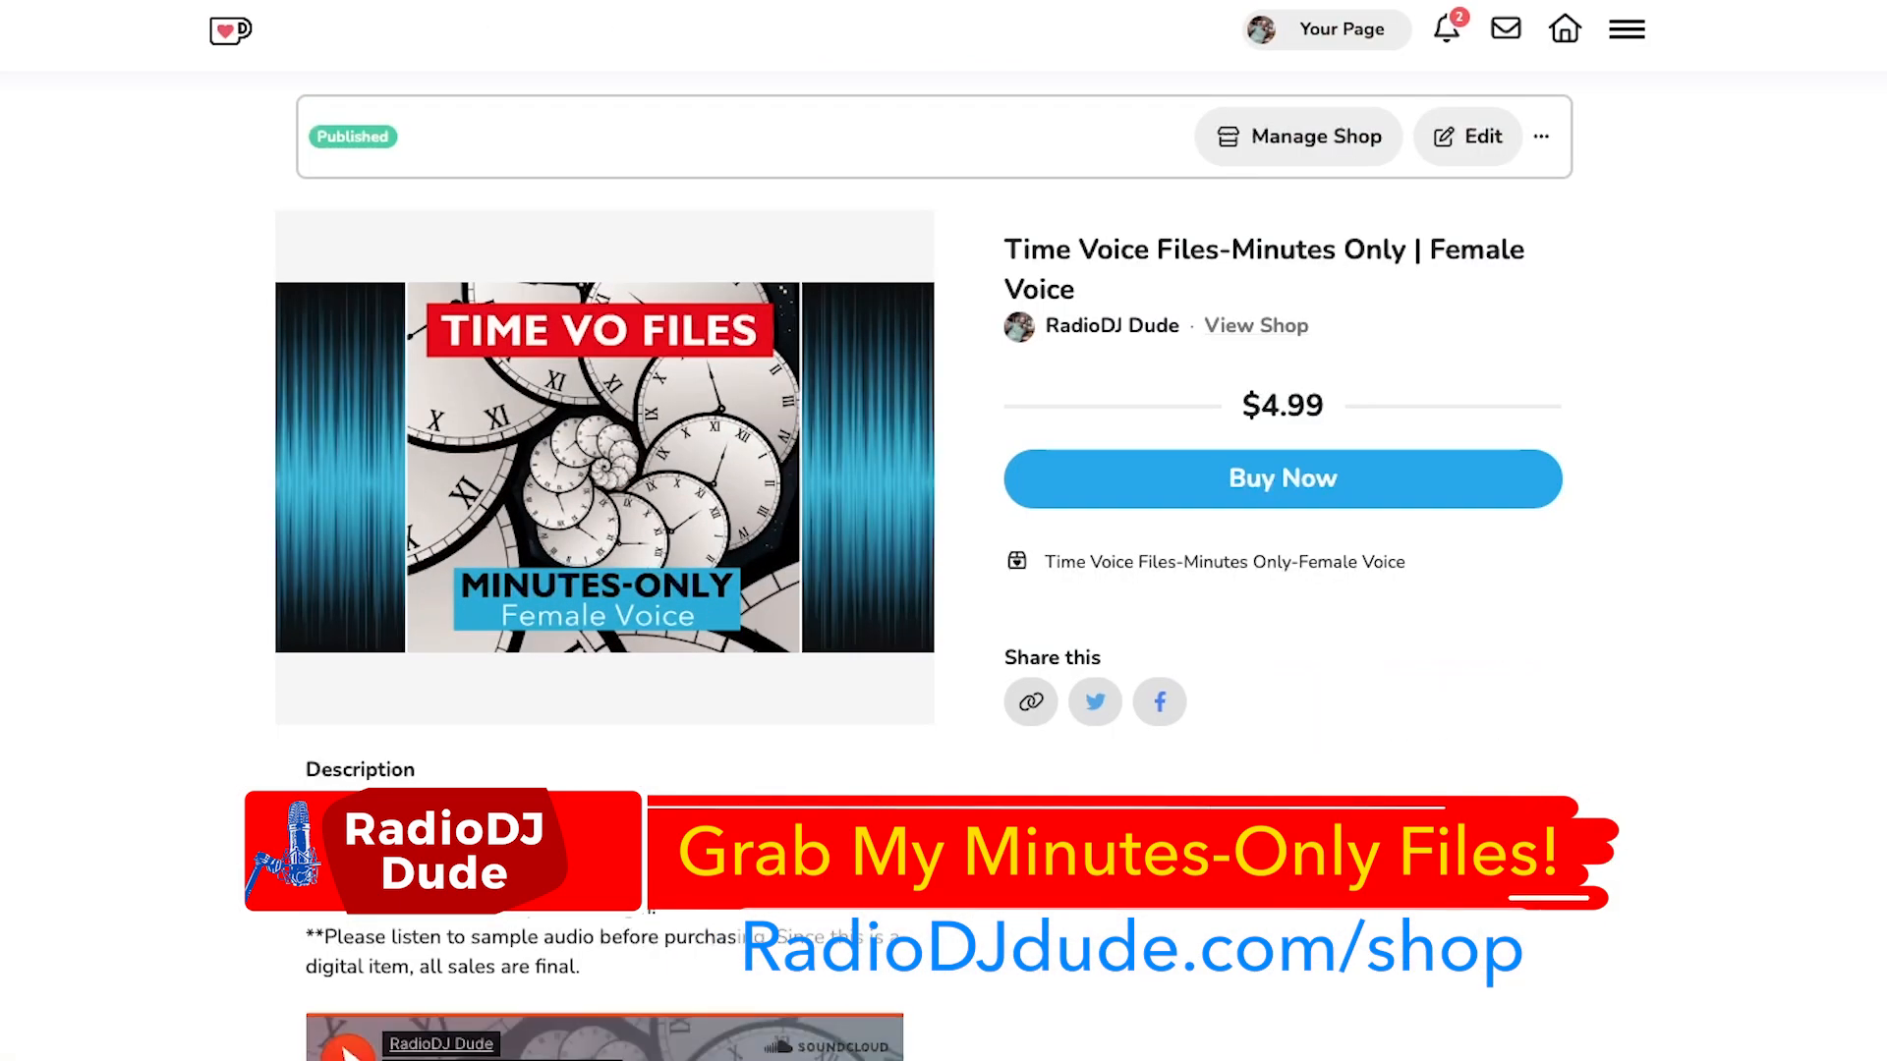
pyautogui.scroll(-3)
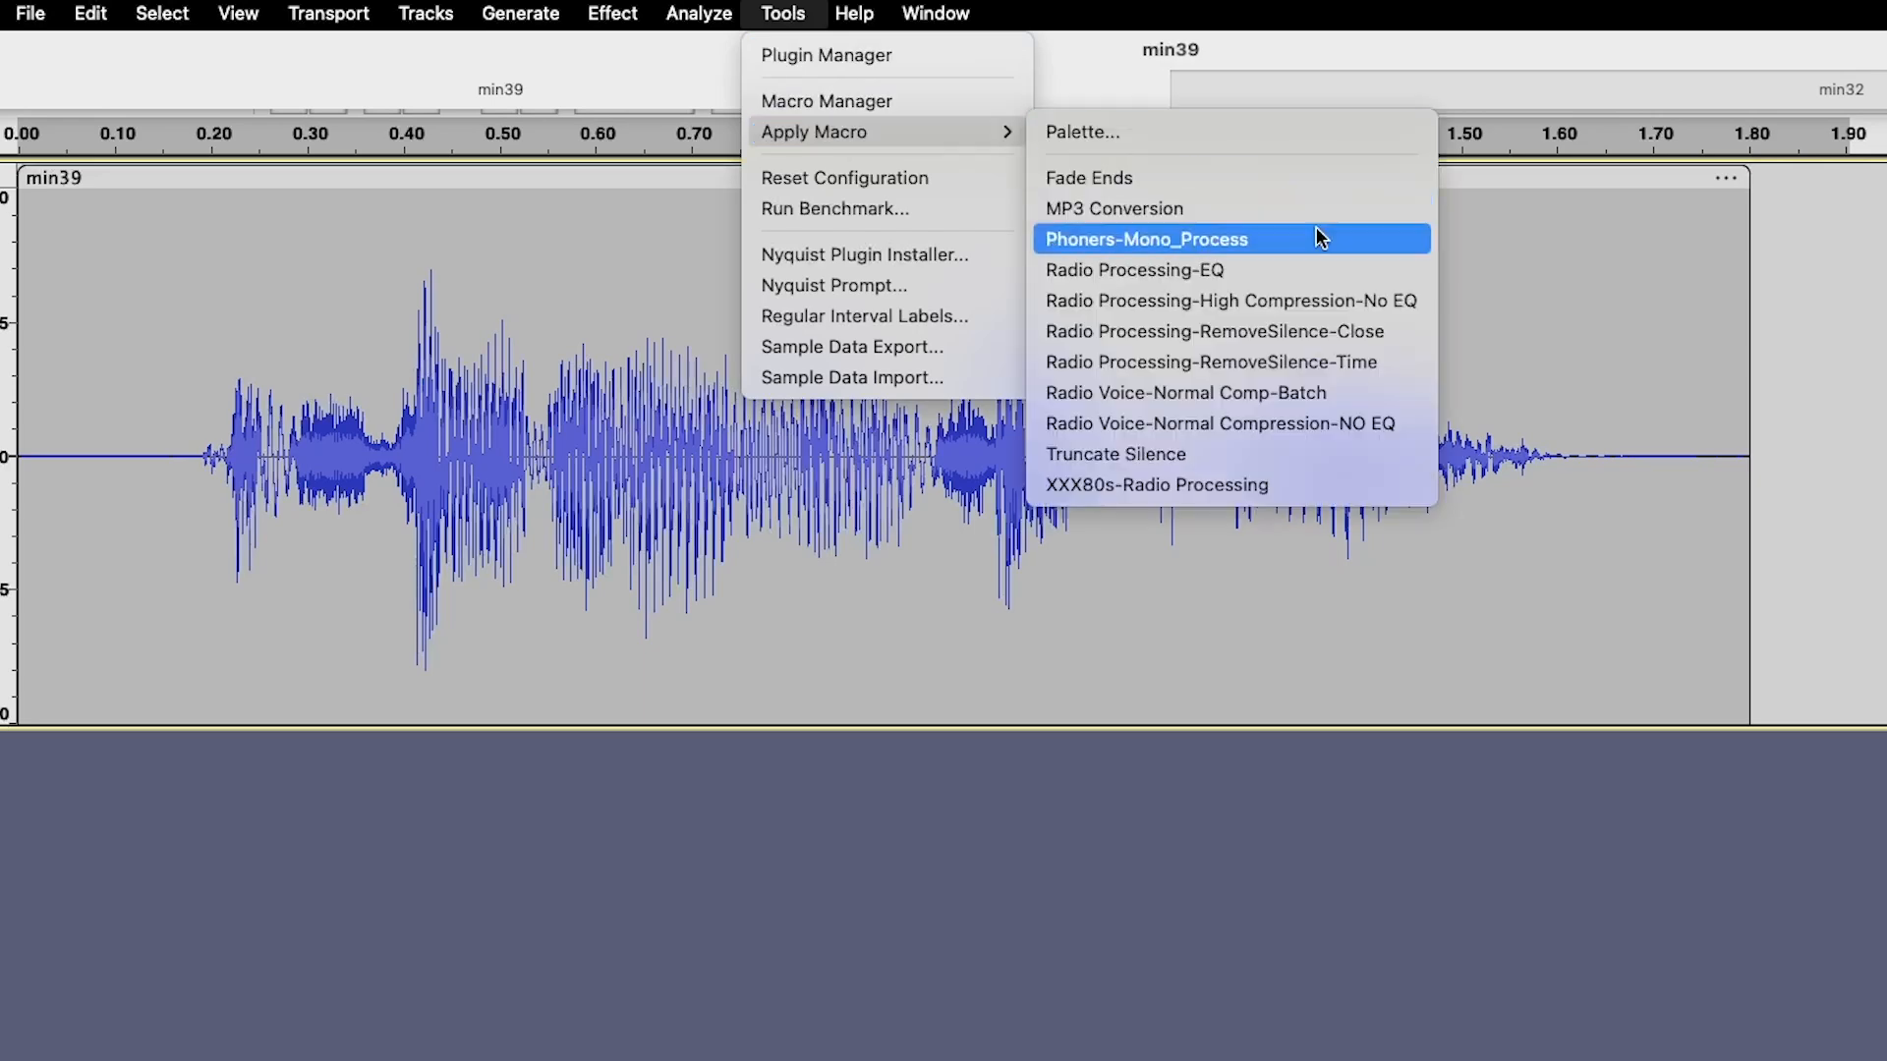
# Apply the Phoners-Mono_Process macro and set the export format to MP3 Files
pyautogui.click(1146, 238)
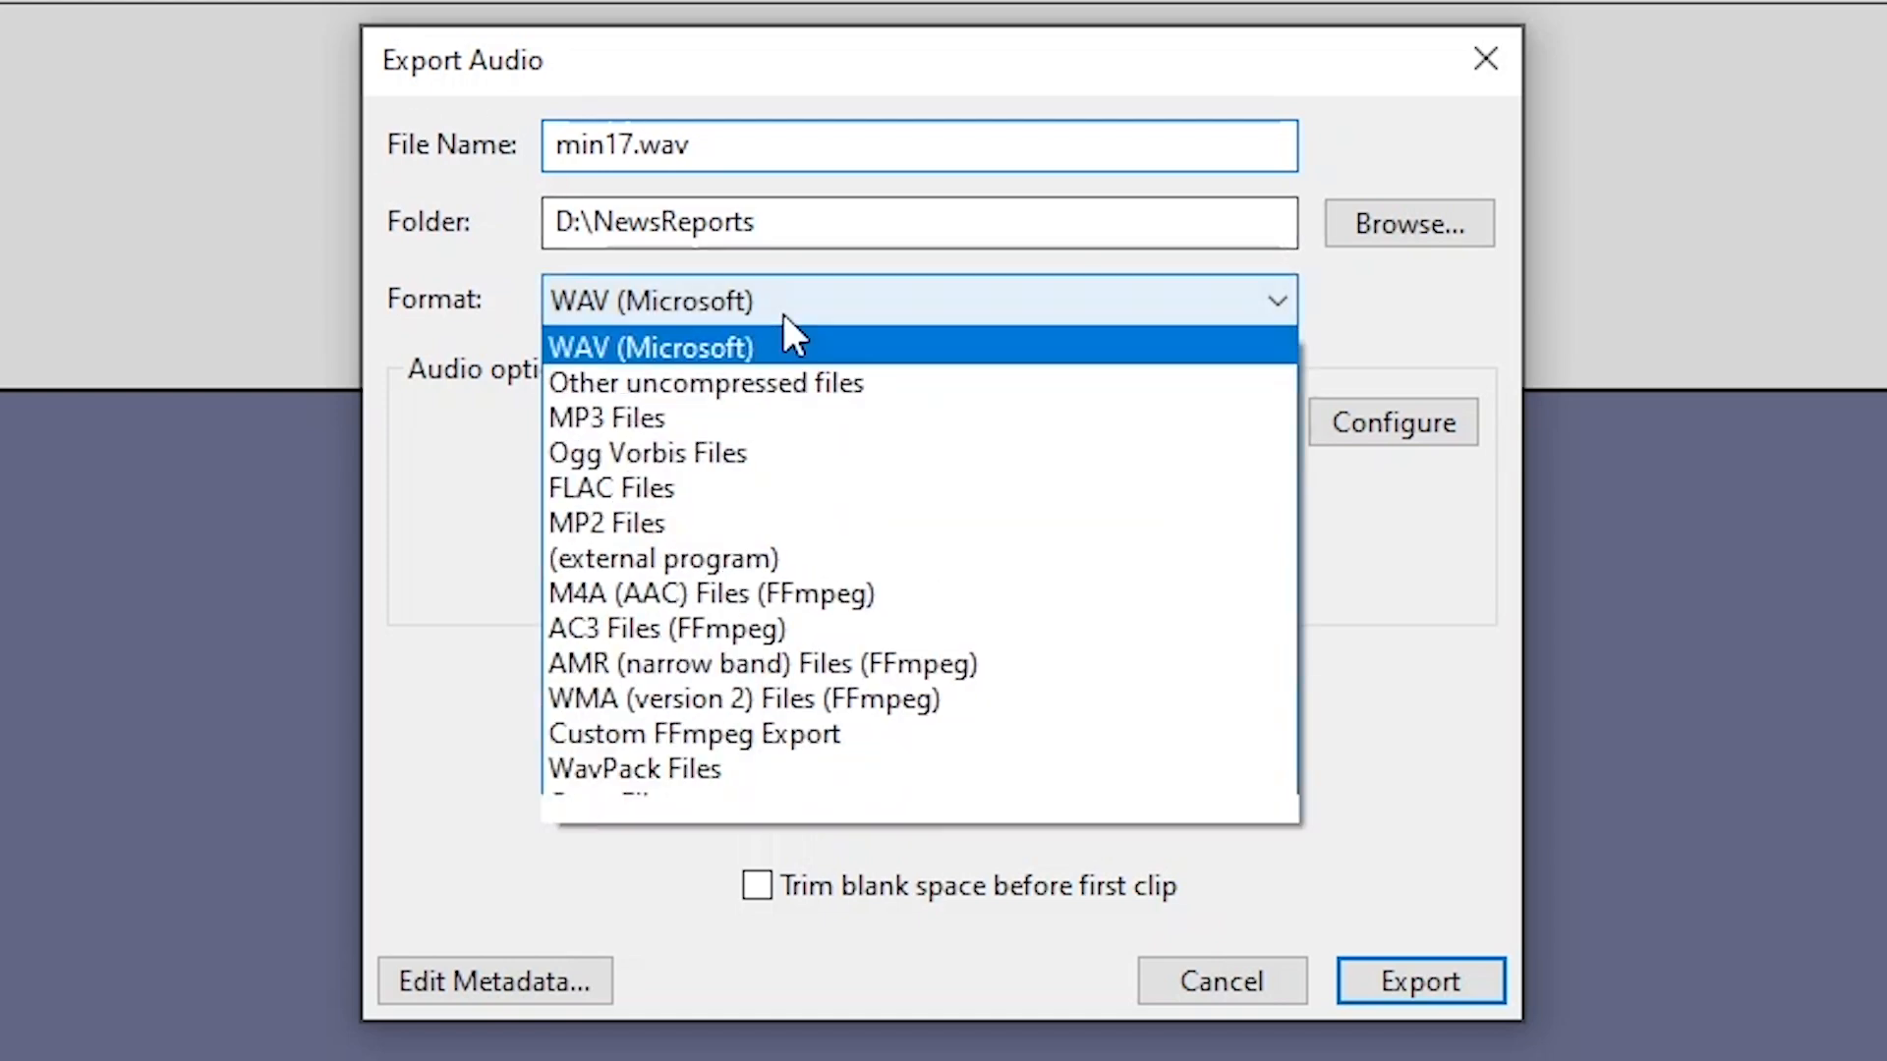
pyautogui.click(606, 418)
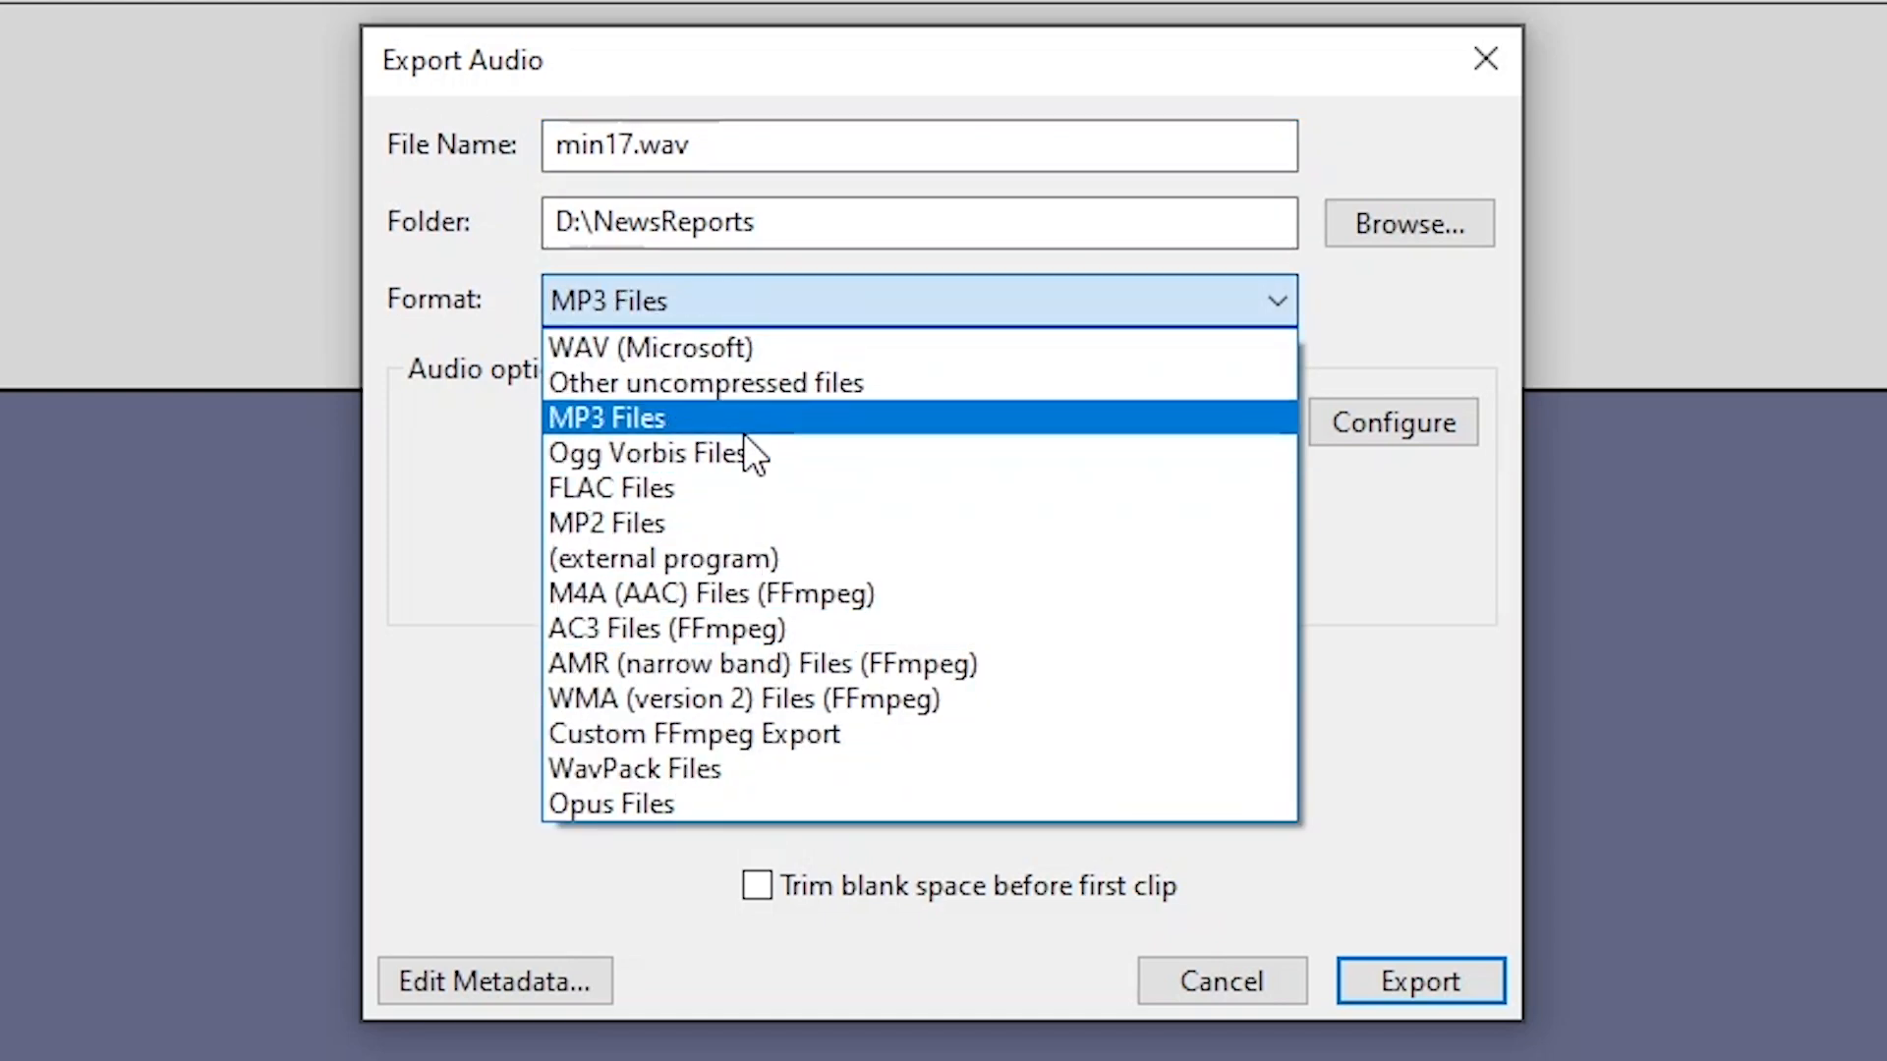